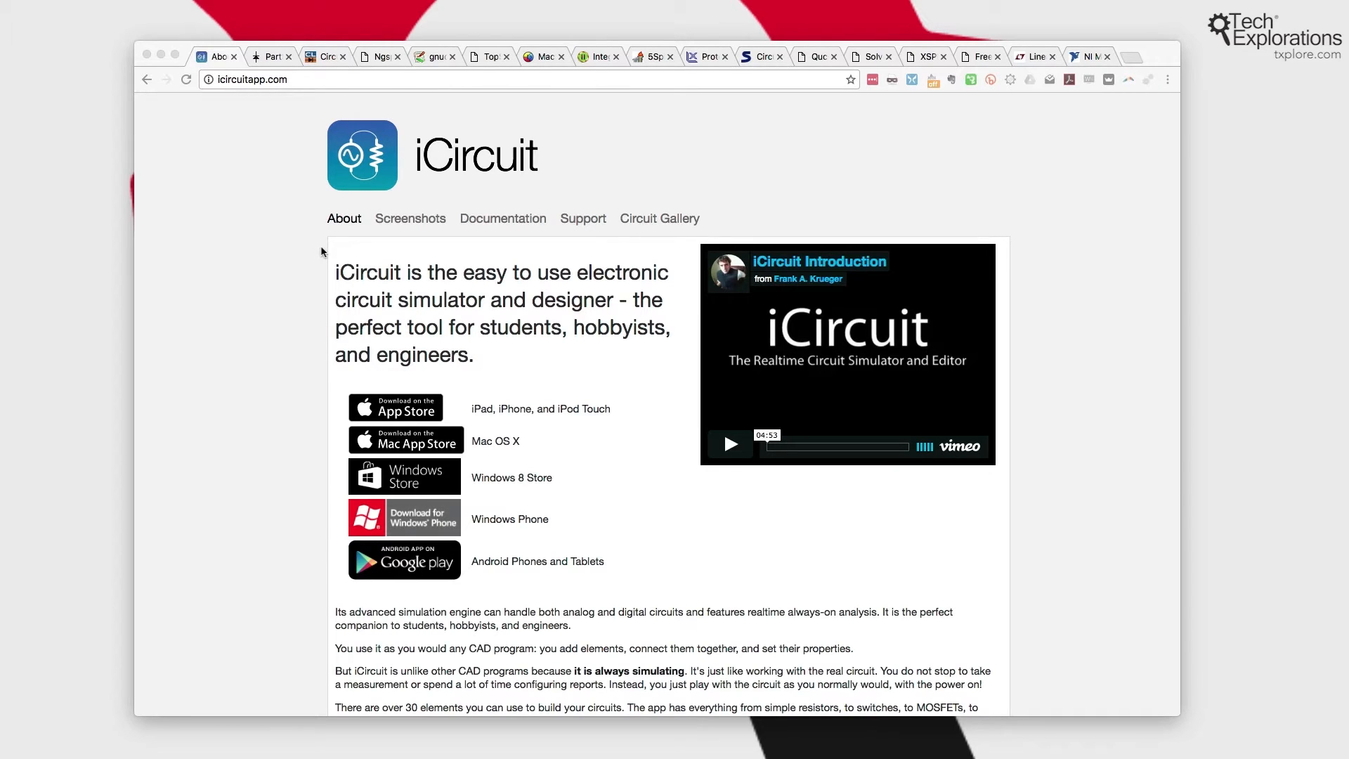
pyautogui.moveTo(546, 160)
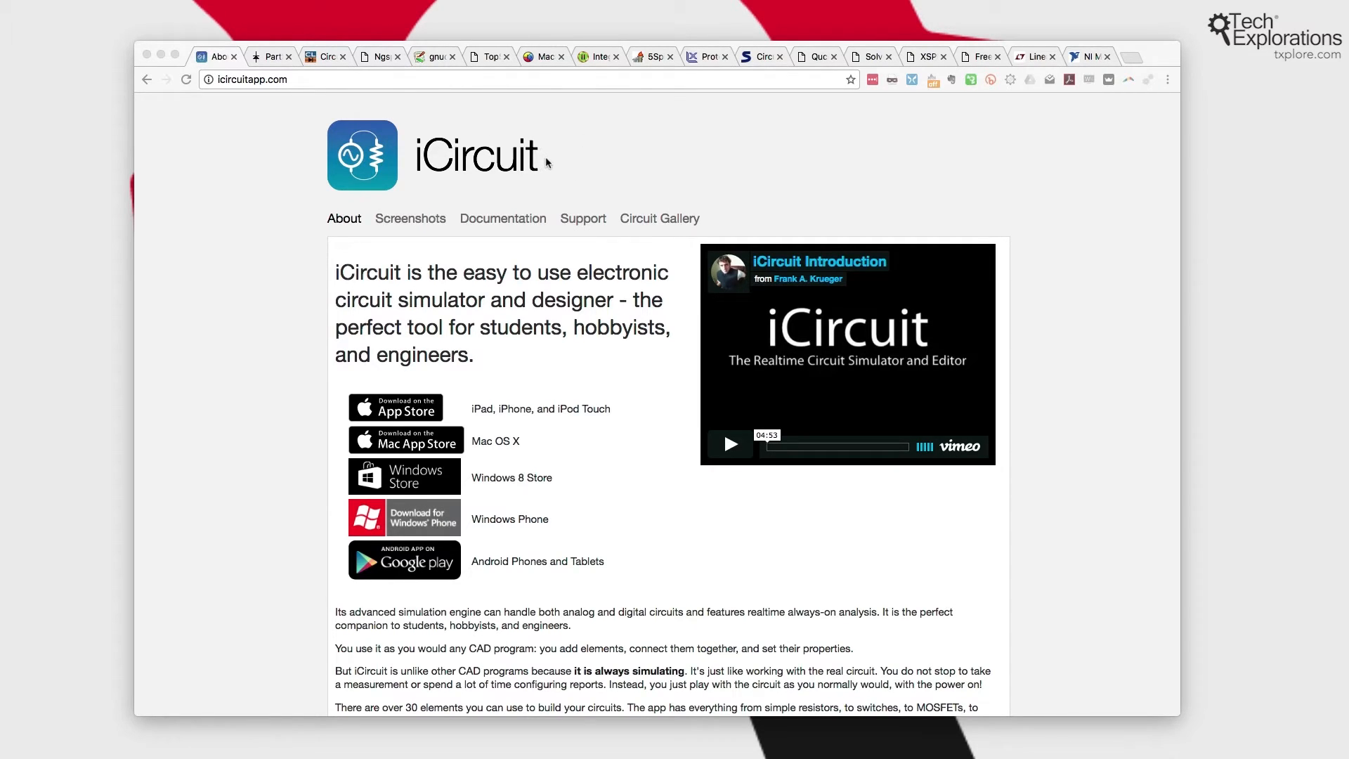
pyautogui.moveTo(413, 163)
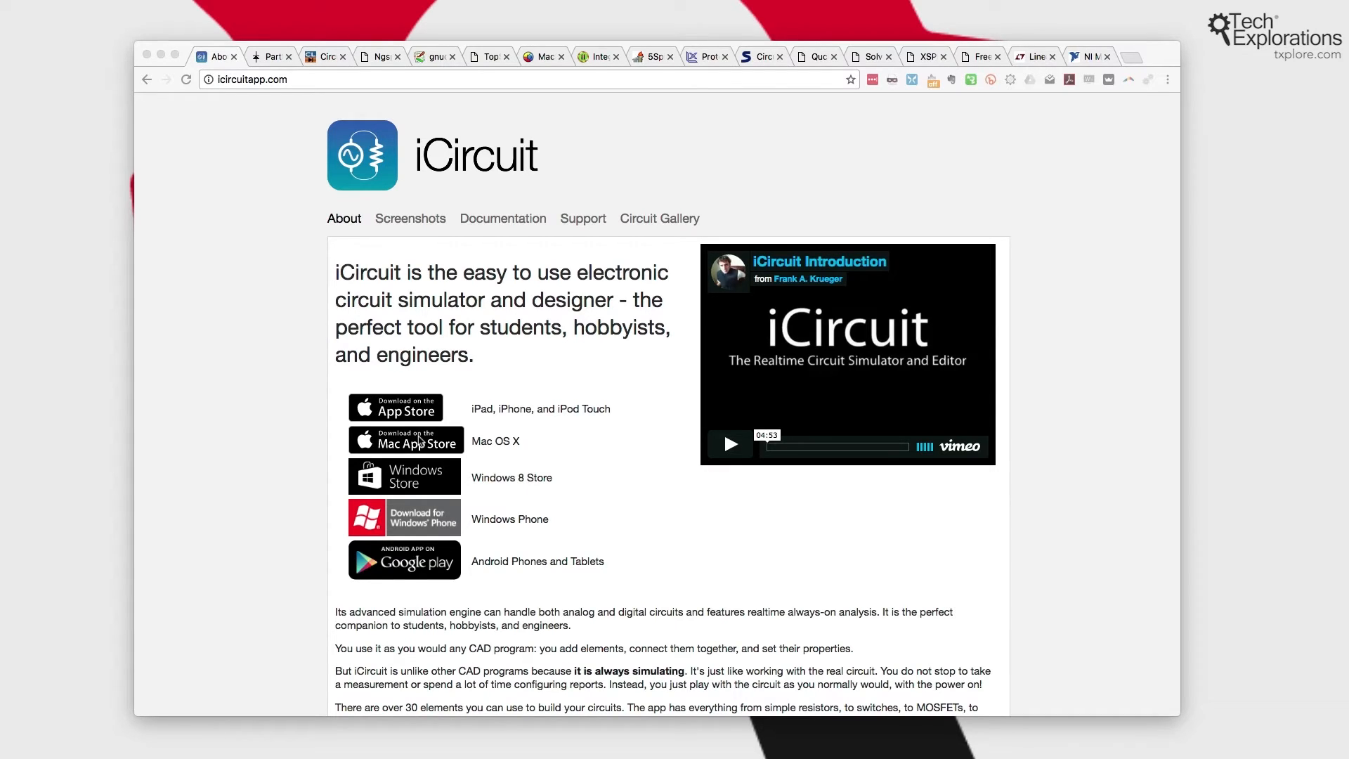
pyautogui.moveTo(369, 235)
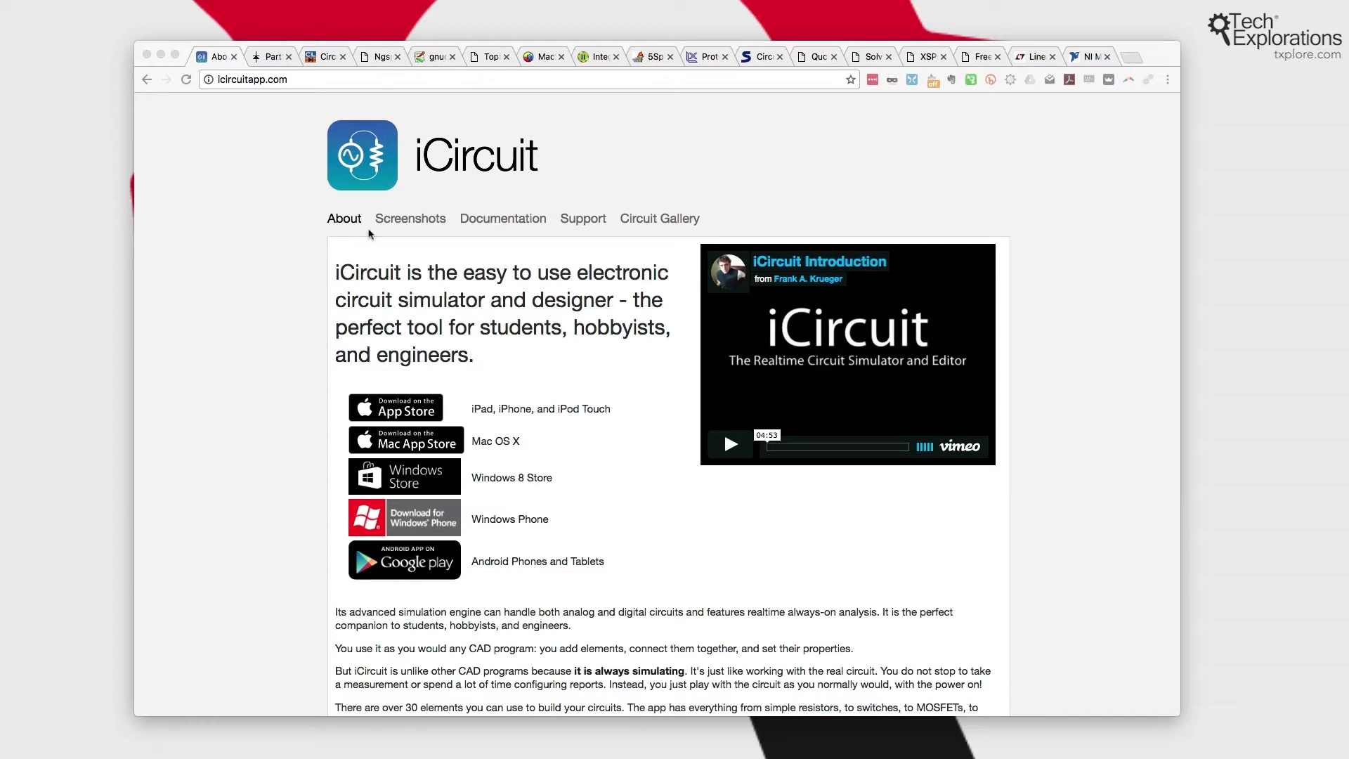
pyautogui.moveTo(1003, 120)
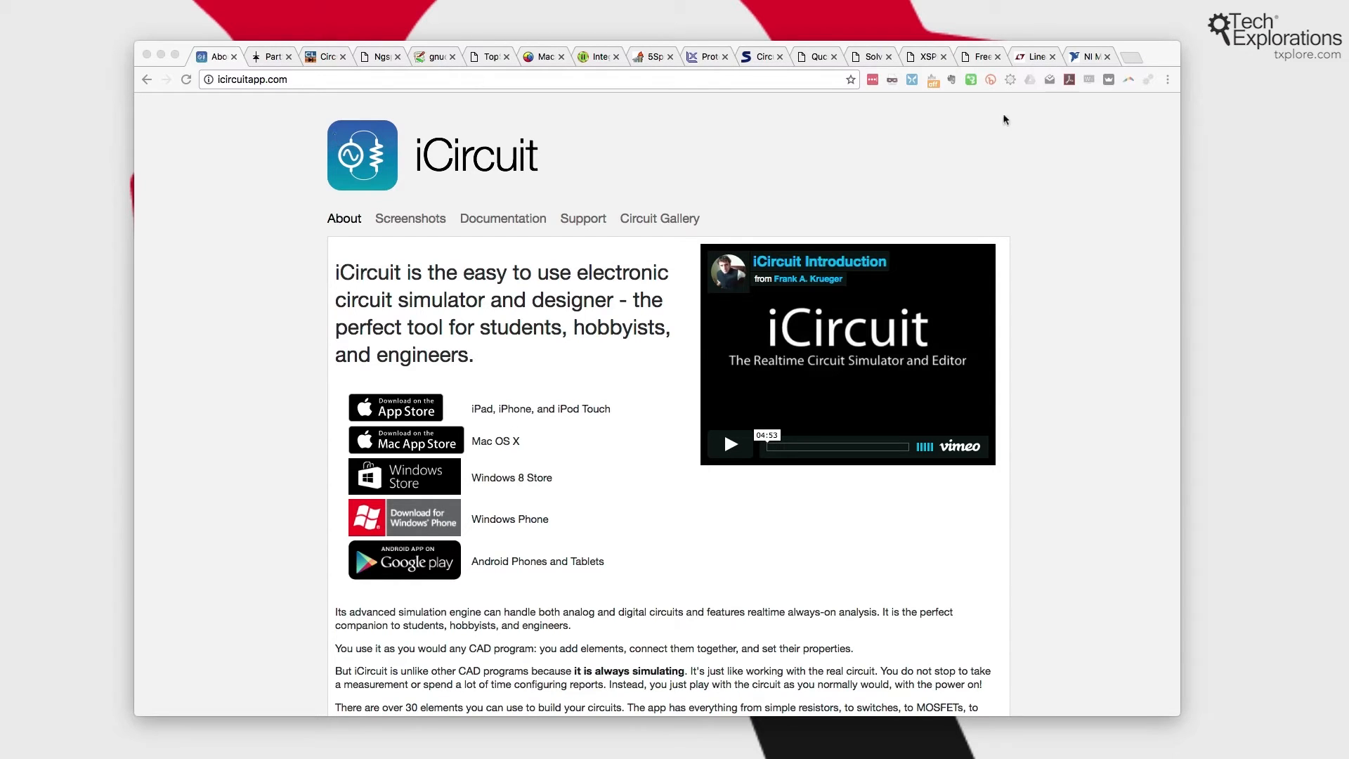
# - View the PartSim home page and its lower section on simulation features and Digi-Key integration
pyautogui.click(267, 56)
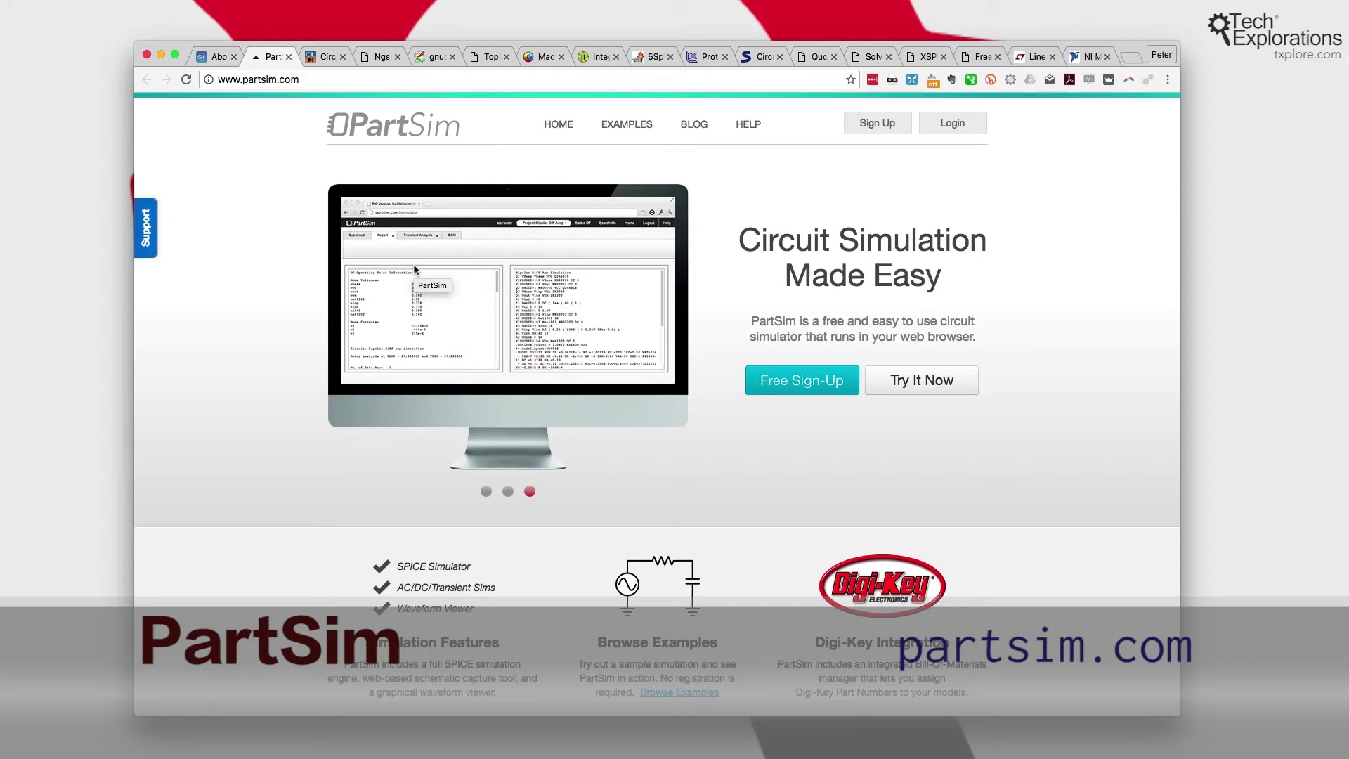
pyautogui.moveTo(604, 363)
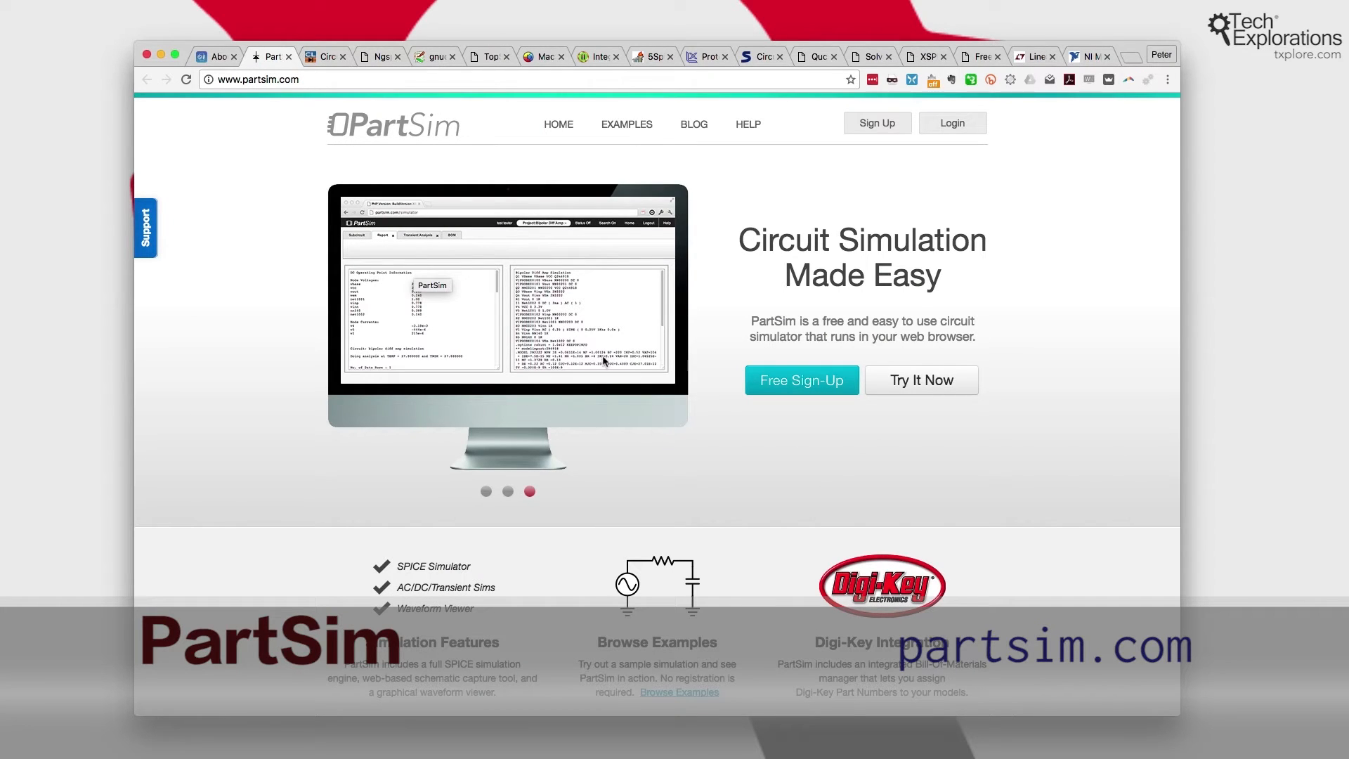
pyautogui.moveTo(531, 359)
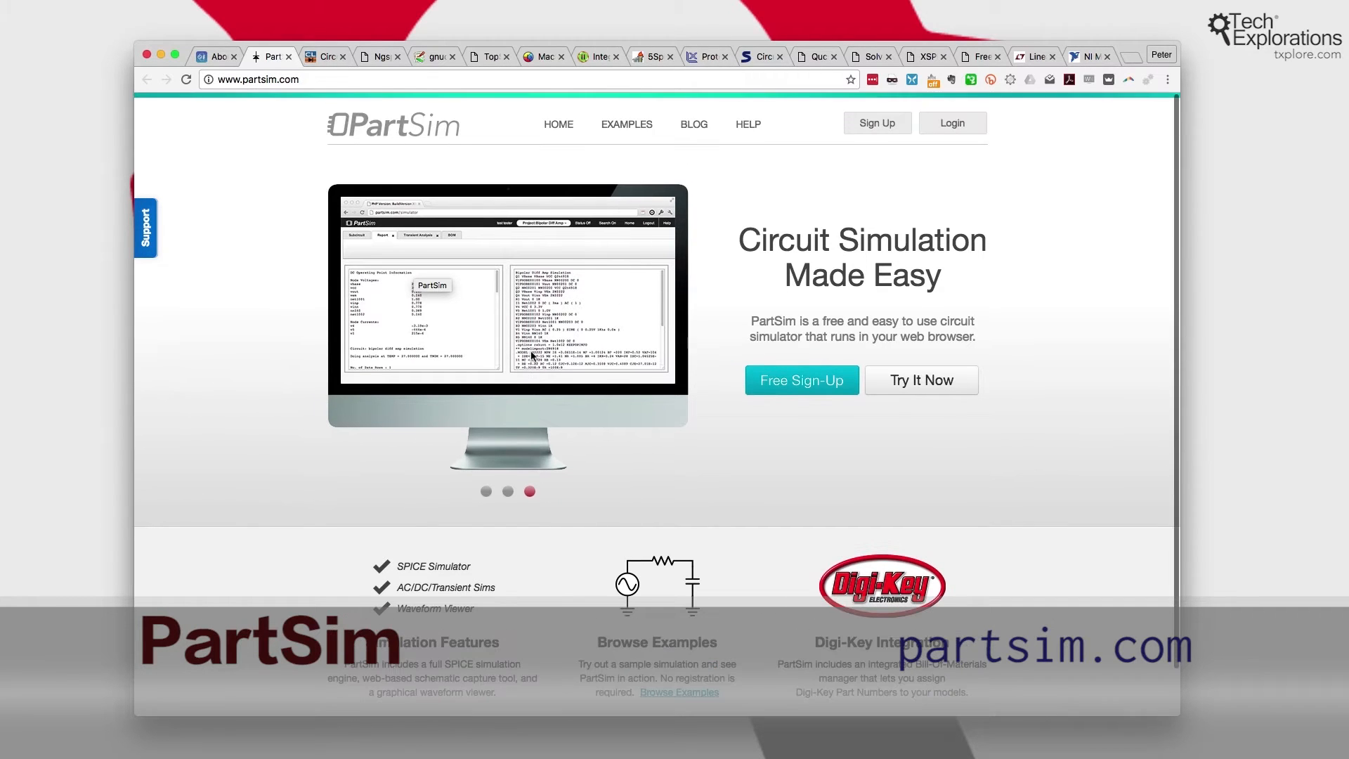
pyautogui.moveTo(519, 445)
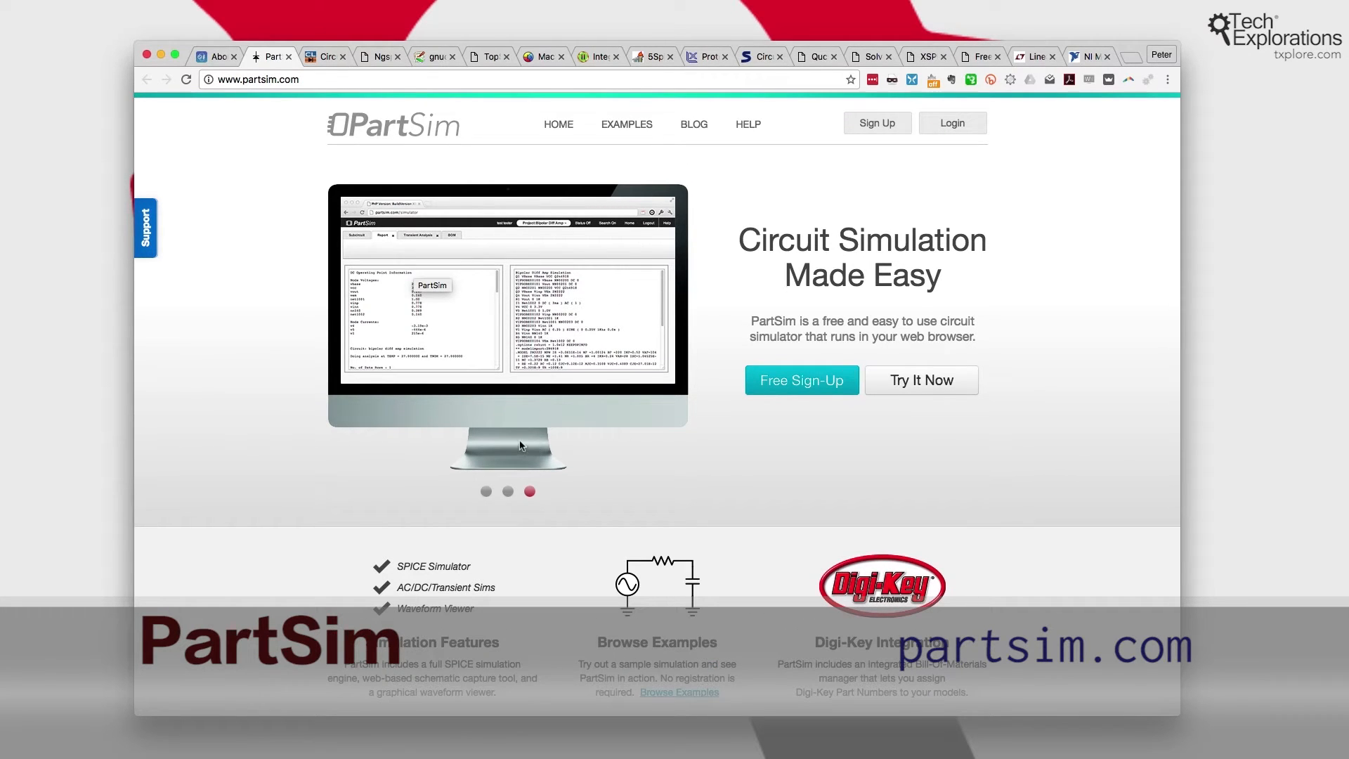
pyautogui.scroll(-3)
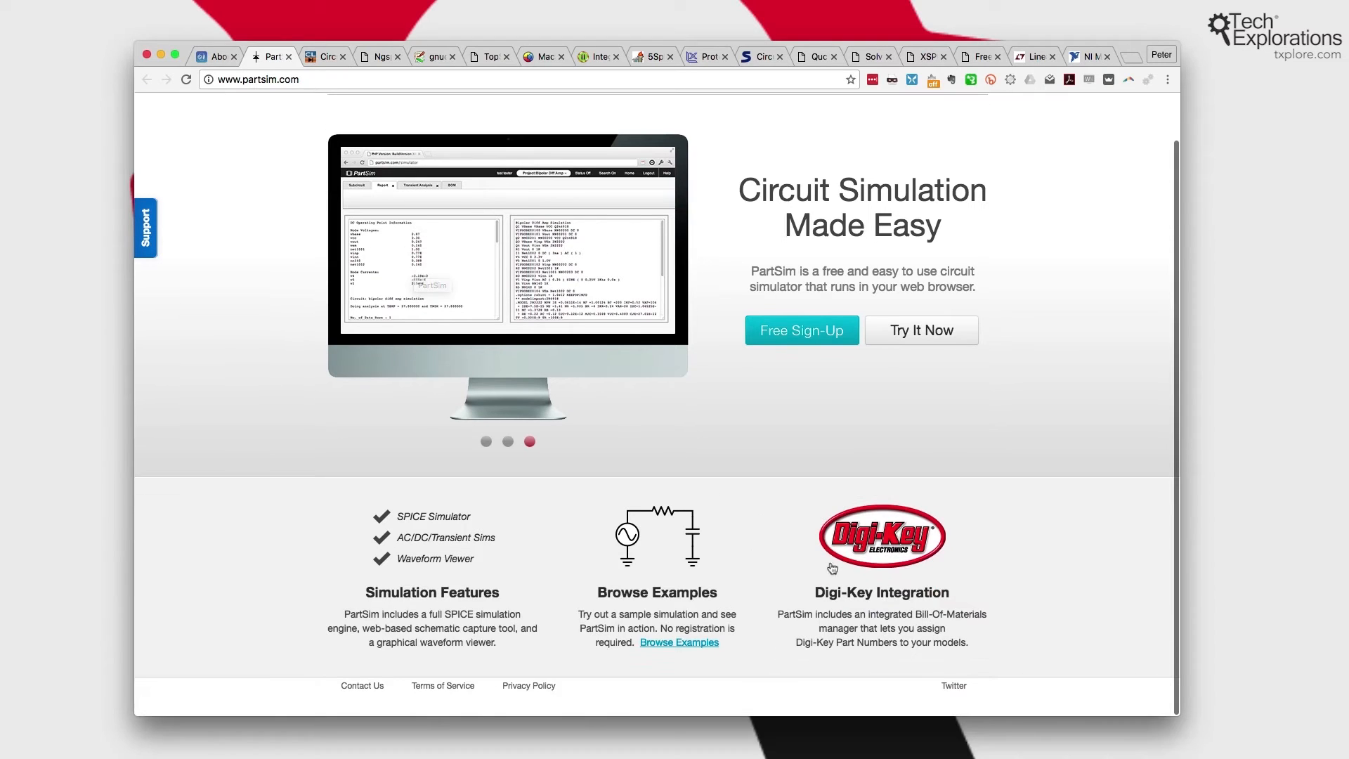
pyautogui.moveTo(546, 343)
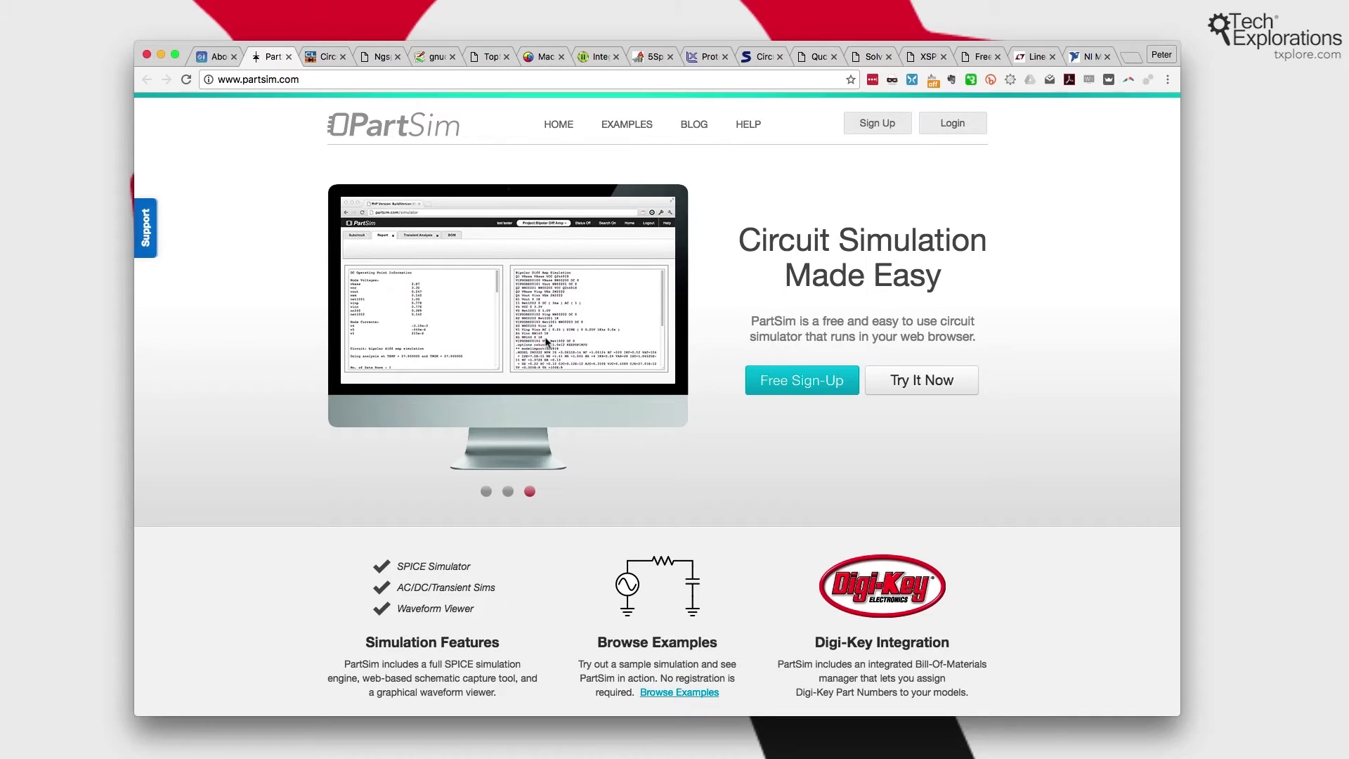
pyautogui.moveTo(398, 102)
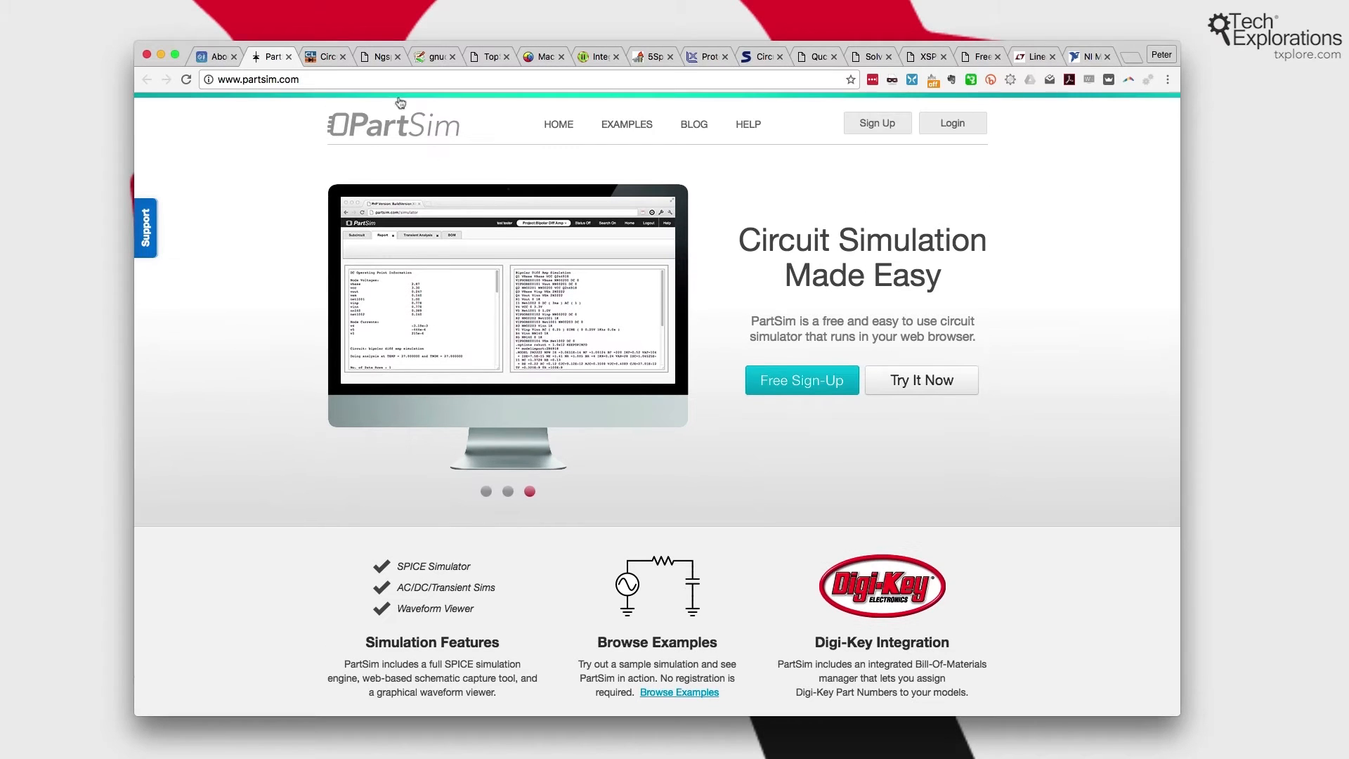
# - Review CircuitLab's Quick-Start Circuits, then move on to the ngspice SourceForge page
pyautogui.click(320, 56)
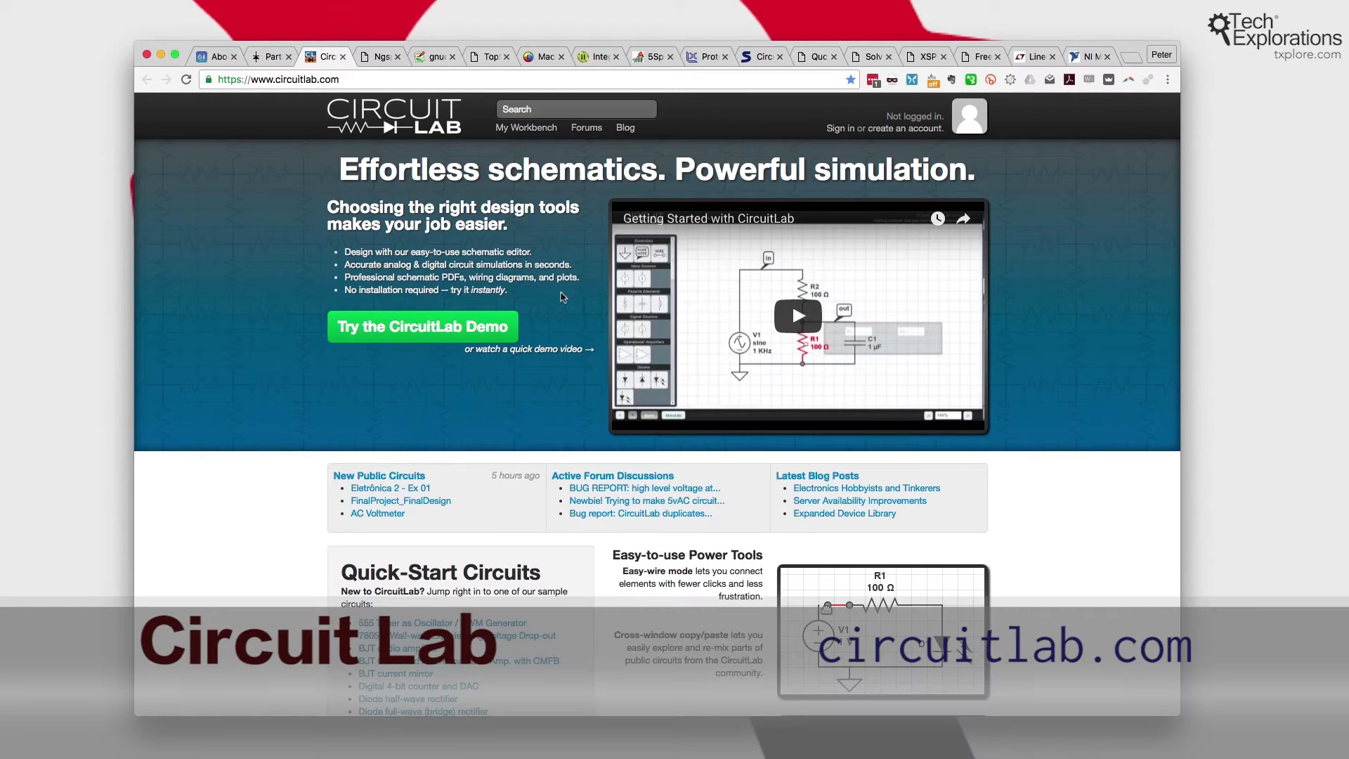
pyautogui.moveTo(535, 316)
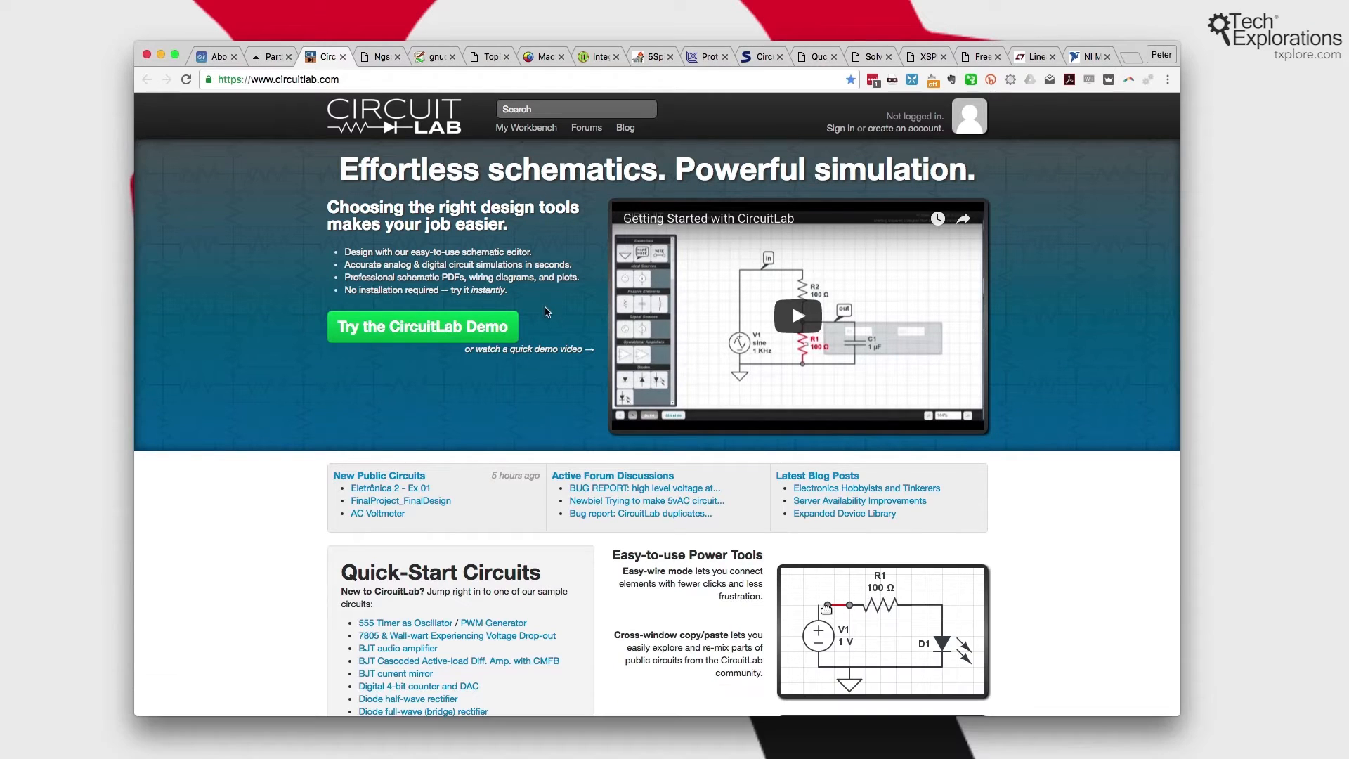
pyautogui.scroll(-3)
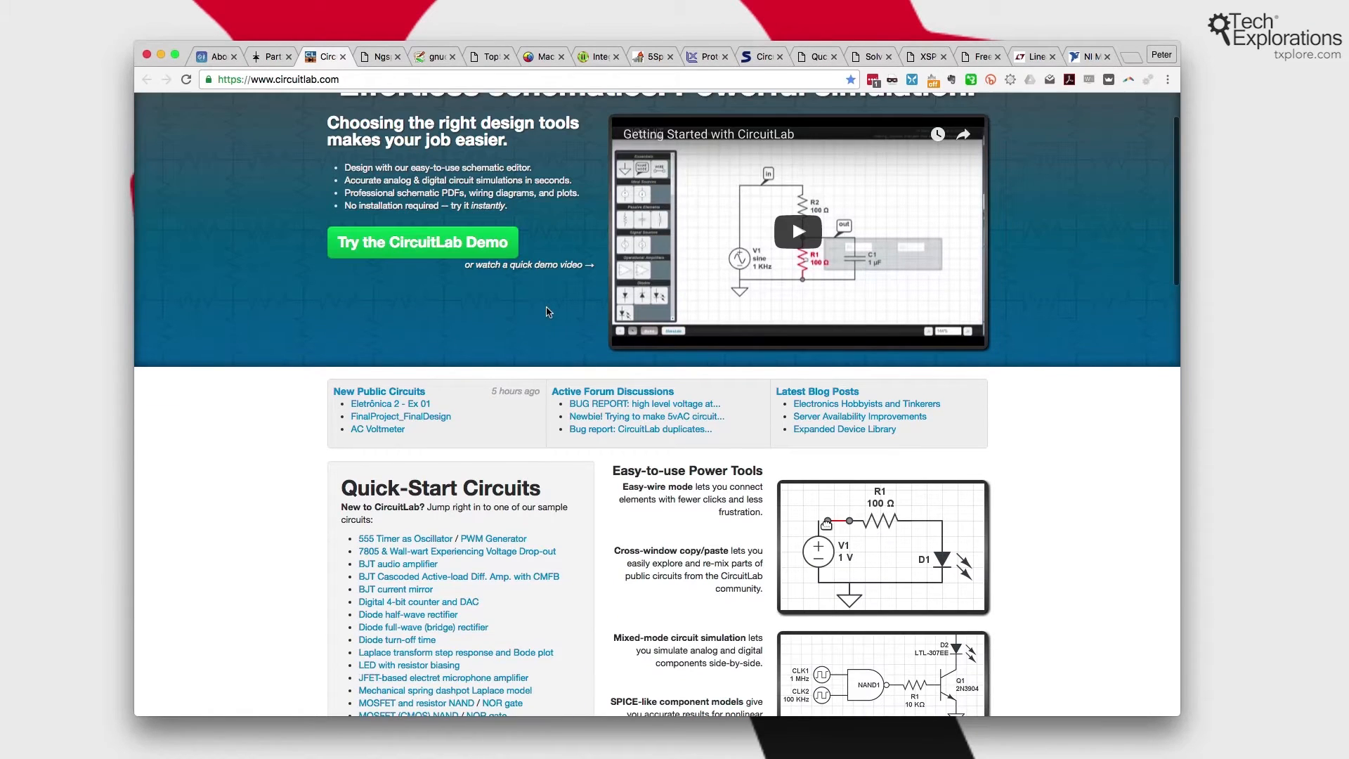
pyautogui.scroll(-3)
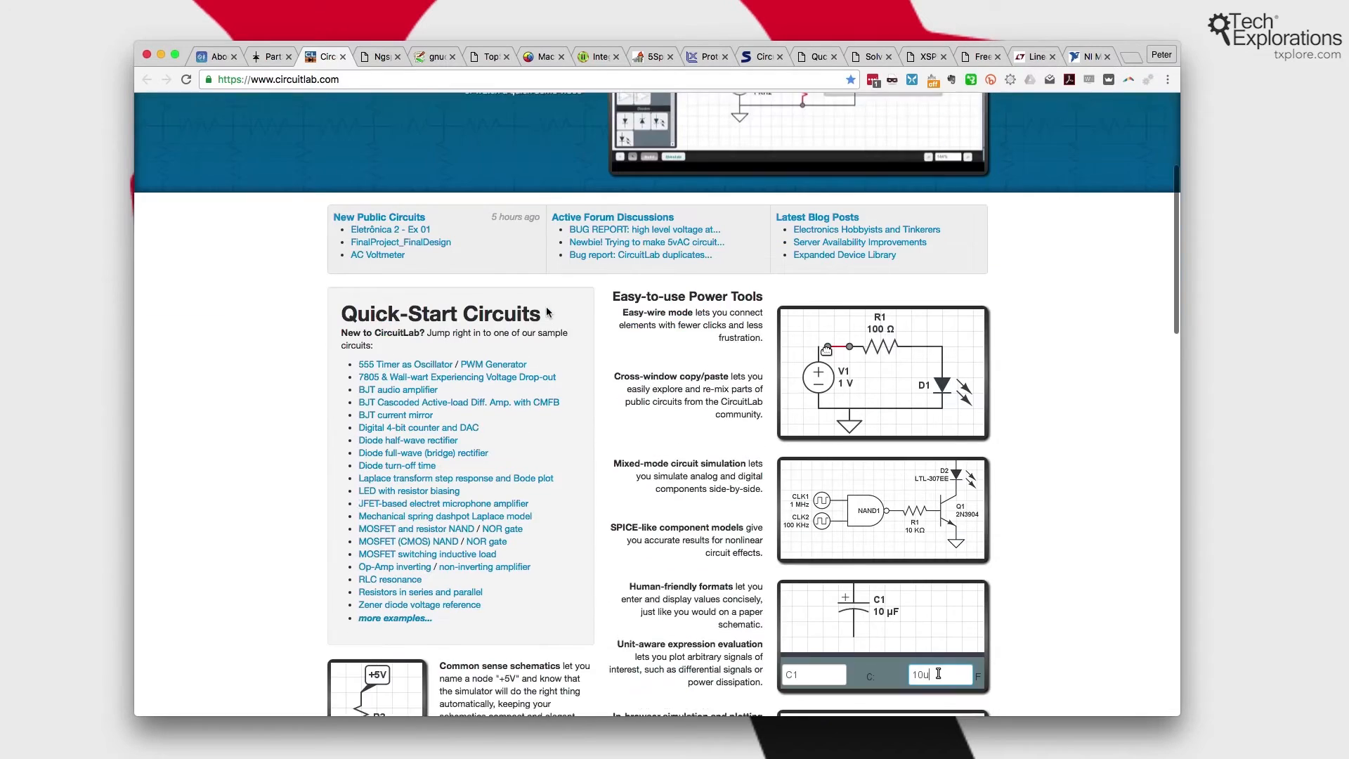
pyautogui.scroll(3)
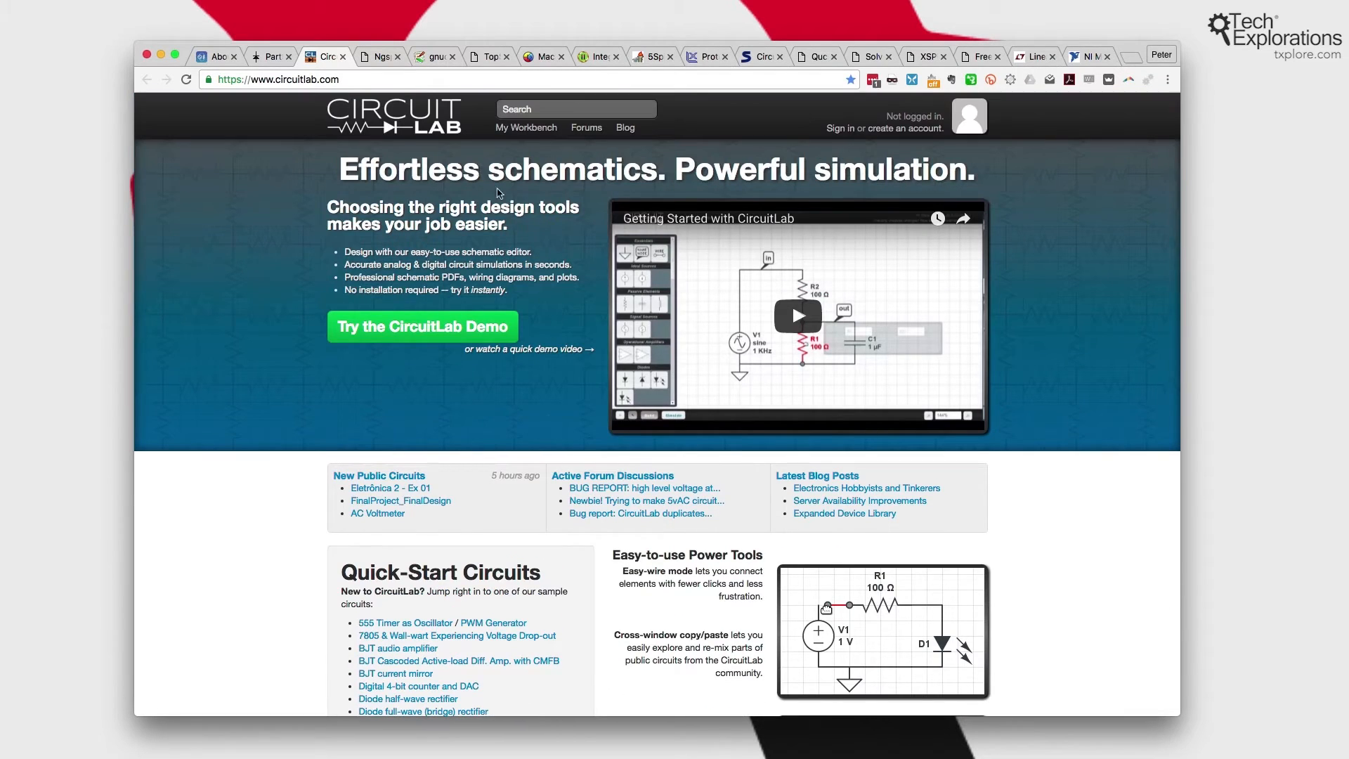
pyautogui.click(376, 56)
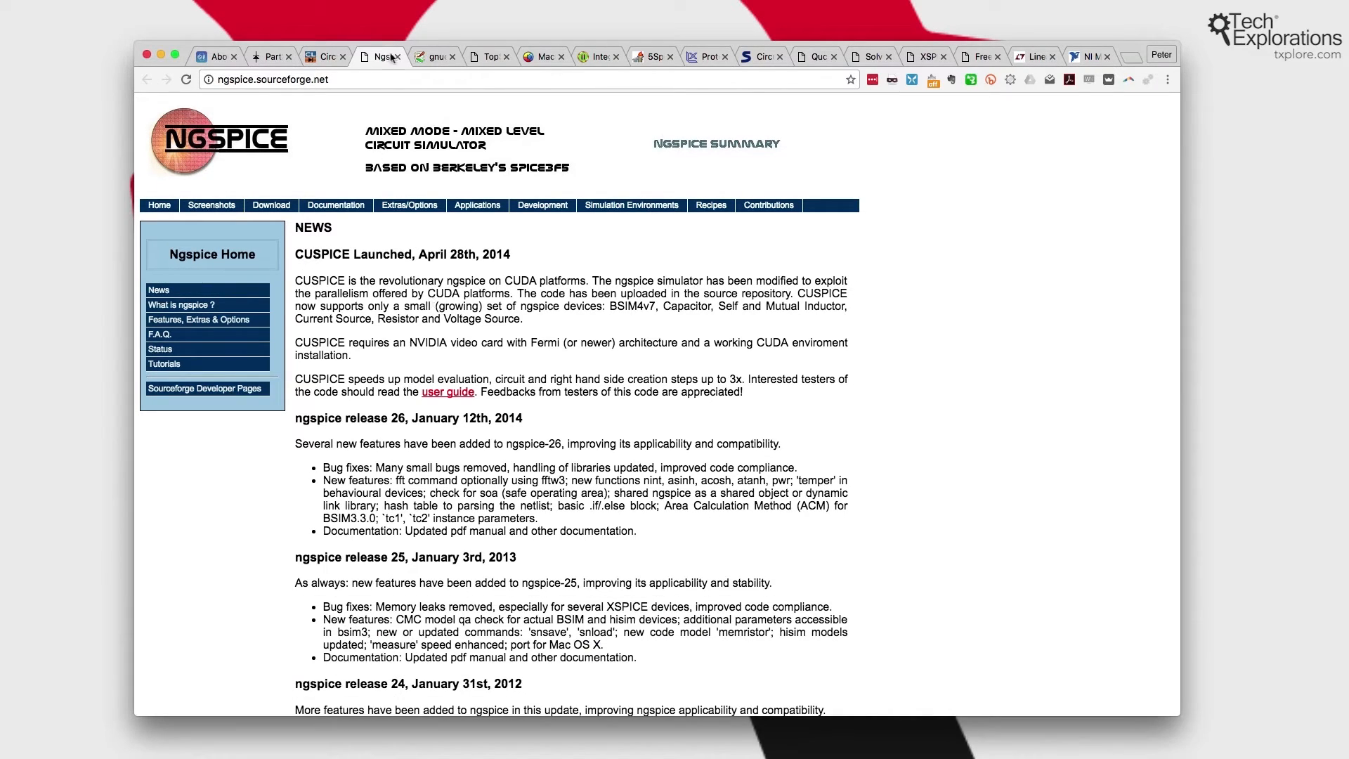
# - Browse the Gnucap, TopSpice, MacSpice and Micro-Cap sites in turn, landing on 5Spice
pyautogui.click(434, 57)
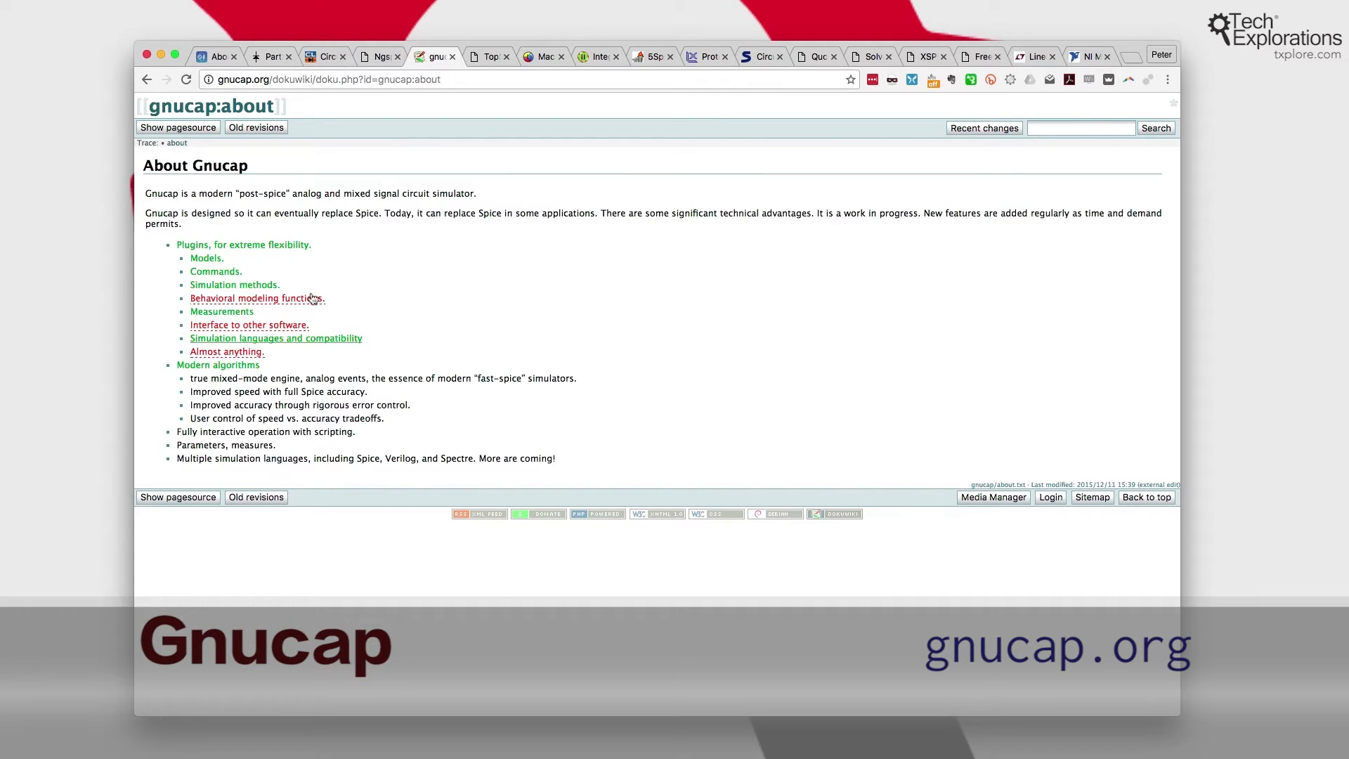
pyautogui.click(485, 56)
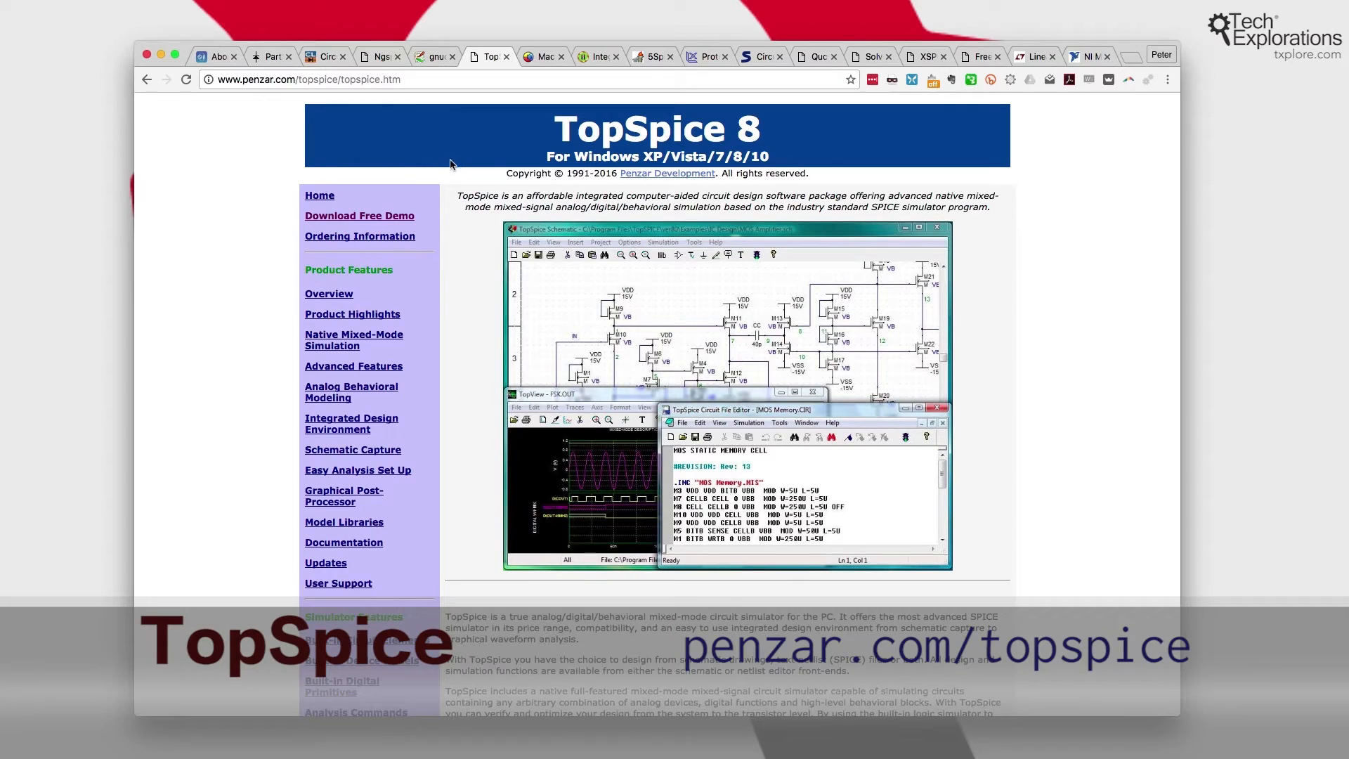
pyautogui.click(540, 56)
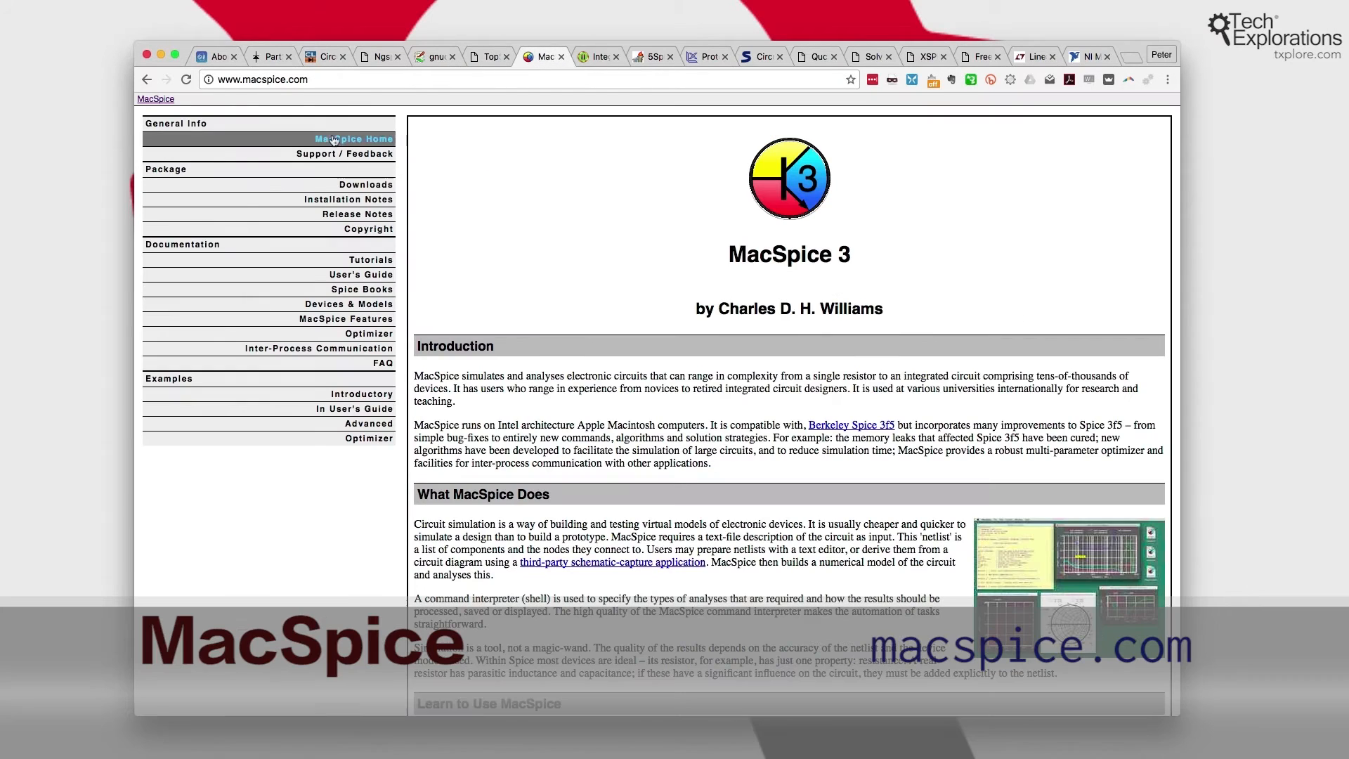
pyautogui.moveTo(590, 58)
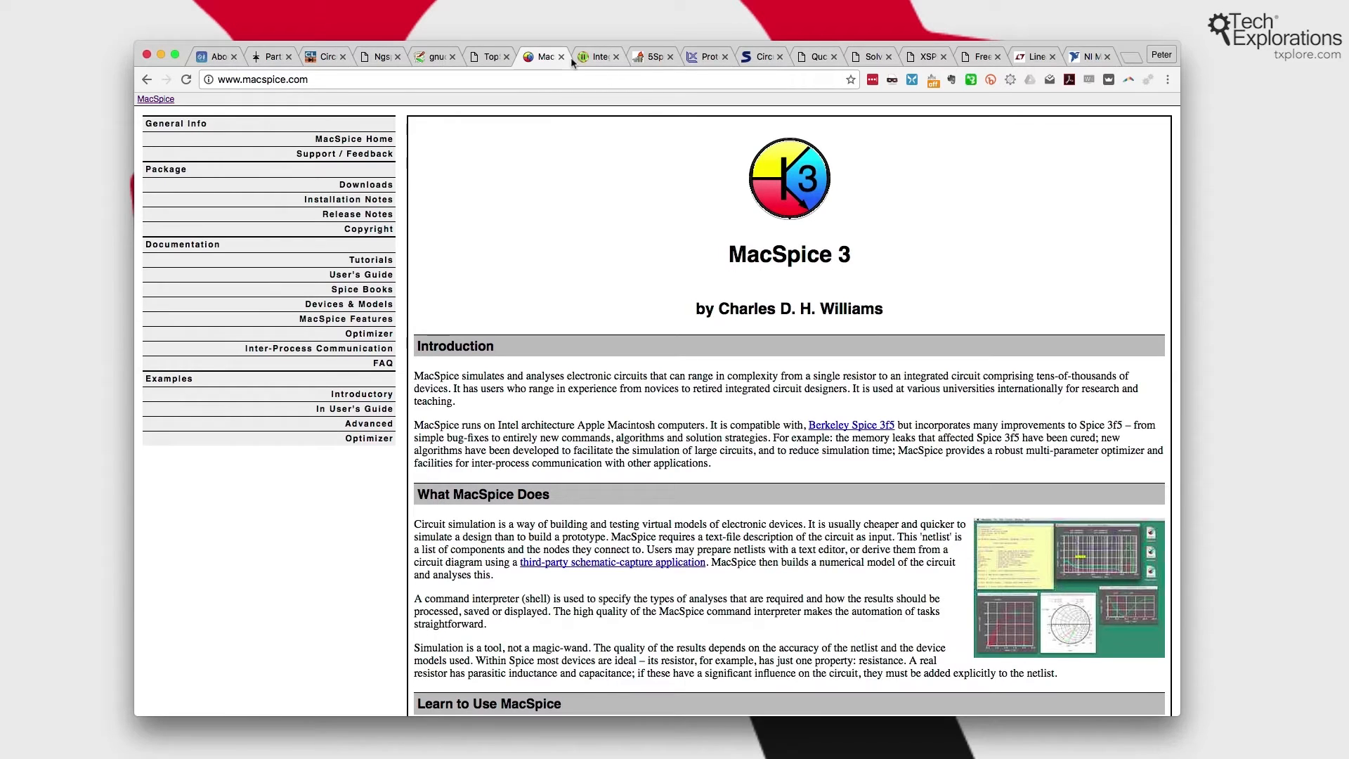
pyautogui.click(595, 56)
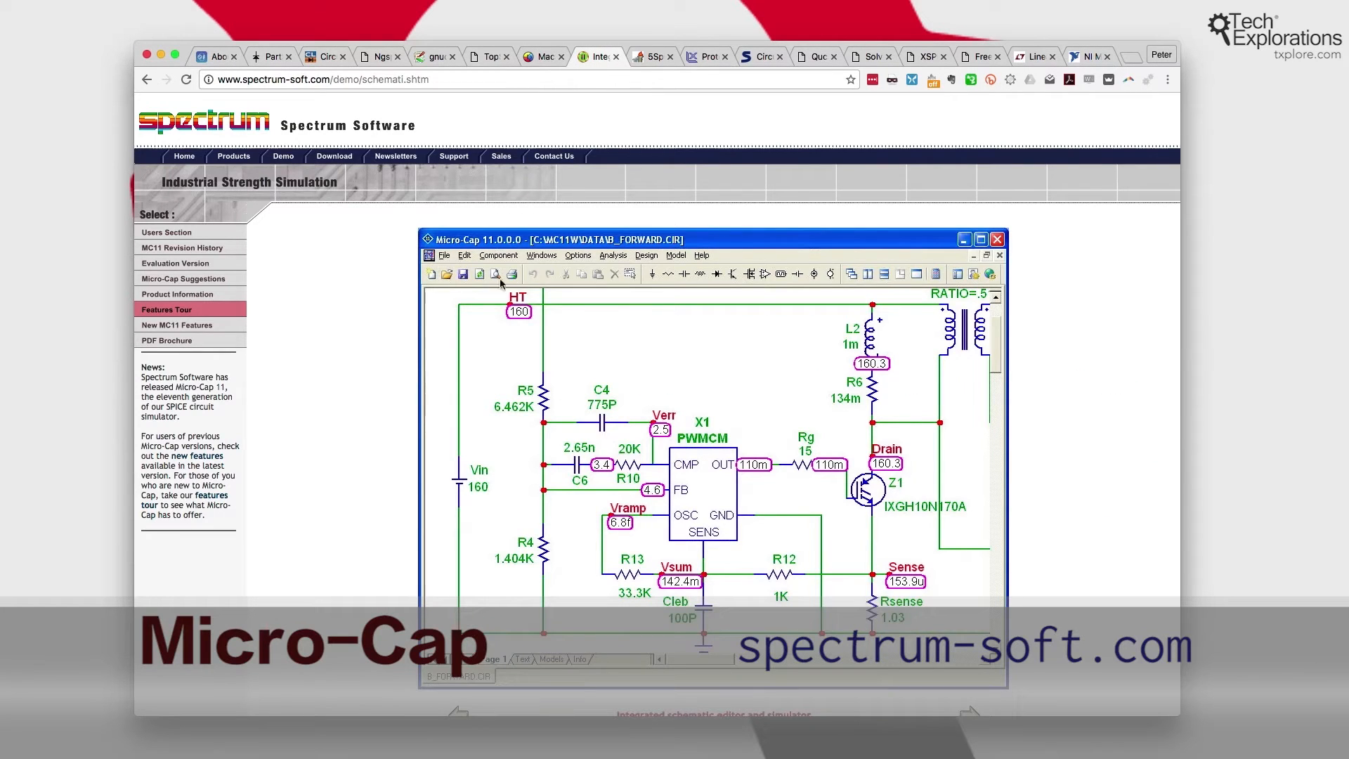
pyautogui.click(653, 57)
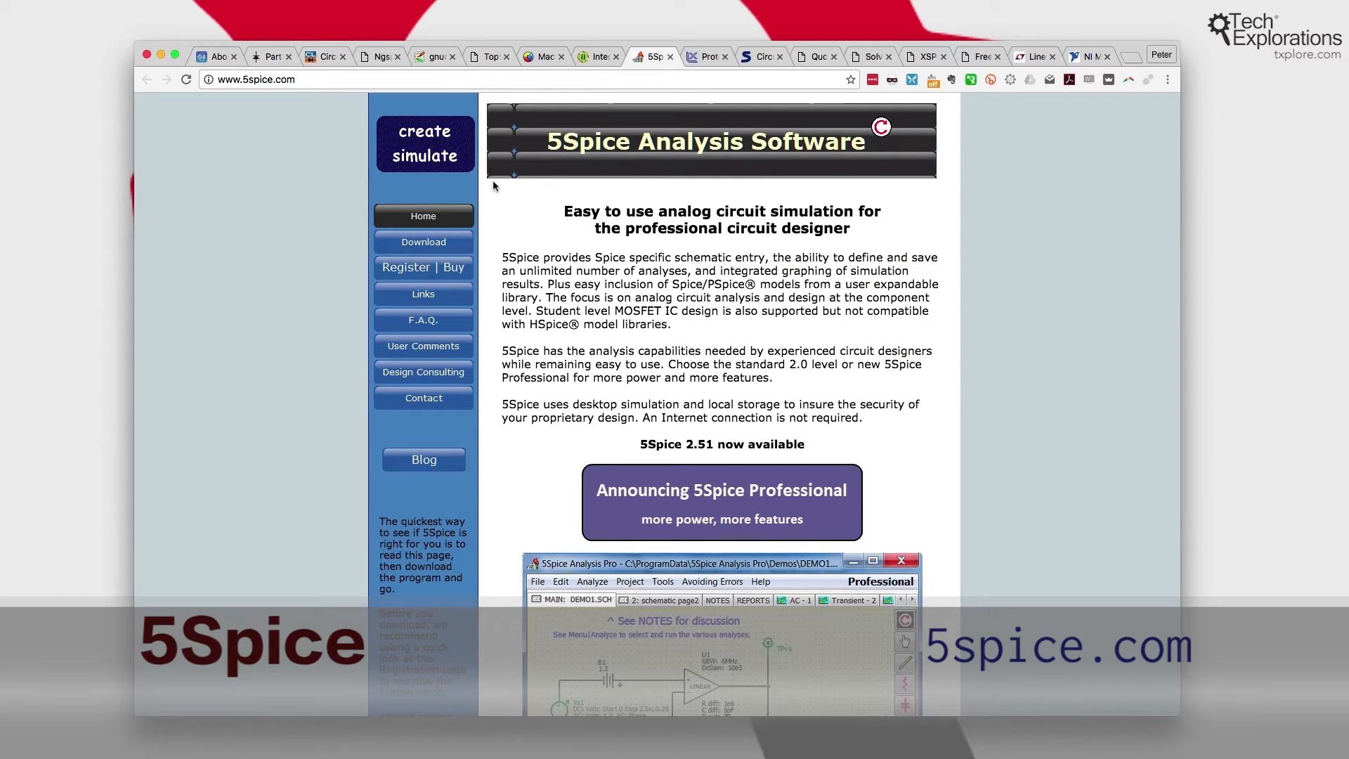
# - Skim the 5Spice page, then show the Proteus Design Suite 8.5 page at labcenter.com
pyautogui.scroll(-3)
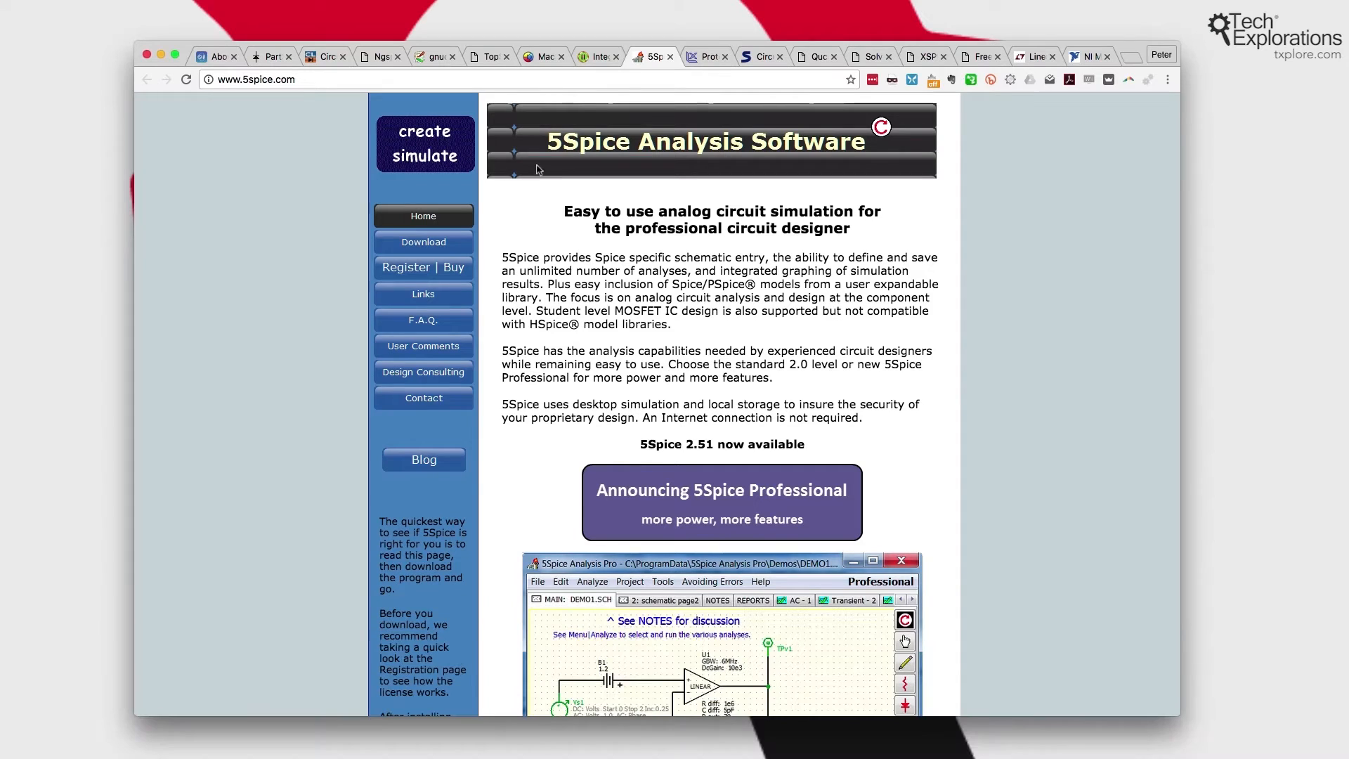
pyautogui.click(705, 56)
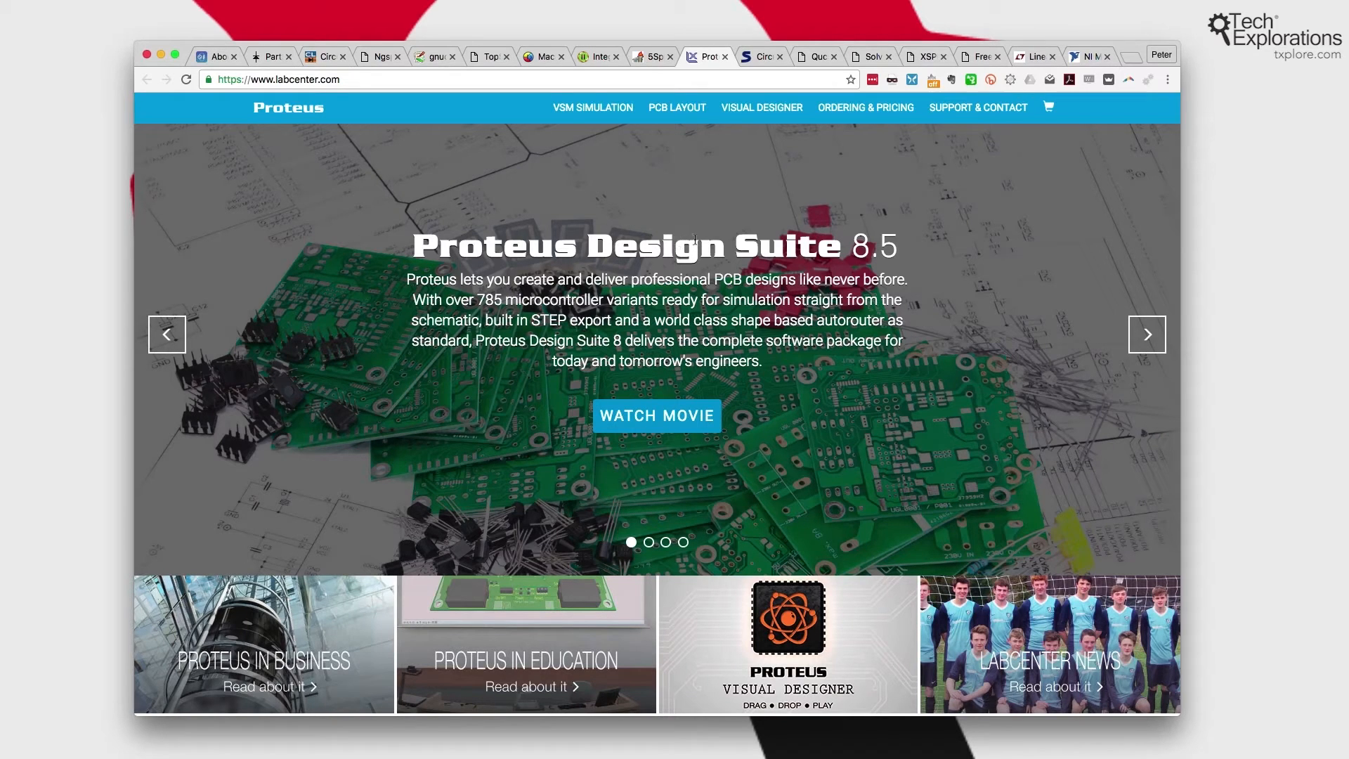
pyautogui.moveTo(713, 209)
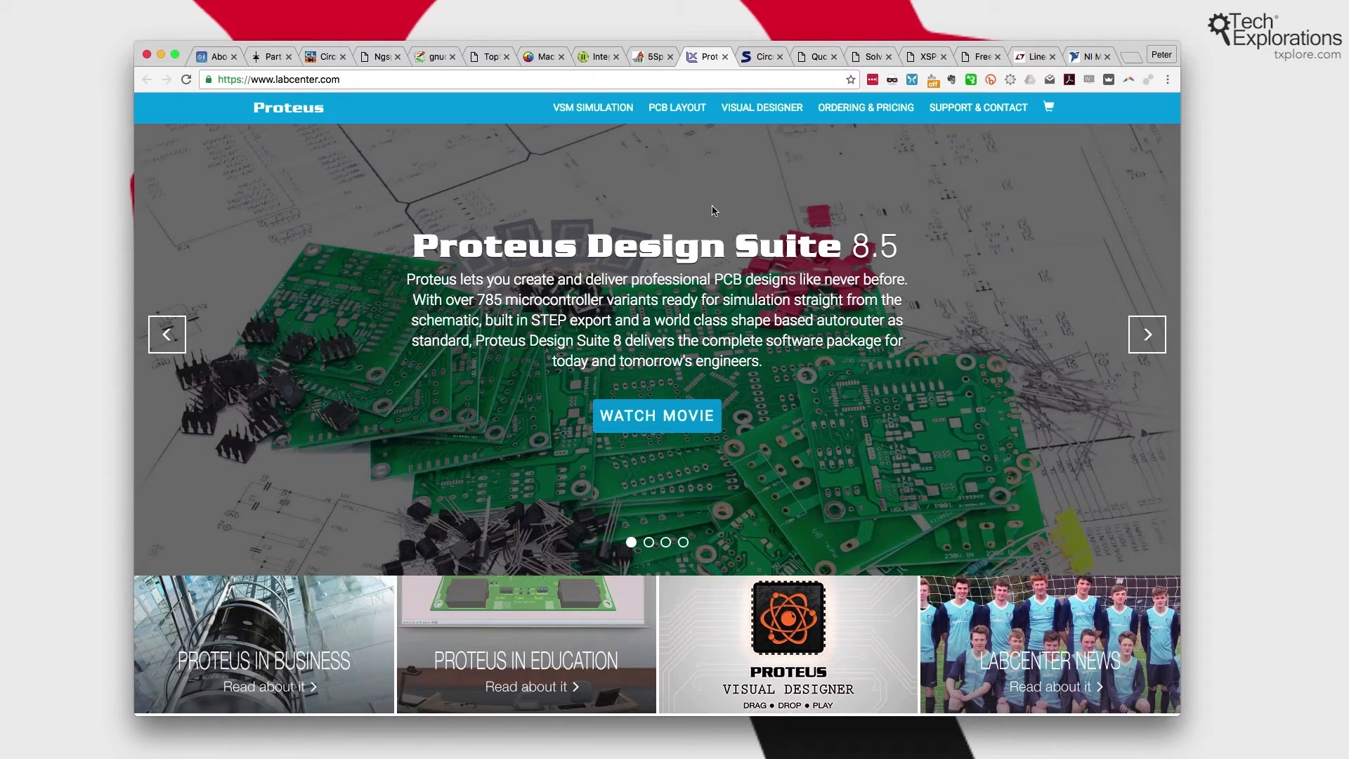
pyautogui.moveTo(753, 72)
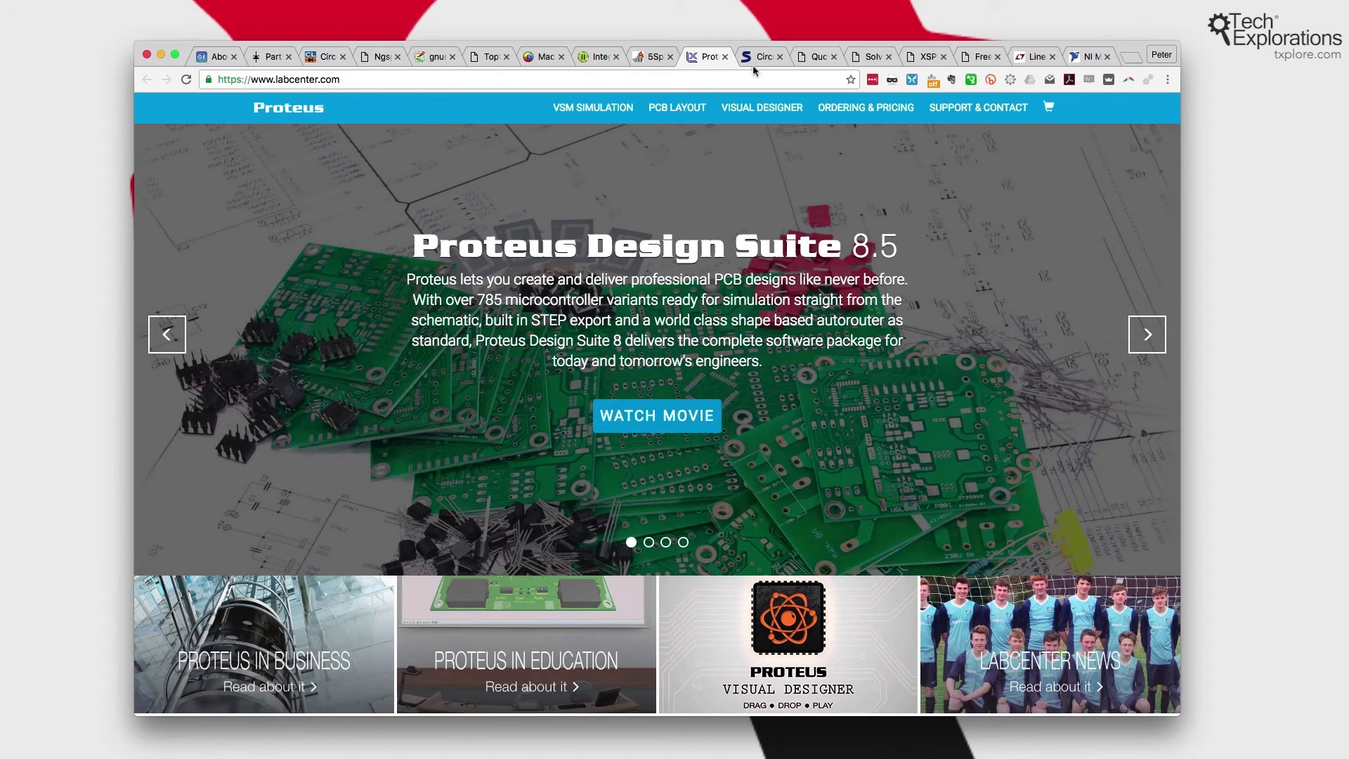
# - Glance at the Softpedia Circuit Simulator download page, then bring up the Qucs screenshots page
pyautogui.click(758, 56)
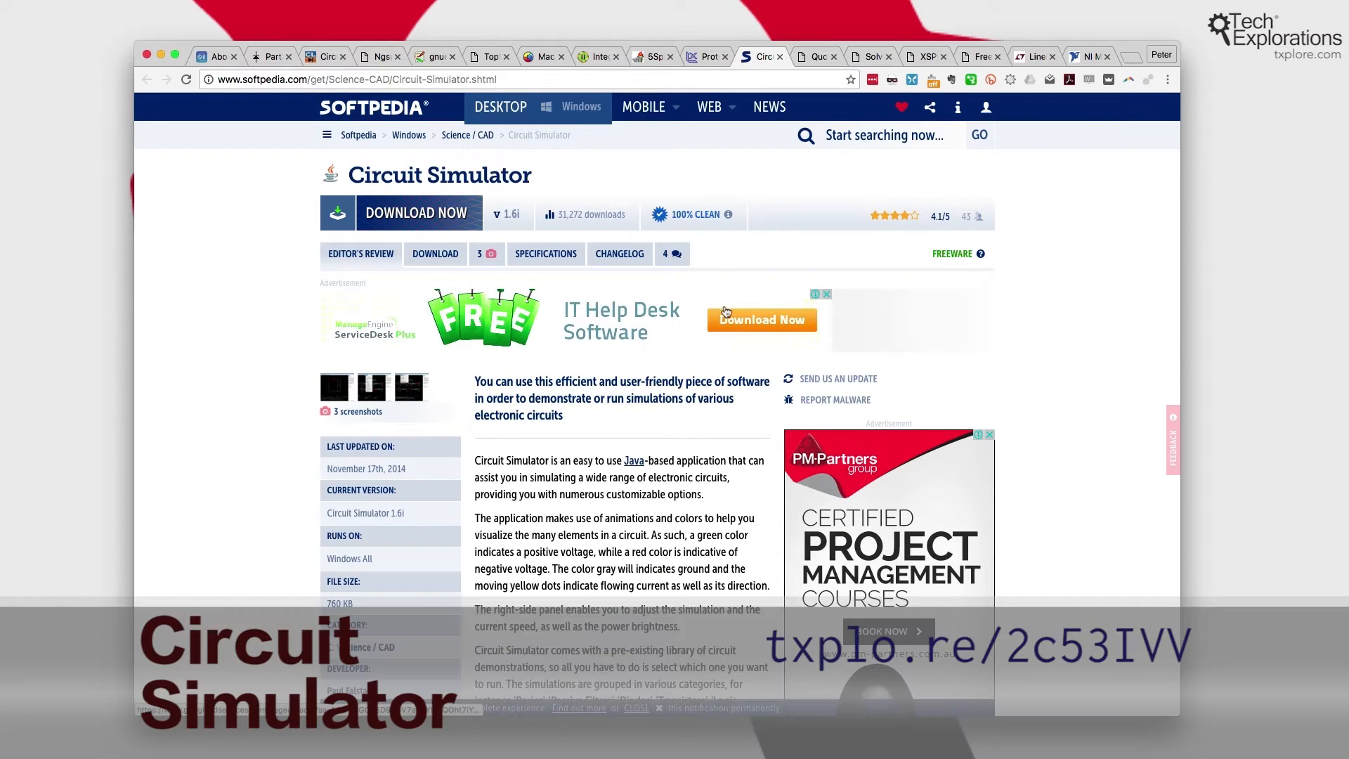
pyautogui.moveTo(616, 447)
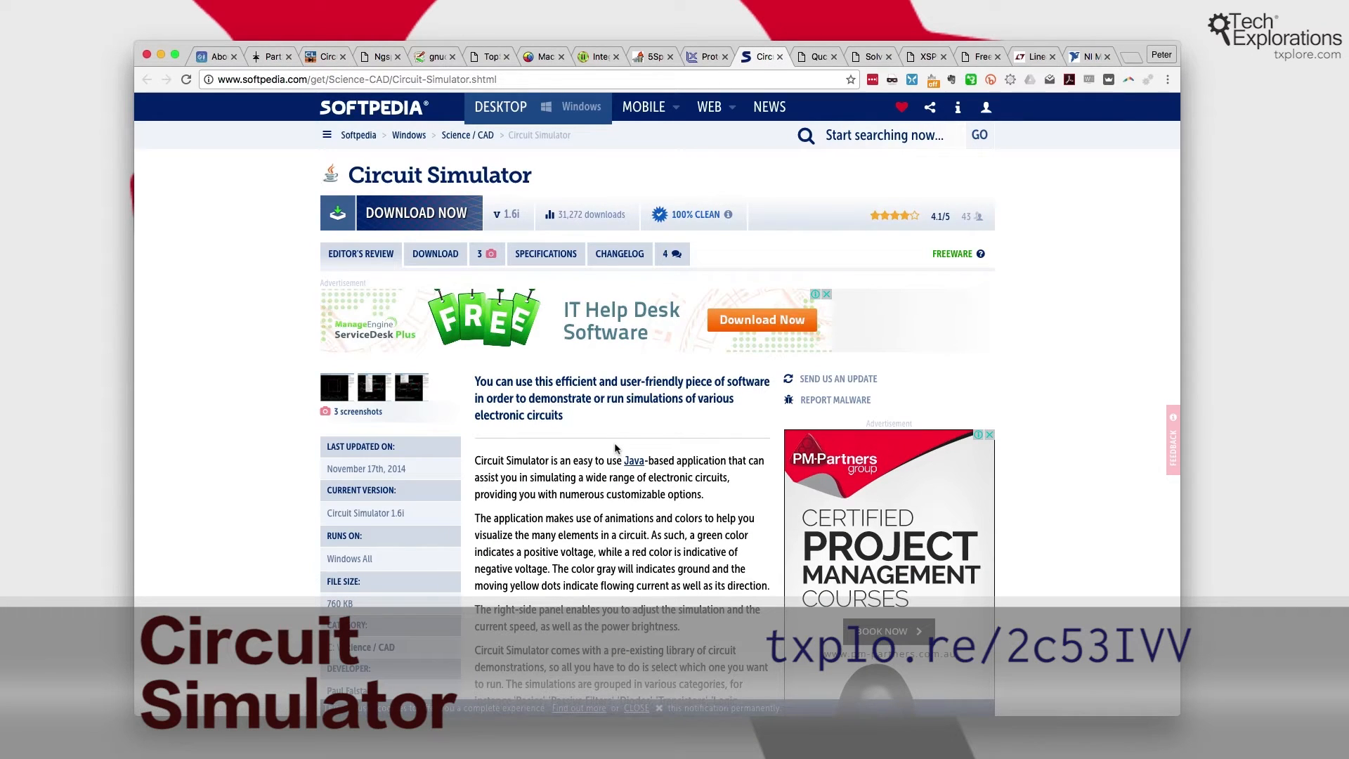
pyautogui.scroll(-3)
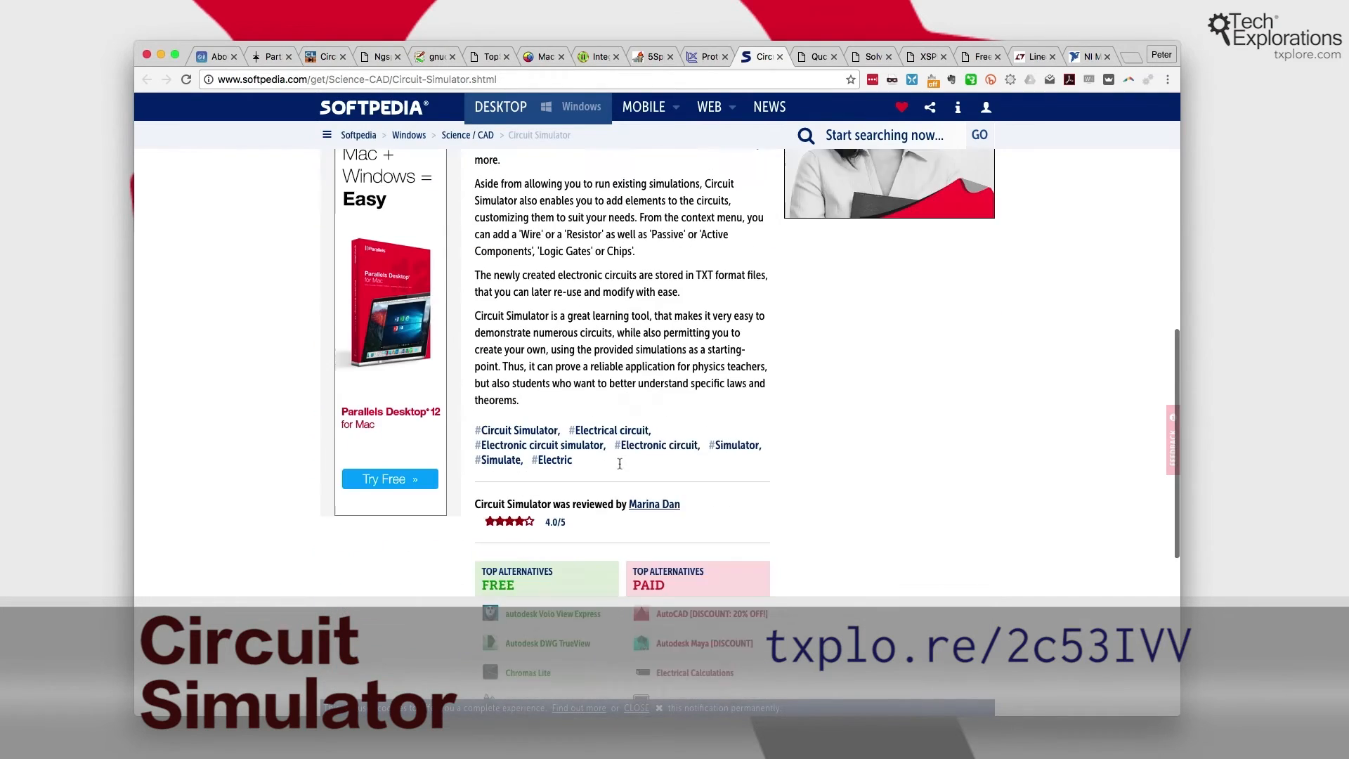
pyautogui.click(814, 56)
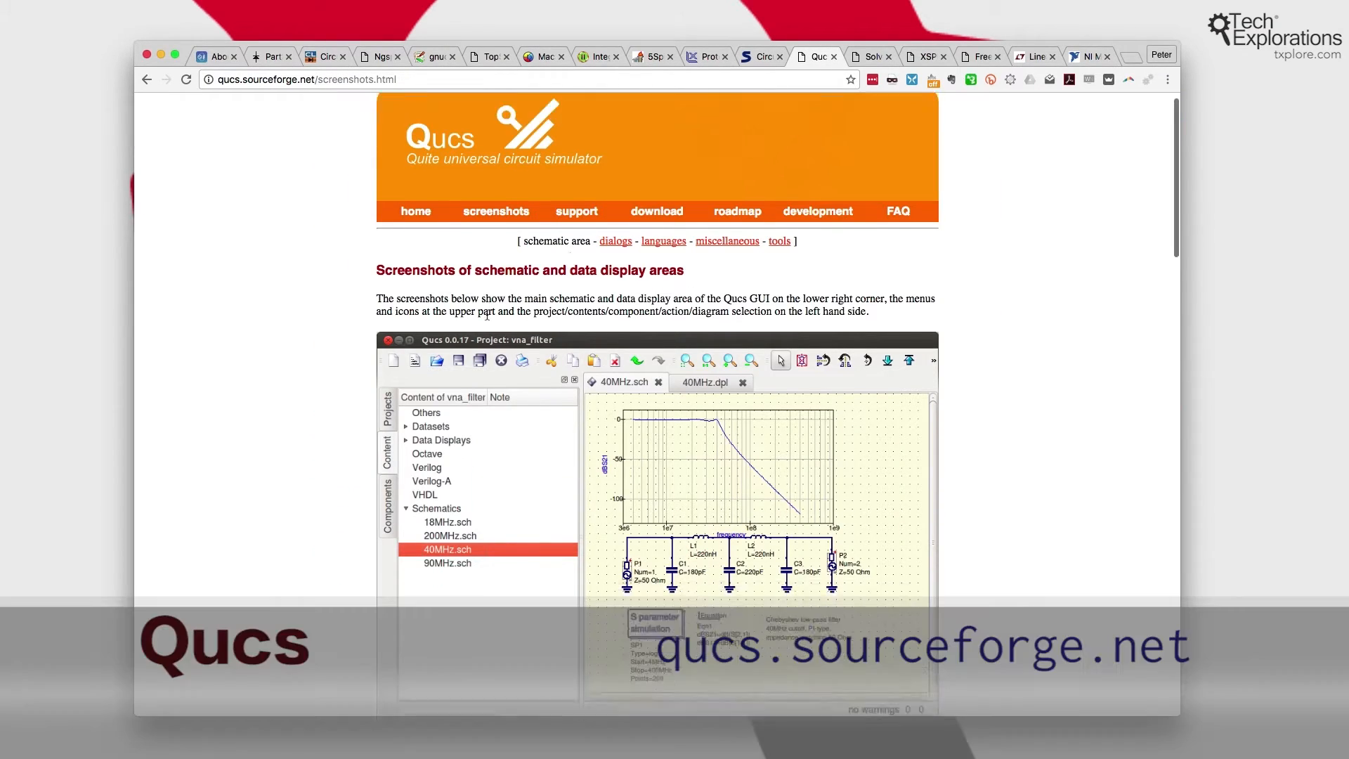
# - Scroll down through the Qucs schematic and data display screenshots
pyautogui.scroll(-3)
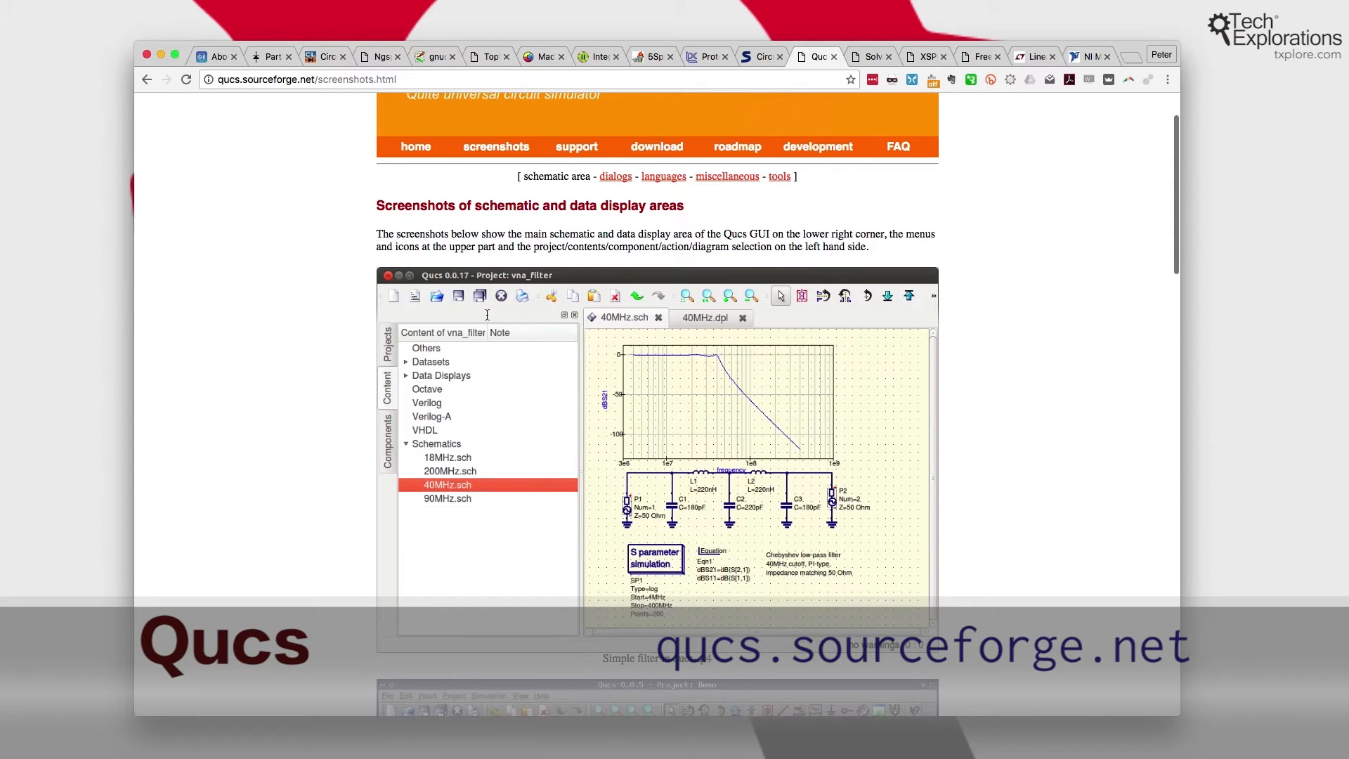
pyautogui.scroll(-3)
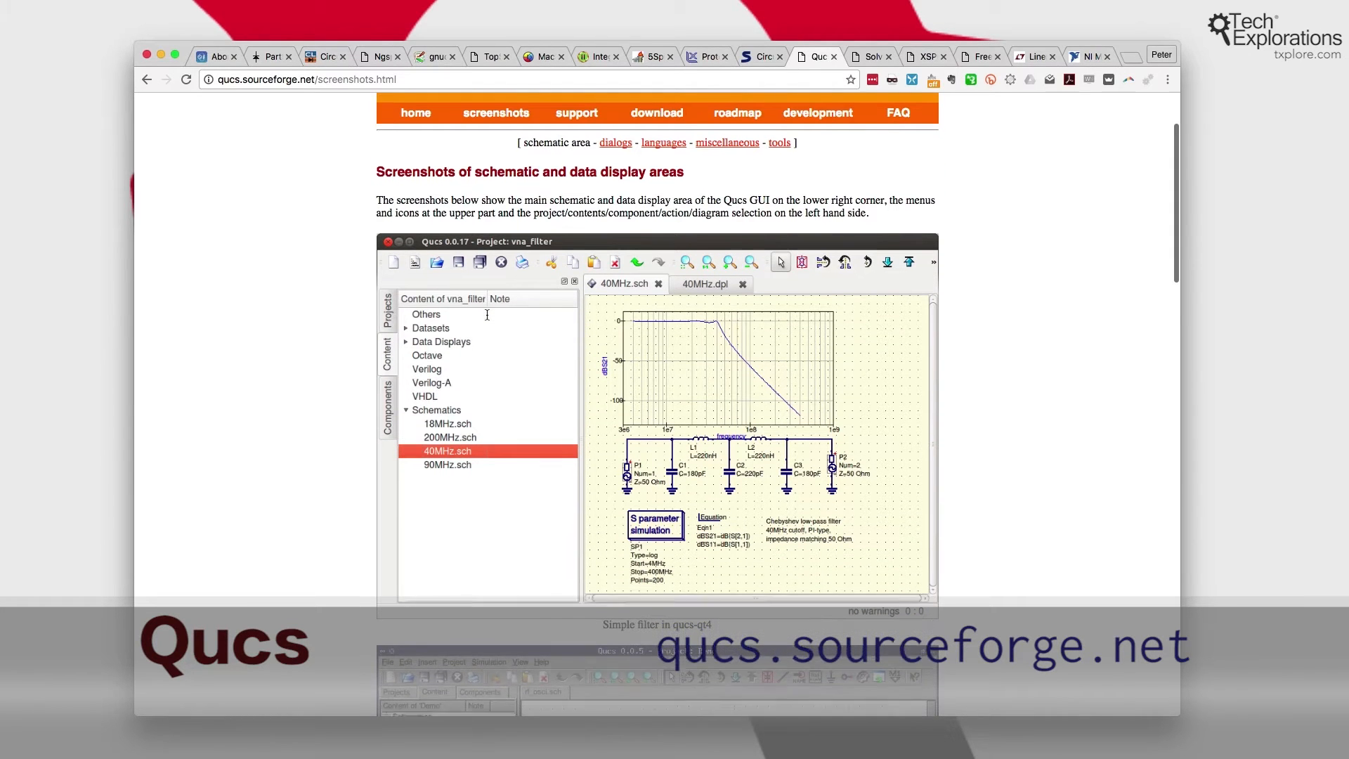
pyautogui.scroll(-3)
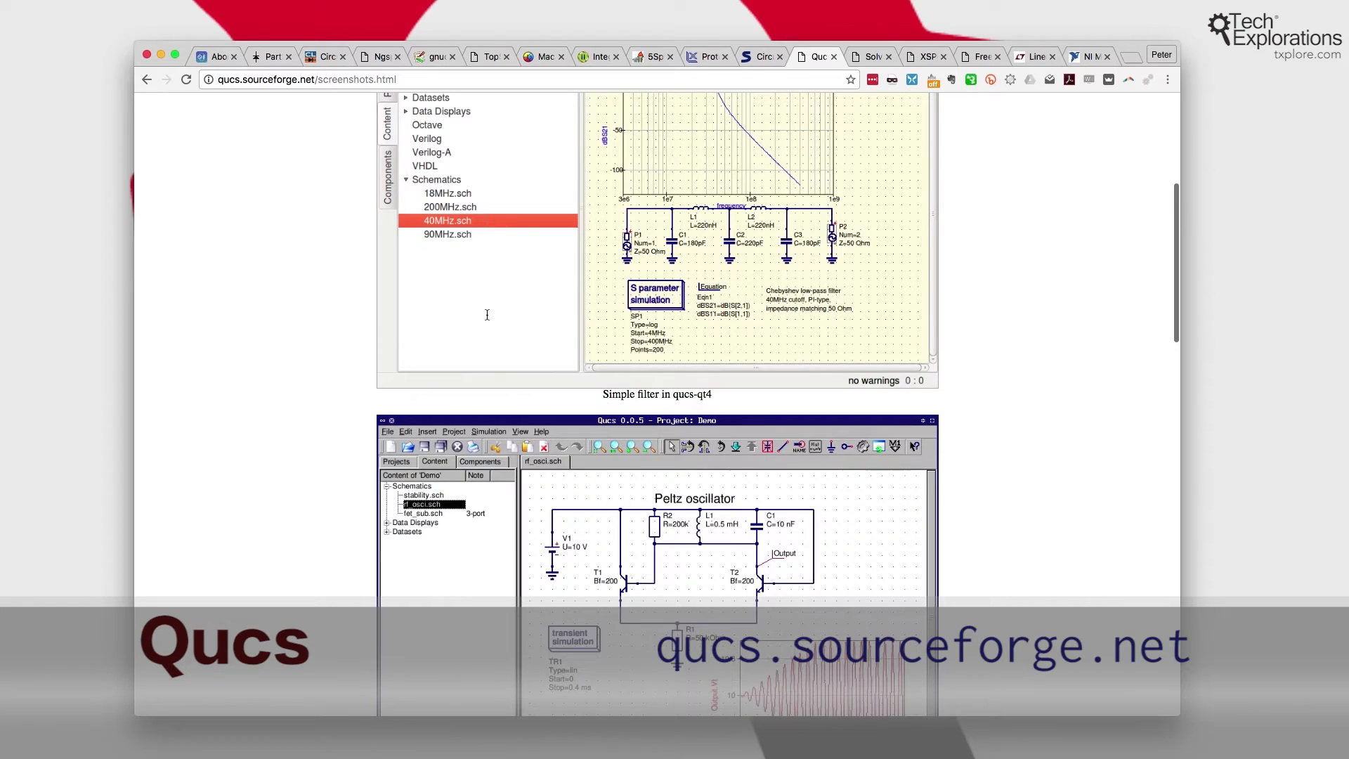
pyautogui.scroll(-3)
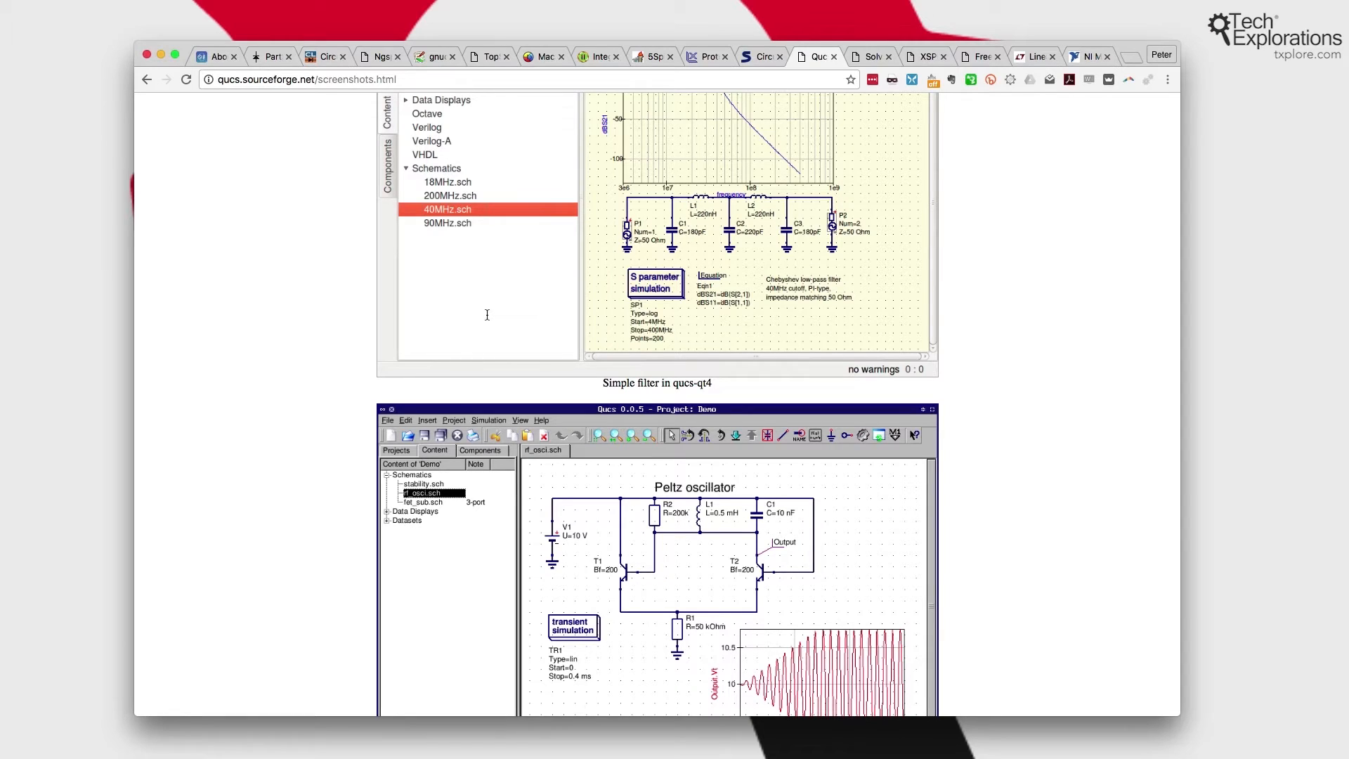
pyautogui.scroll(-3)
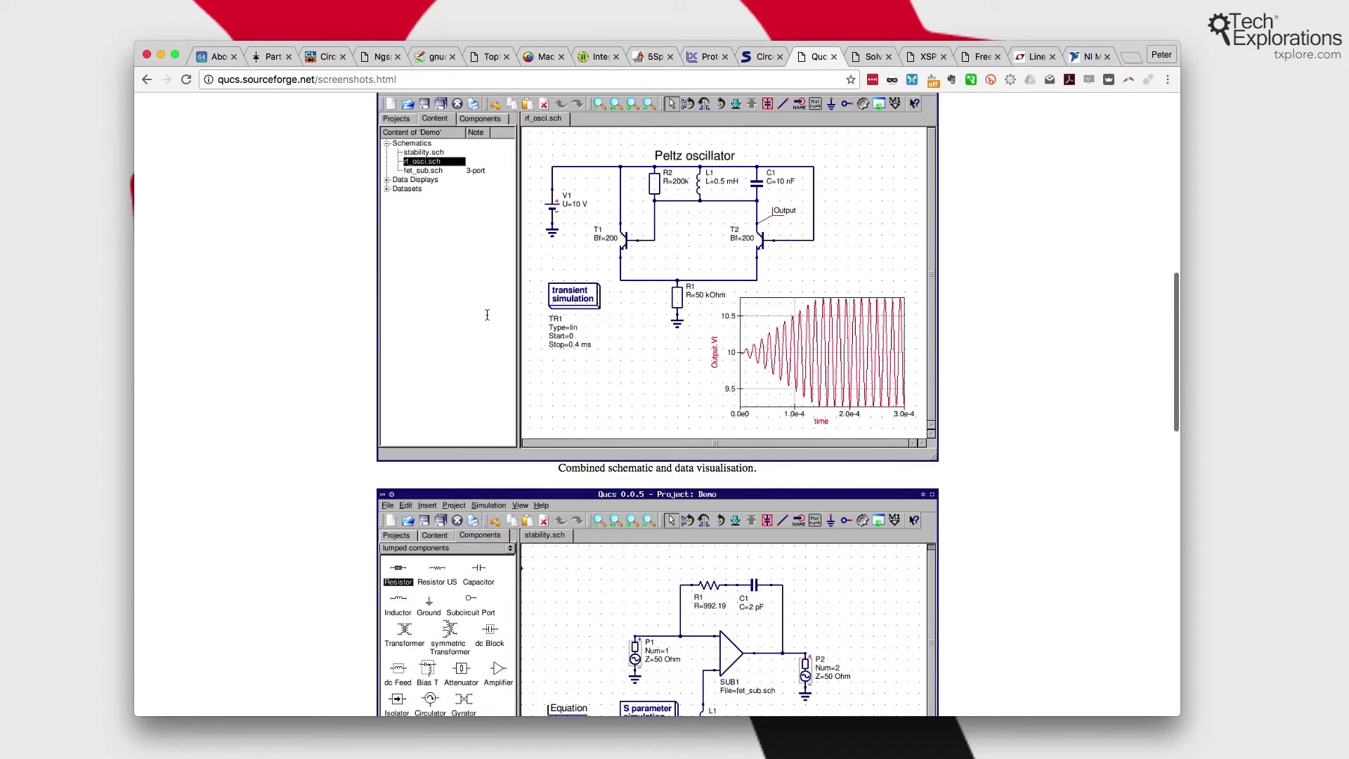
pyautogui.scroll(-3)
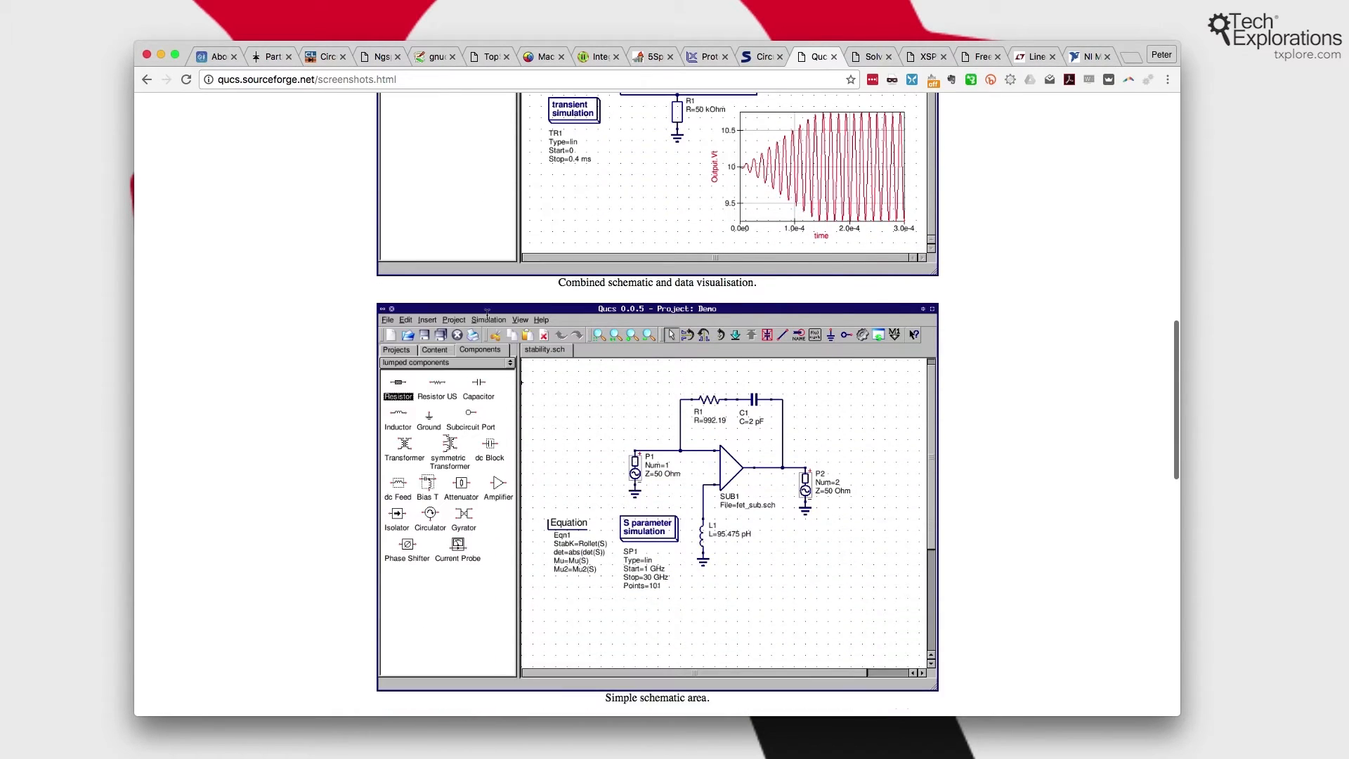
pyautogui.scroll(-3)
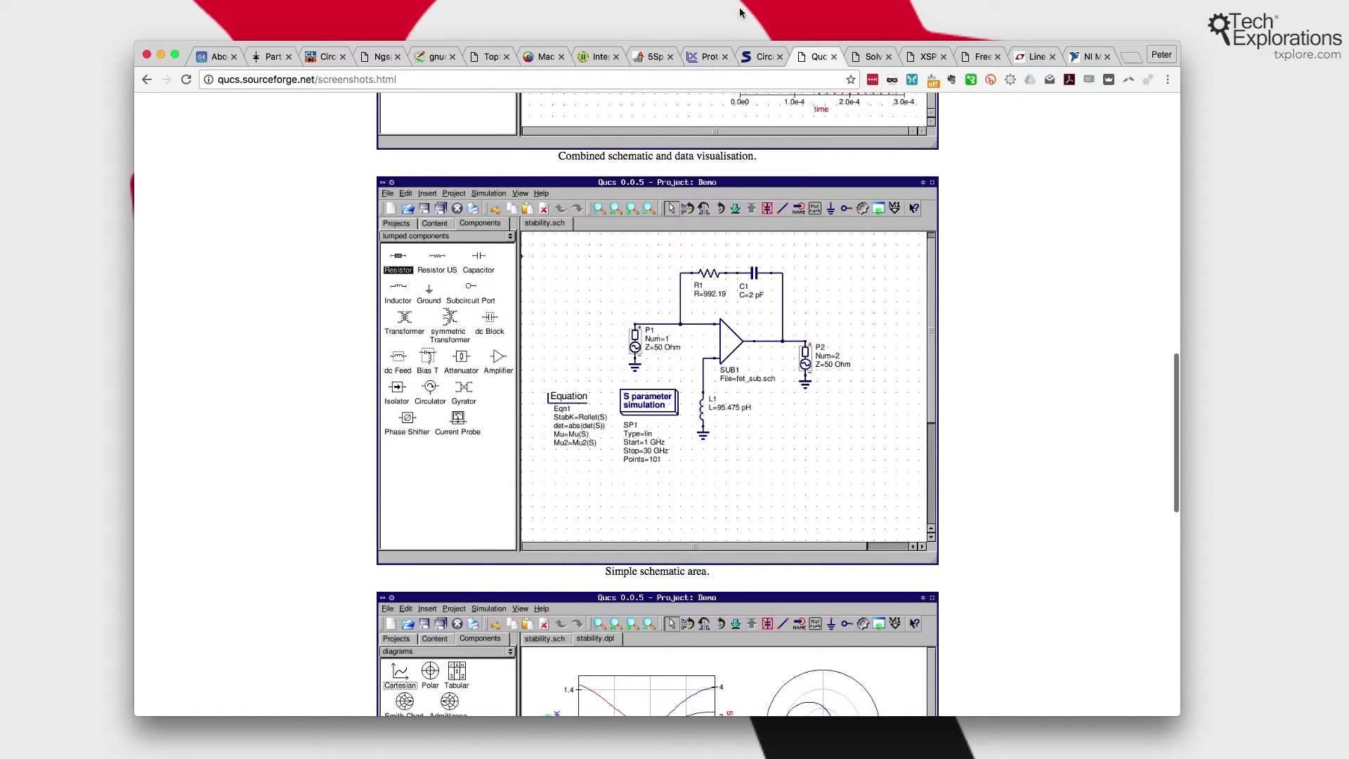
# - Look over the Solve Elec demo page and the XSPICE project page
pyautogui.click(871, 56)
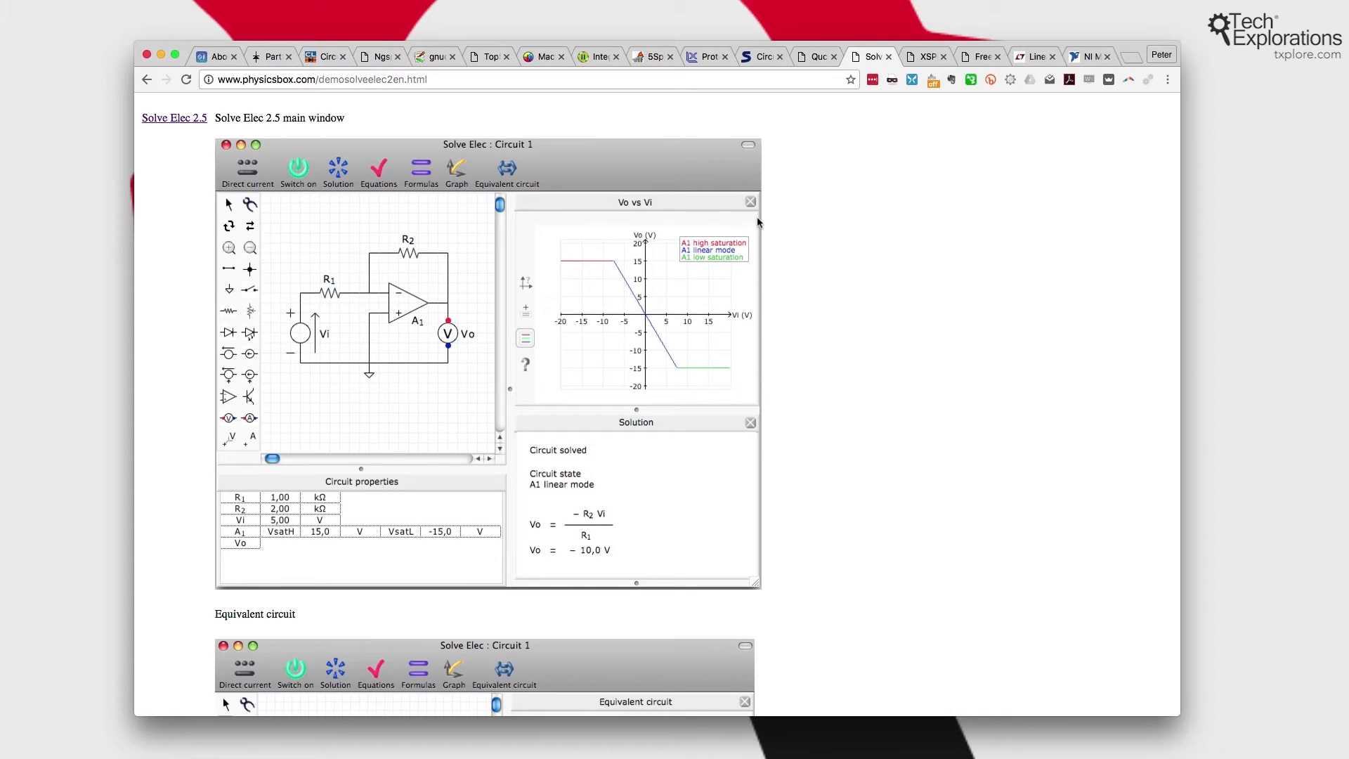
pyautogui.moveTo(599, 262)
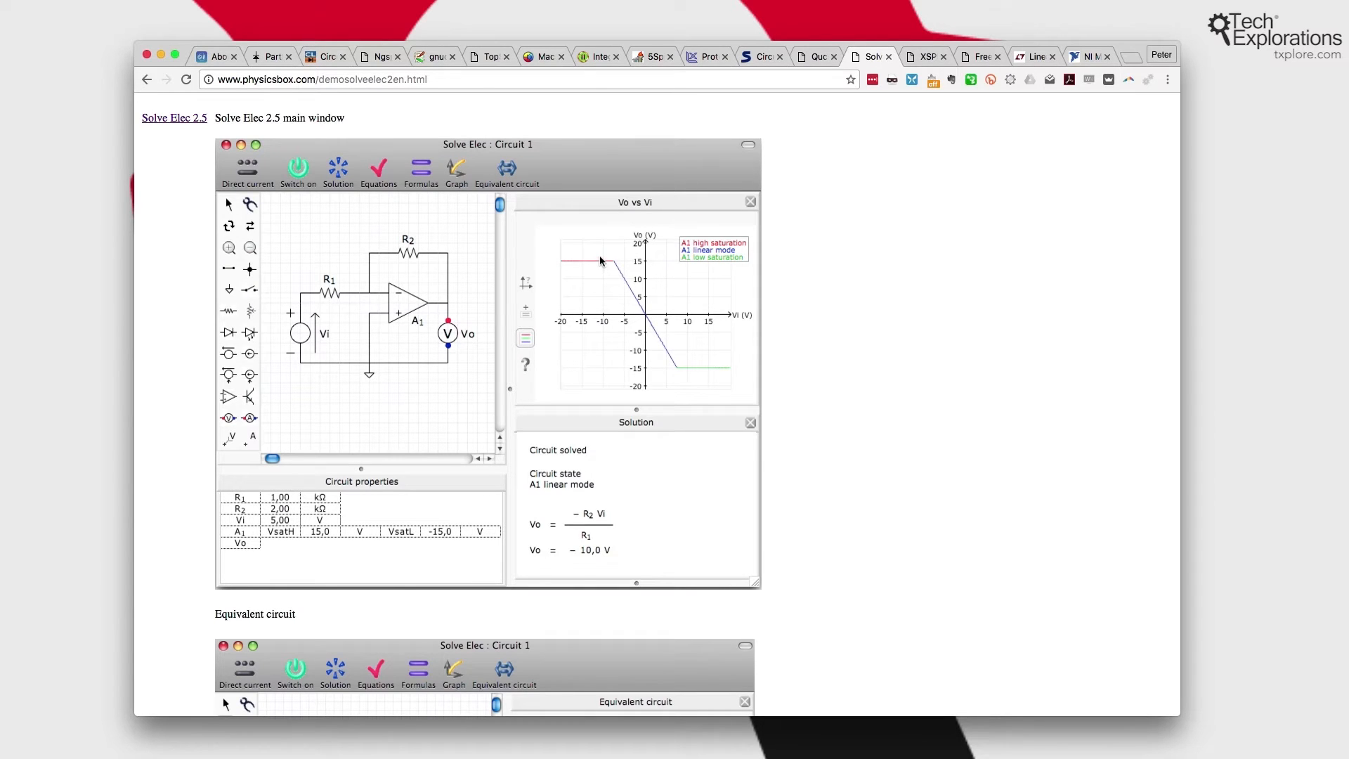
pyautogui.scroll(-3)
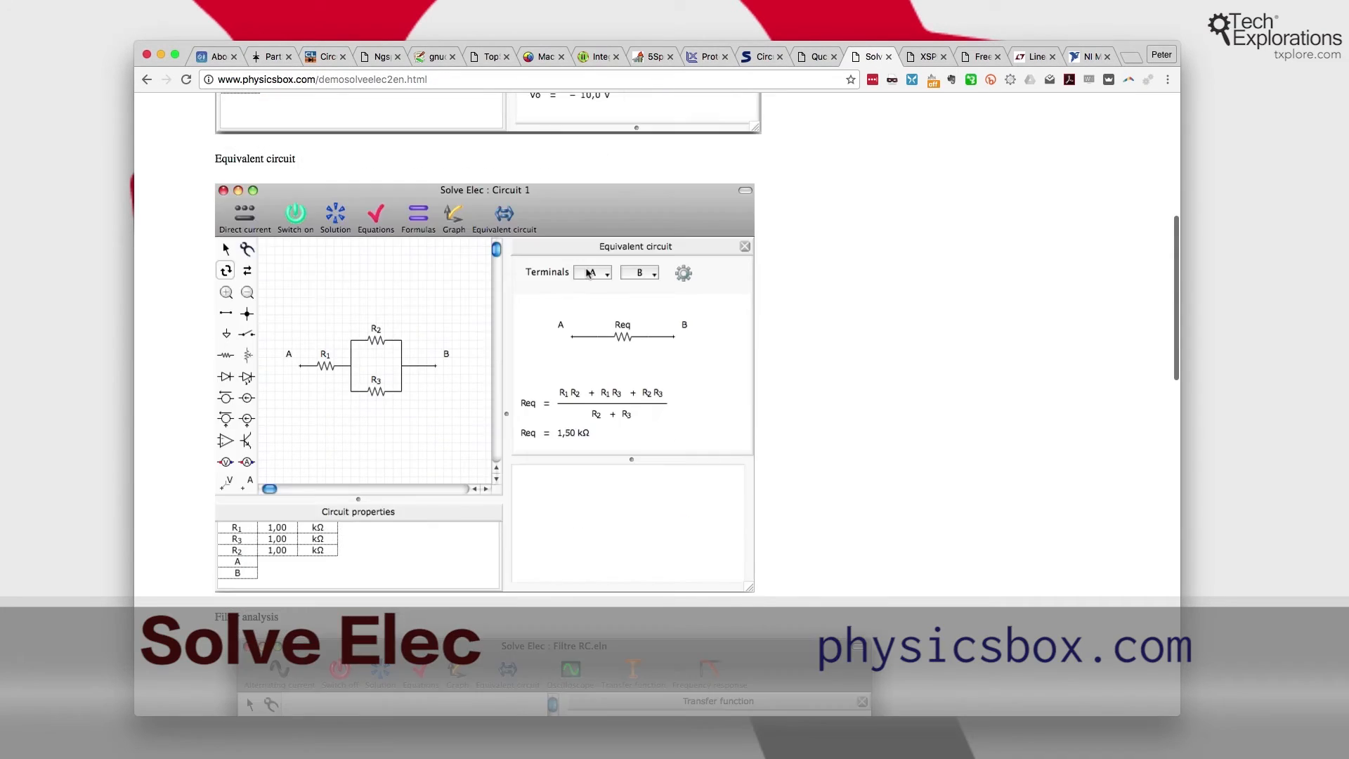
pyautogui.scroll(-3)
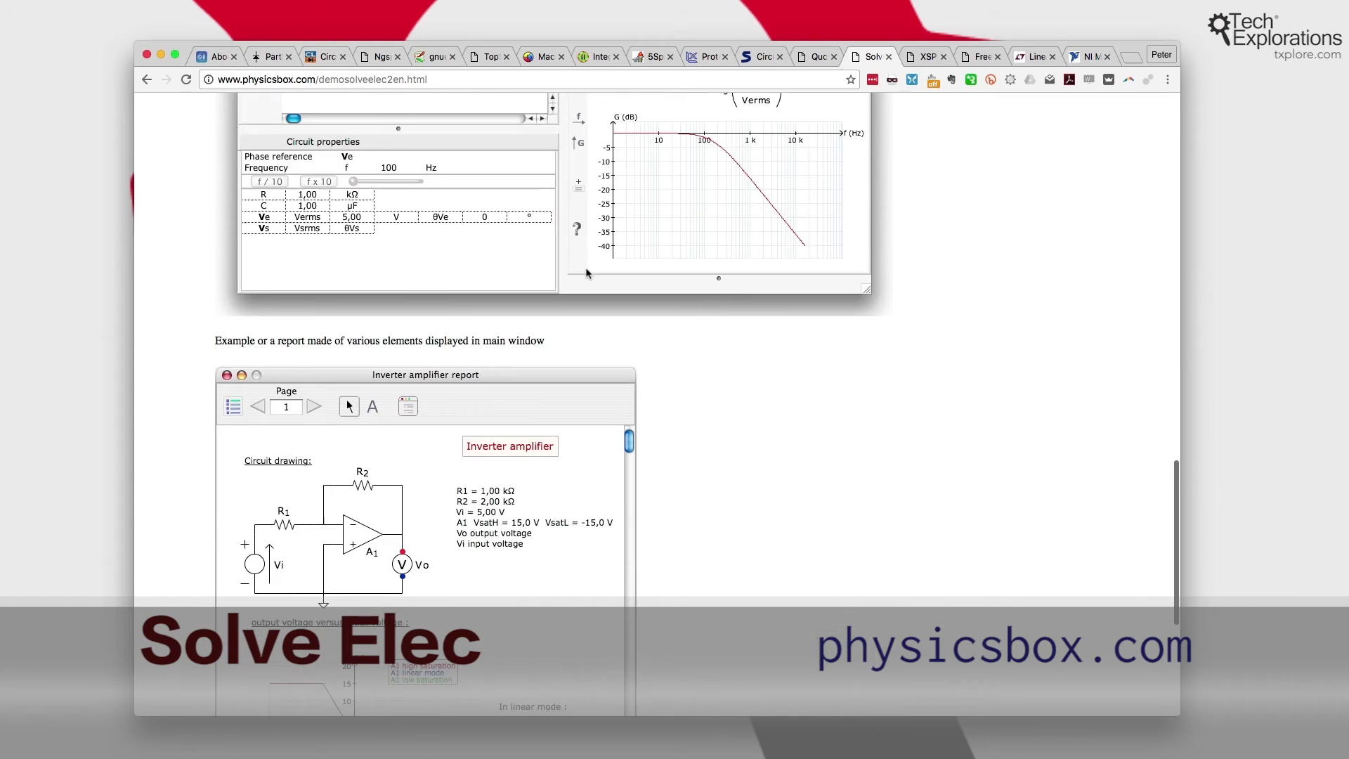
pyautogui.scroll(-3)
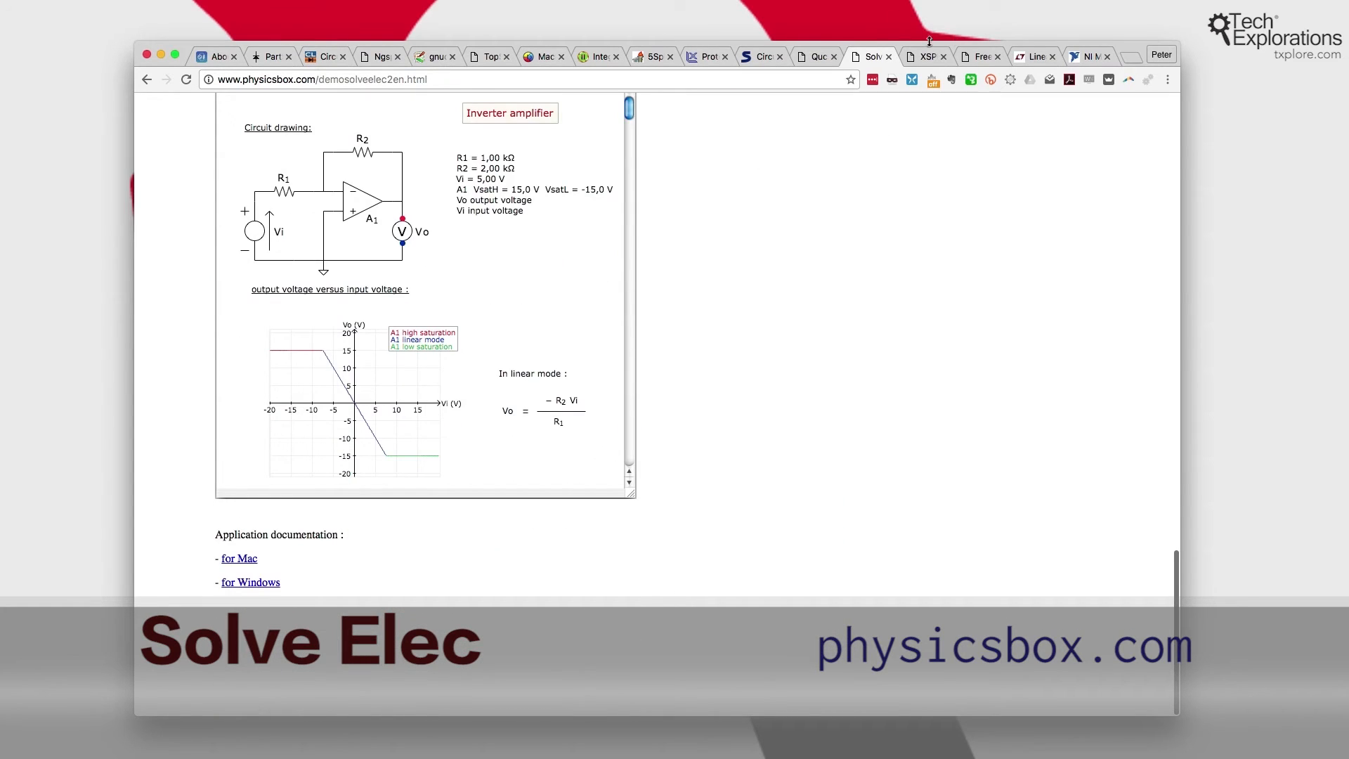
pyautogui.click(921, 57)
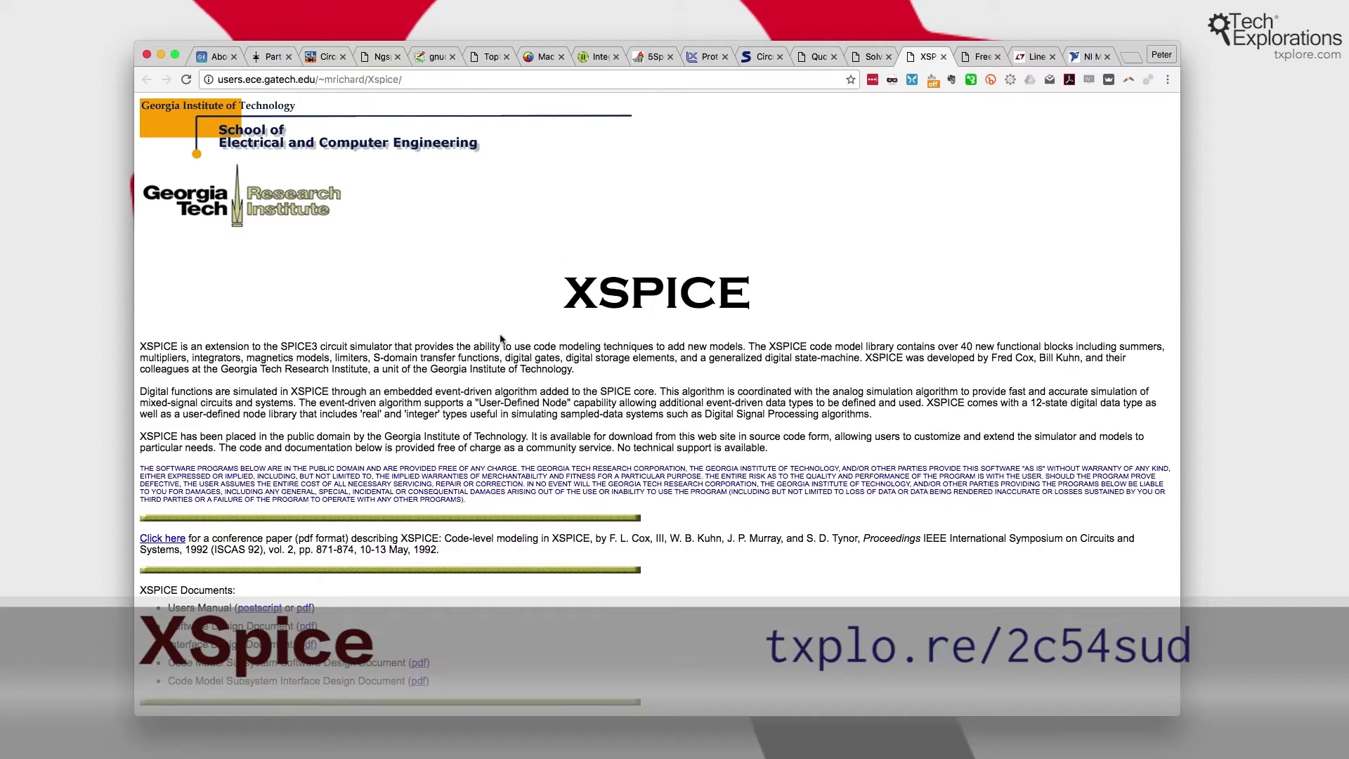
pyautogui.scroll(-3)
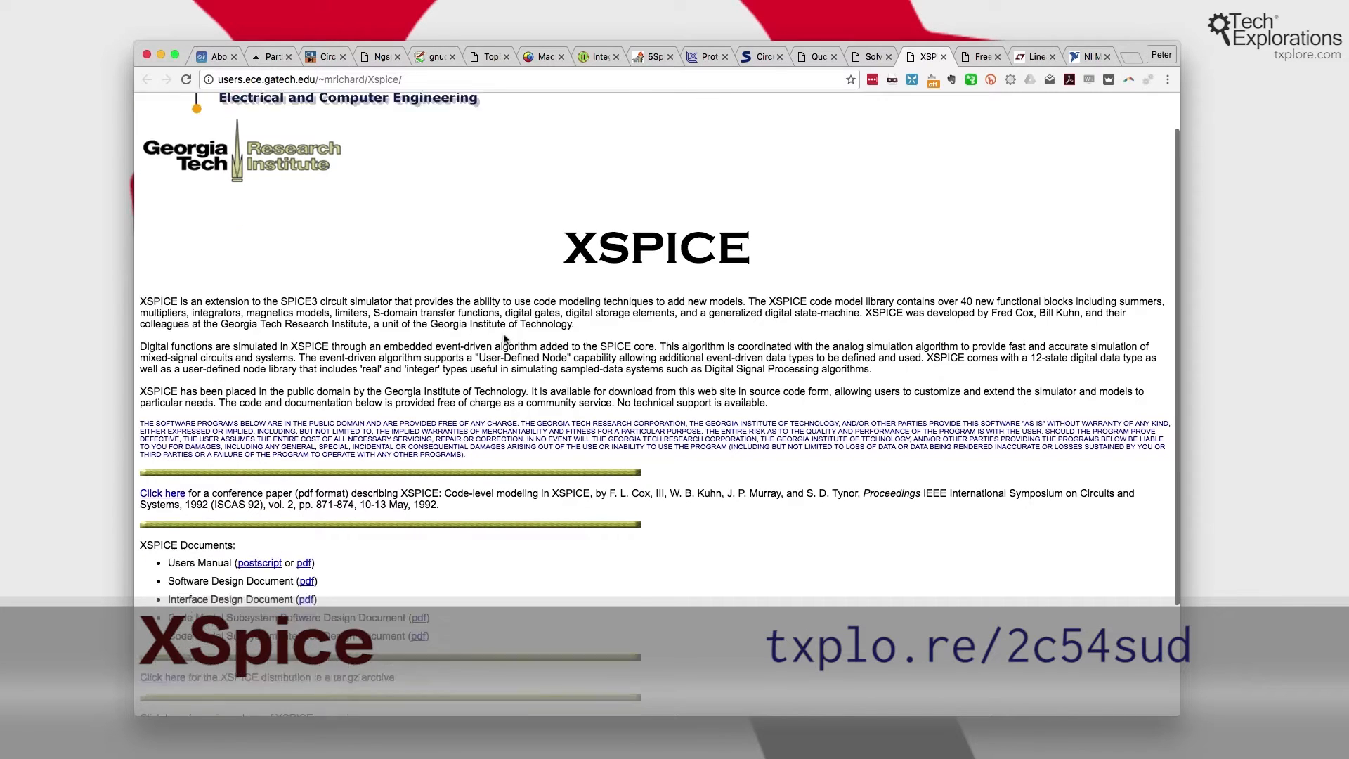
pyautogui.scroll(-3)
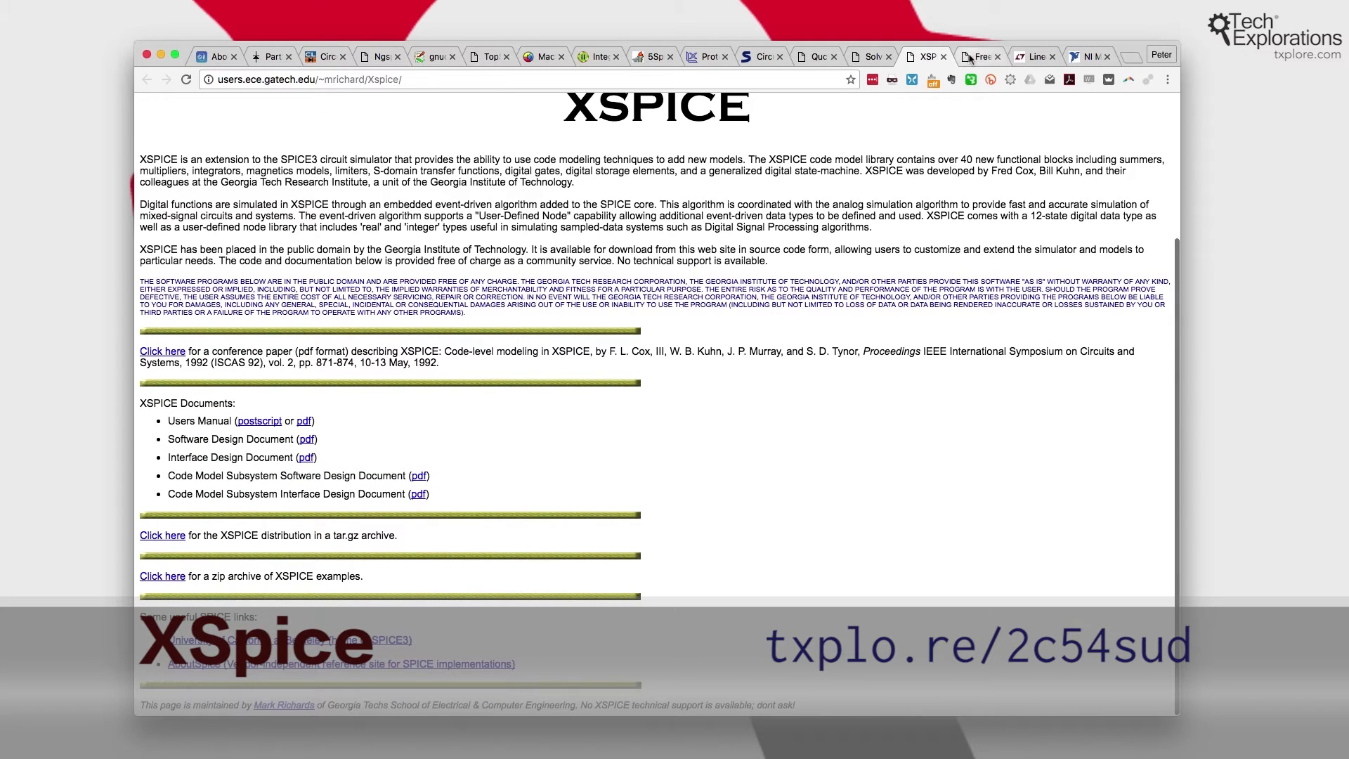
# - Skim the CircuitLogix student version page, then show Linear's LTspice software page
pyautogui.click(980, 56)
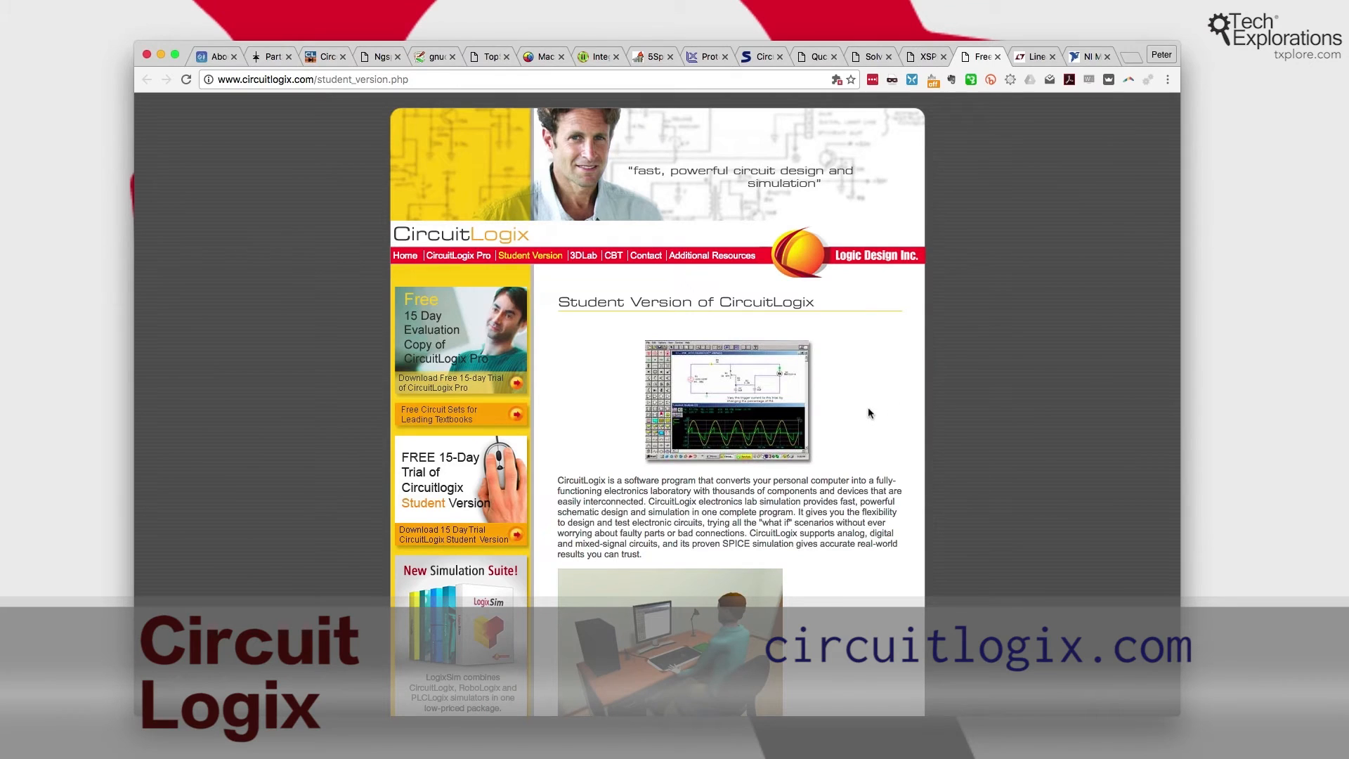
pyautogui.scroll(-3)
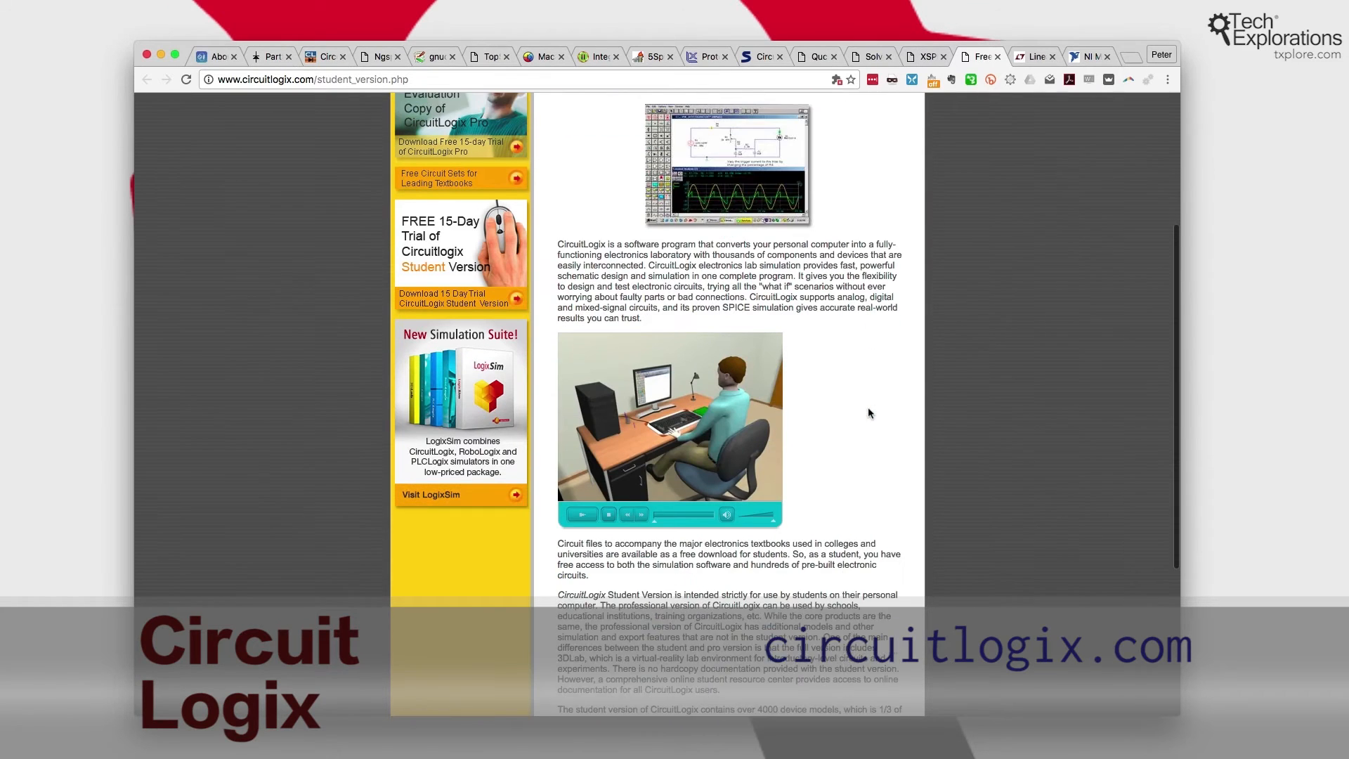
pyautogui.click(1030, 56)
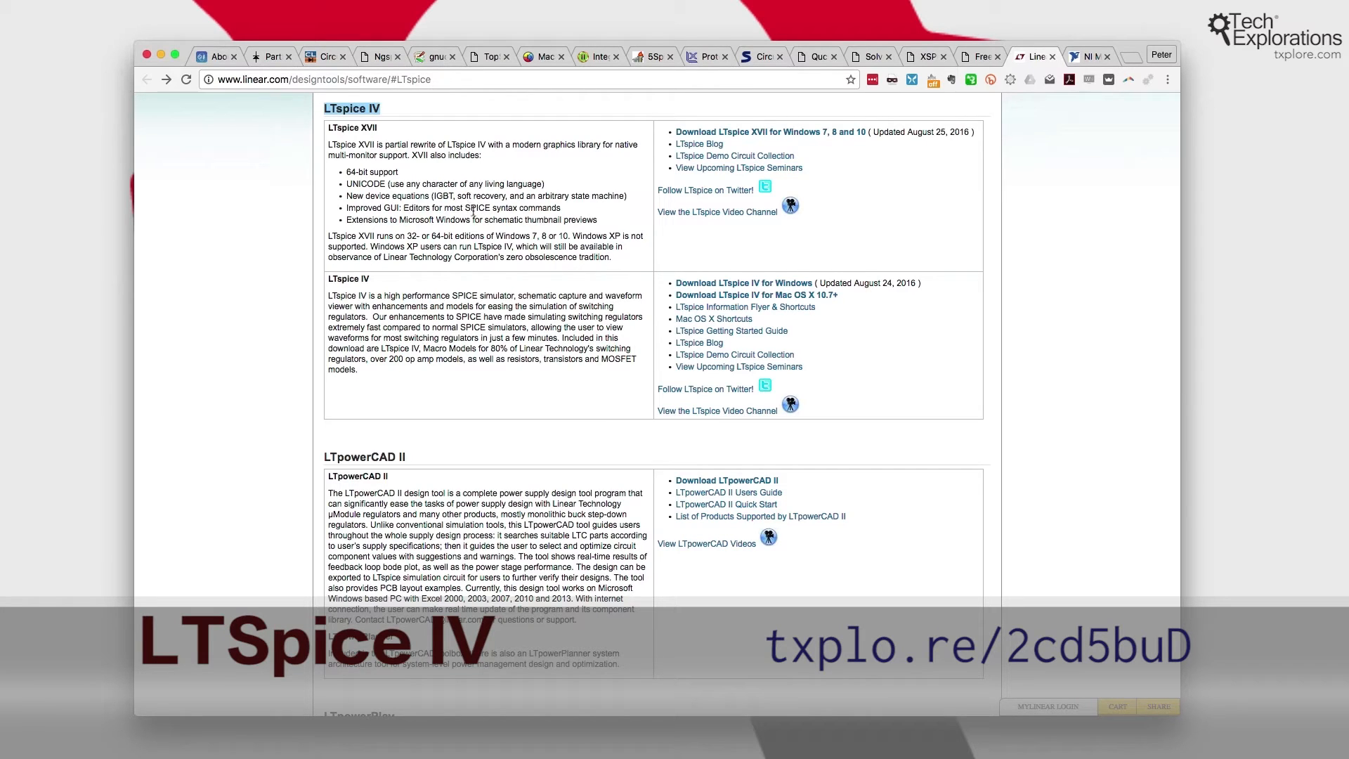
# - View the NI Multisim product page, then return to the CircuitLab home page
pyautogui.click(1086, 56)
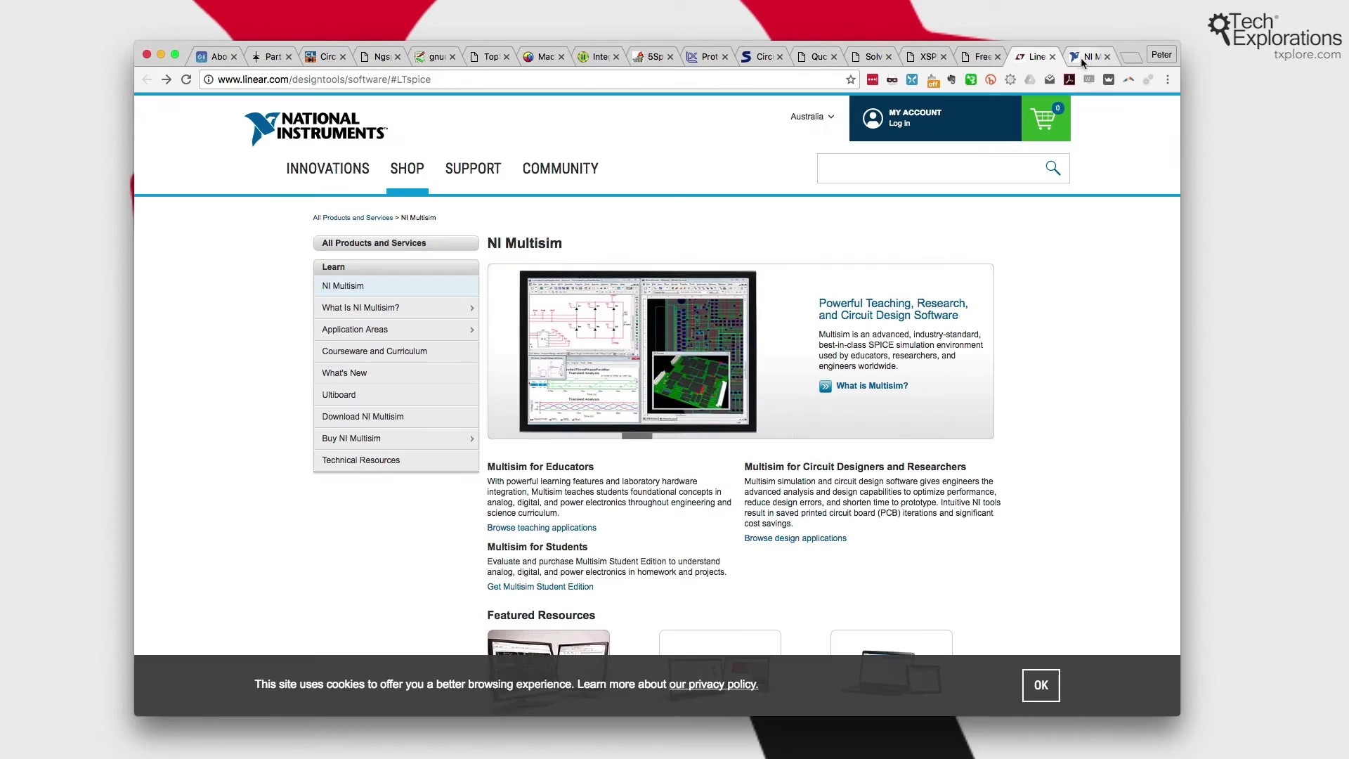
pyautogui.click(1088, 56)
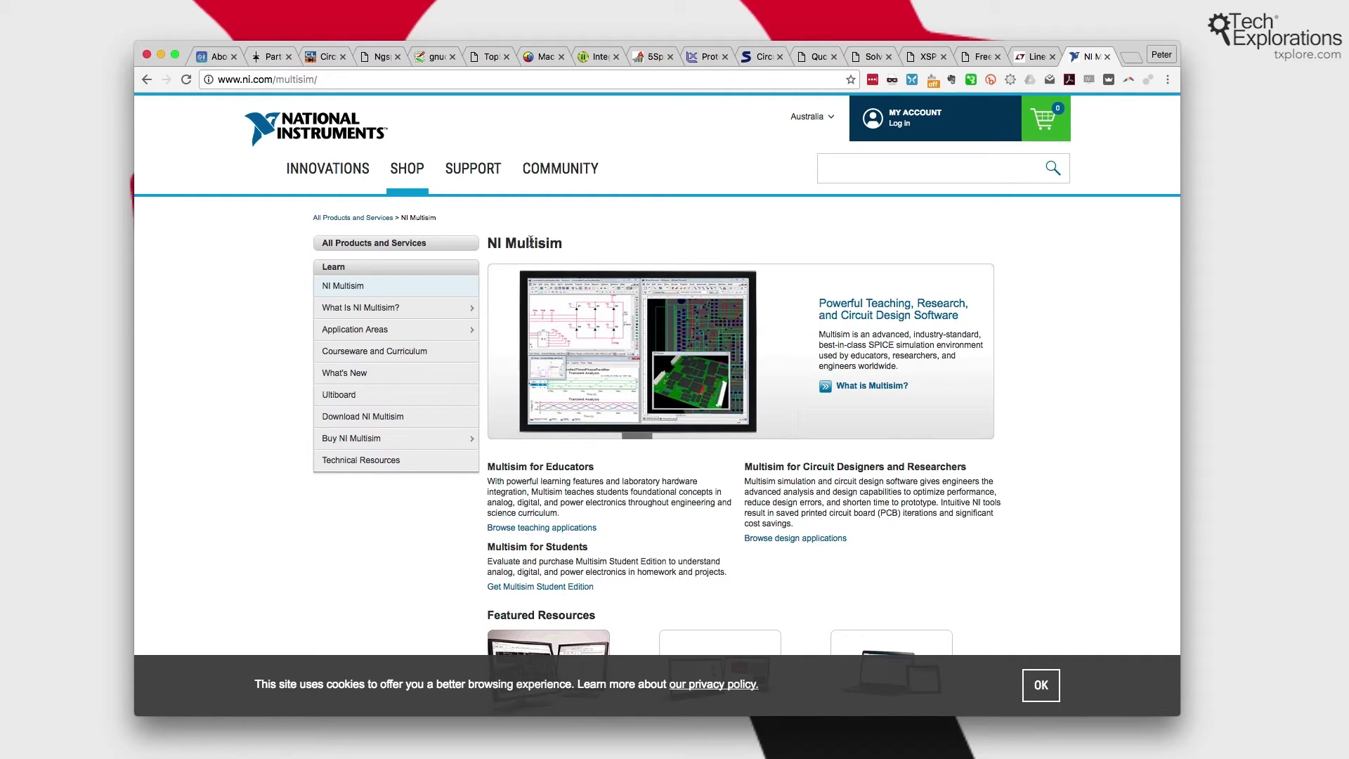
pyautogui.moveTo(576, 278)
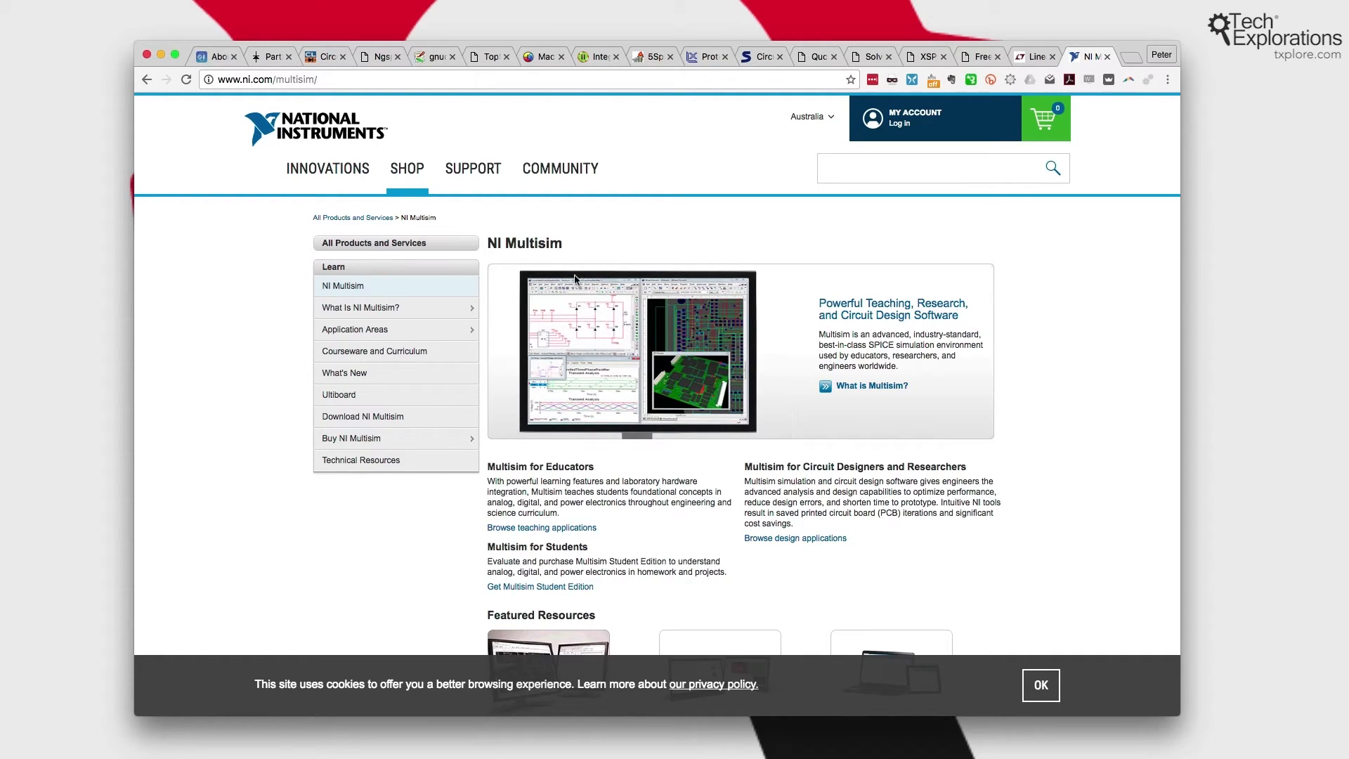
pyautogui.moveTo(416, 70)
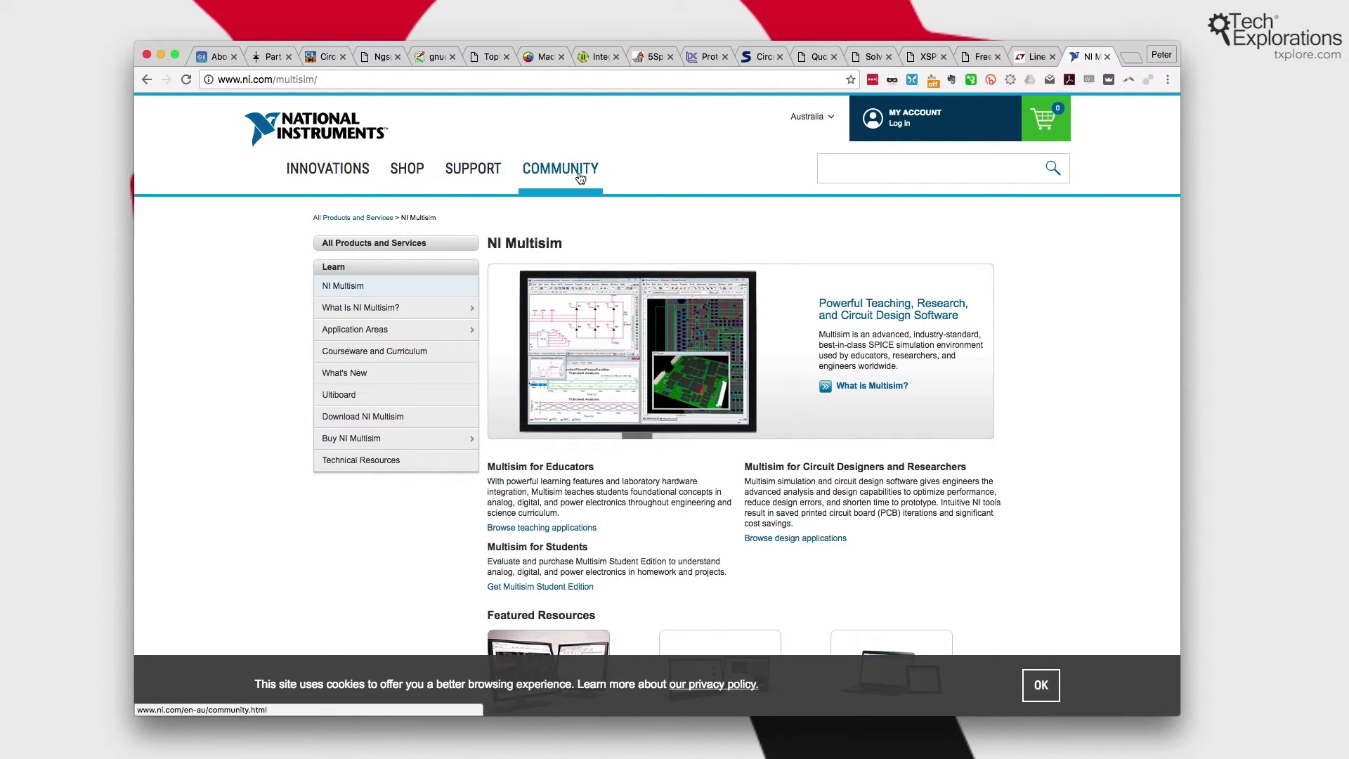
pyautogui.moveTo(572, 177)
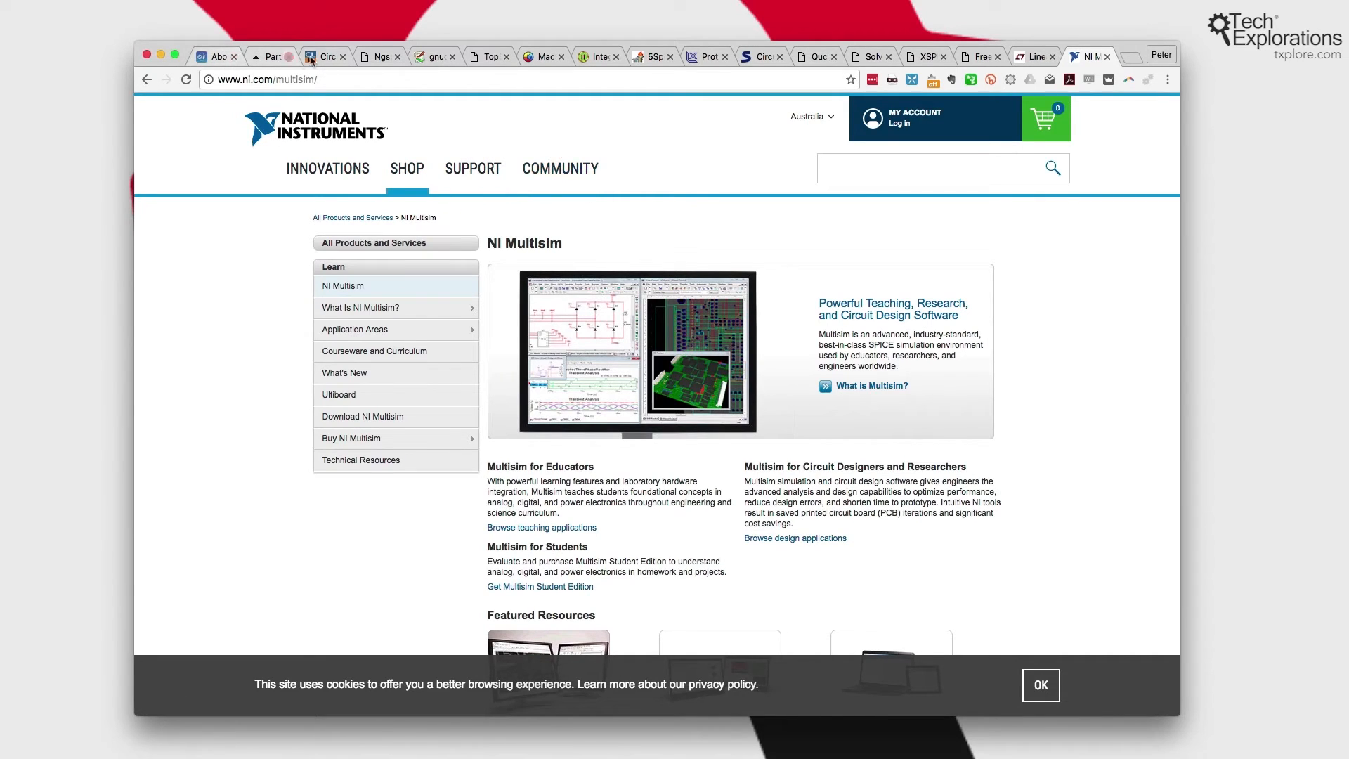
pyautogui.click(323, 56)
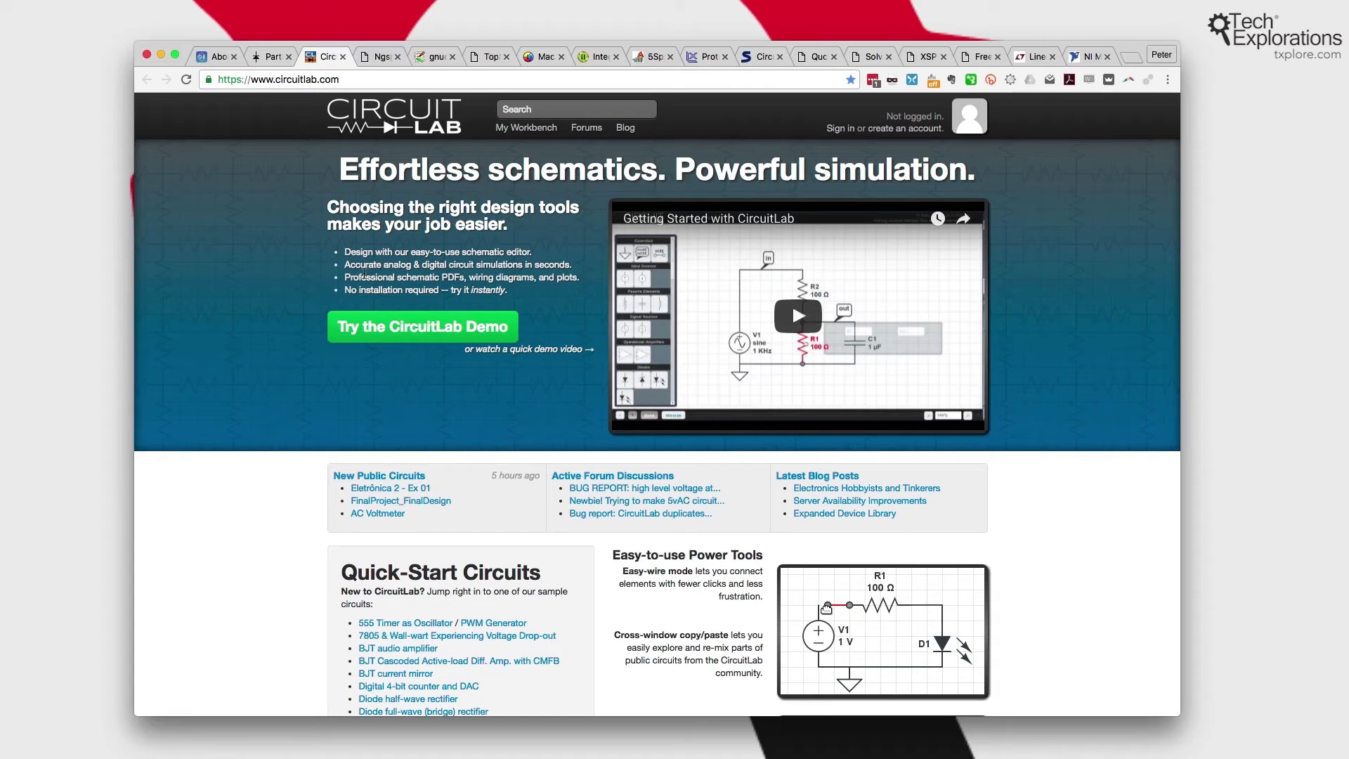
pyautogui.moveTo(423, 326)
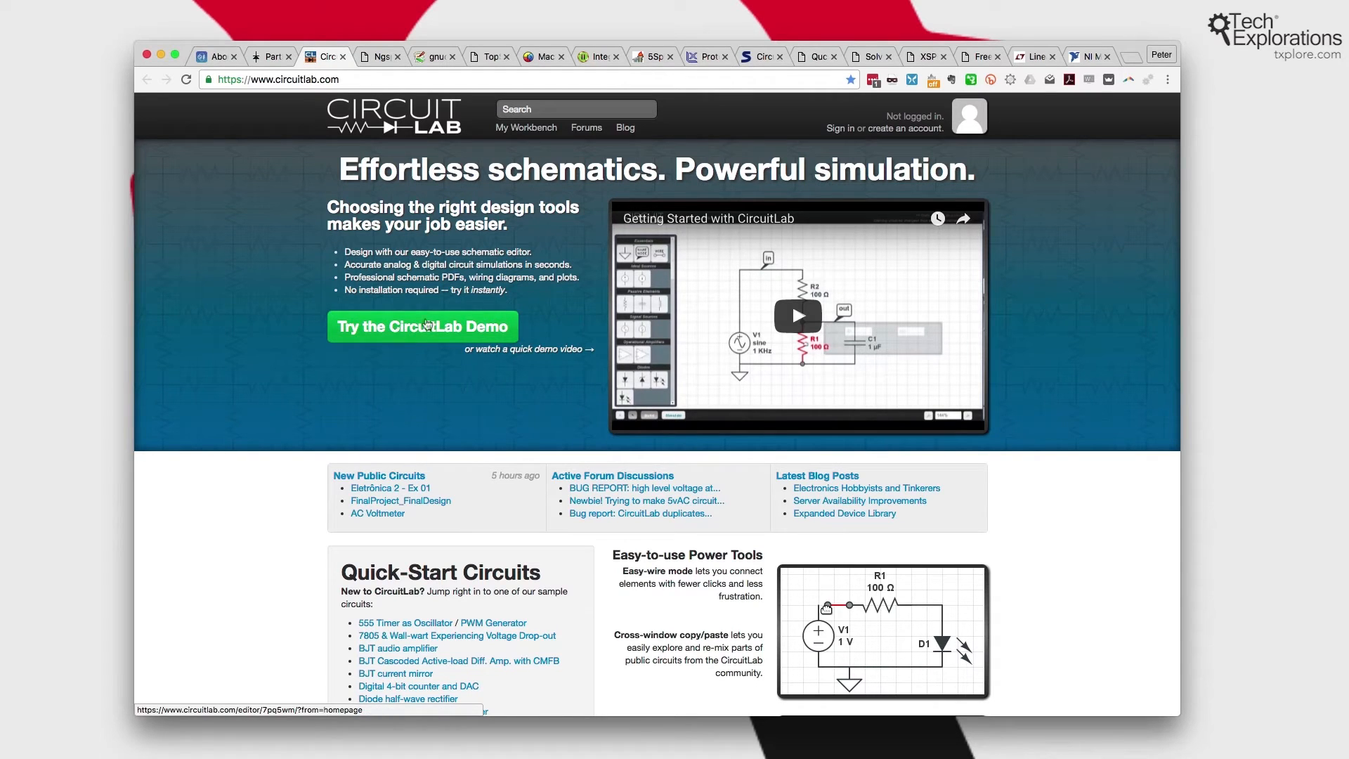
pyautogui.scroll(-3)
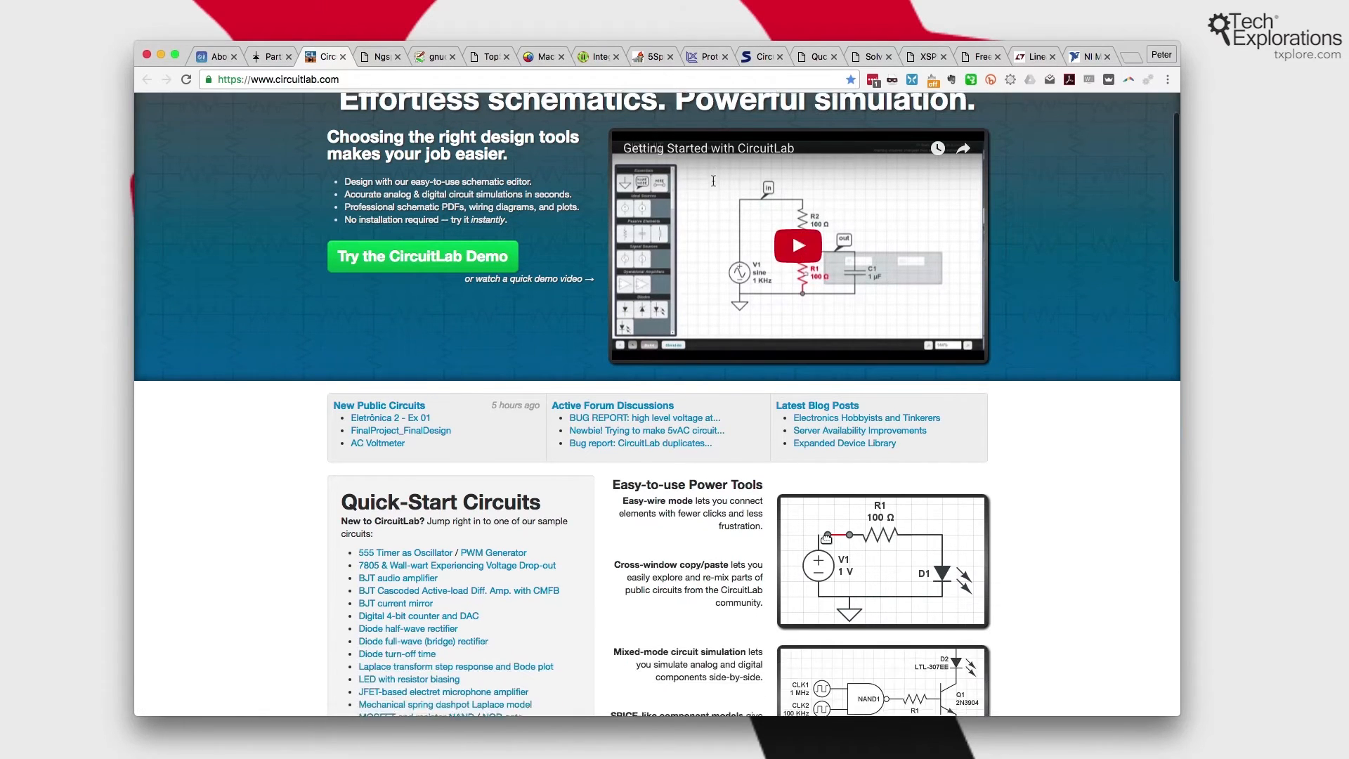
pyautogui.scroll(-3)
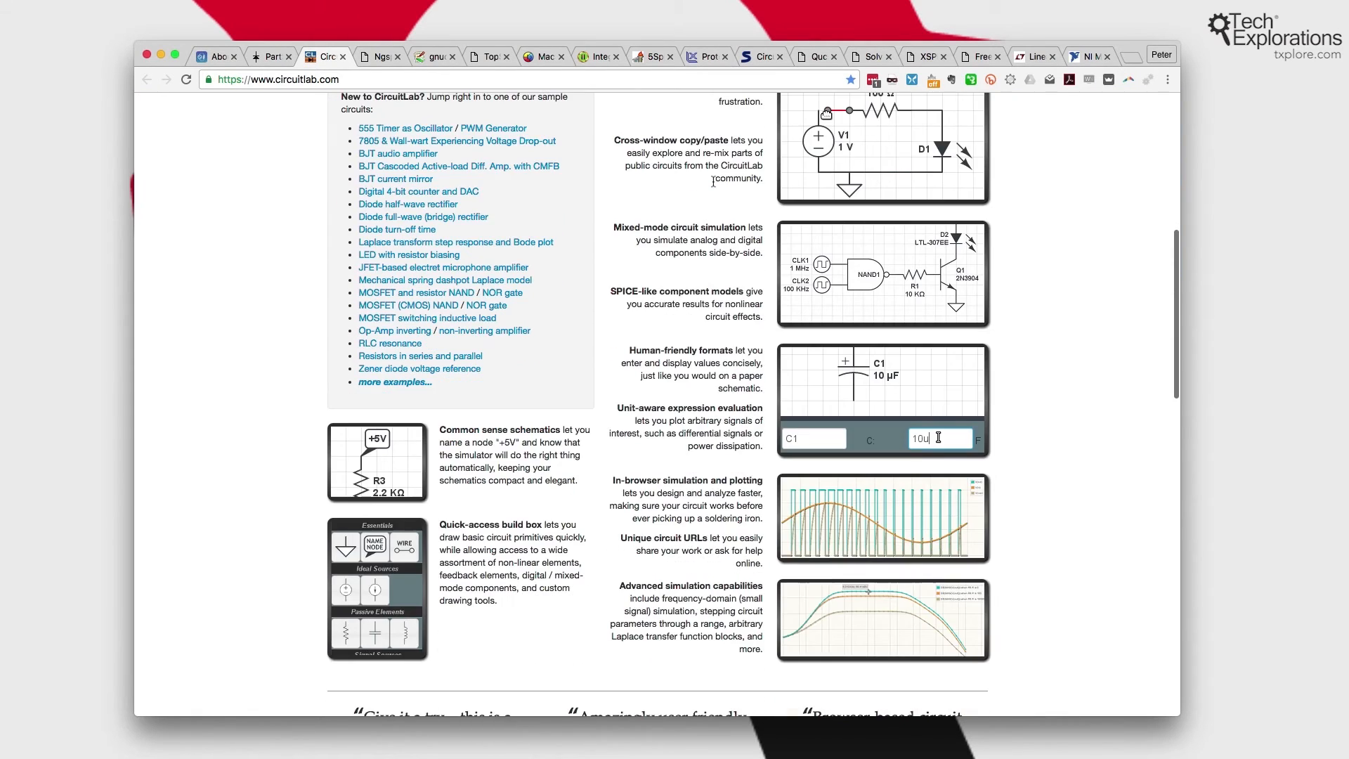
pyautogui.scroll(-3)
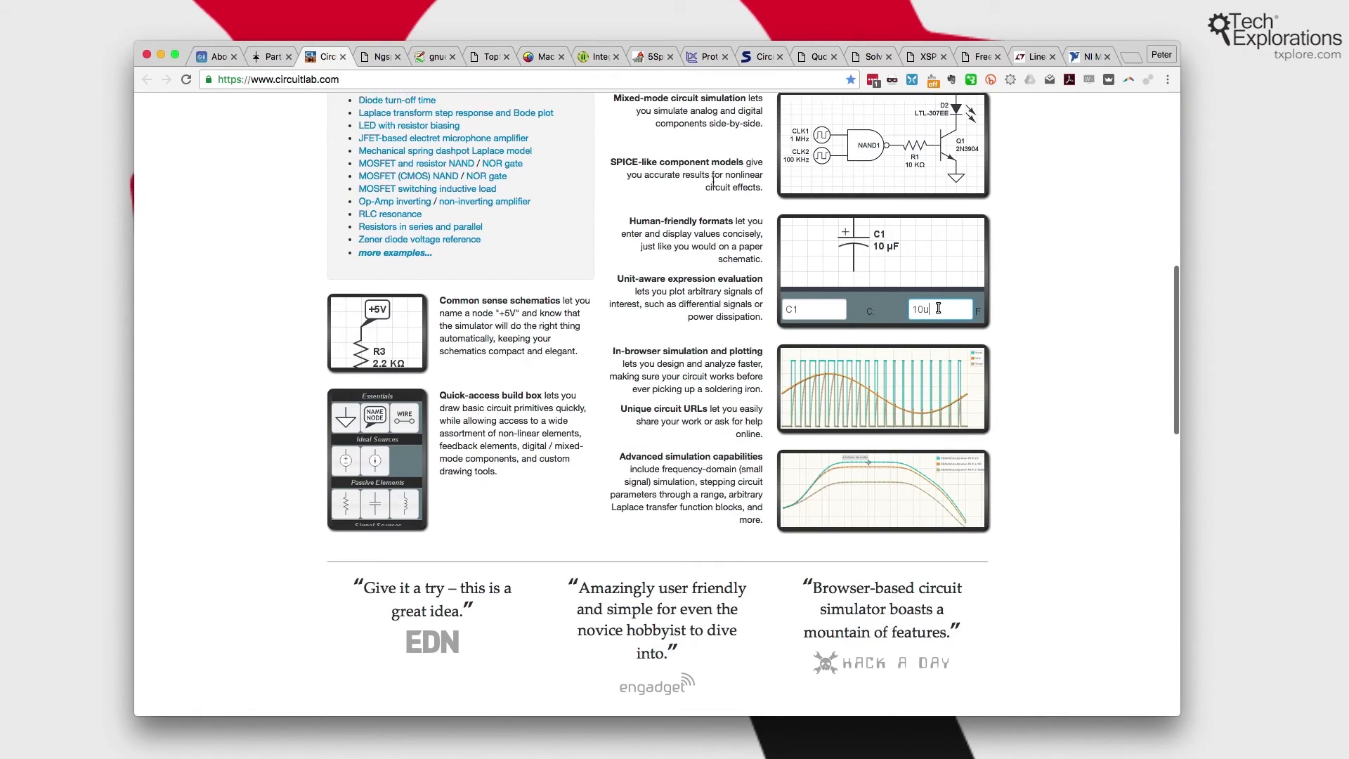
pyautogui.scroll(3)
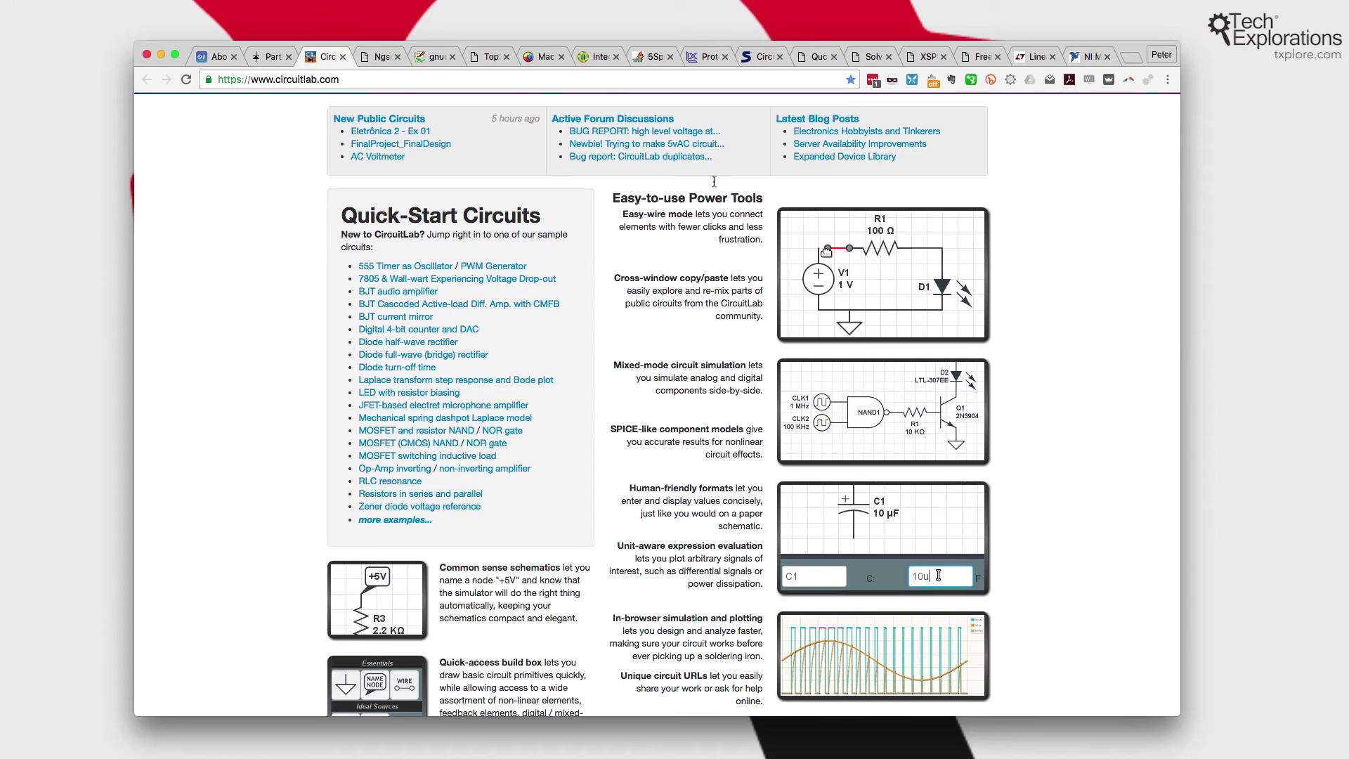
pyautogui.moveTo(717, 186)
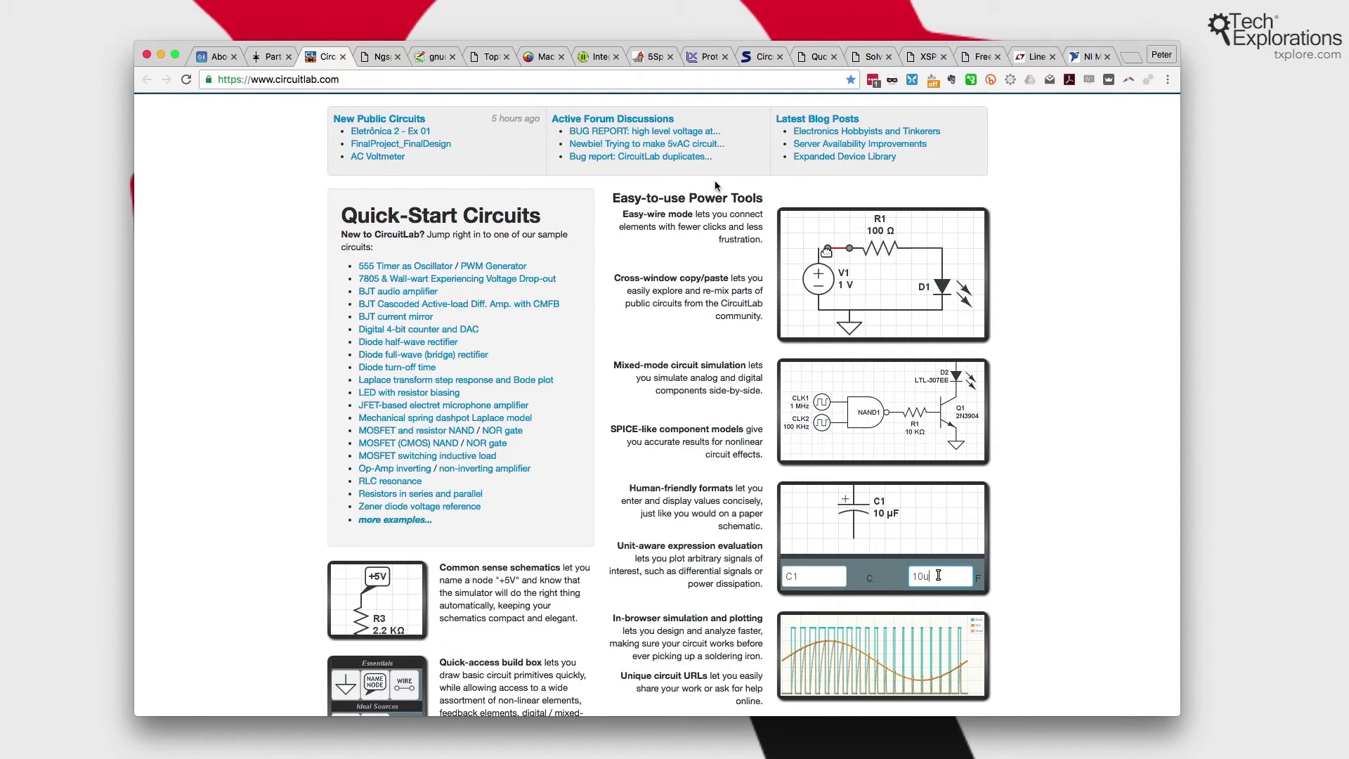
pyautogui.scroll(-3)
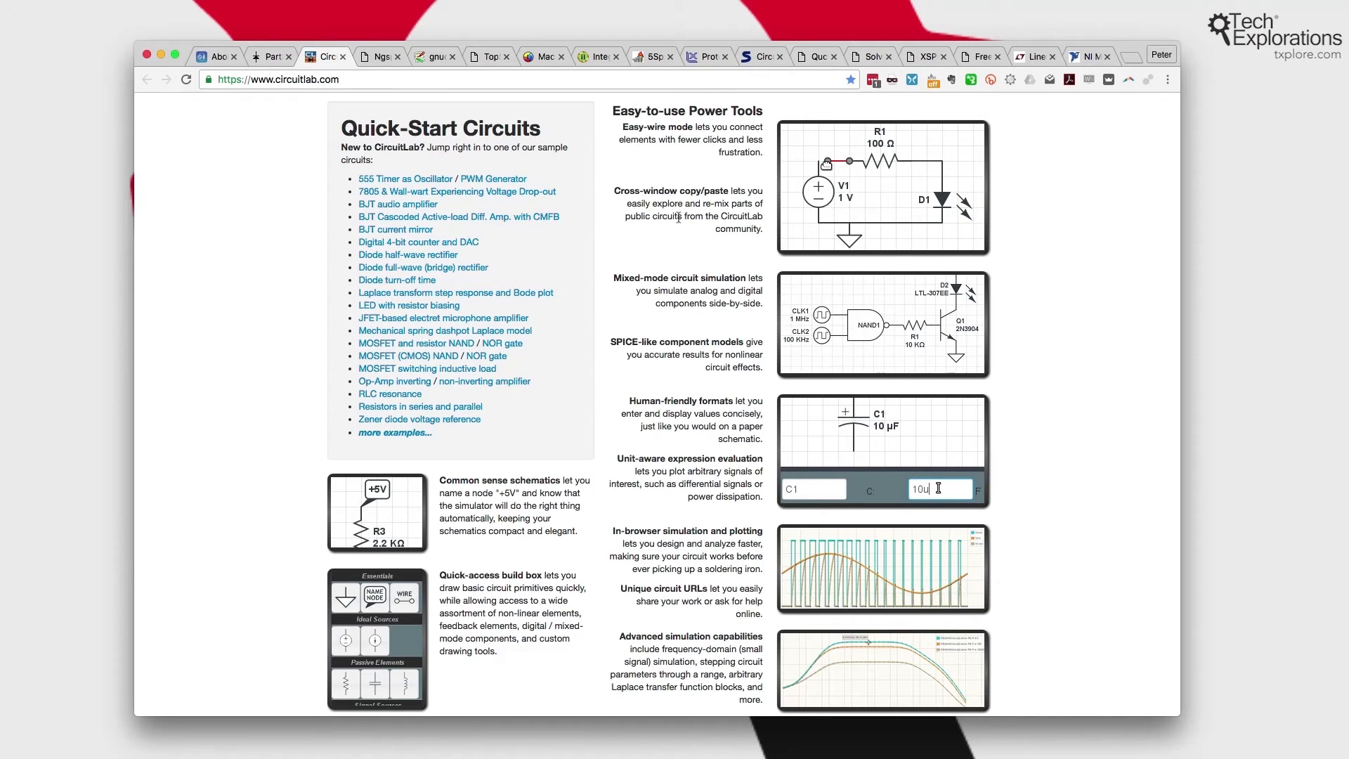
pyautogui.scroll(3)
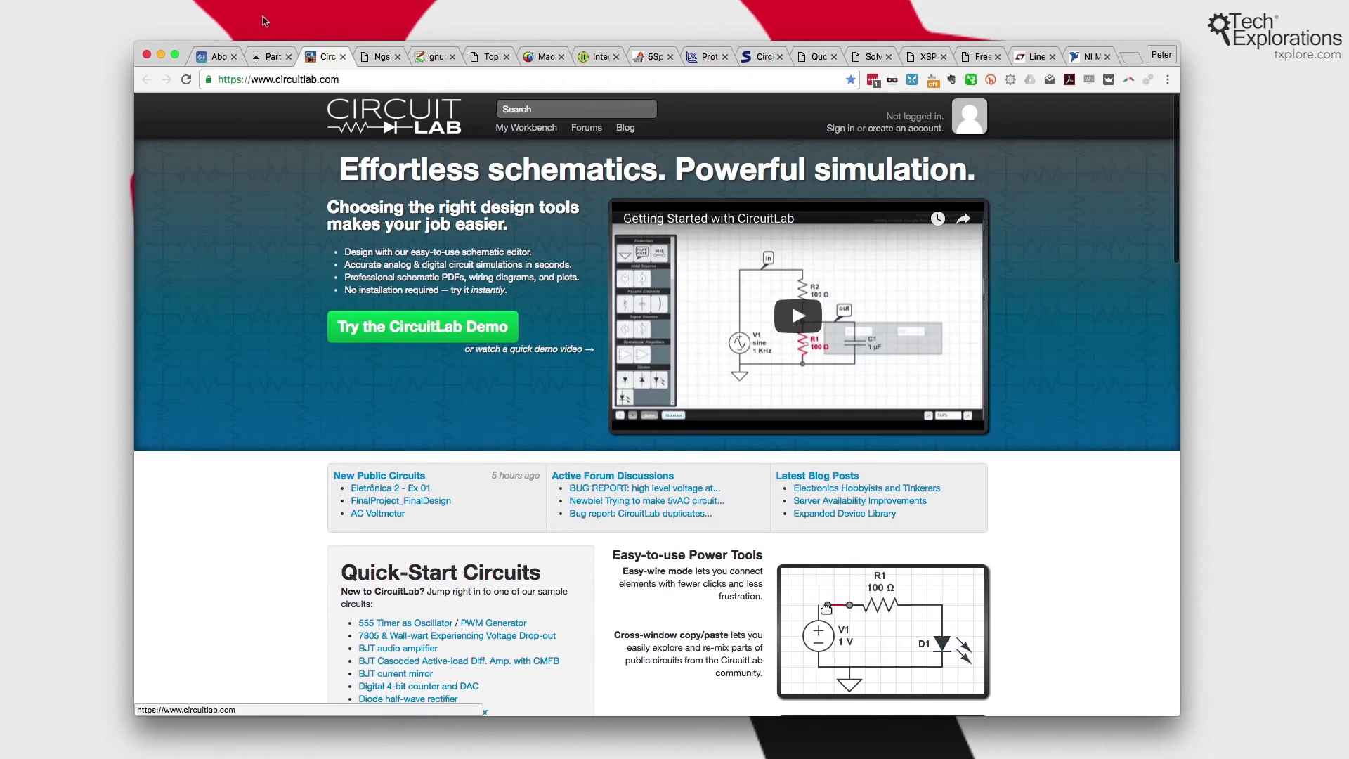
pyautogui.click(270, 56)
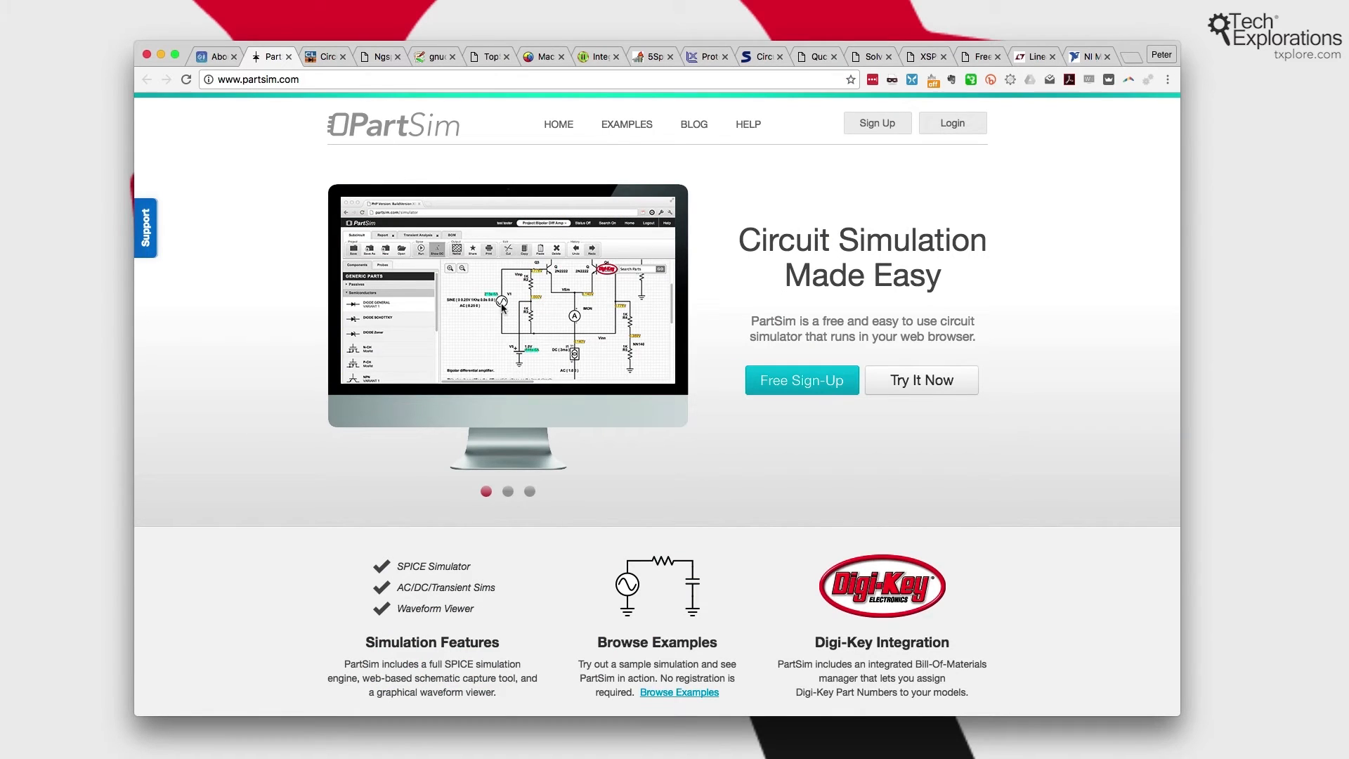
pyautogui.moveTo(392, 194)
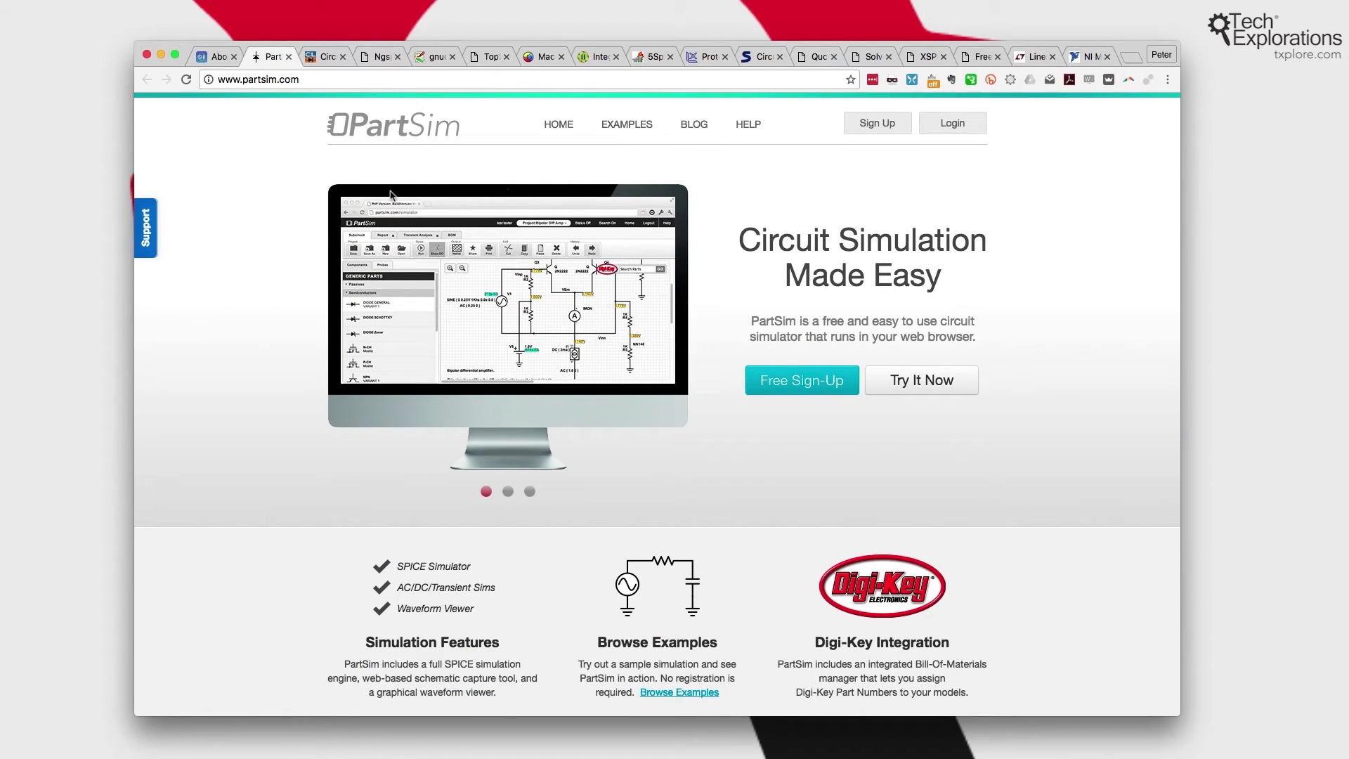
pyautogui.click(324, 57)
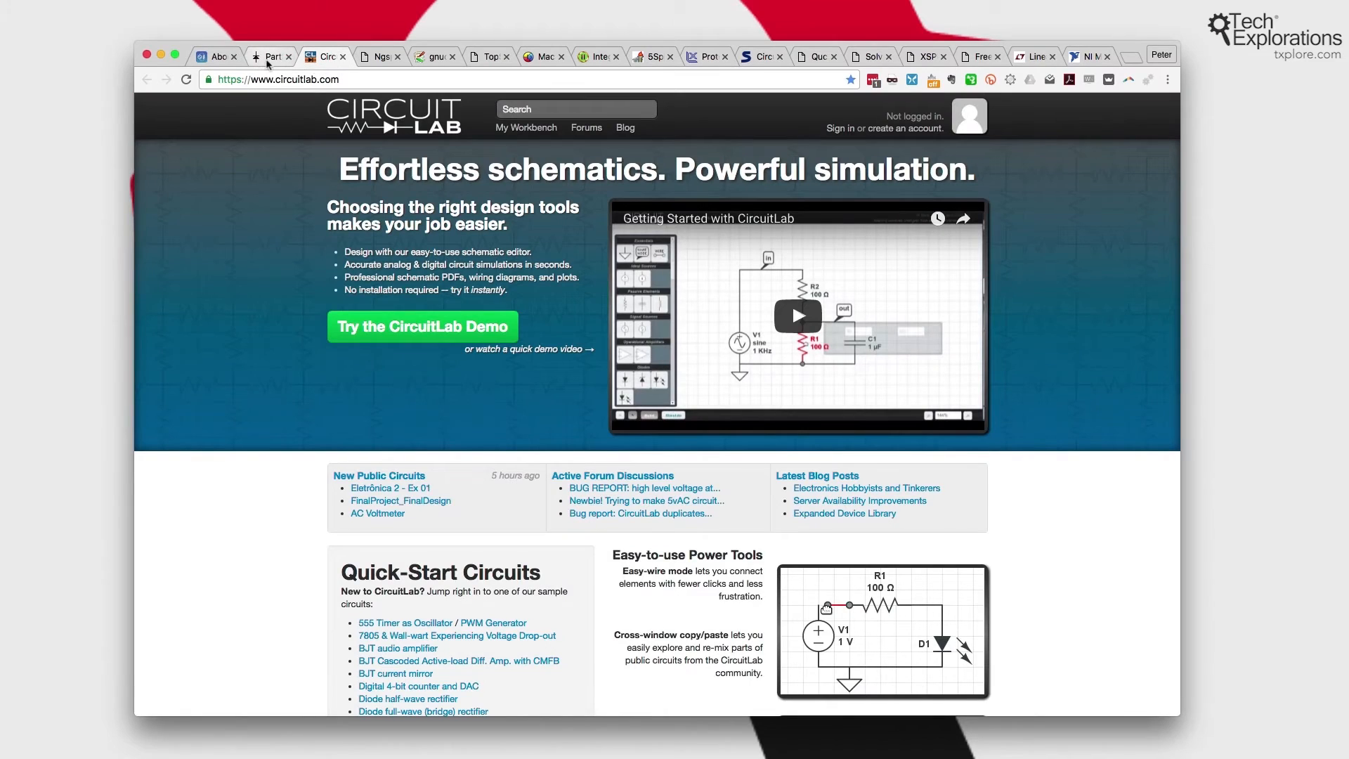
pyautogui.click(269, 56)
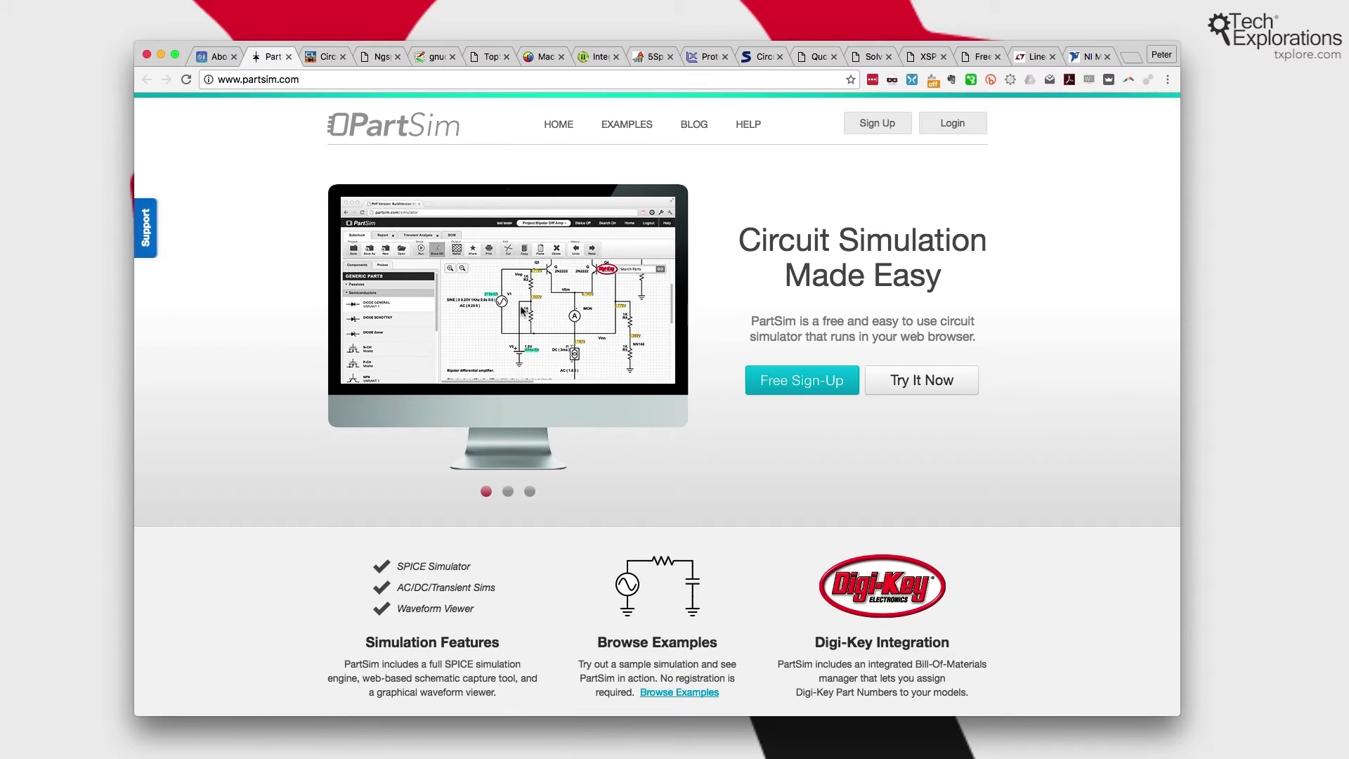
pyautogui.moveTo(507, 318)
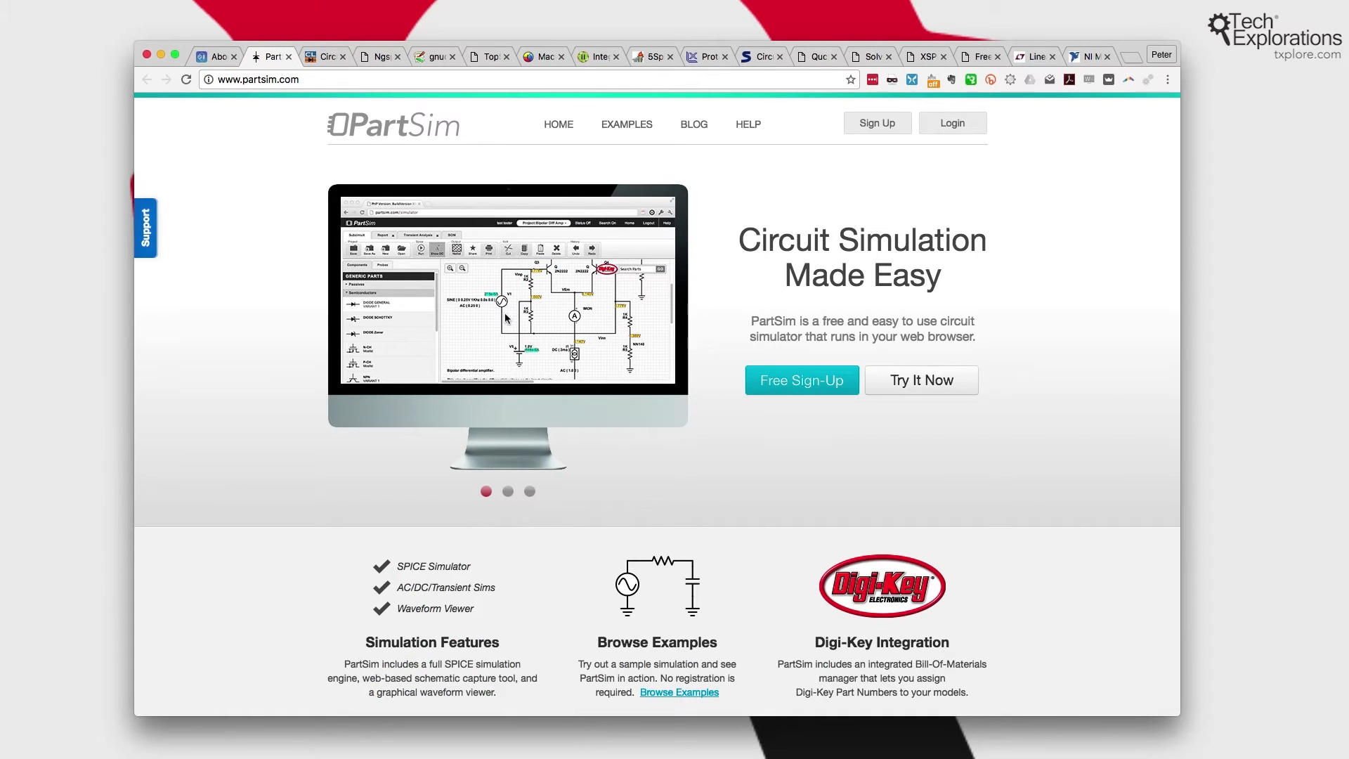
pyautogui.moveTo(622, 363)
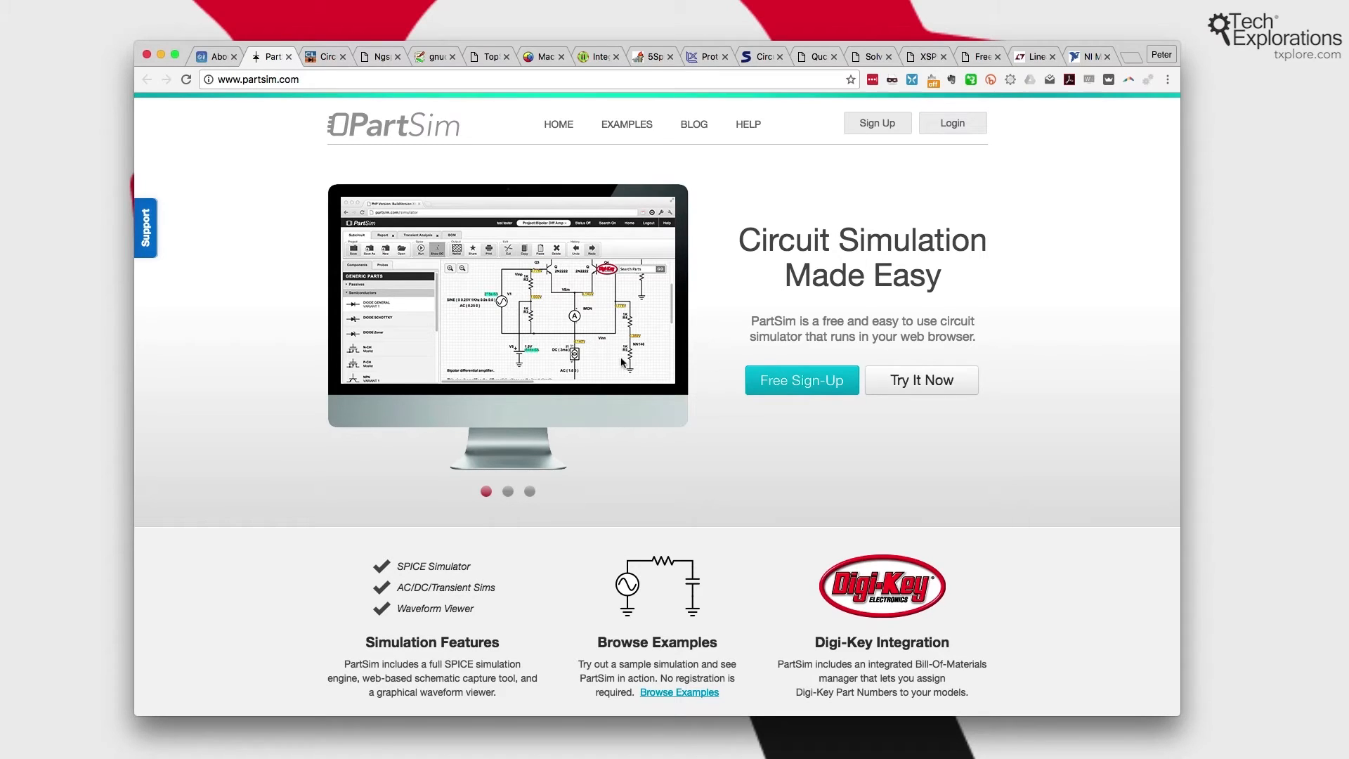
pyautogui.moveTo(628, 361)
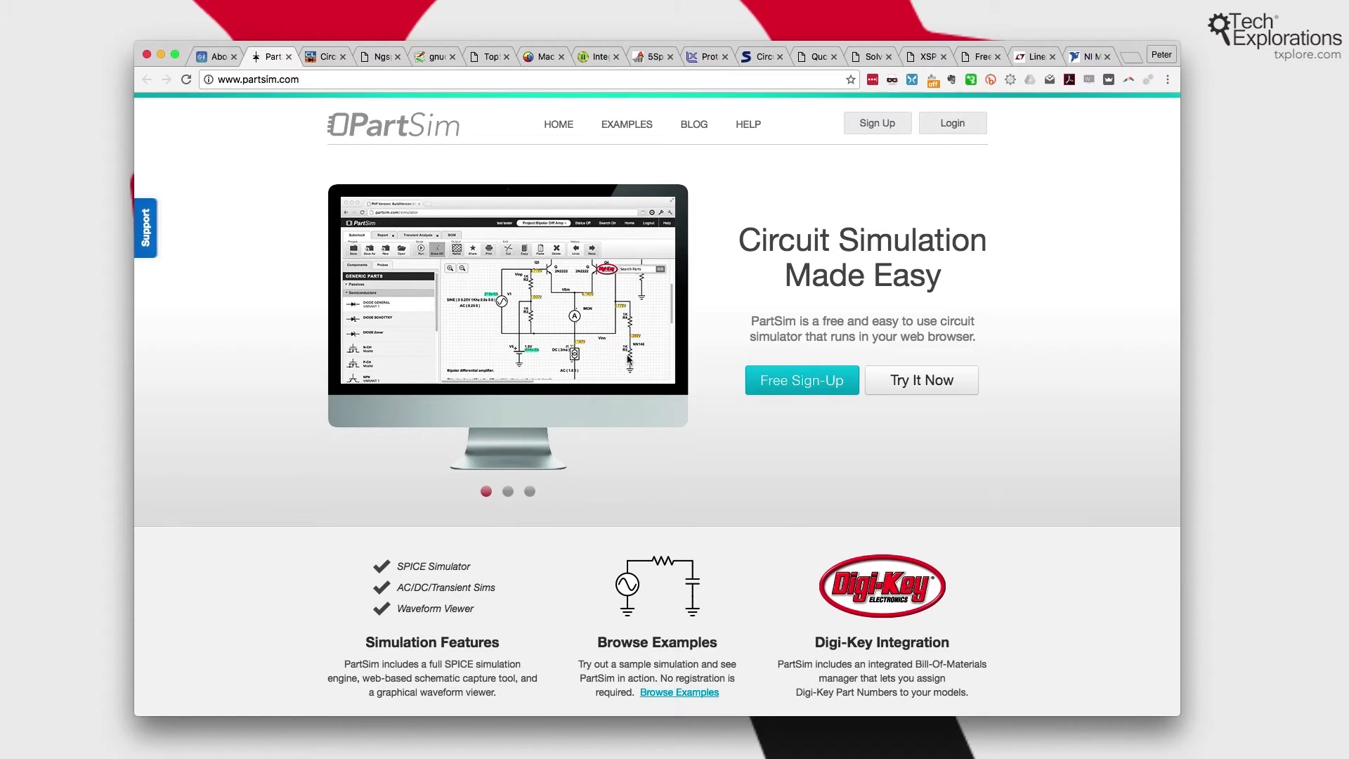
pyautogui.click(215, 56)
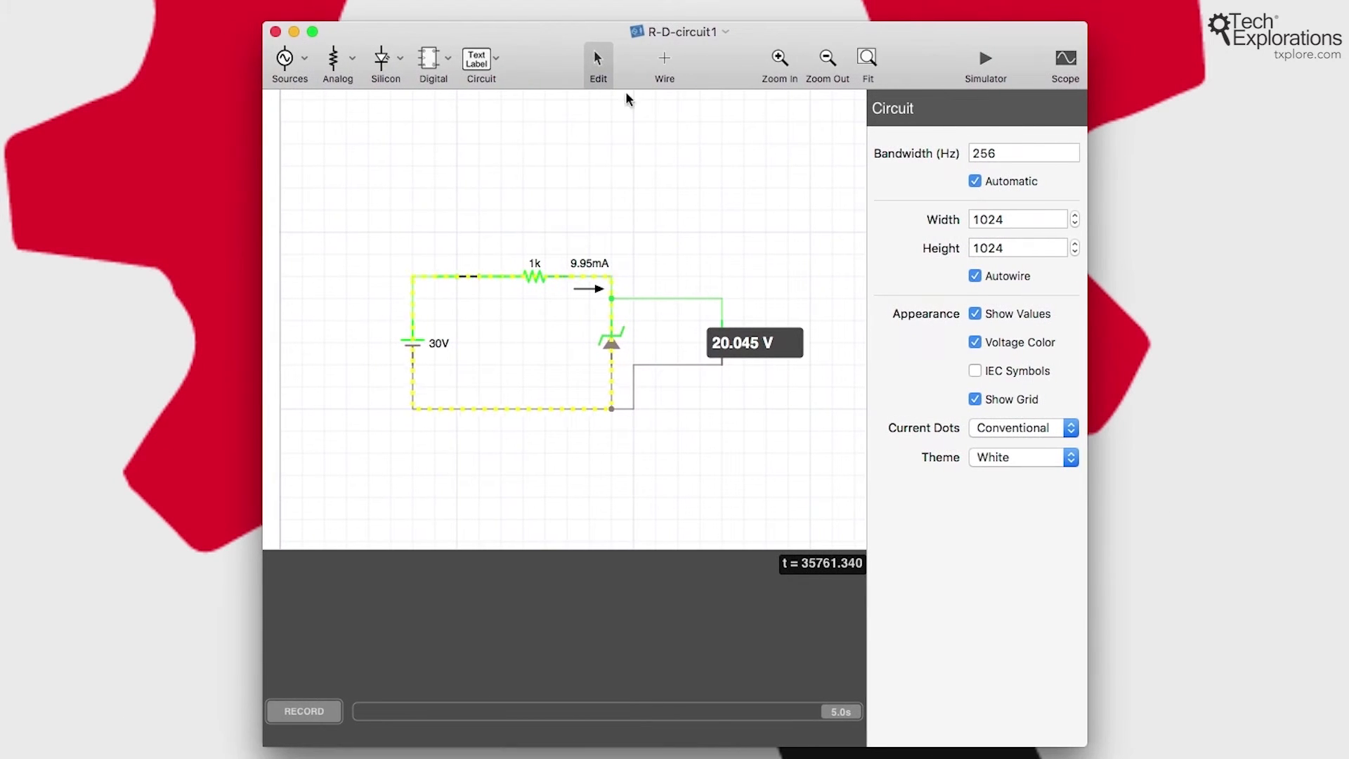
pyautogui.moveTo(775, 430)
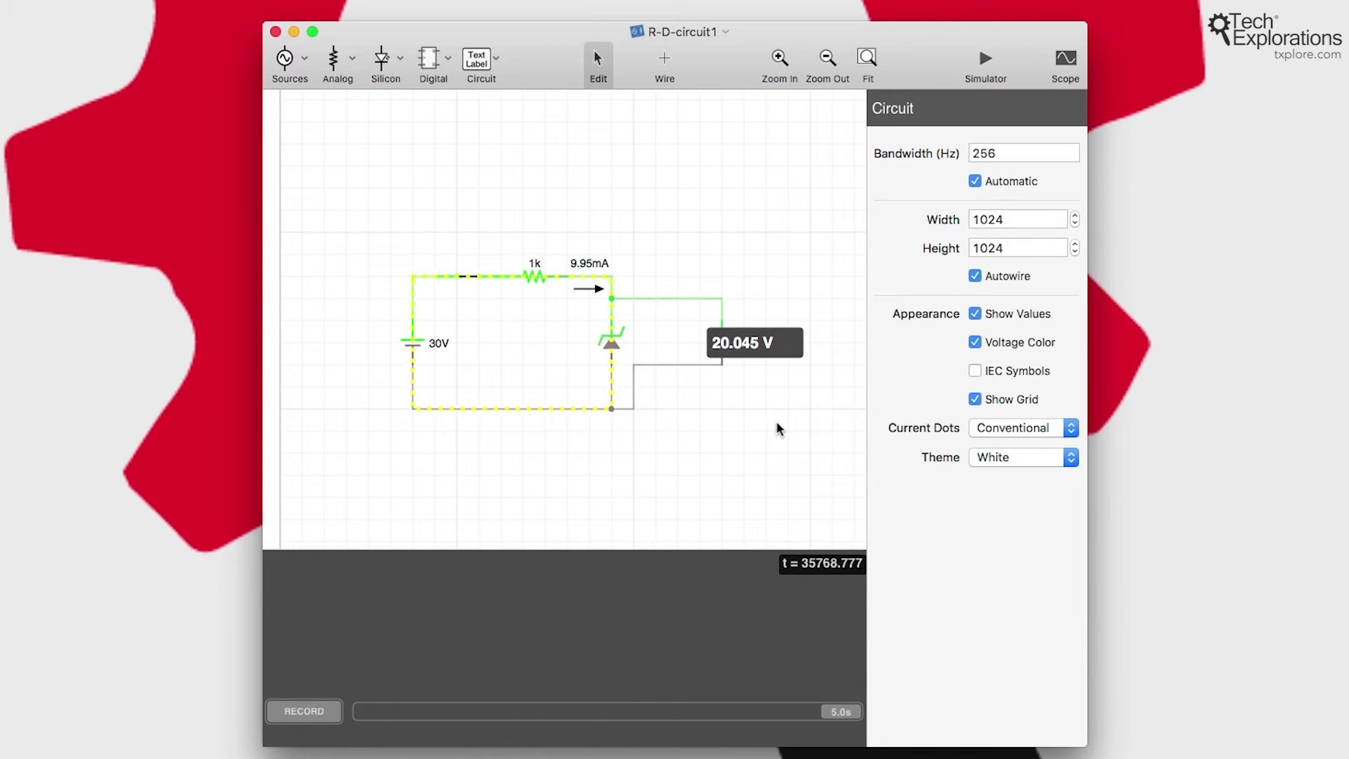
pyautogui.moveTo(769, 347)
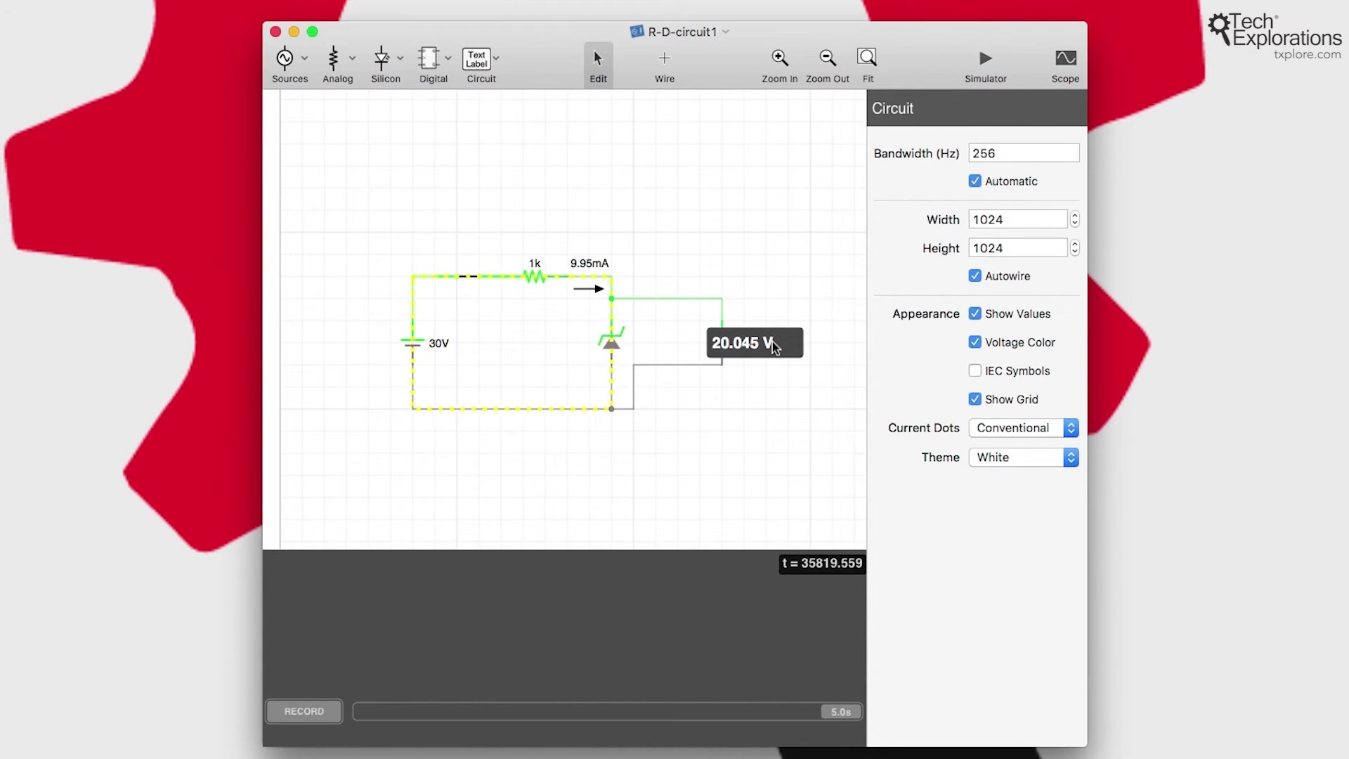
pyautogui.moveTo(657, 364)
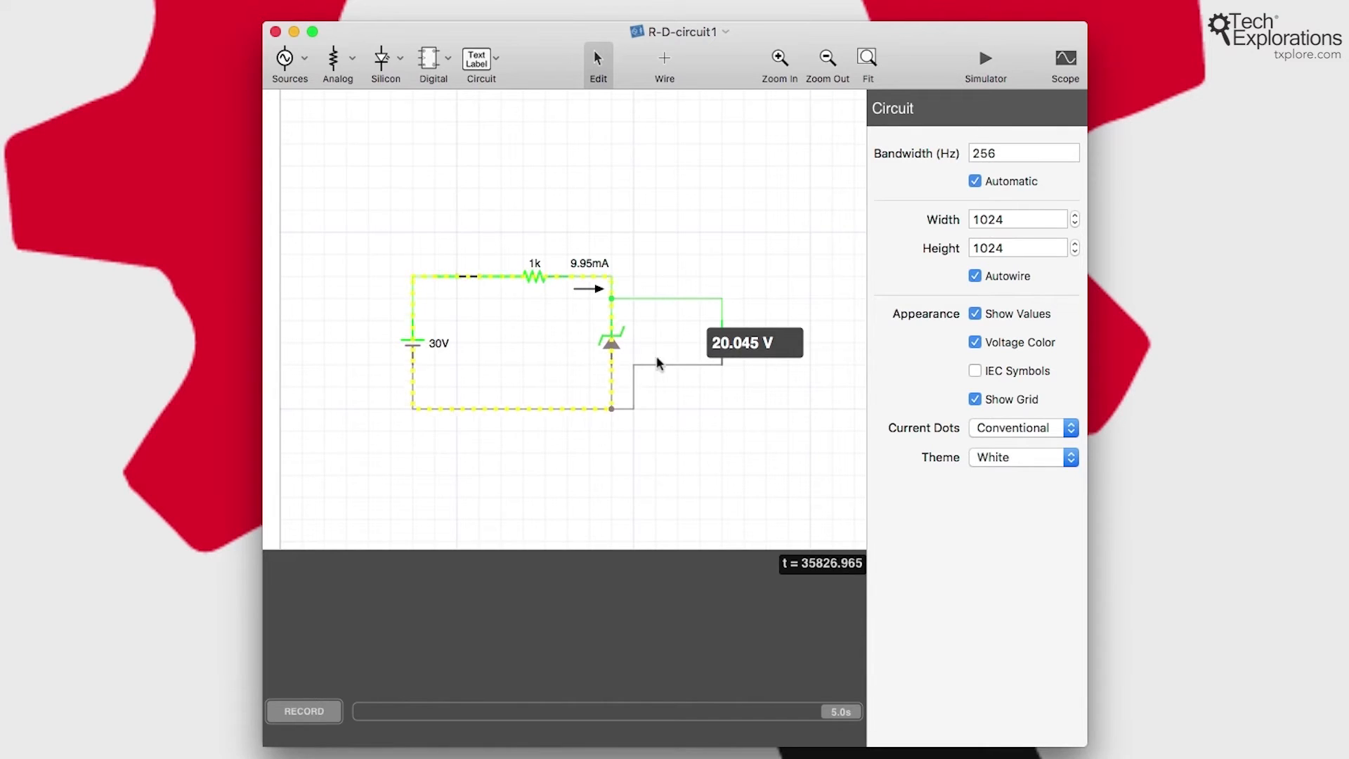
pyautogui.click(413, 342)
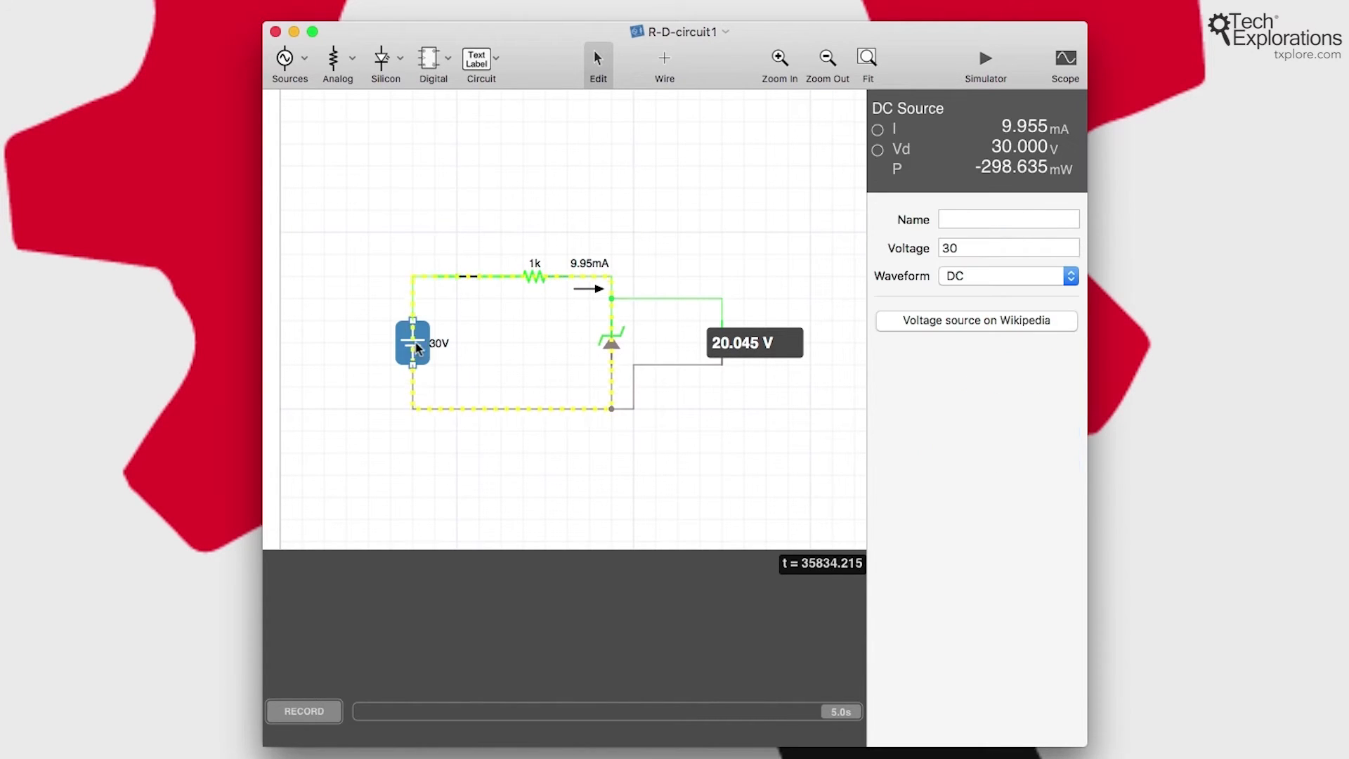
pyautogui.moveTo(461, 327)
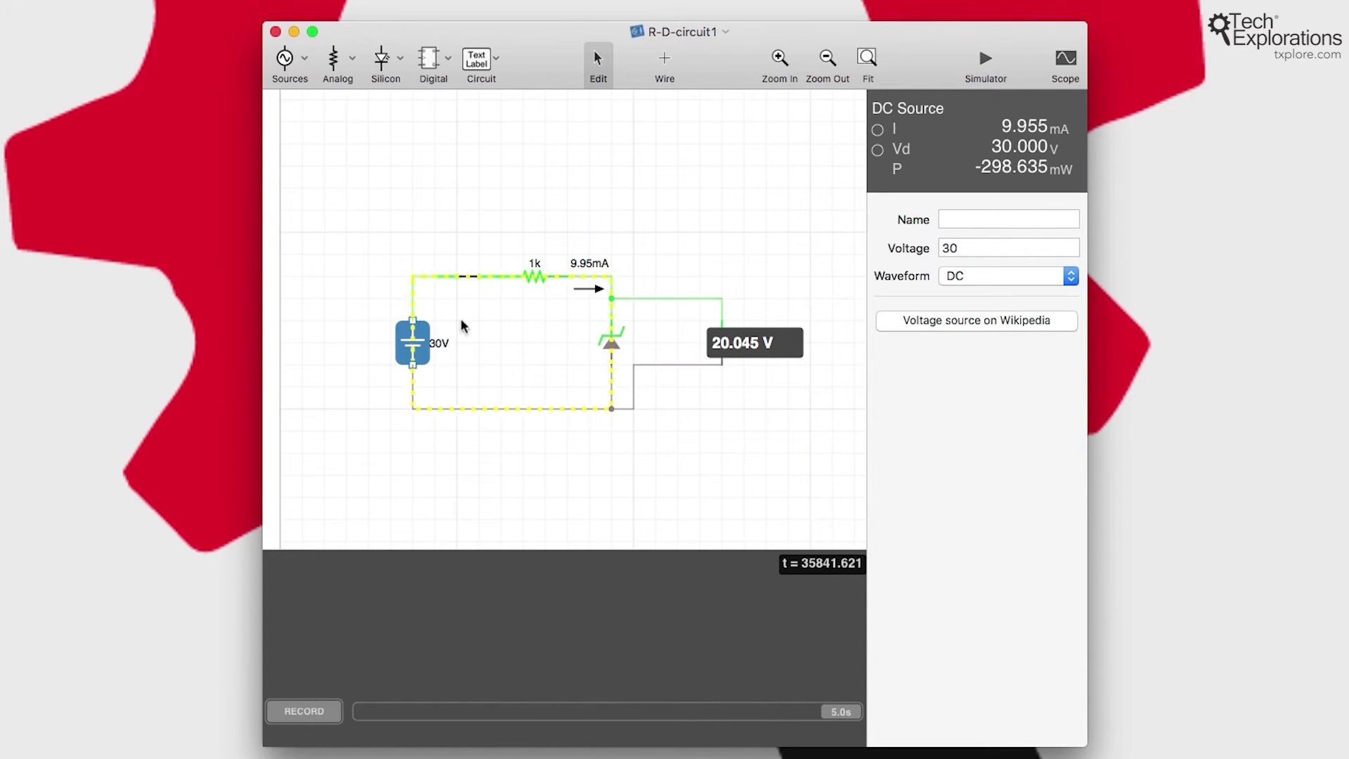
pyautogui.click(533, 277)
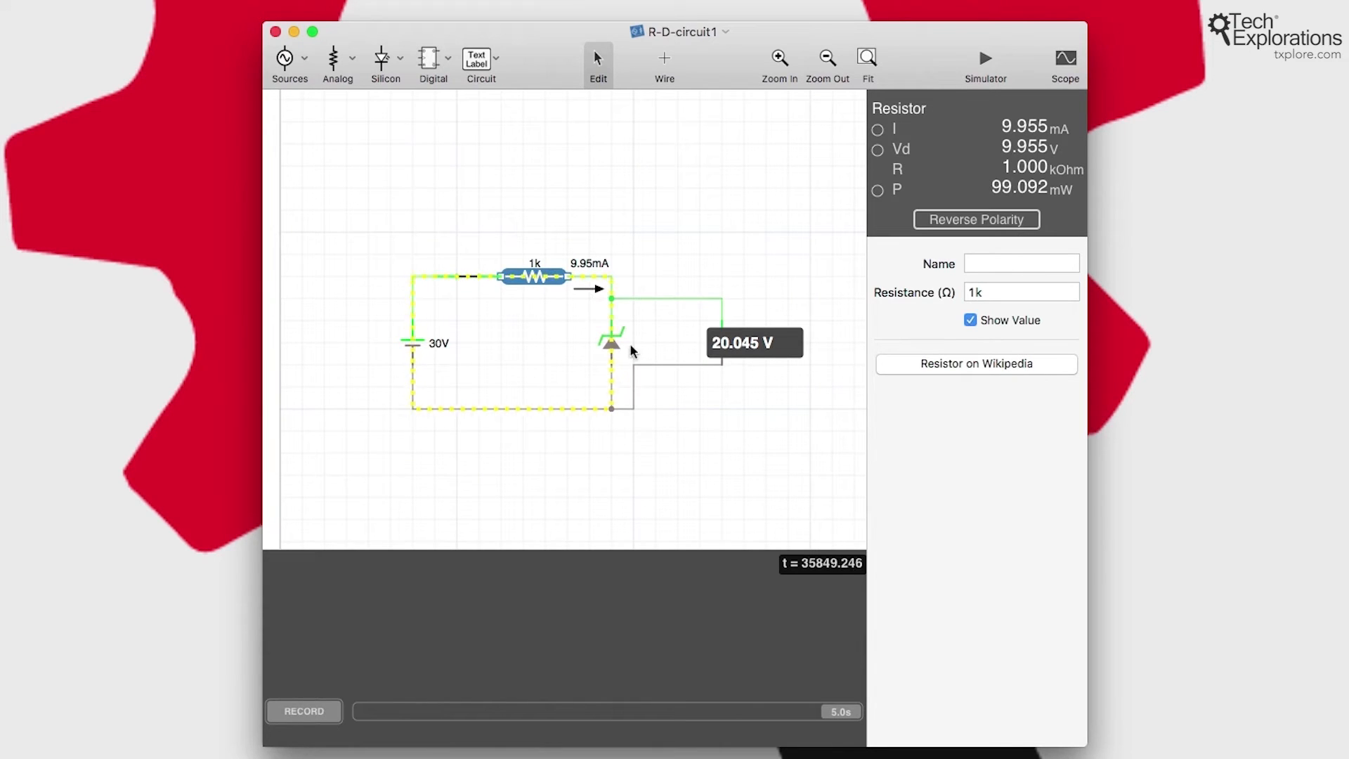
pyautogui.click(611, 343)
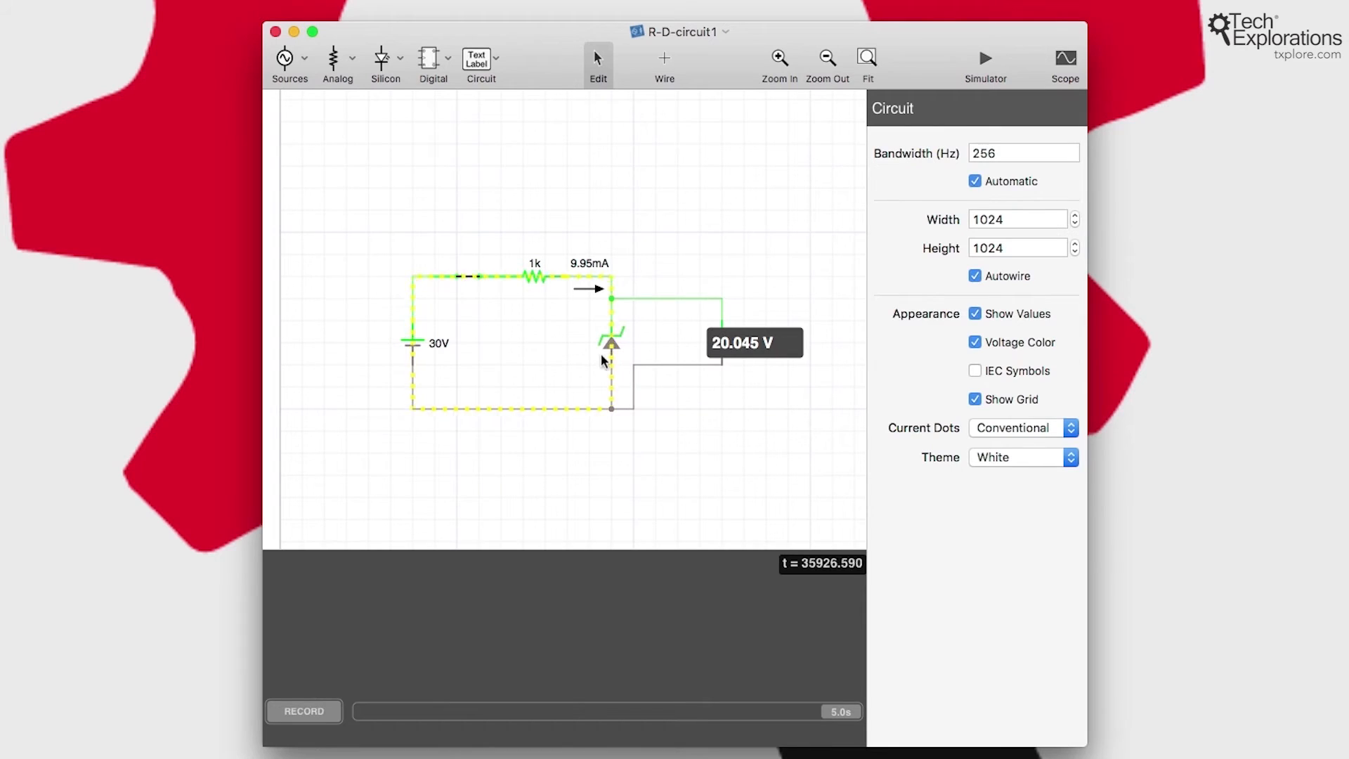
pyautogui.click(611, 344)
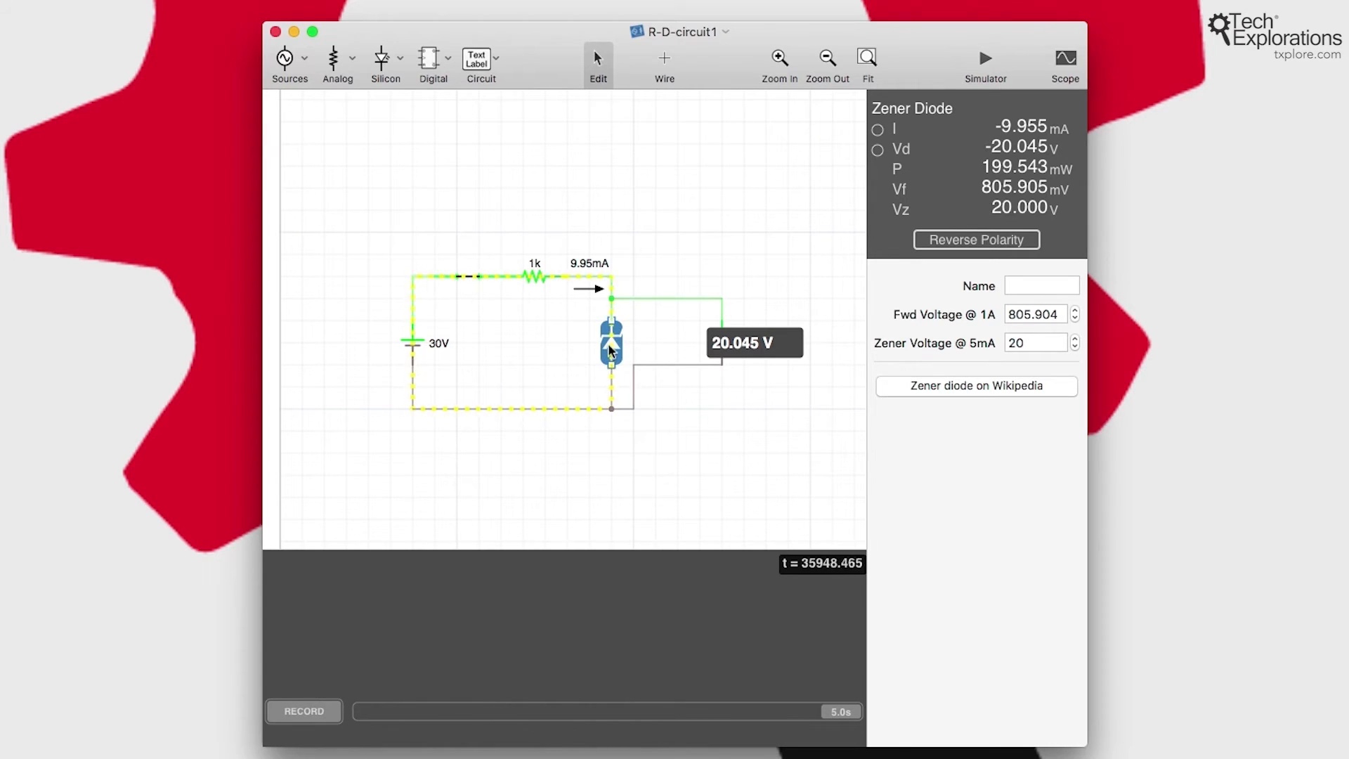
pyautogui.moveTo(542, 344)
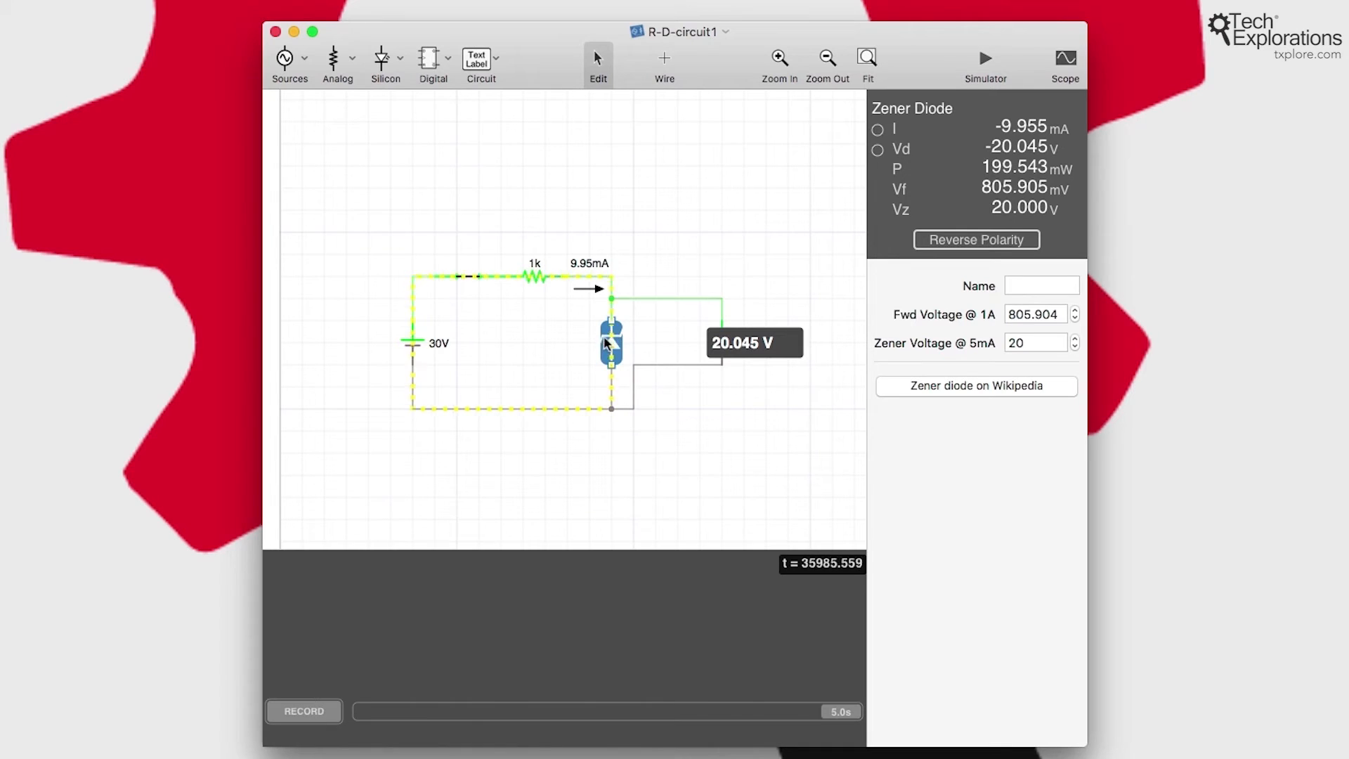
pyautogui.moveTo(600, 376)
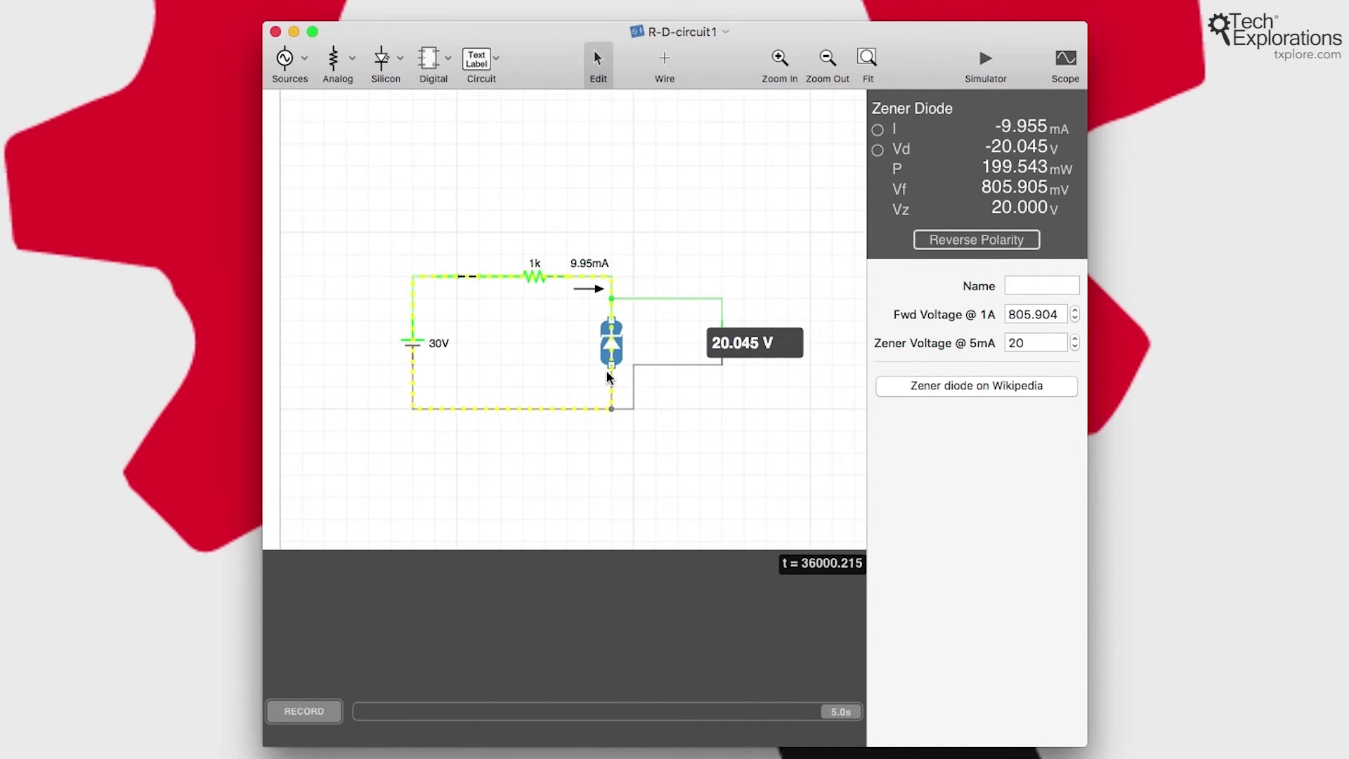
pyautogui.moveTo(416, 356)
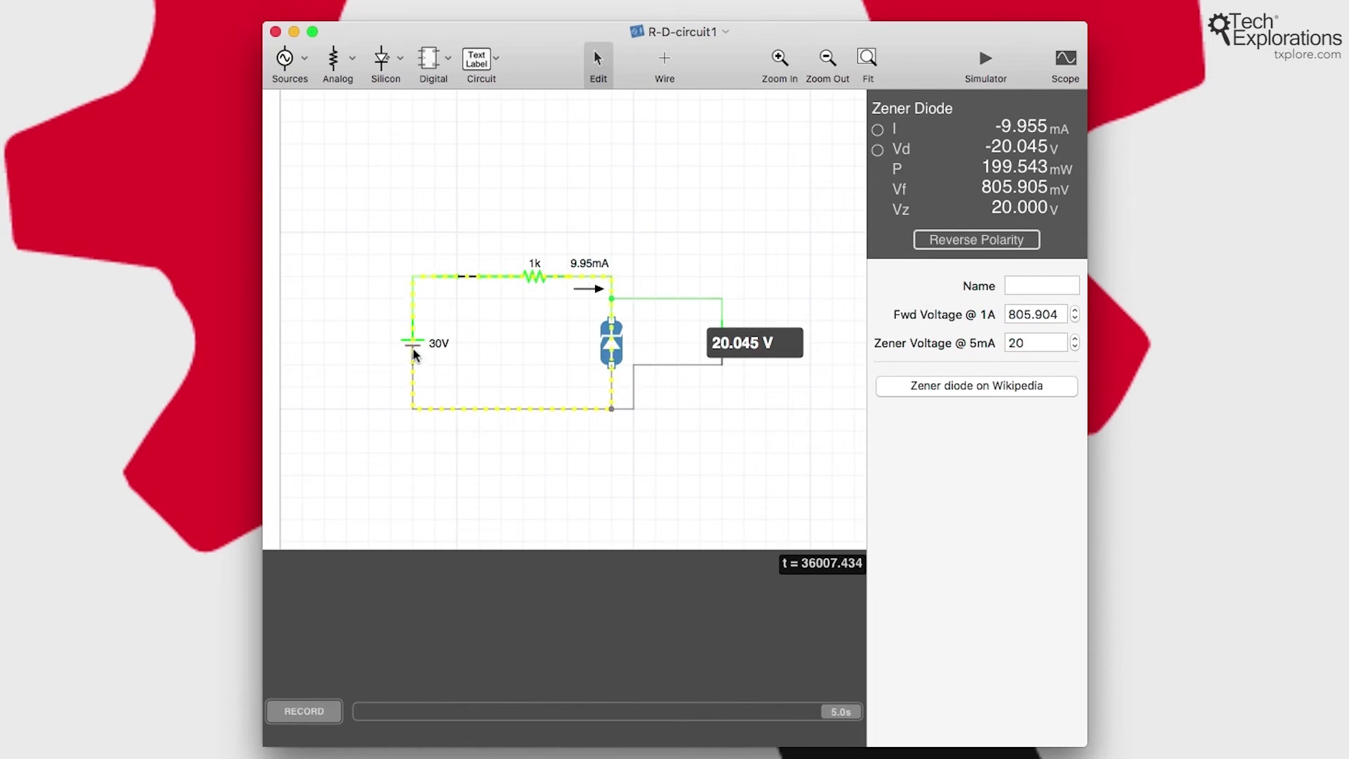
pyautogui.moveTo(662, 336)
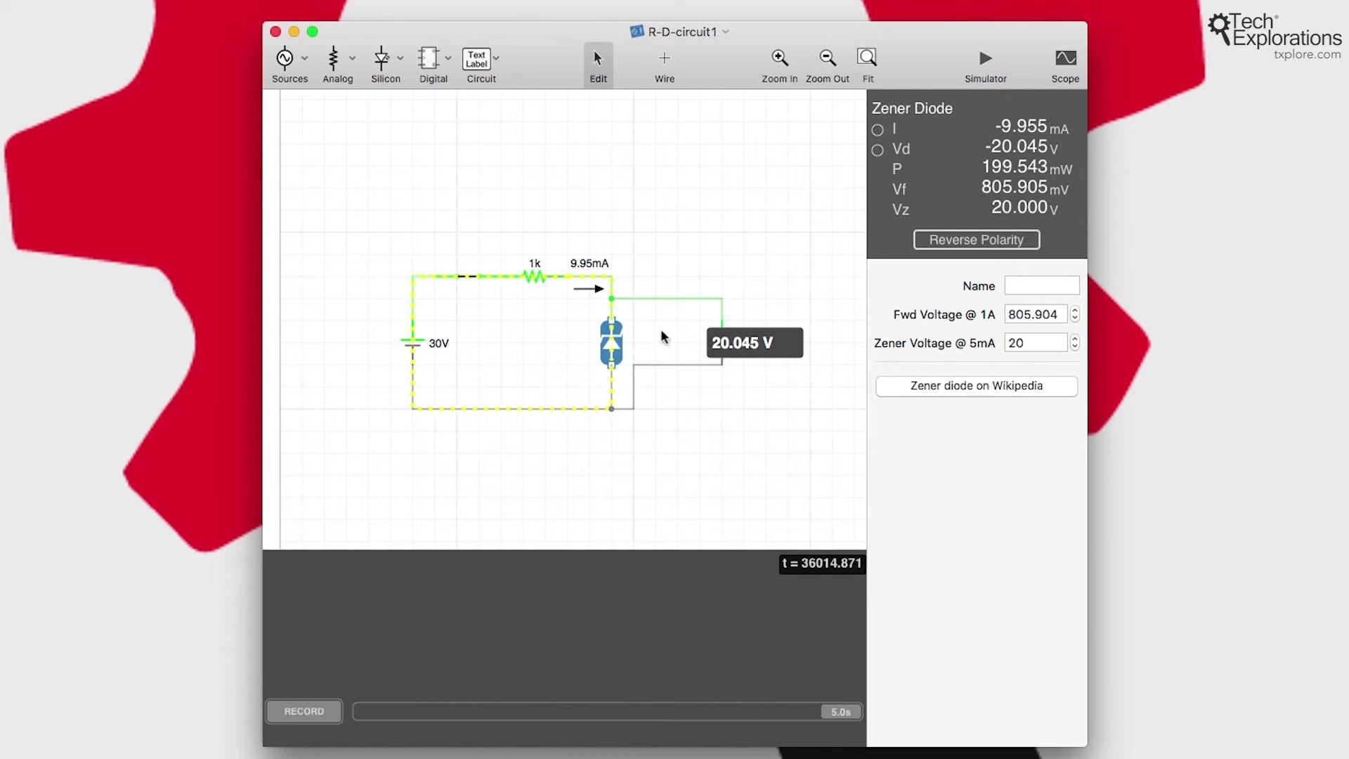
pyautogui.moveTo(647, 350)
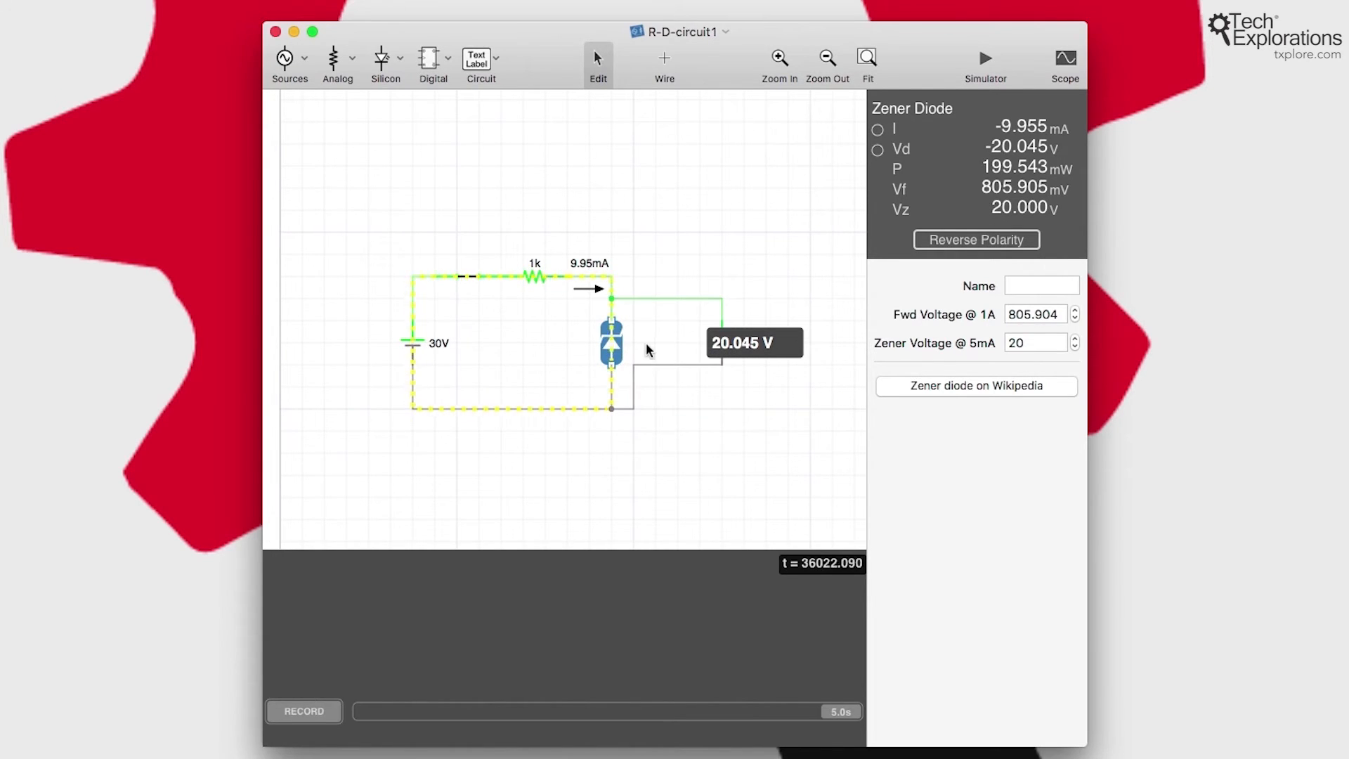
pyautogui.moveTo(584, 350)
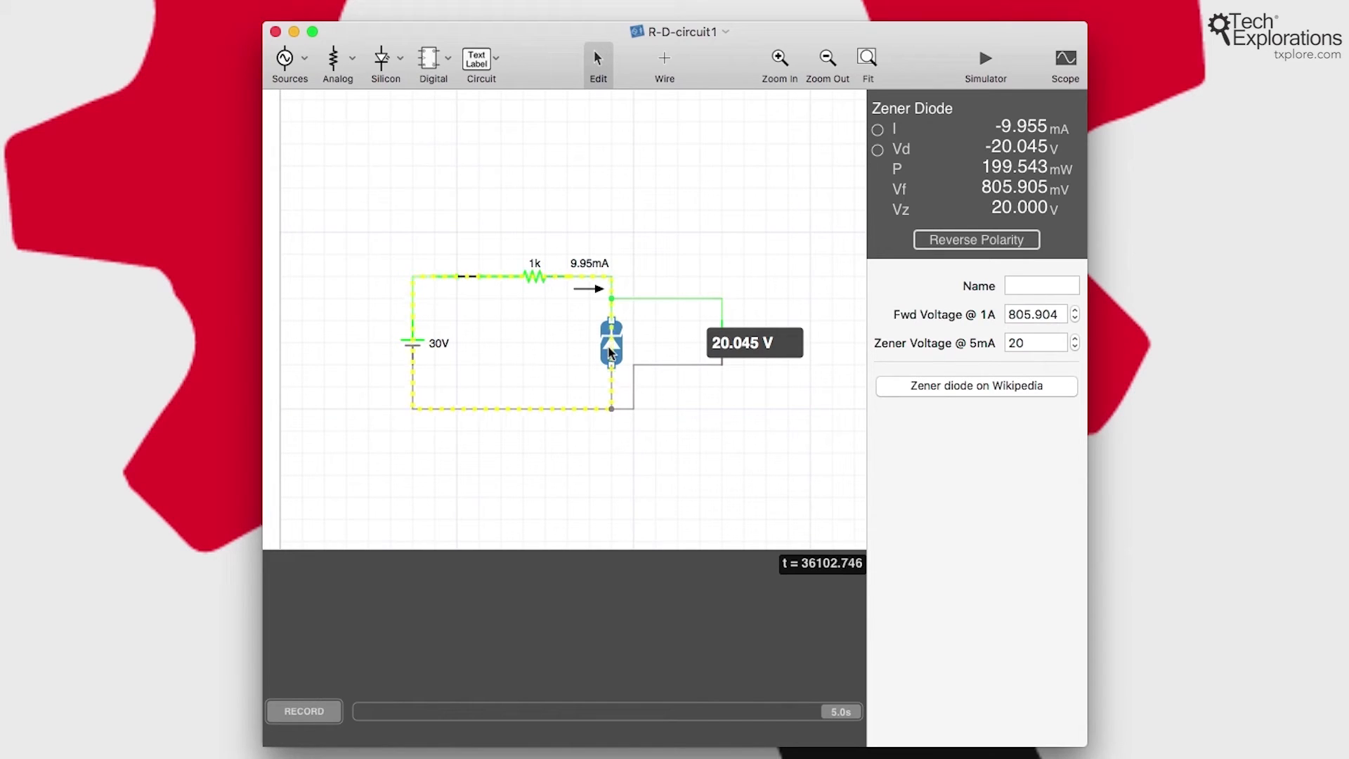
pyautogui.moveTo(618, 349)
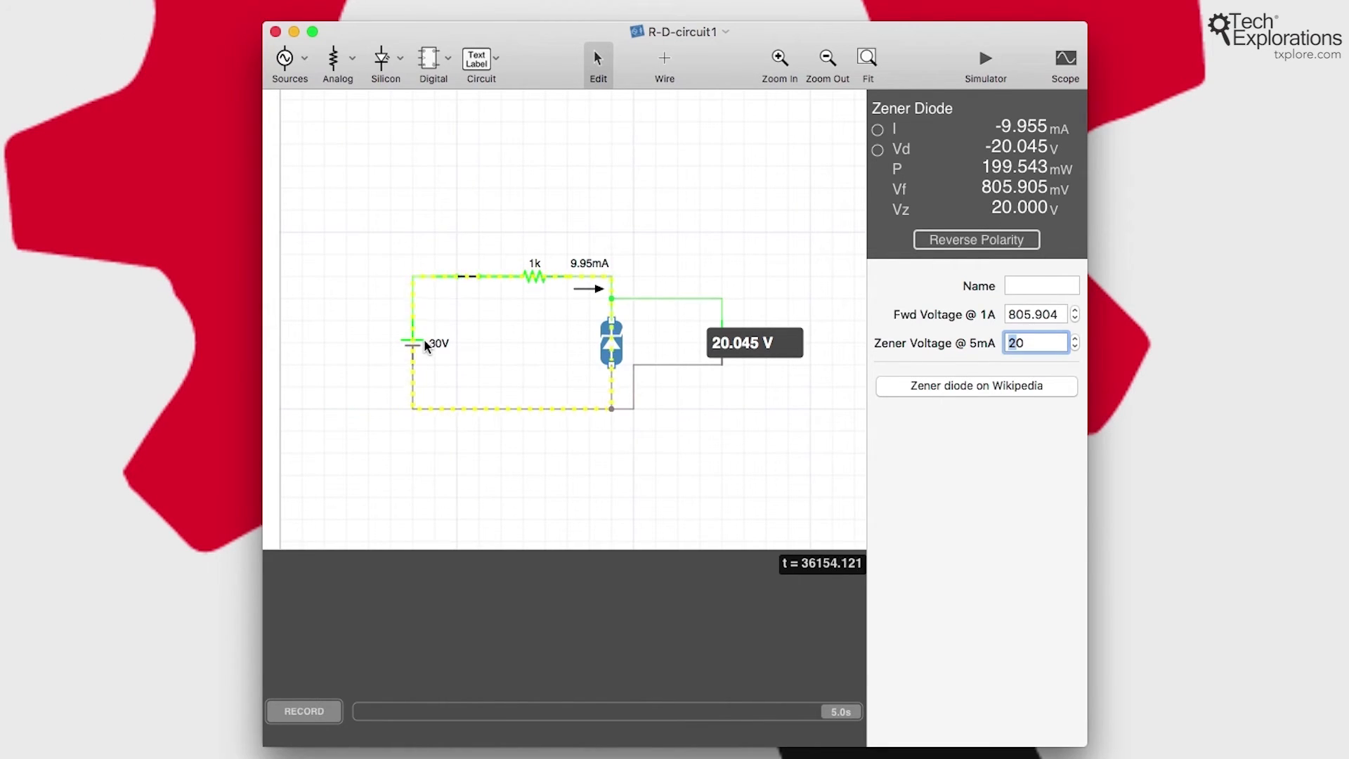
# - Set the Zener diode's voltage @ 5mA to 15 V (meter reads 15.072 V), then select the DC source
pyautogui.click(413, 343)
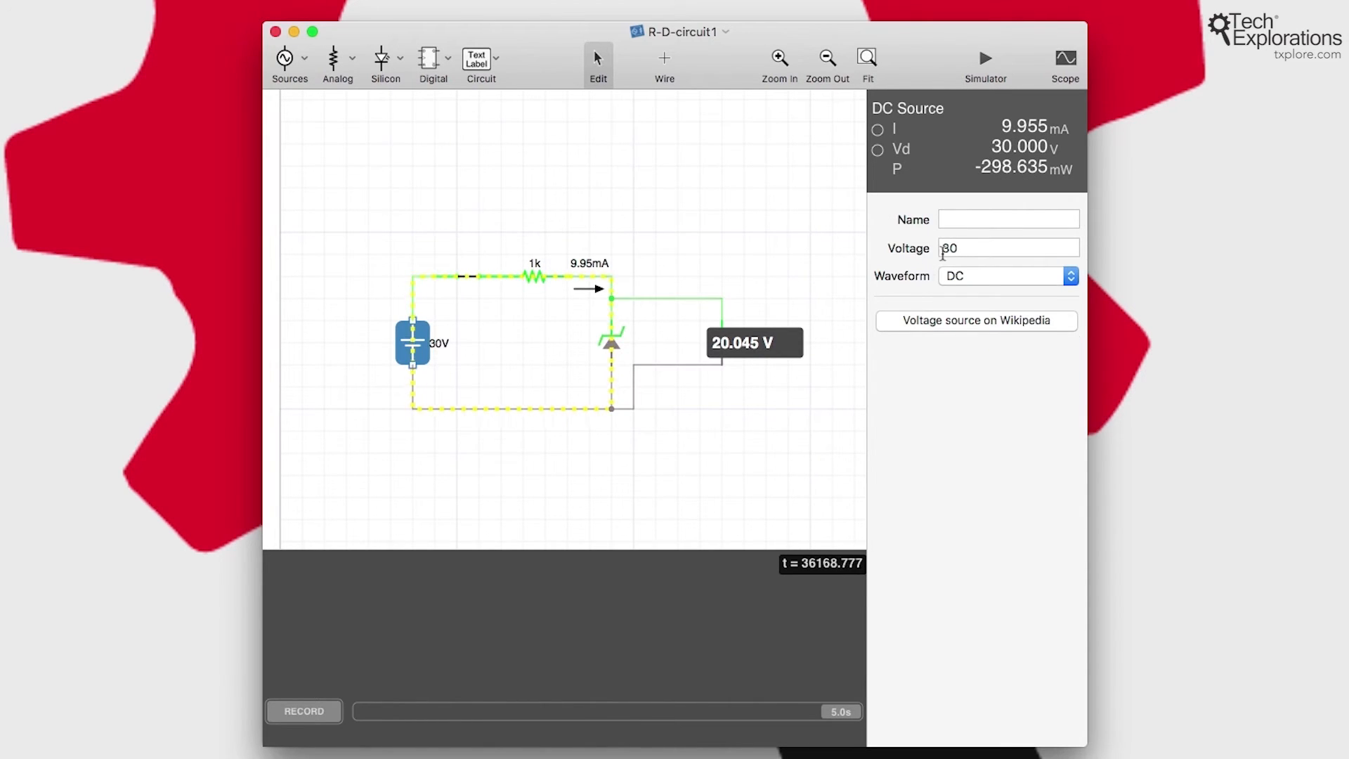
pyautogui.click(611, 342)
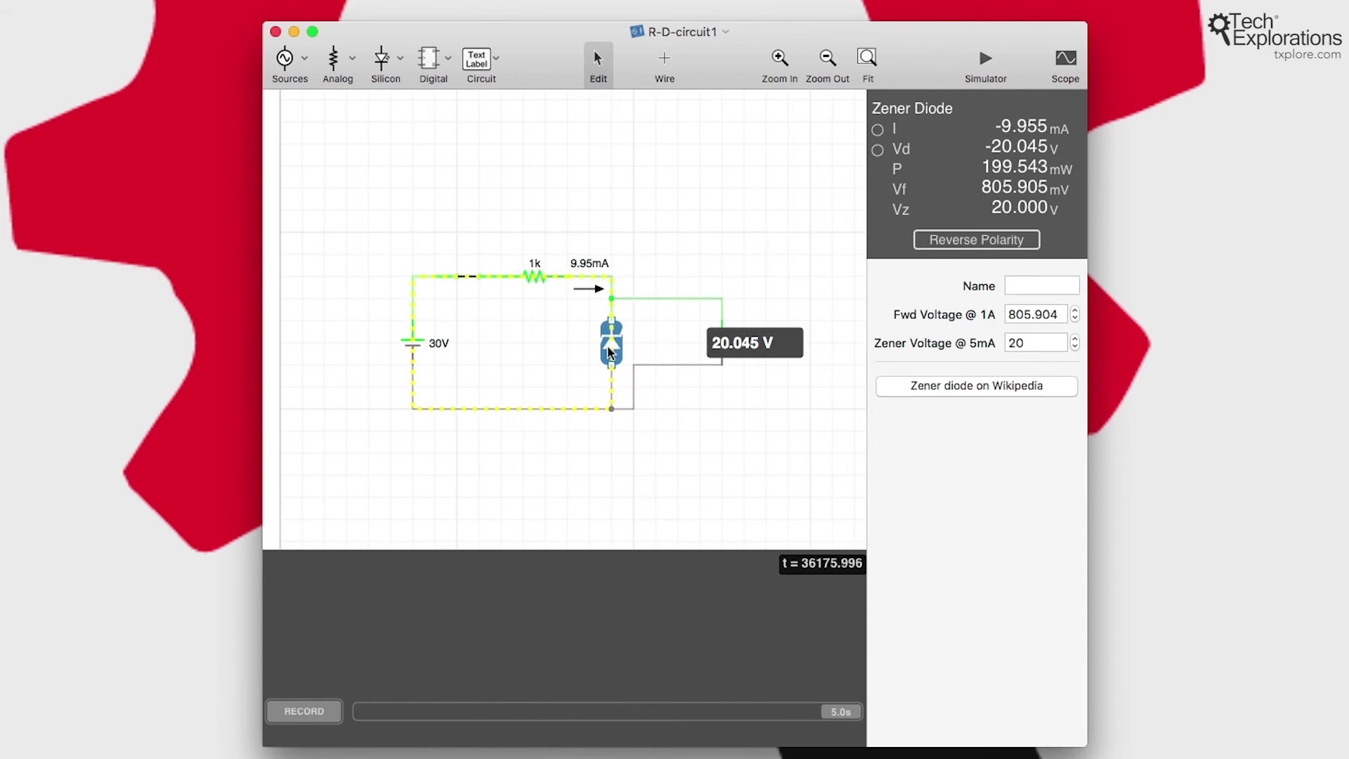
pyautogui.moveTo(516, 288)
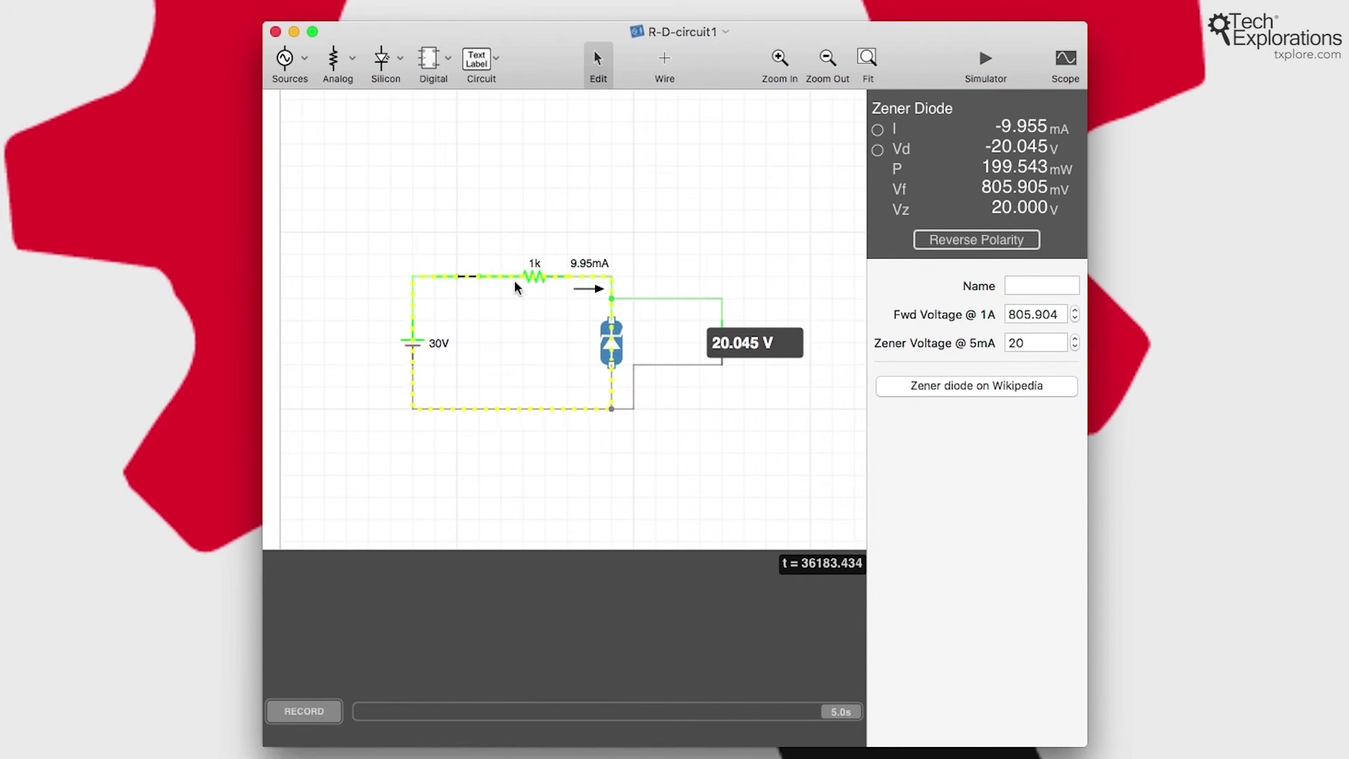
pyautogui.moveTo(607, 403)
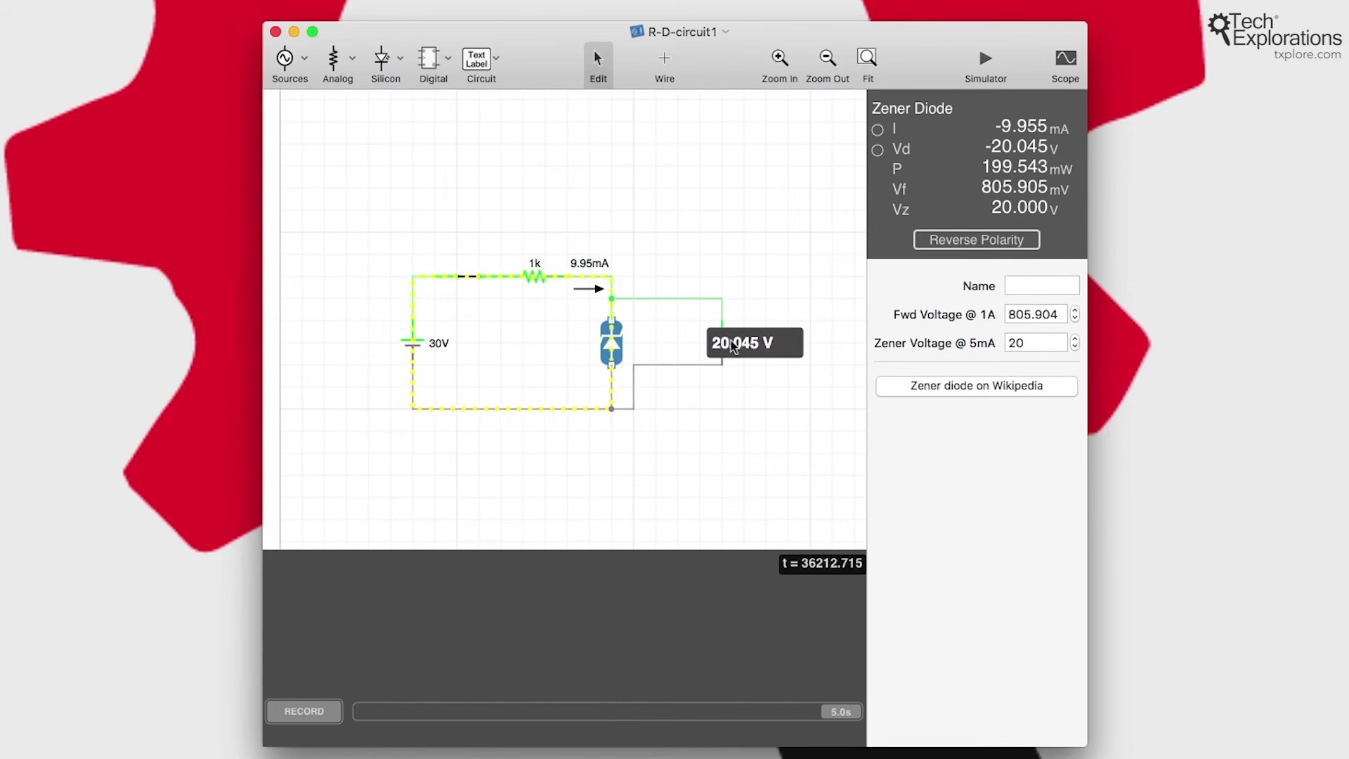
pyautogui.moveTo(733, 355)
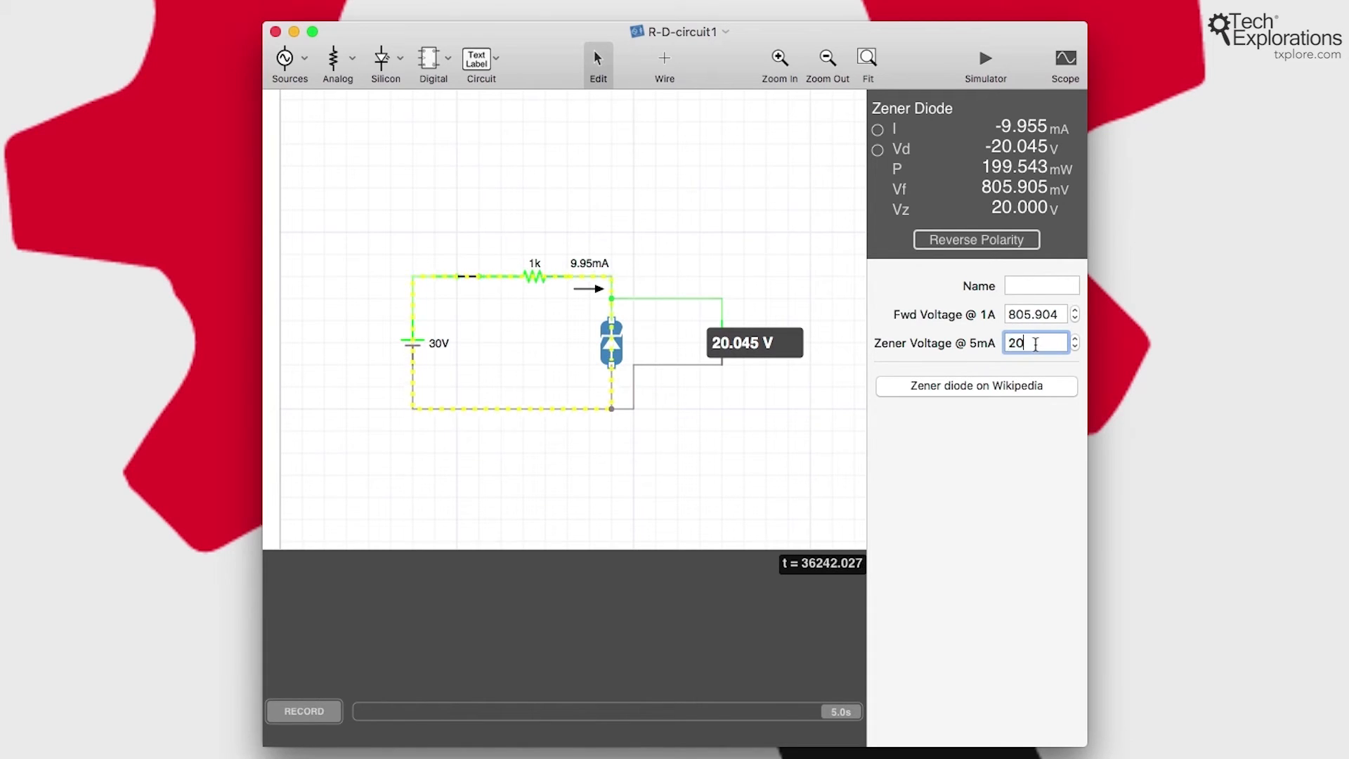
pyautogui.press('Backspace')
pyautogui.write('15')
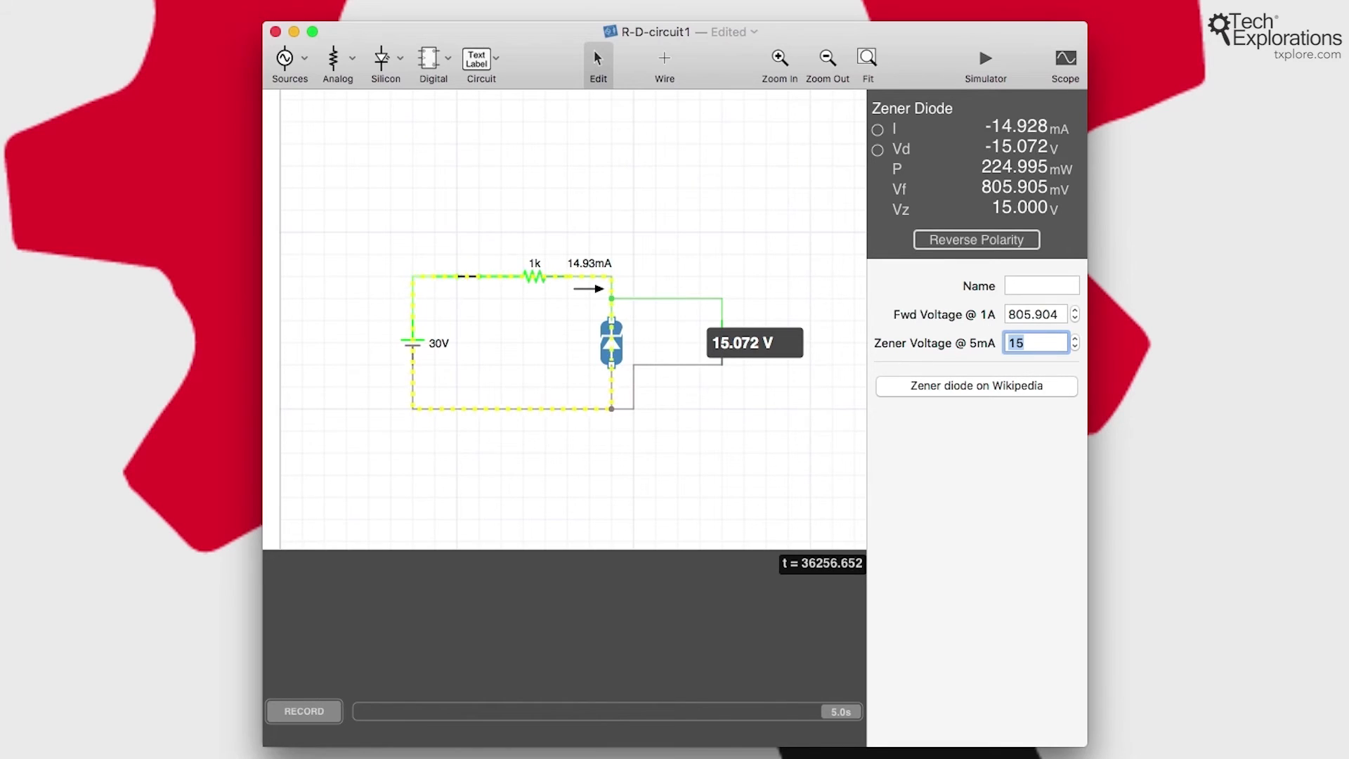
pyautogui.moveTo(622, 305)
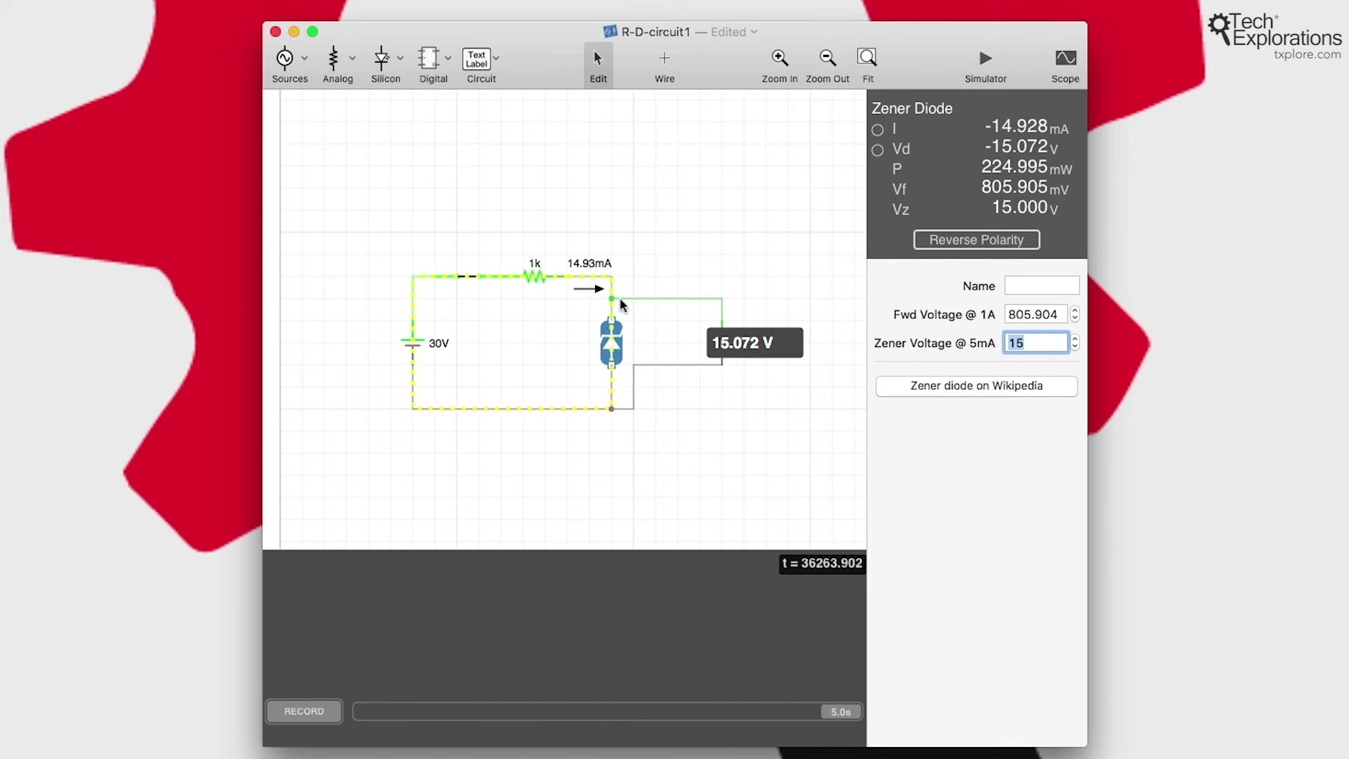
pyautogui.moveTo(609, 366)
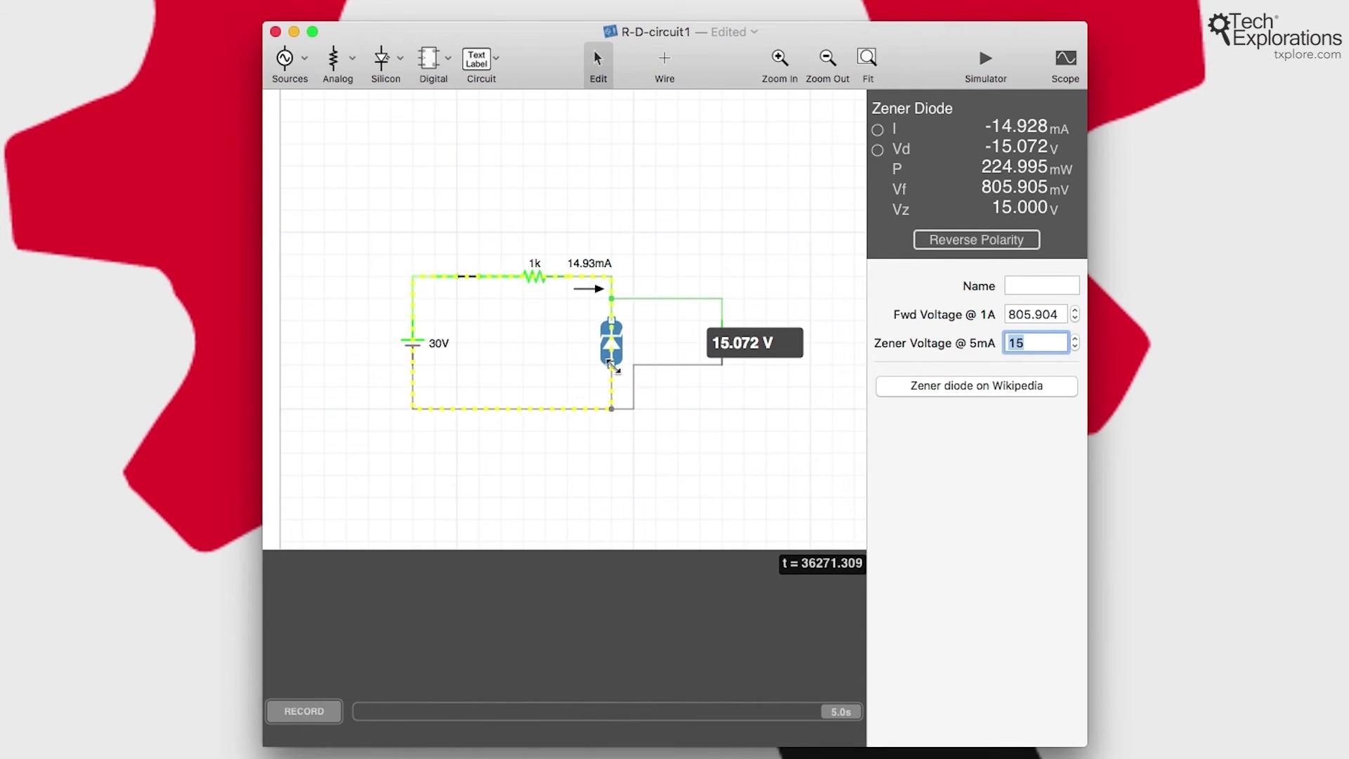
pyautogui.moveTo(725, 360)
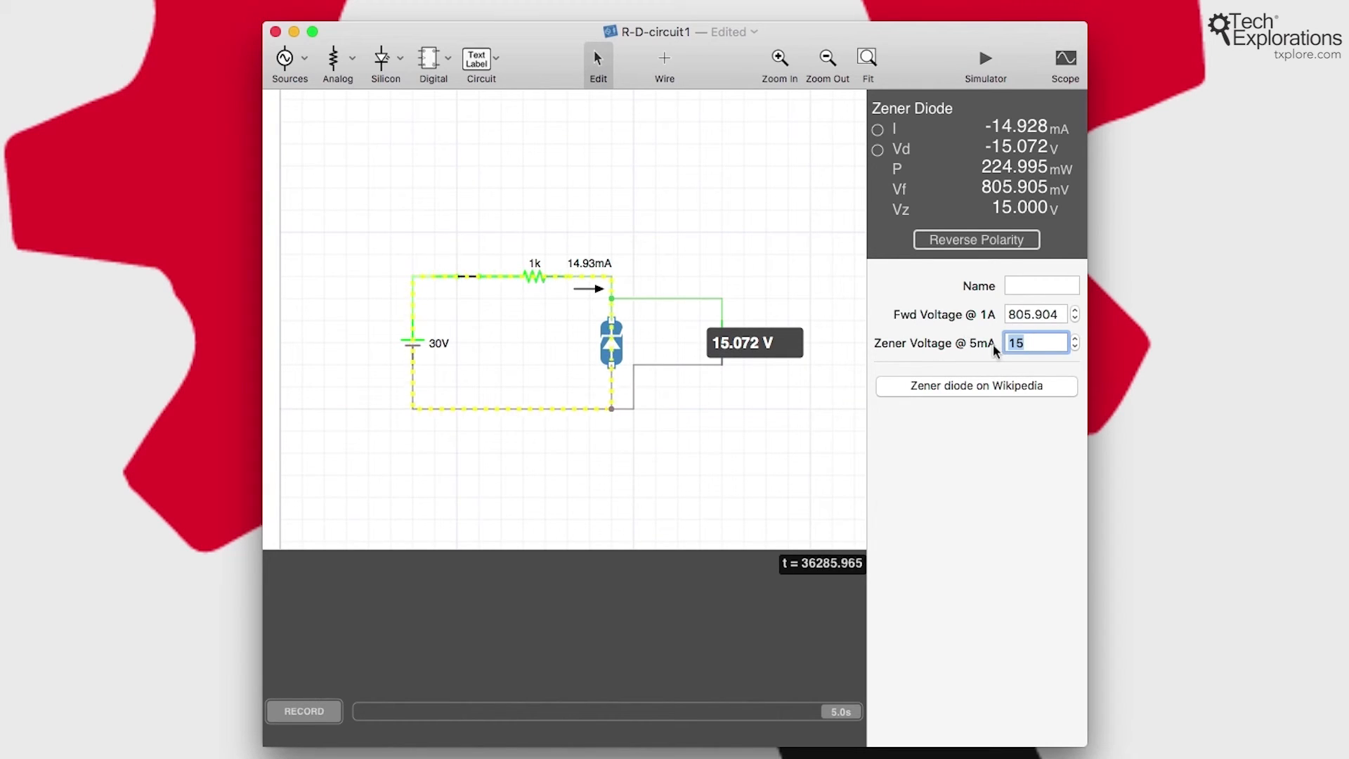
pyautogui.moveTo(910, 368)
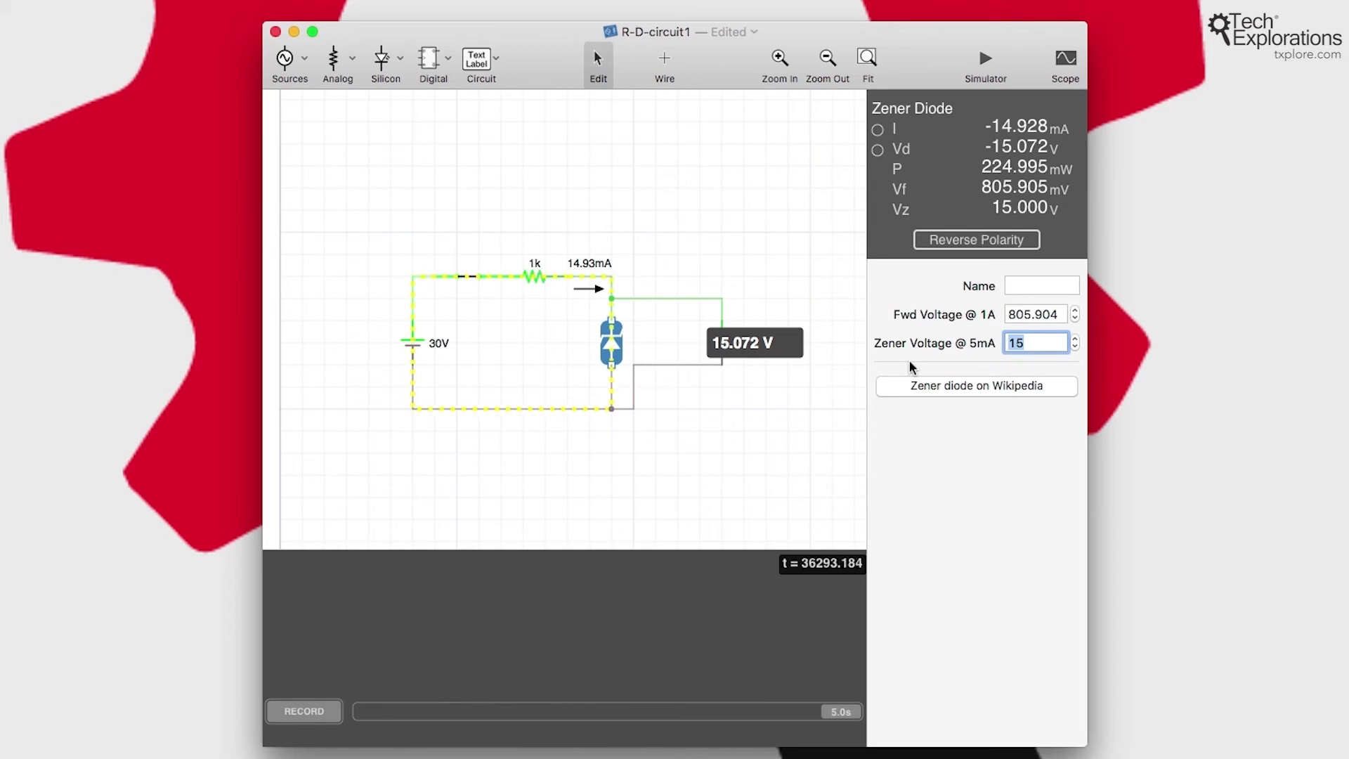
pyautogui.moveTo(592, 359)
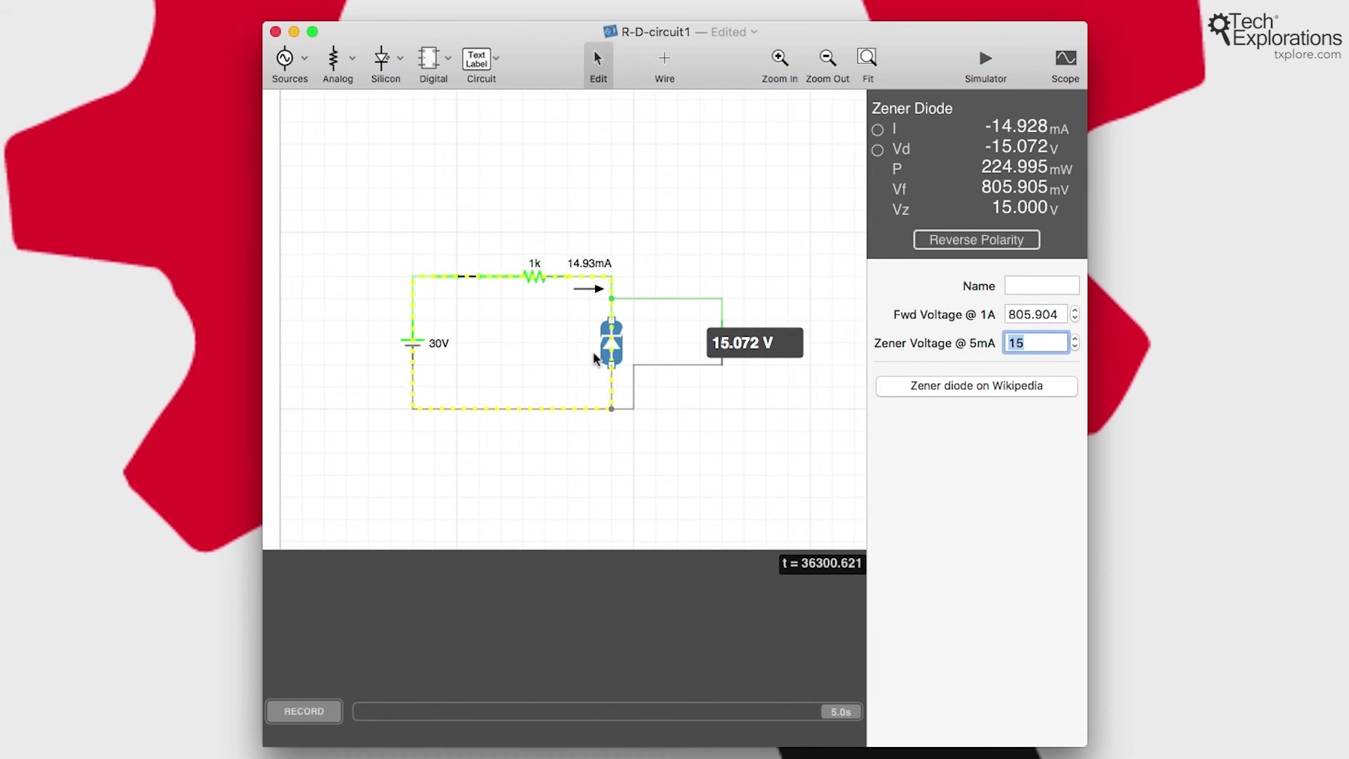
pyautogui.moveTo(513, 308)
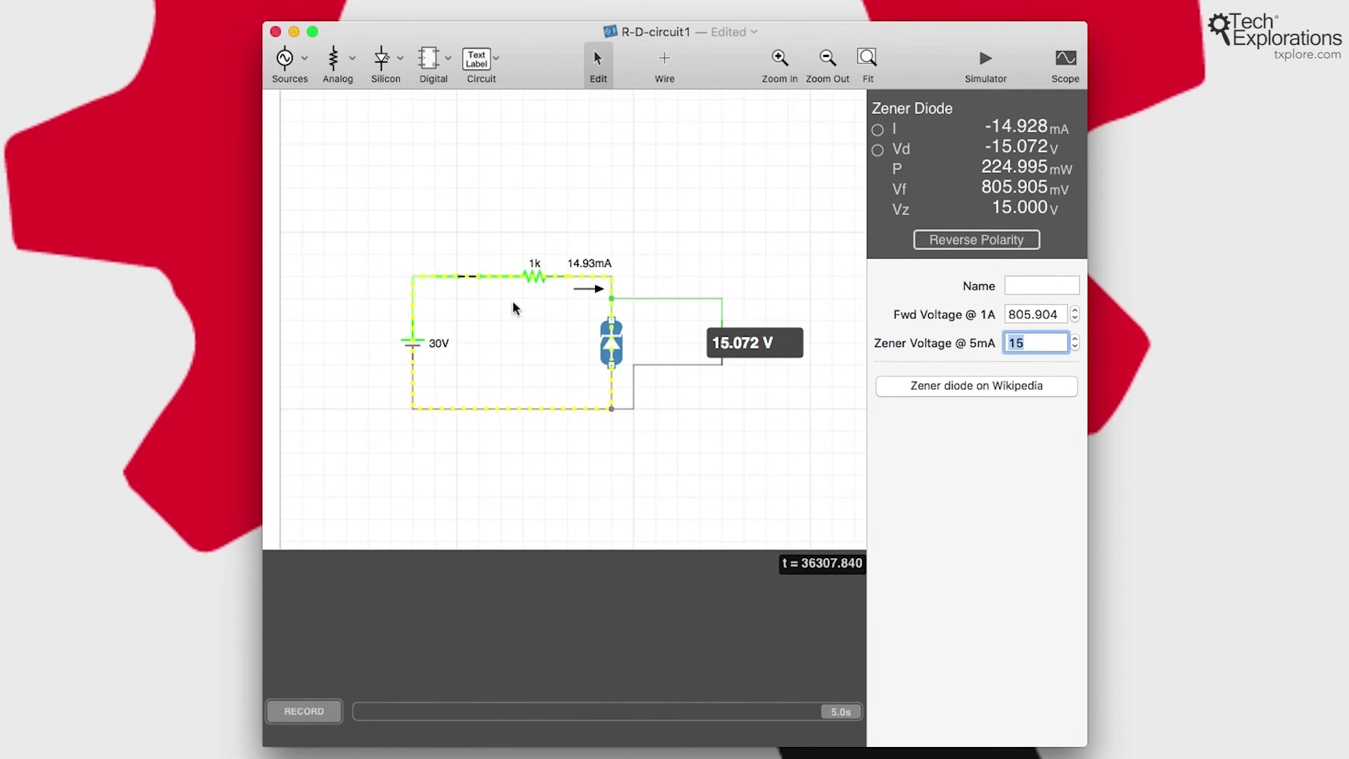
pyautogui.click(413, 343)
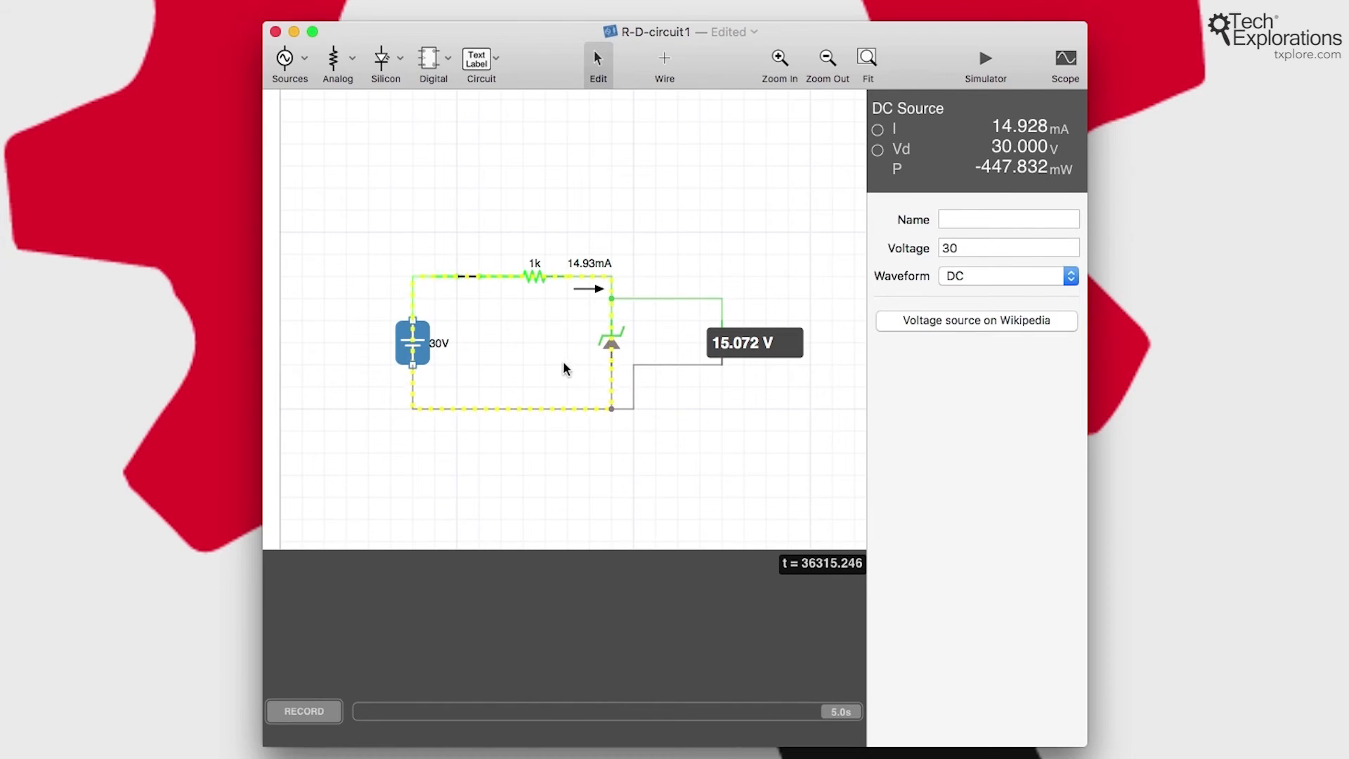
pyautogui.moveTo(454, 364)
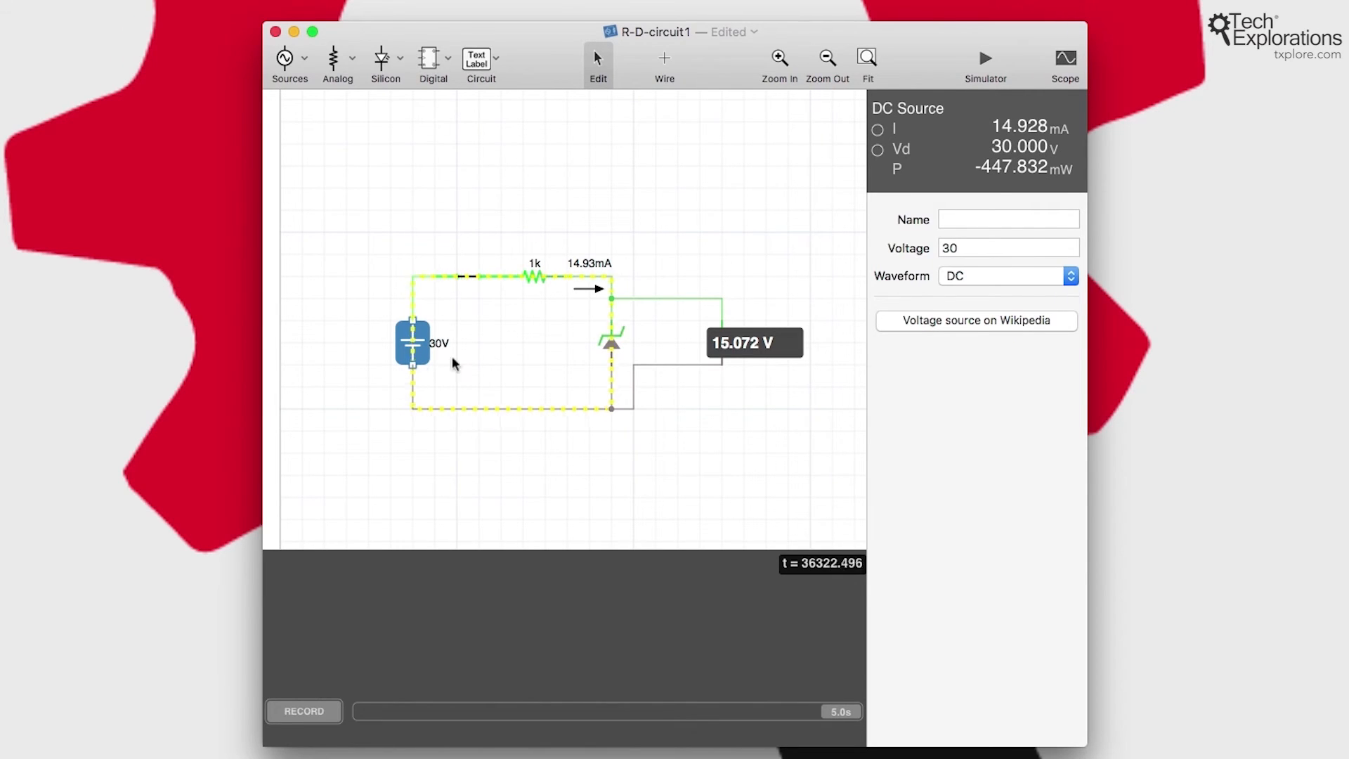
# - Set the DC source voltage to 50 V and check the diode still holds about 15.128 V at 34.87 mA
pyautogui.click(1007, 247)
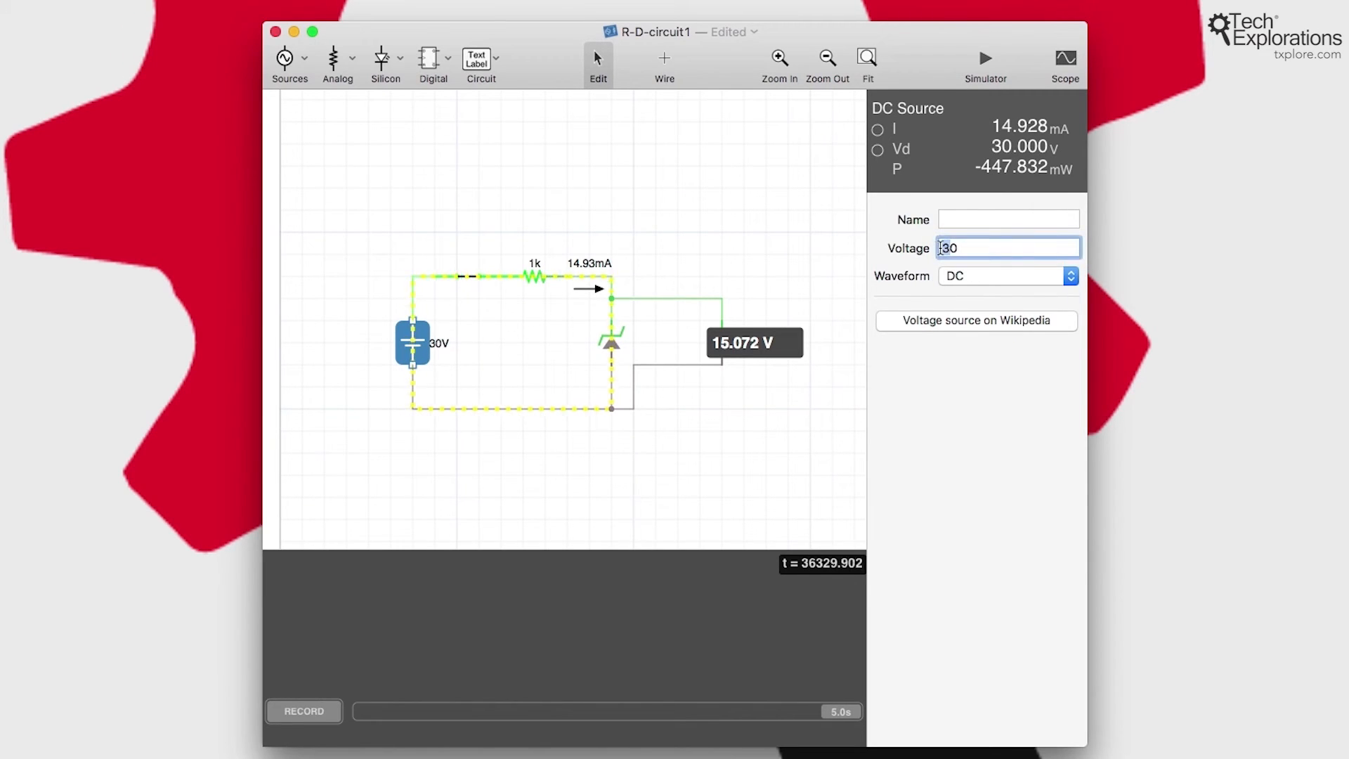
pyautogui.write('50')
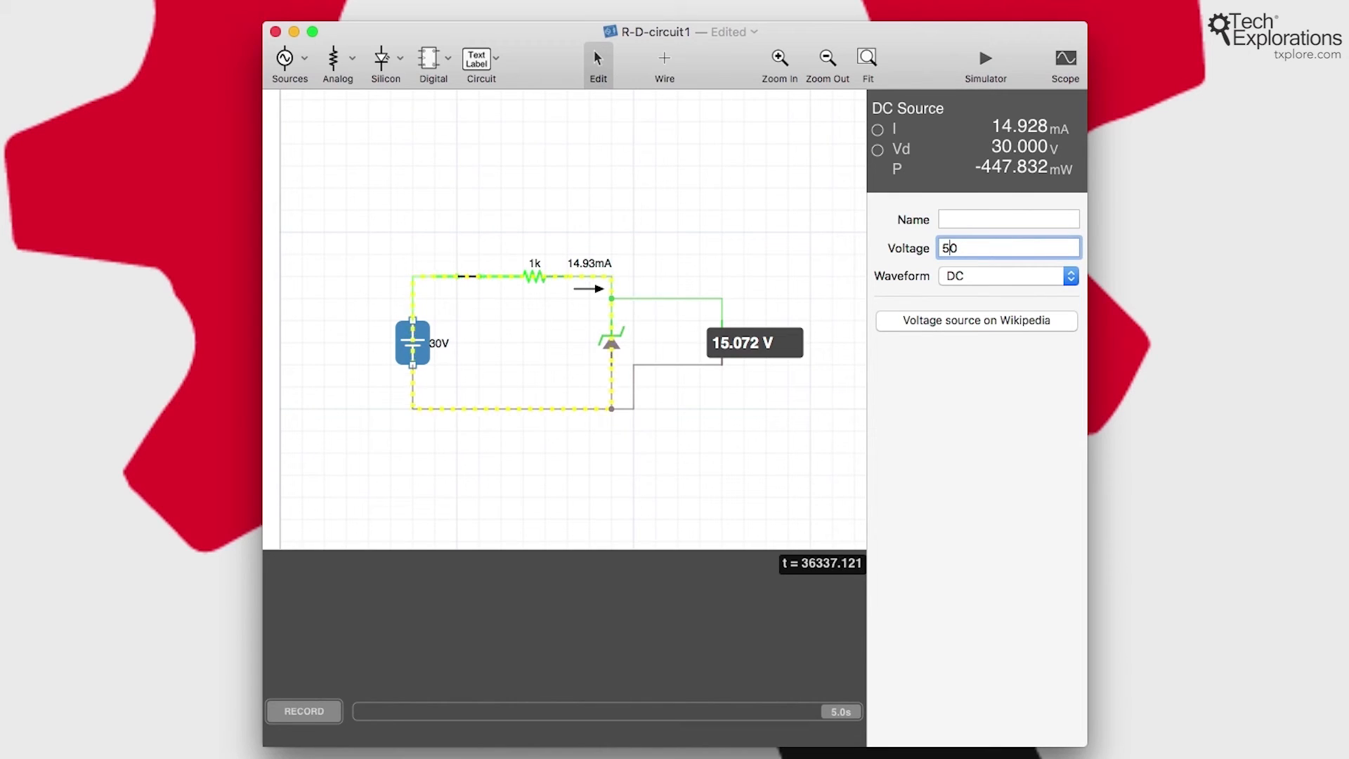
pyautogui.press('Return')
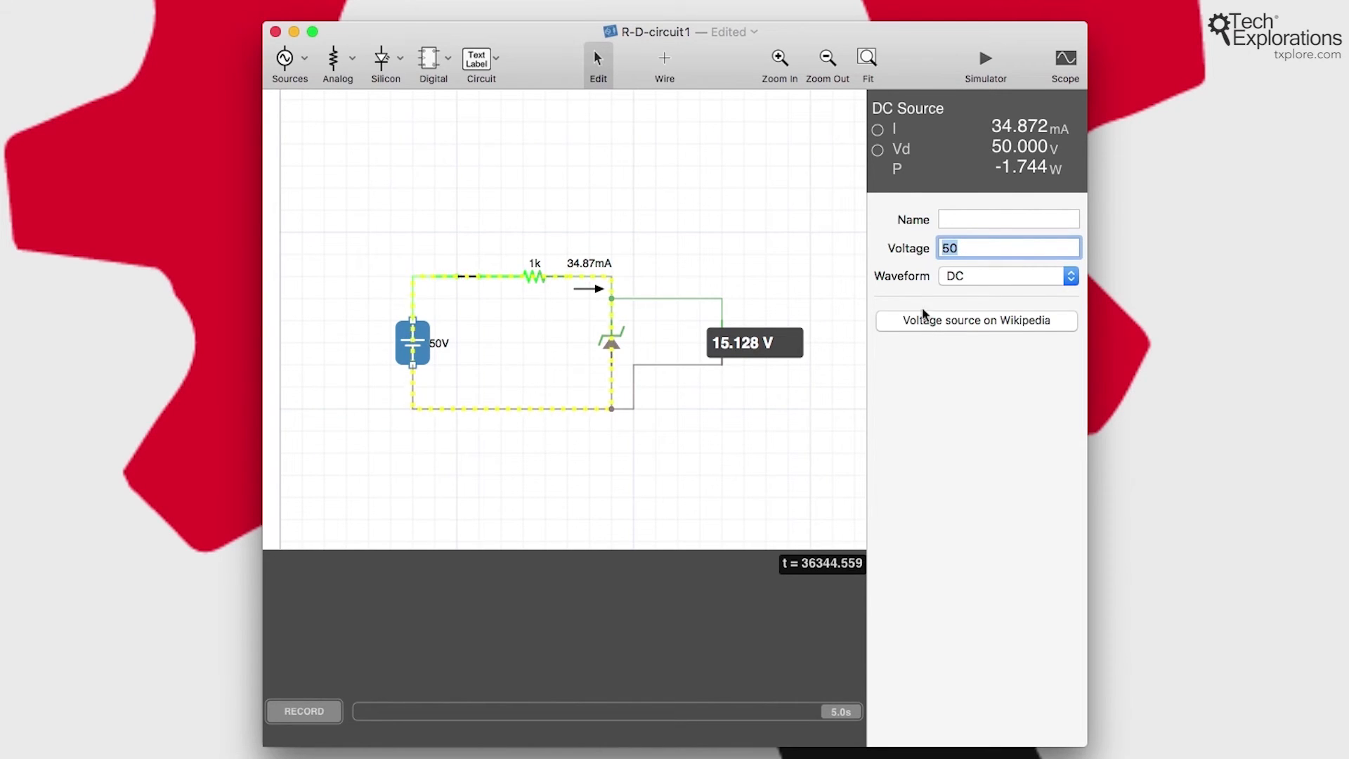
pyautogui.click(610, 344)
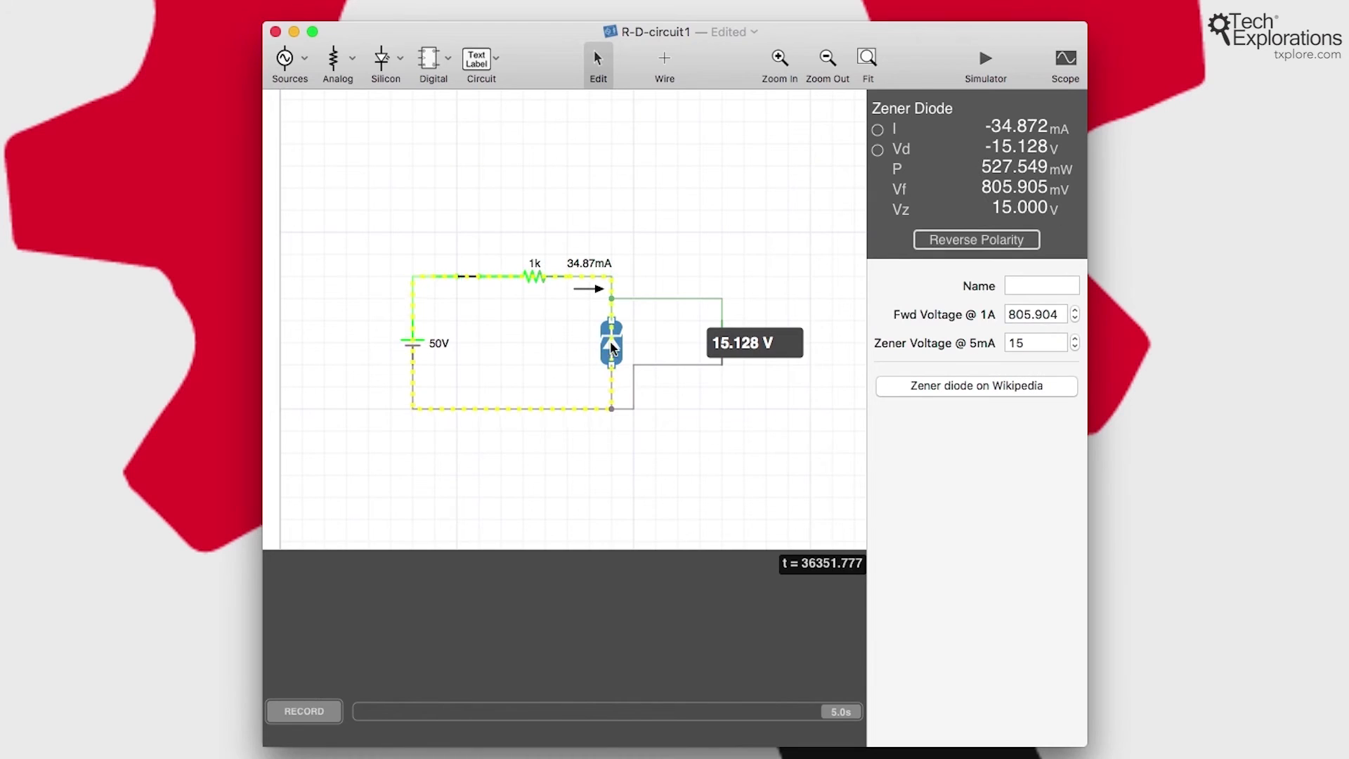
pyautogui.moveTo(645, 389)
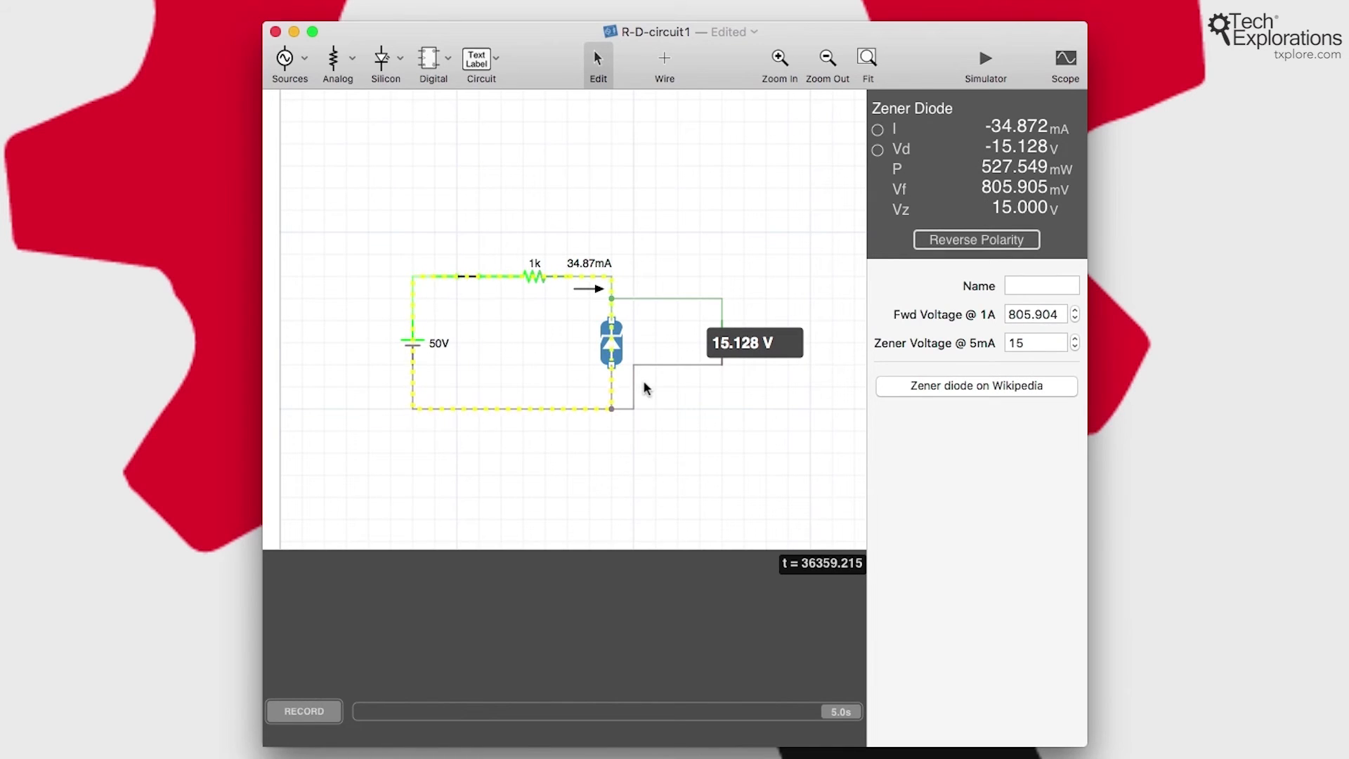
pyautogui.moveTo(435, 355)
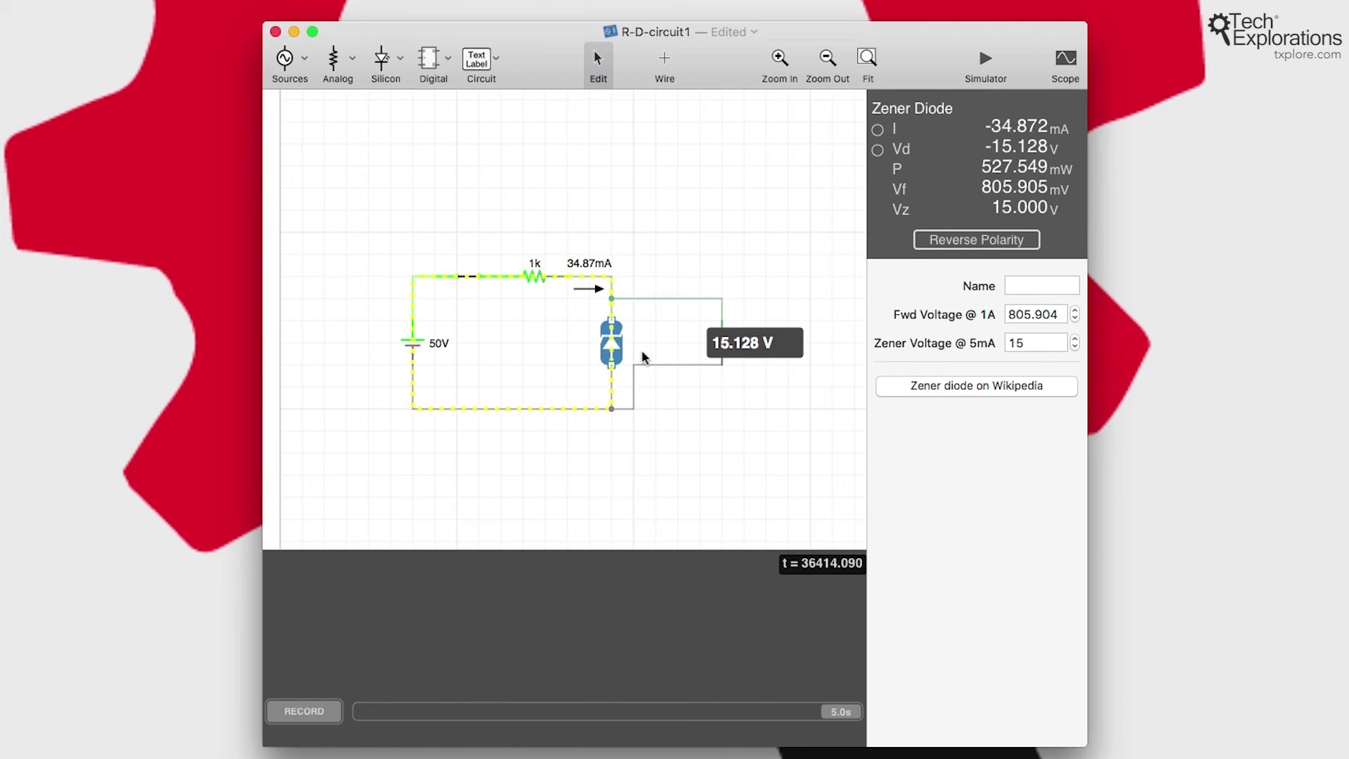
pyautogui.moveTo(618, 301)
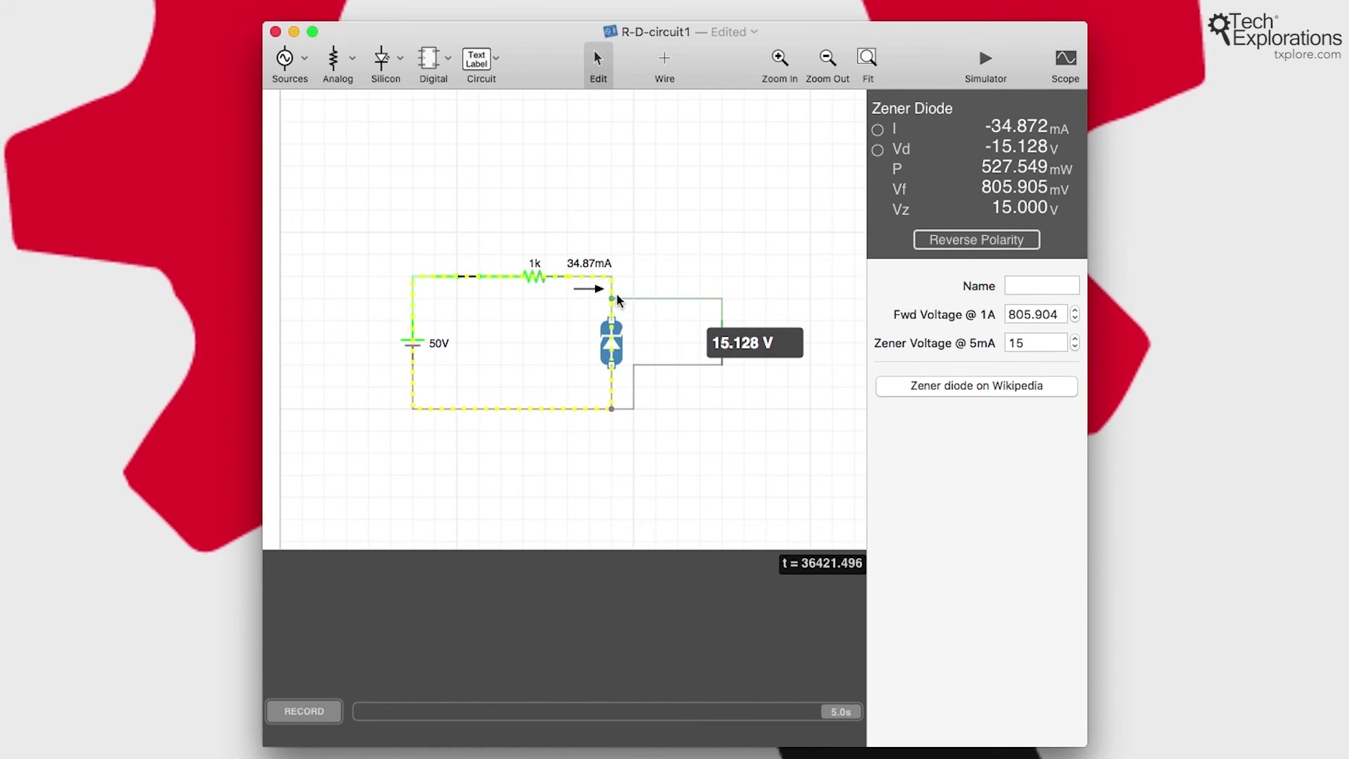
pyautogui.moveTo(646, 433)
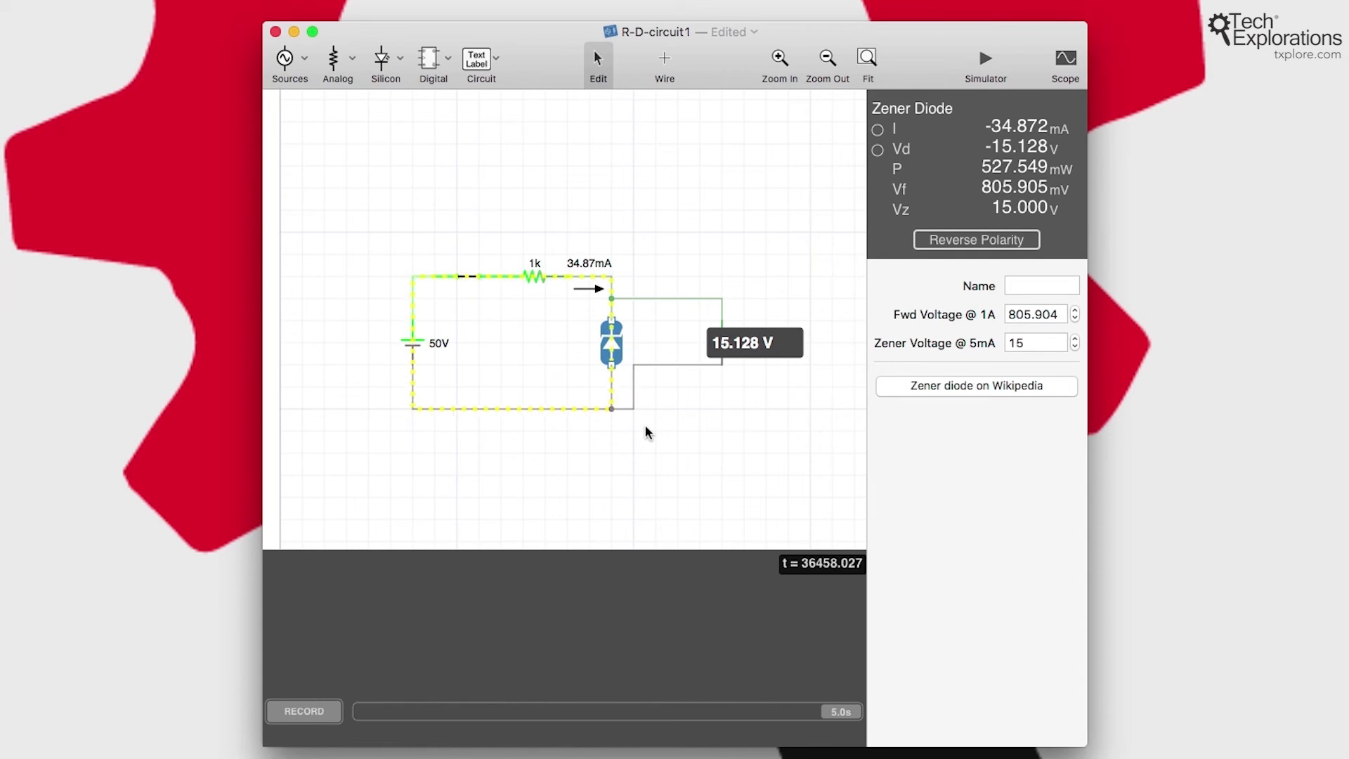
pyautogui.moveTo(531, 274)
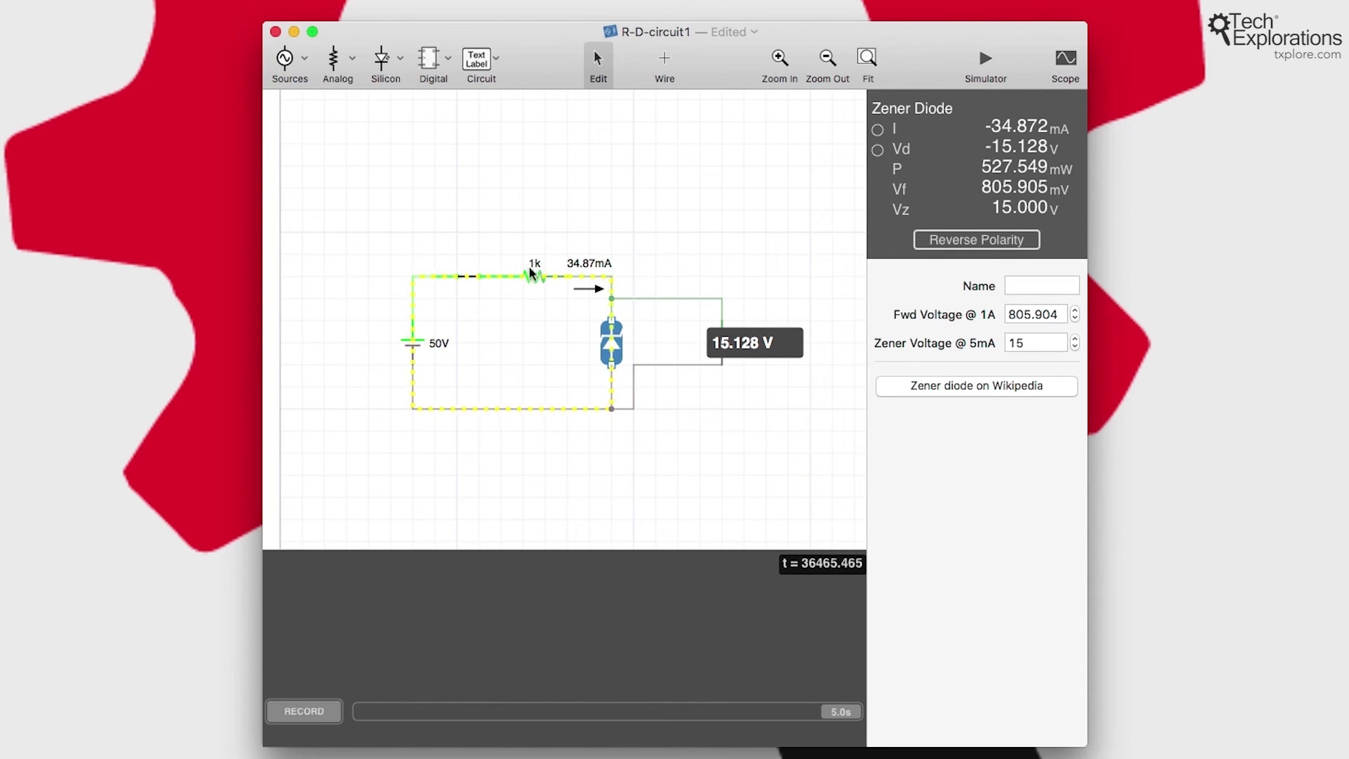
# - Set the resistor to 10k, dropping current to 3.502 mA with the Zener reading 14.976 V
pyautogui.click(526, 277)
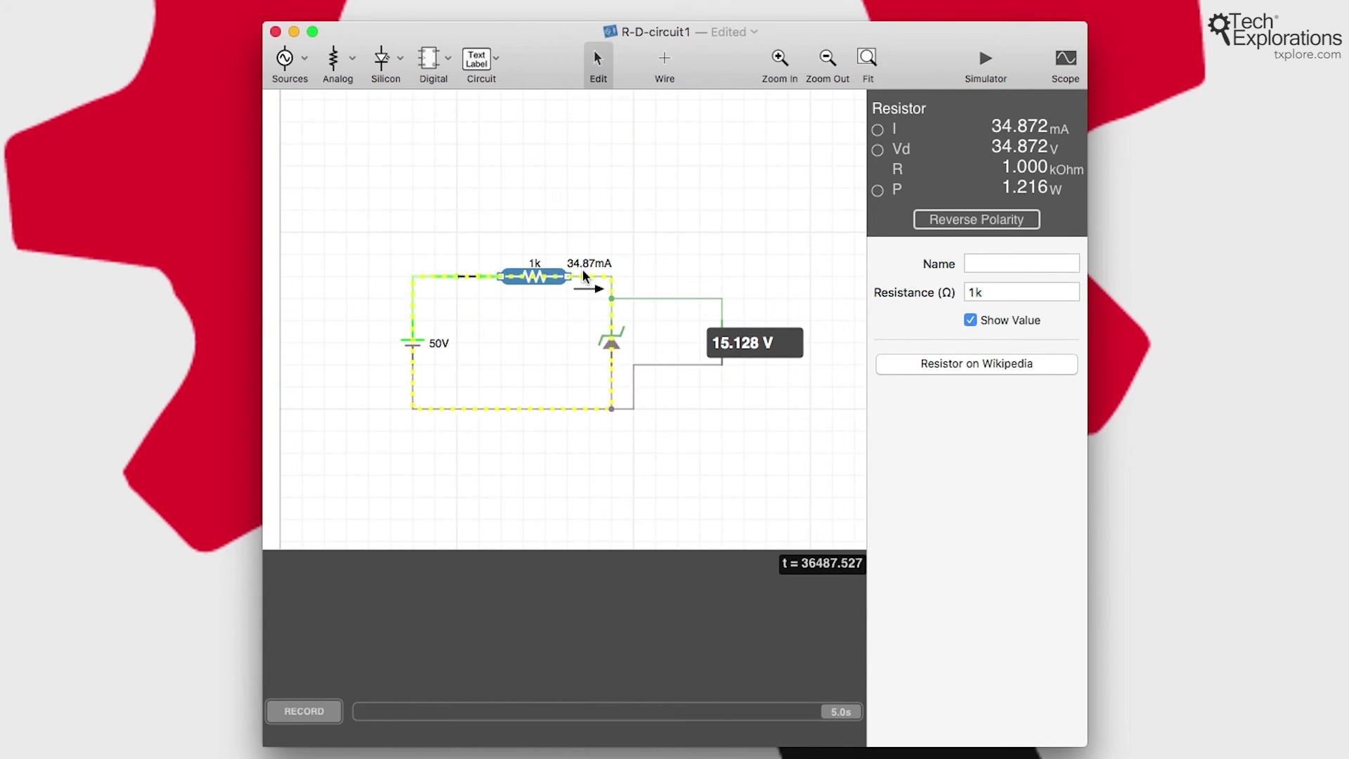
pyautogui.click(1020, 293)
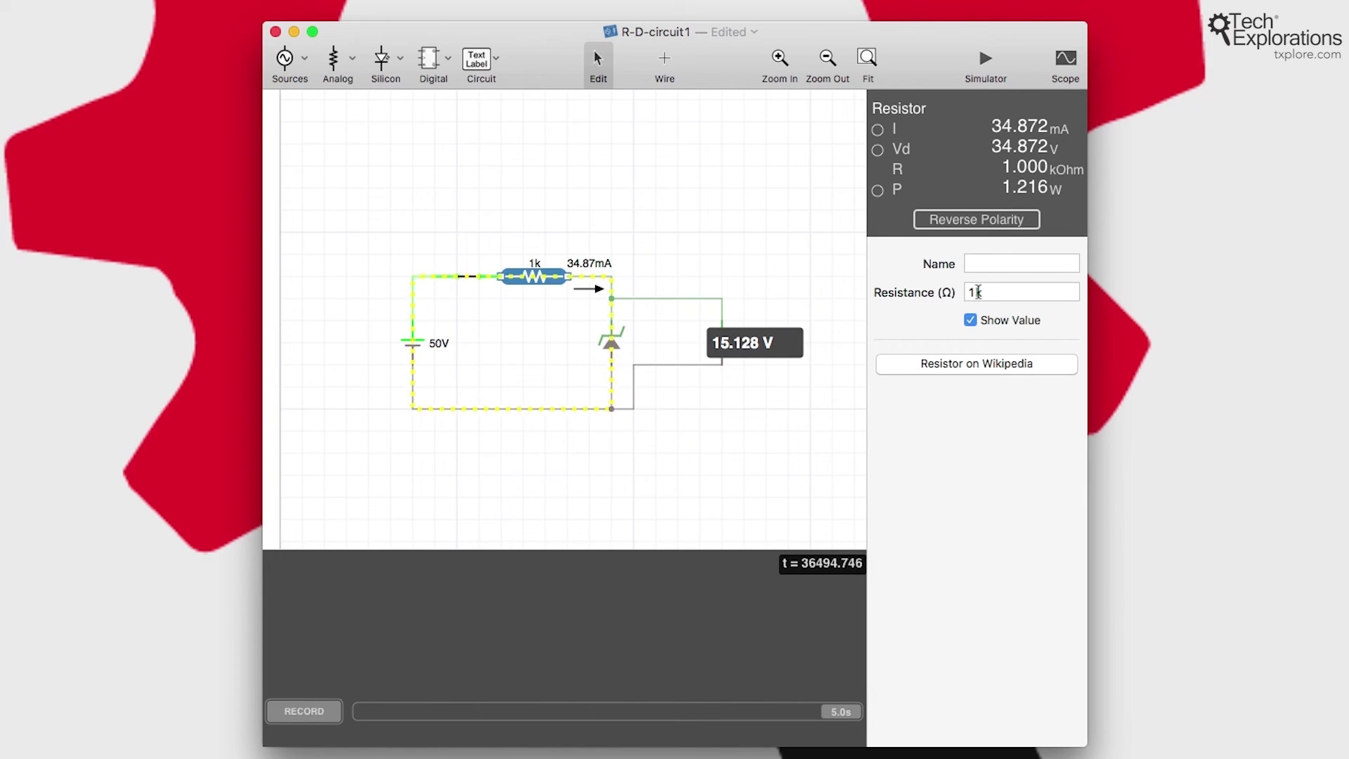
pyautogui.write('10k')
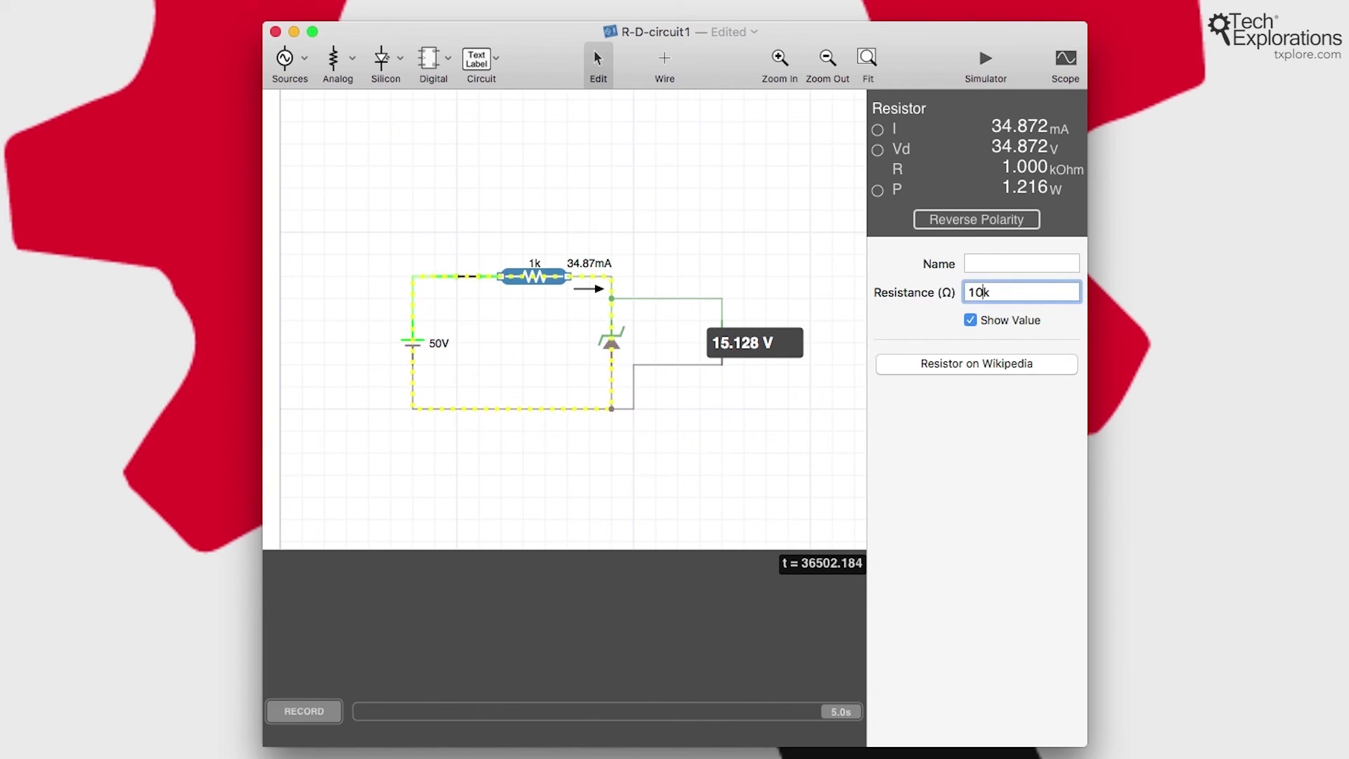
pyautogui.press('Return')
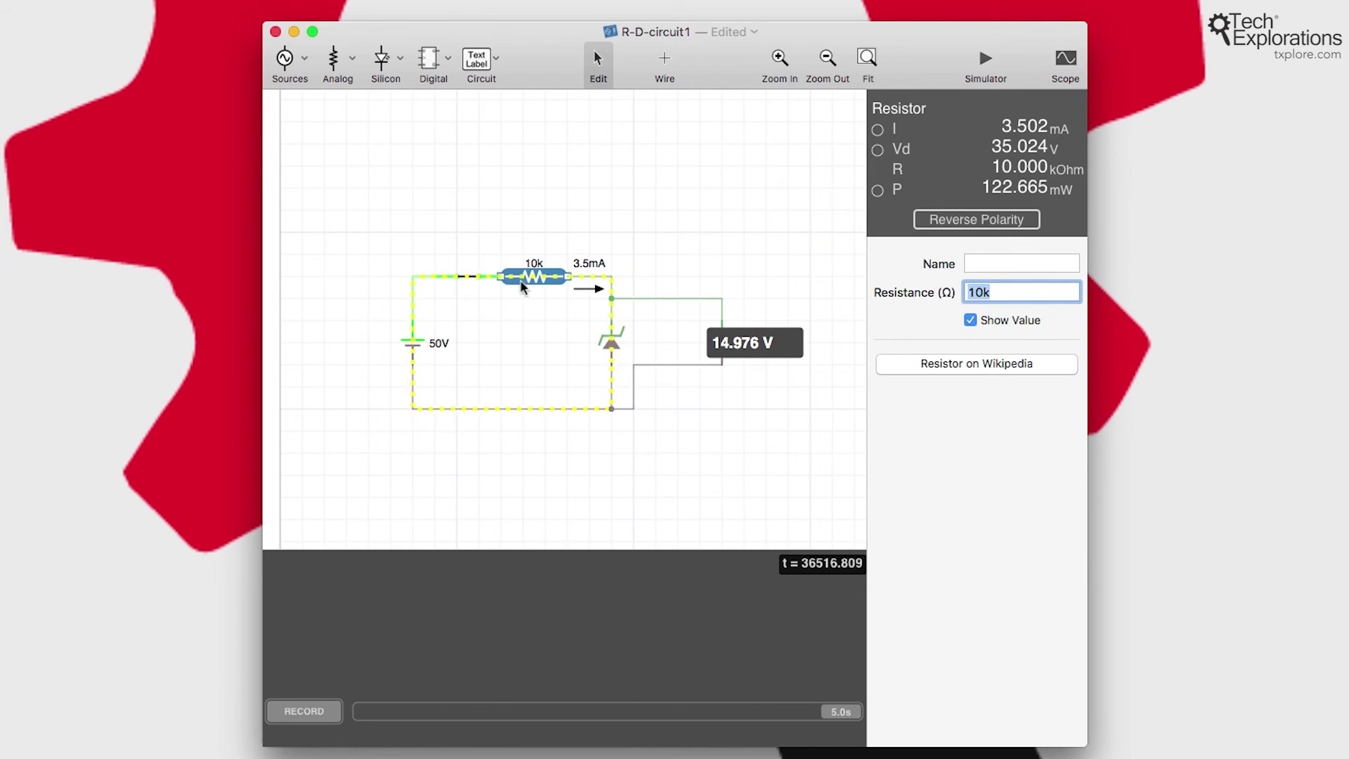
pyautogui.moveTo(584, 274)
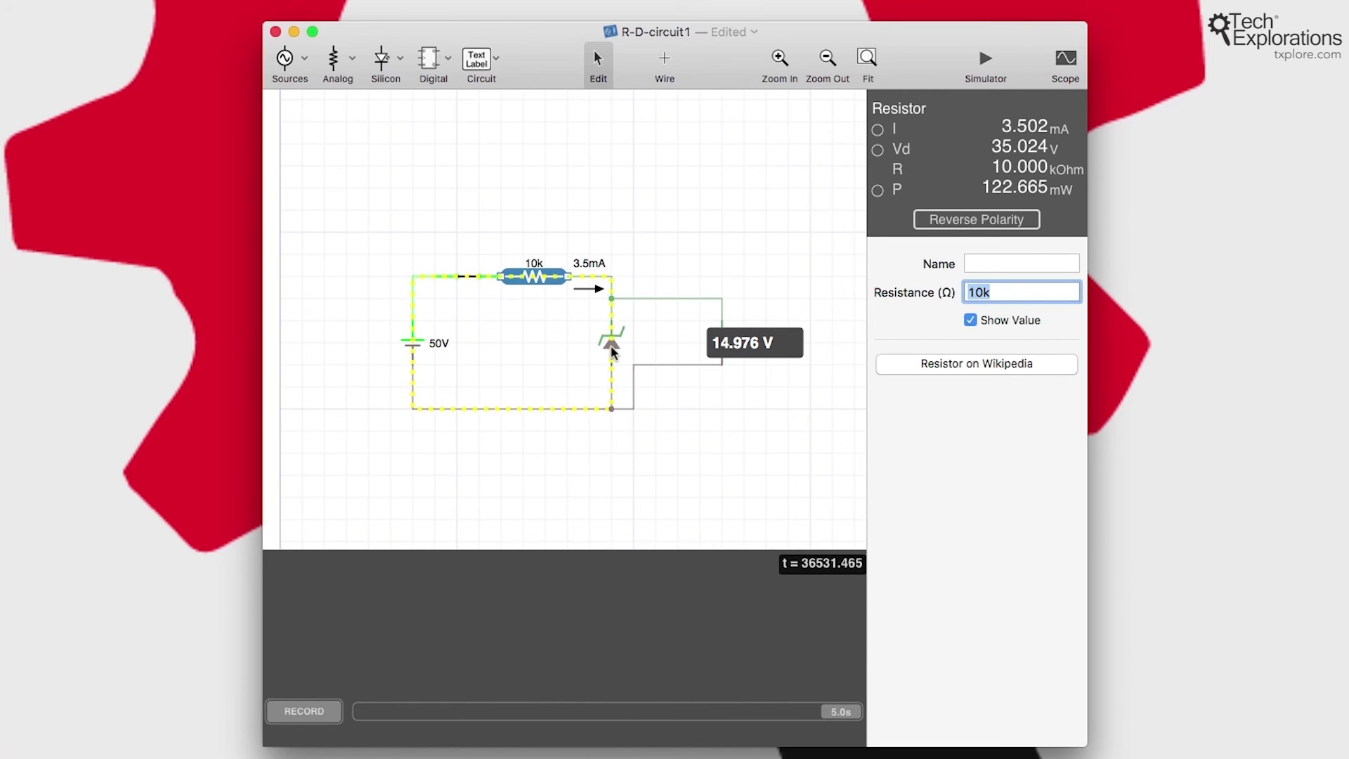
pyautogui.click(612, 342)
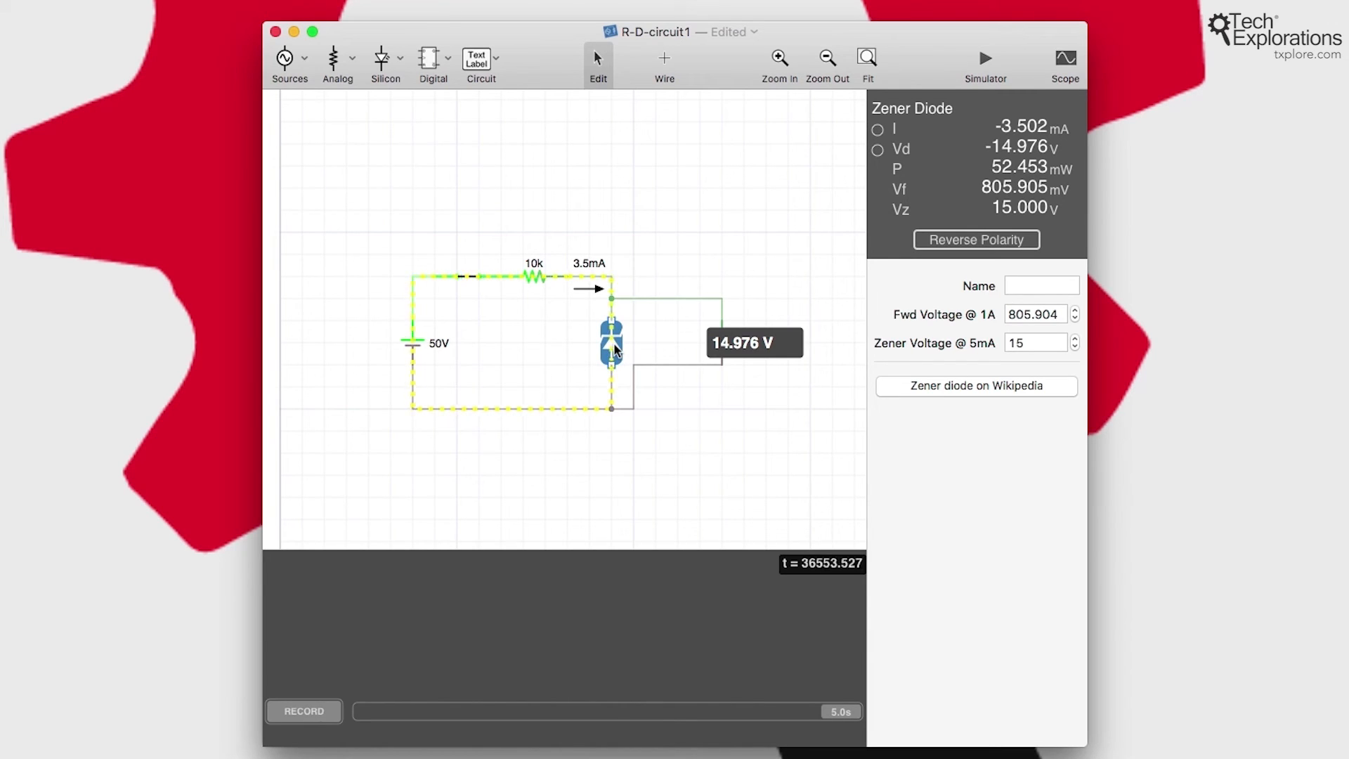
pyautogui.moveTo(852, 341)
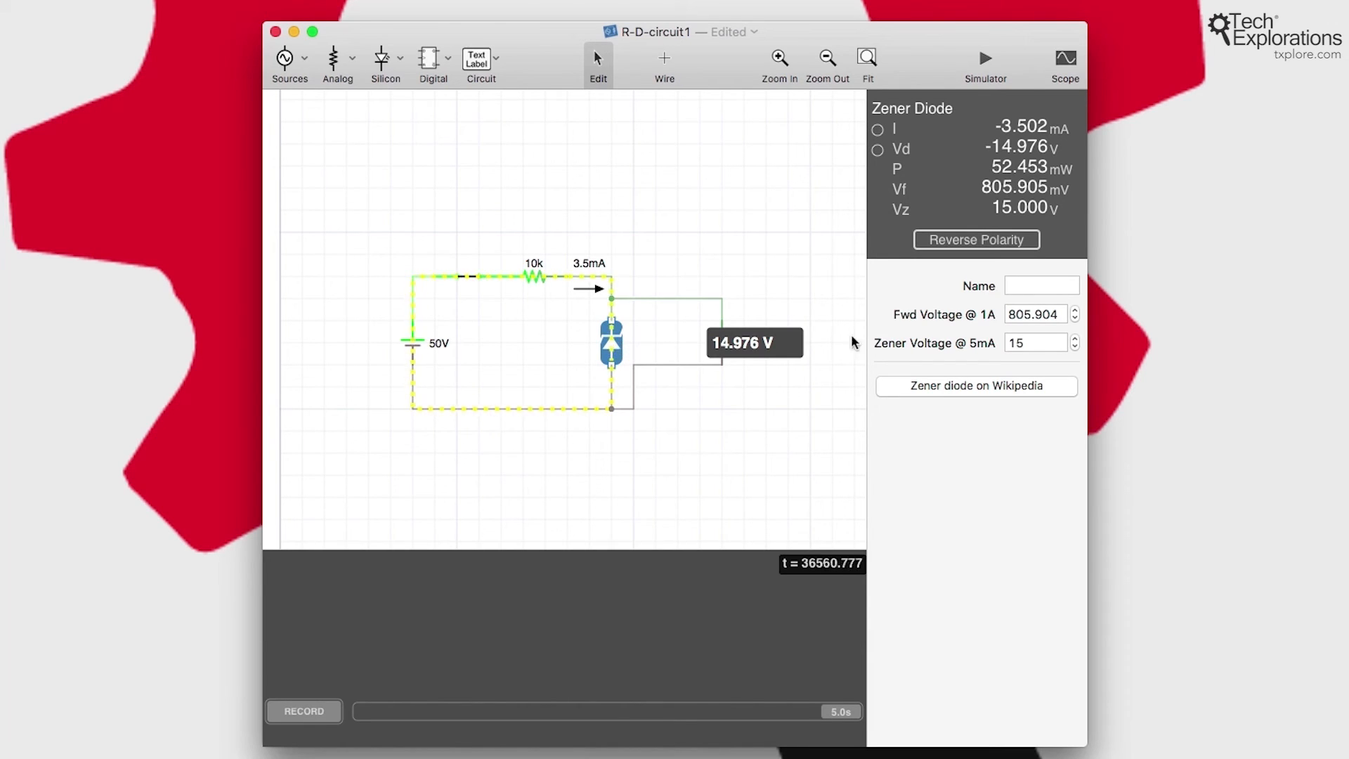
pyautogui.moveTo(740, 355)
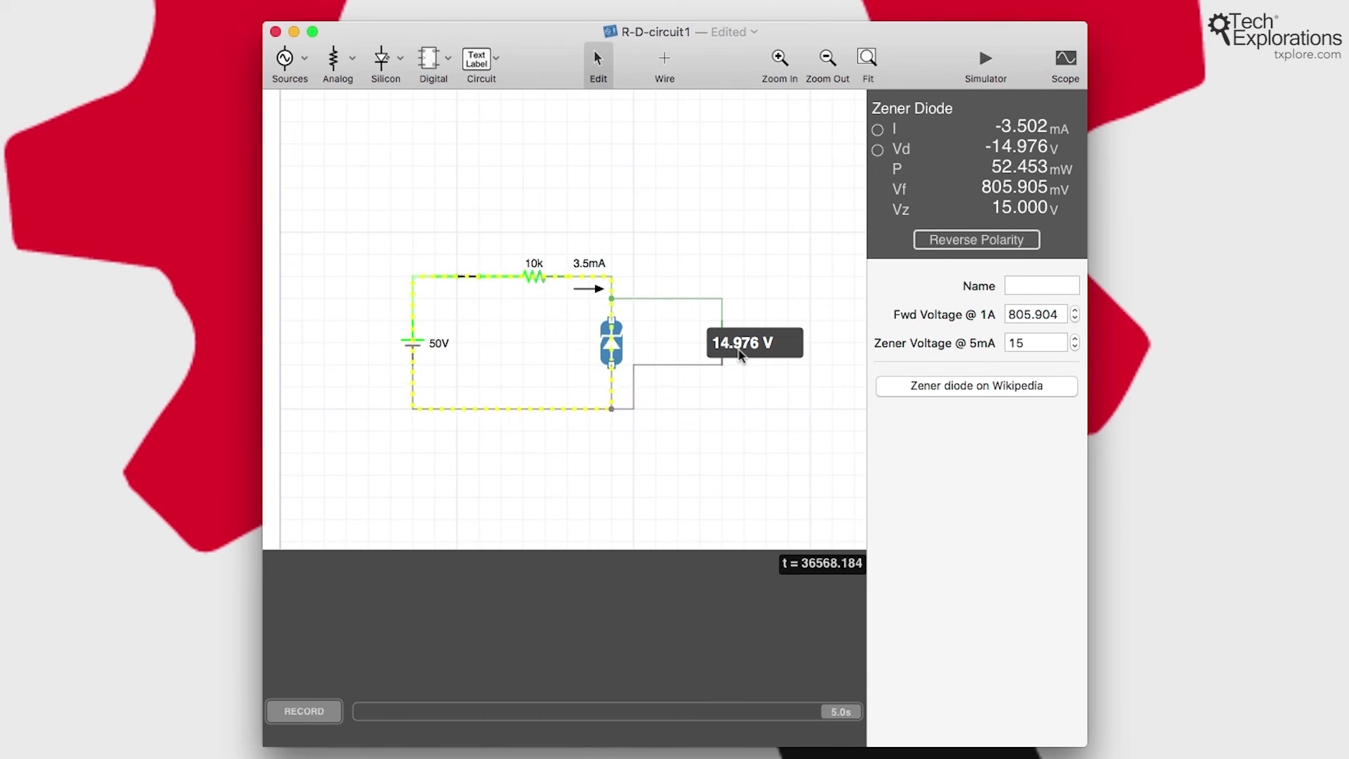
pyautogui.moveTo(722, 363)
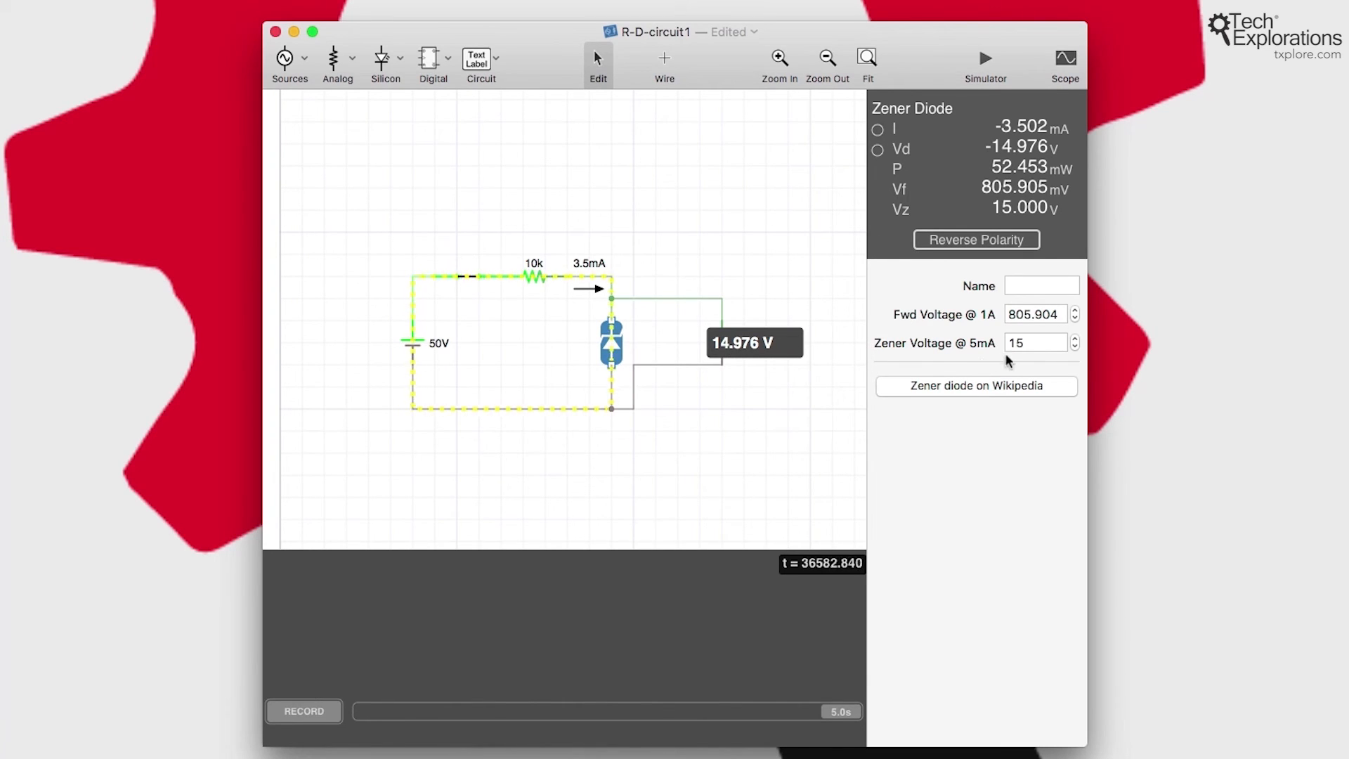
pyautogui.moveTo(934, 354)
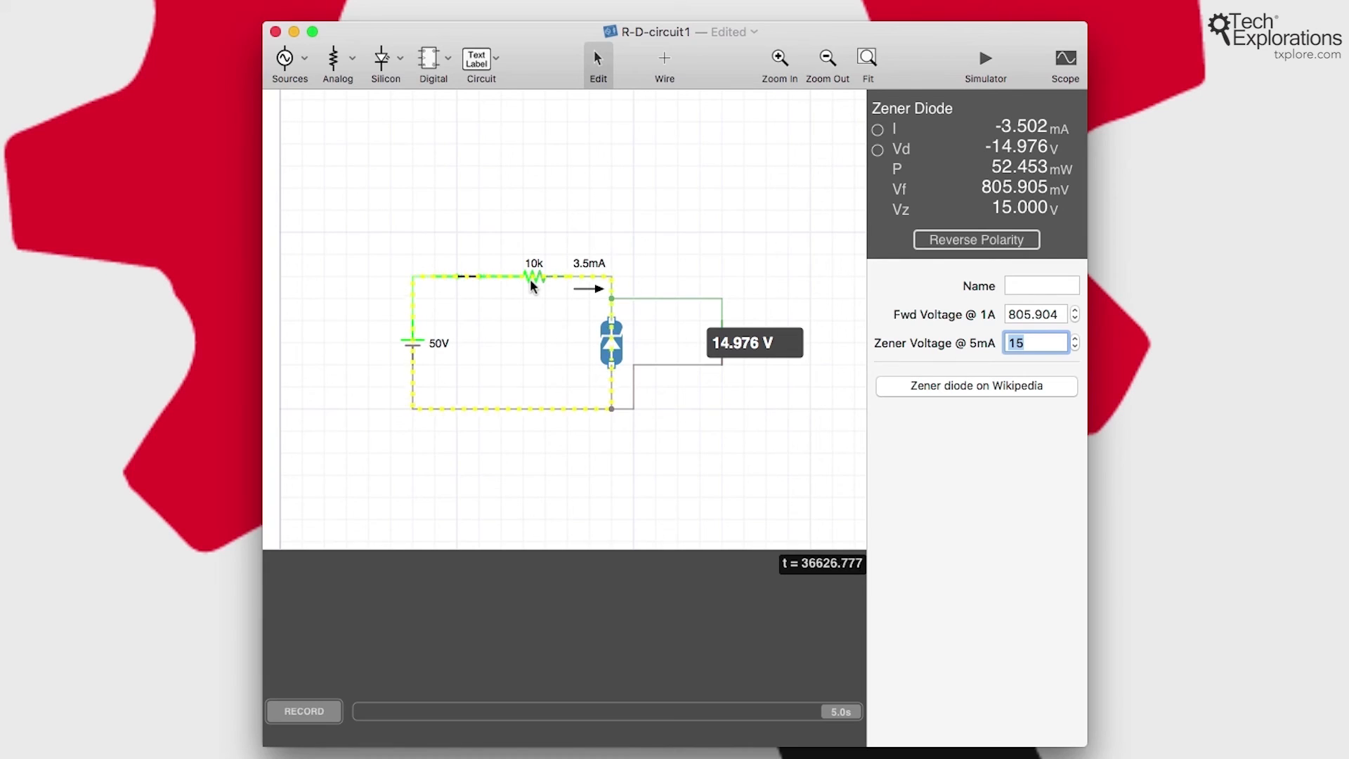
pyautogui.moveTo(592, 273)
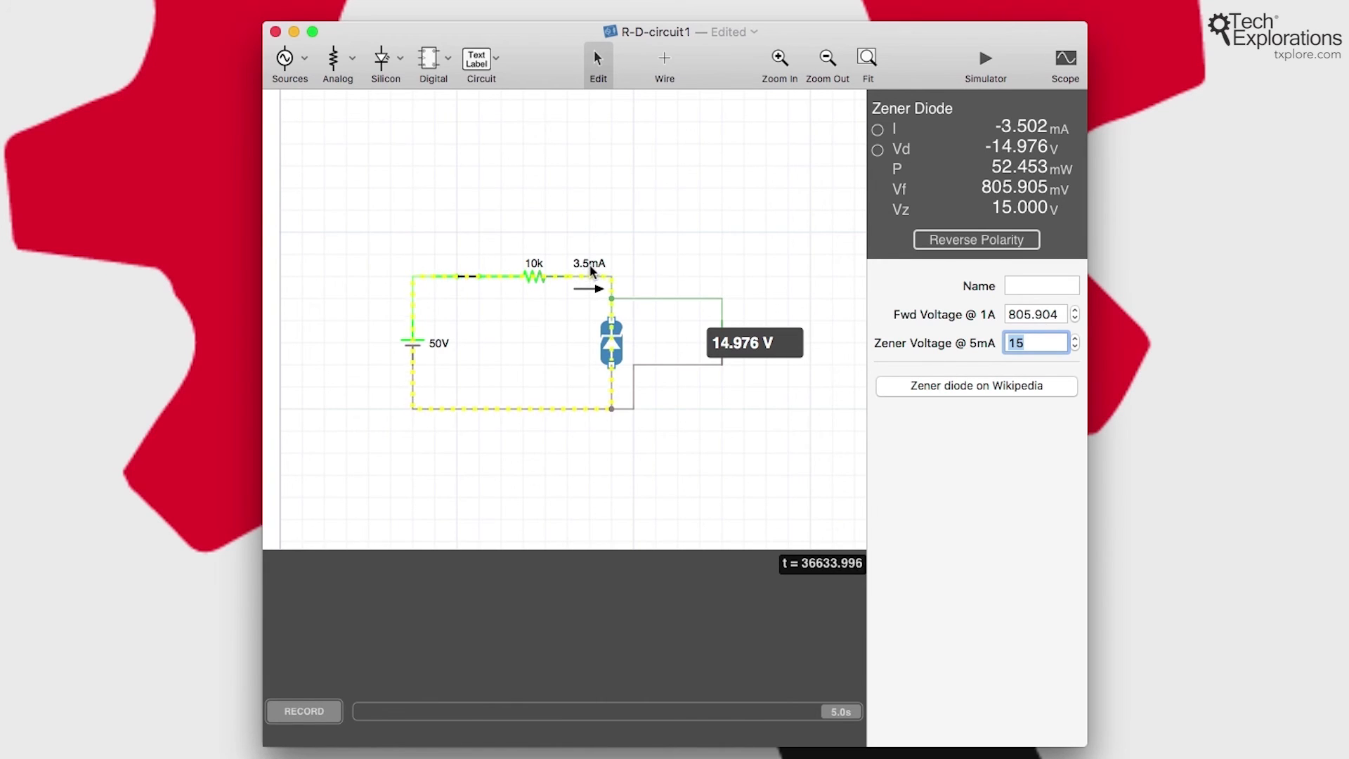
pyautogui.moveTo(643, 368)
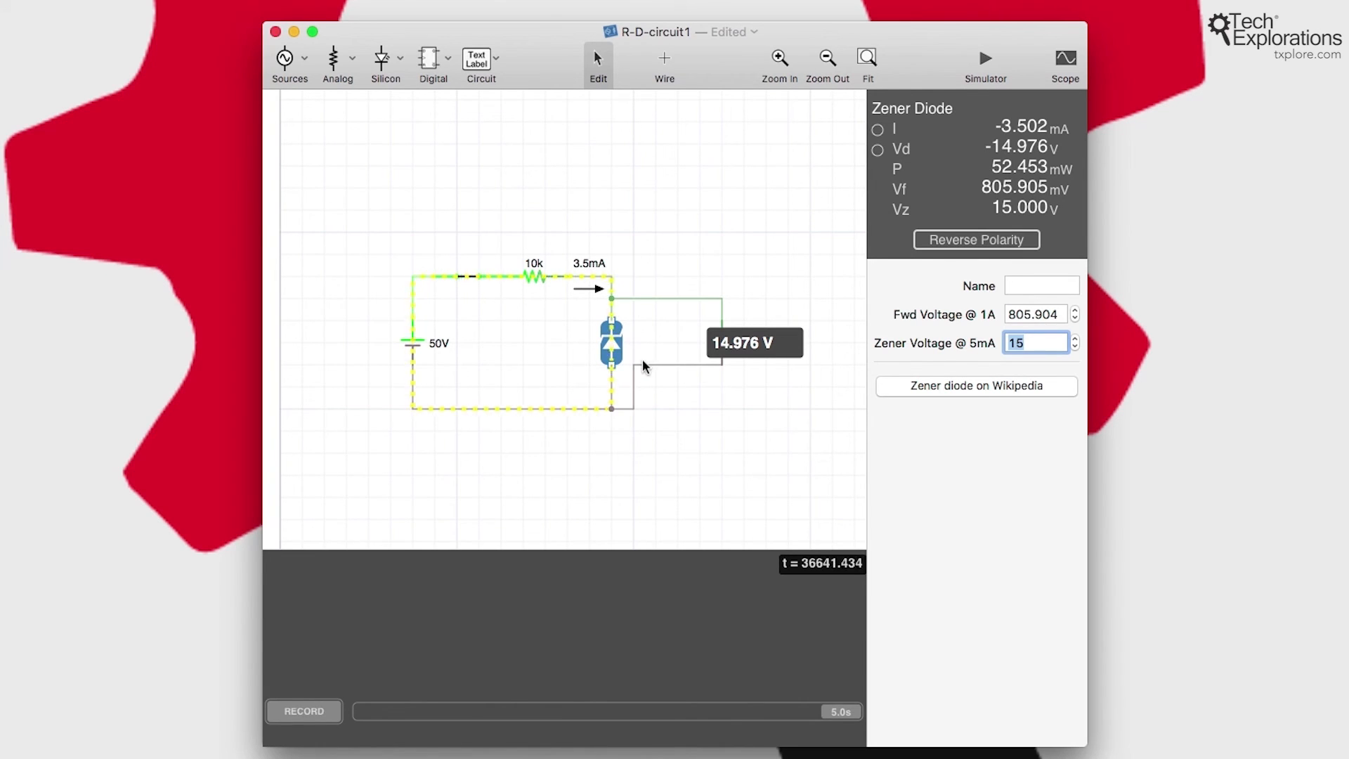
pyautogui.moveTo(721, 368)
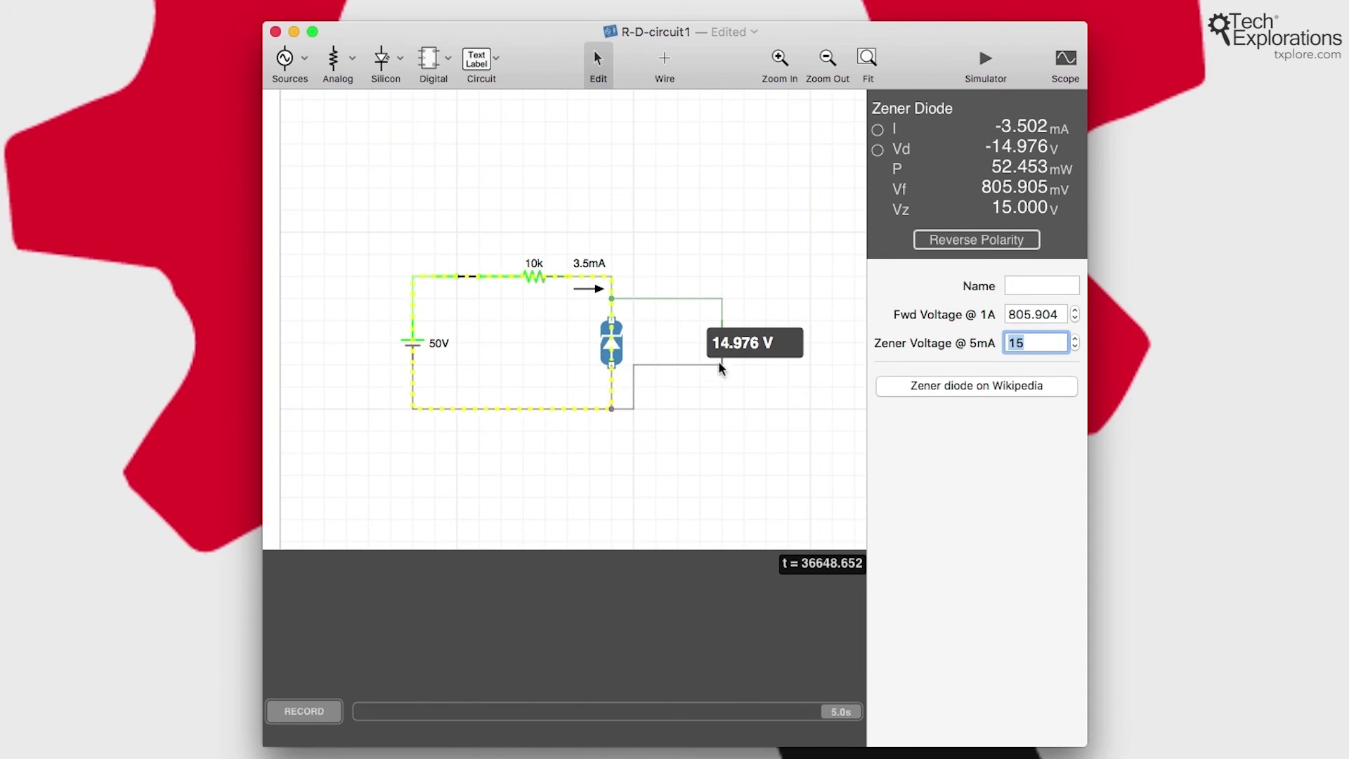
pyautogui.moveTo(677, 363)
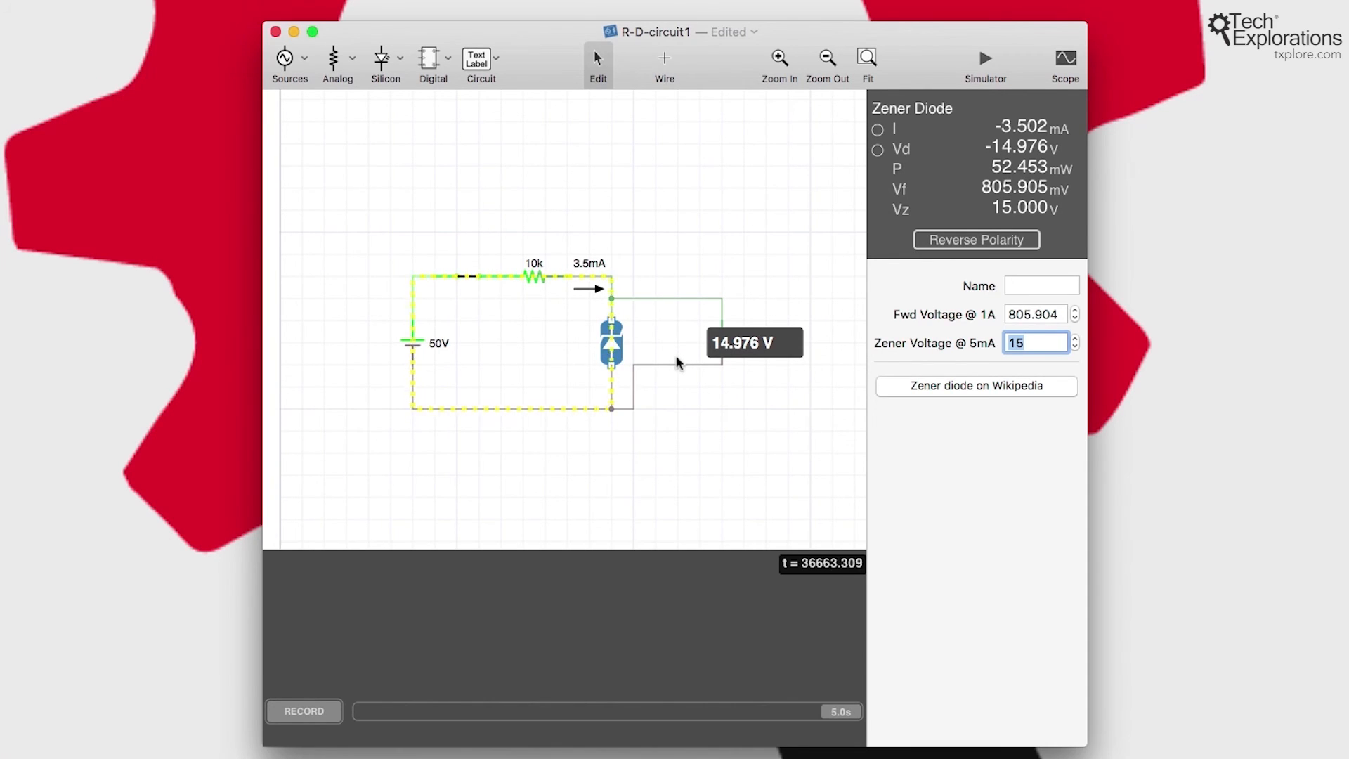
pyautogui.moveTo(548, 449)
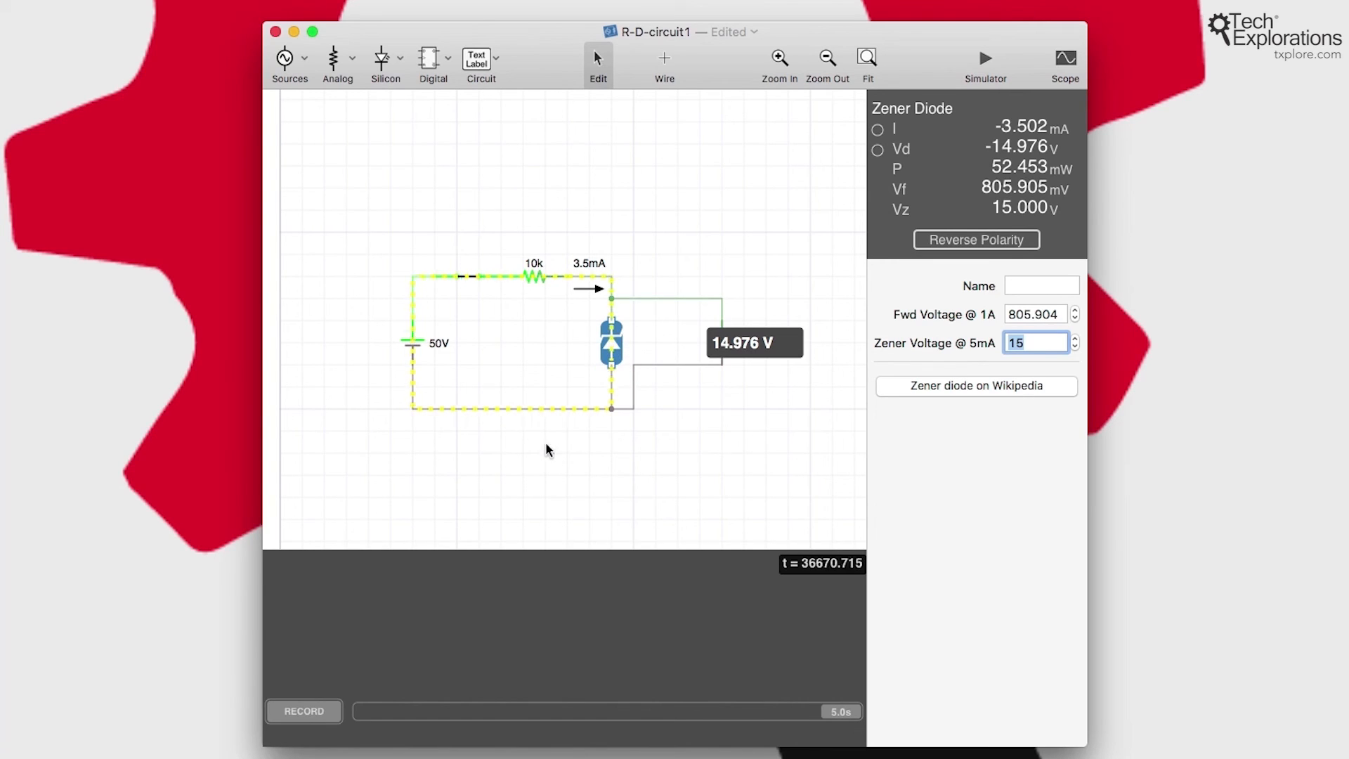
# - Deselect the parts and browse the Analog, Silicon and Digital component menus
pyautogui.click(547, 450)
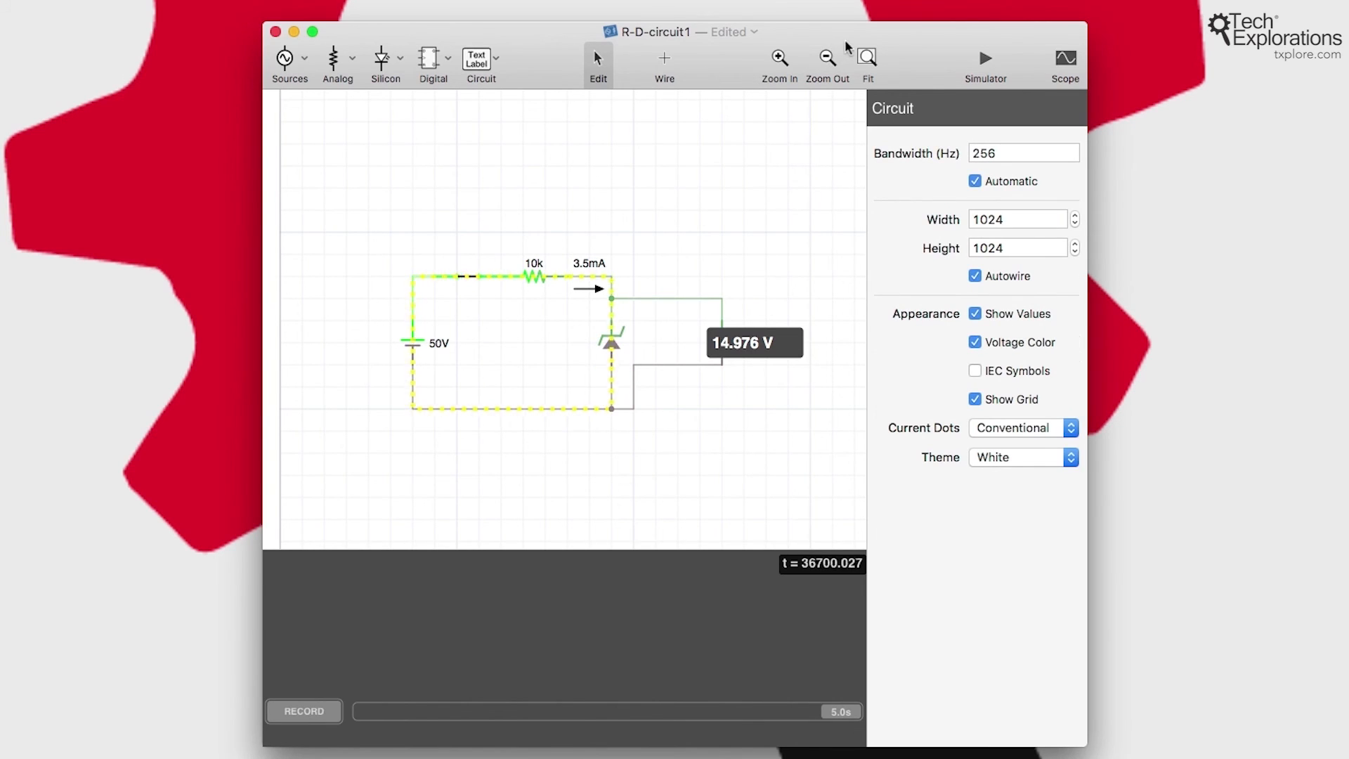
pyautogui.click(289, 59)
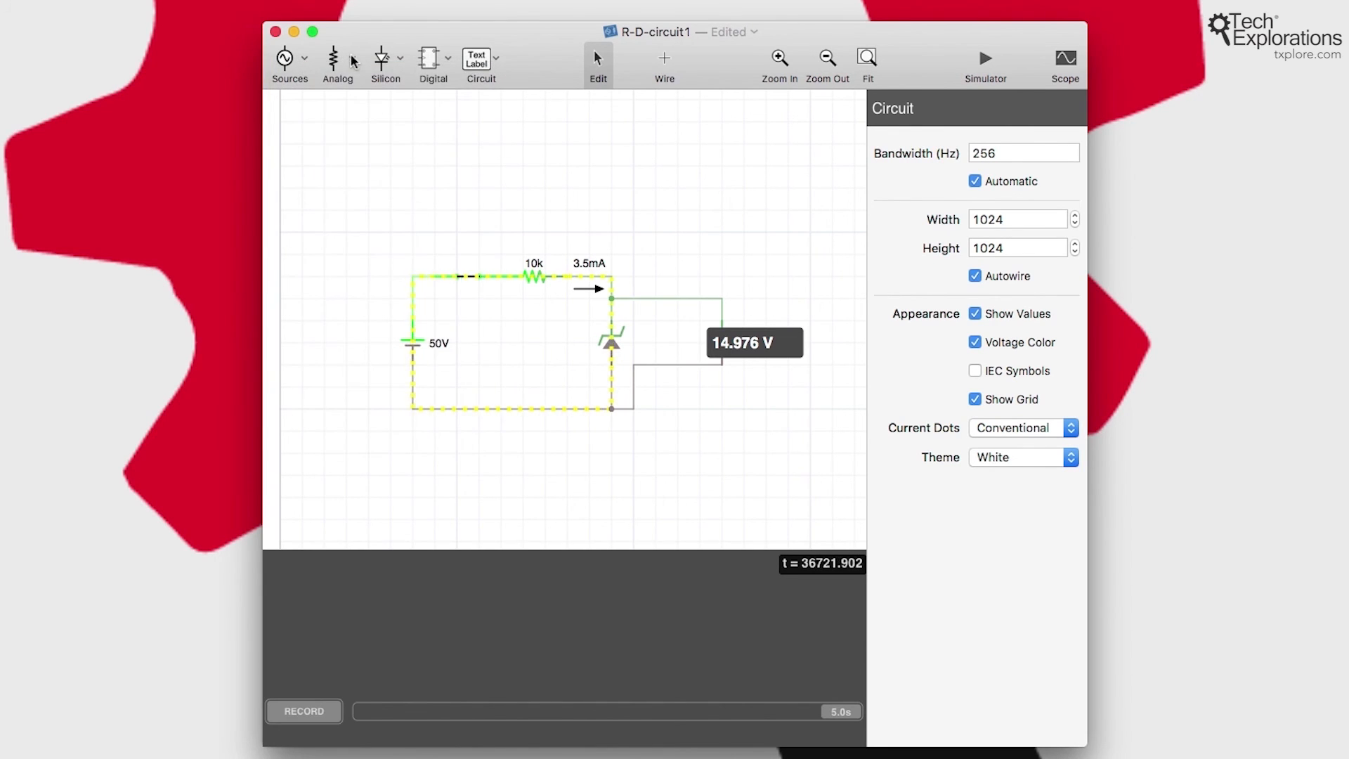
pyautogui.click(337, 63)
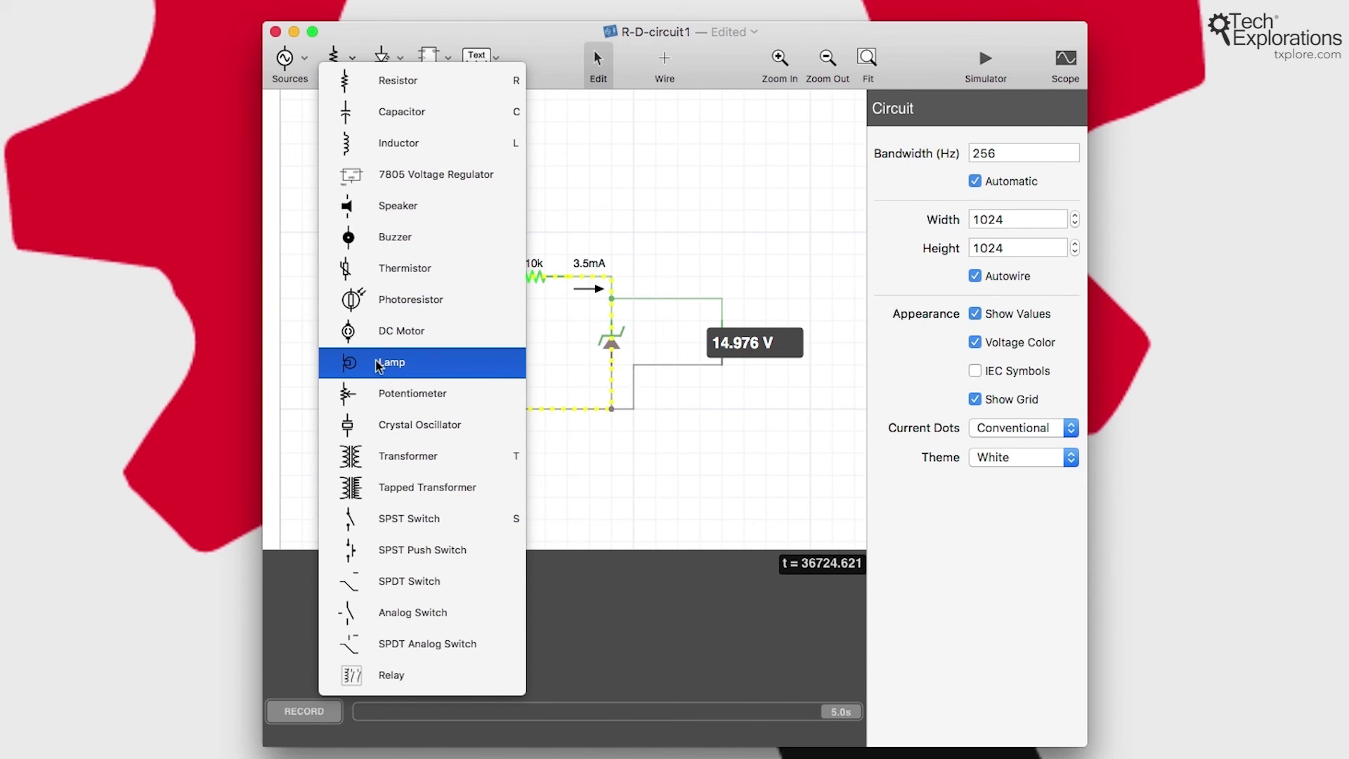
pyautogui.moveTo(413, 45)
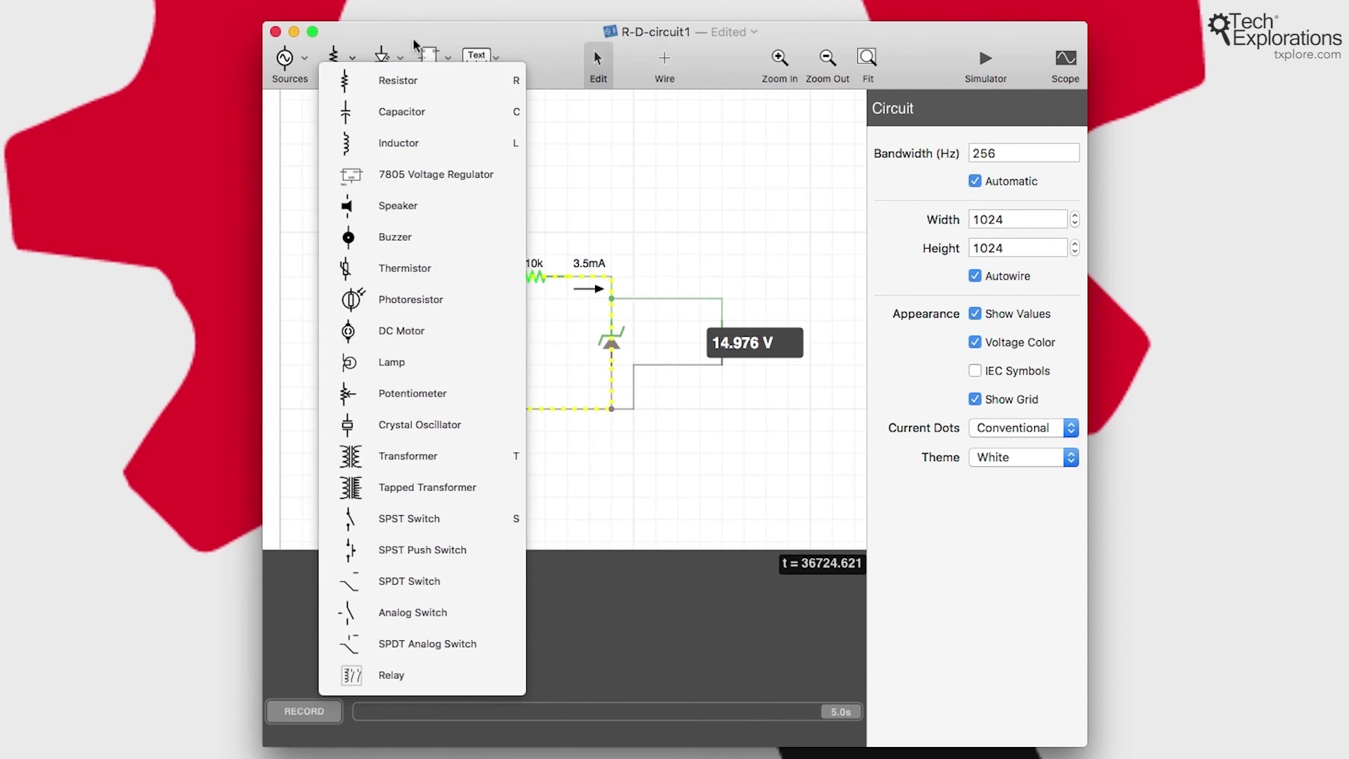
pyautogui.moveTo(398, 143)
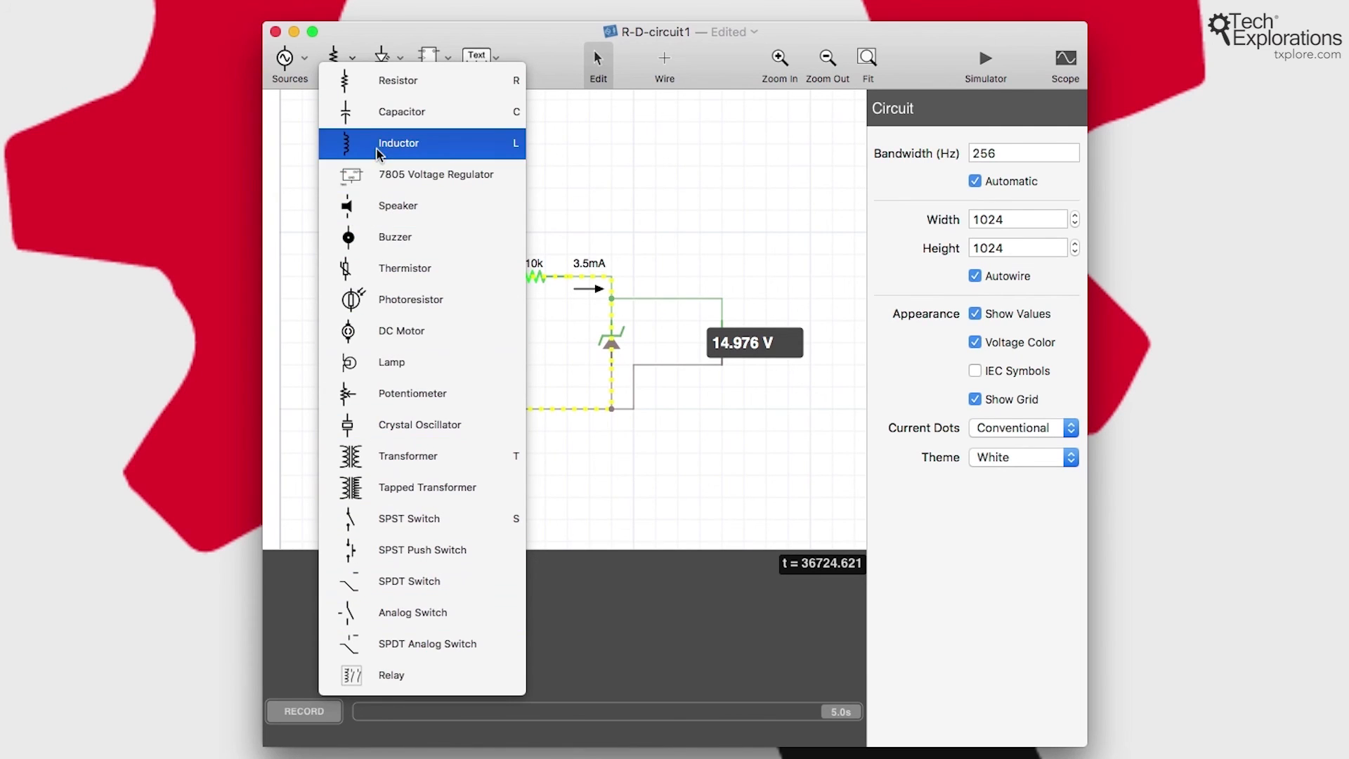
pyautogui.click(378, 57)
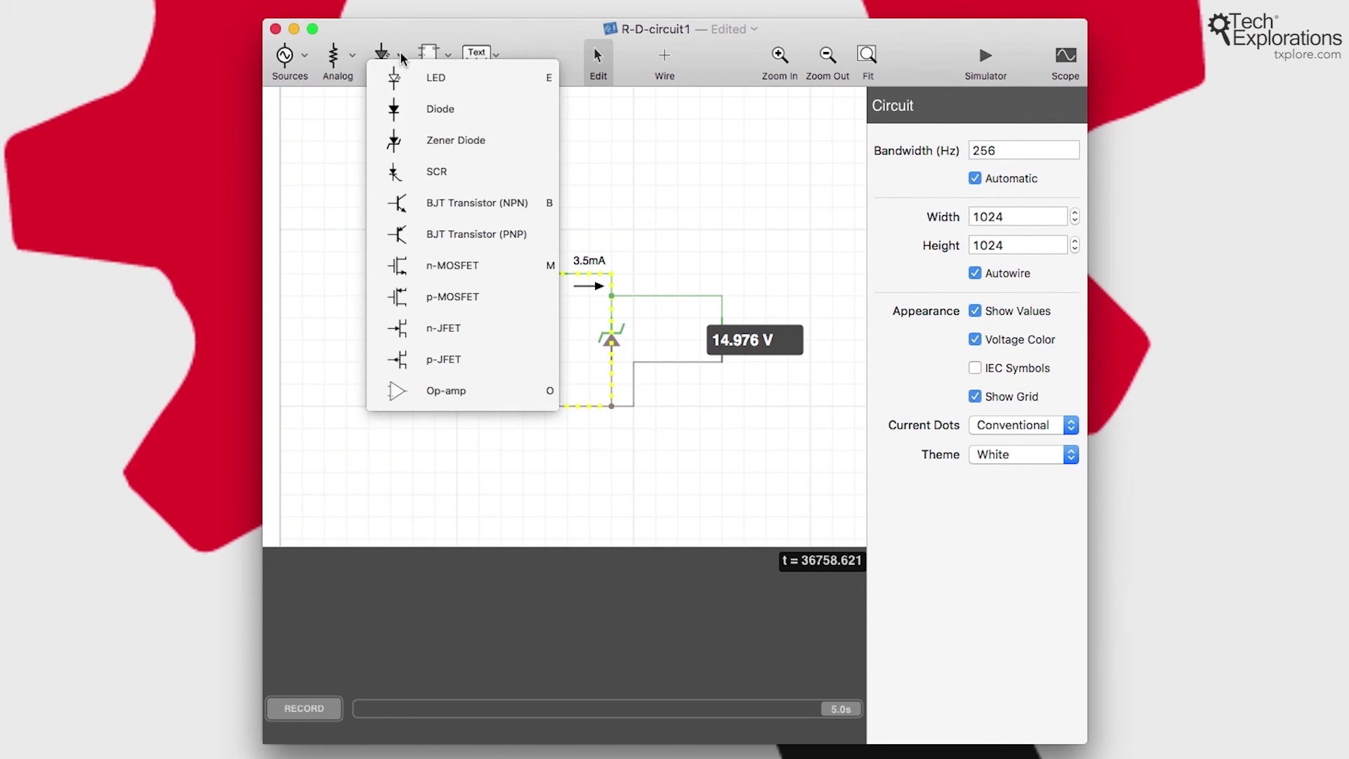
pyautogui.moveTo(456, 140)
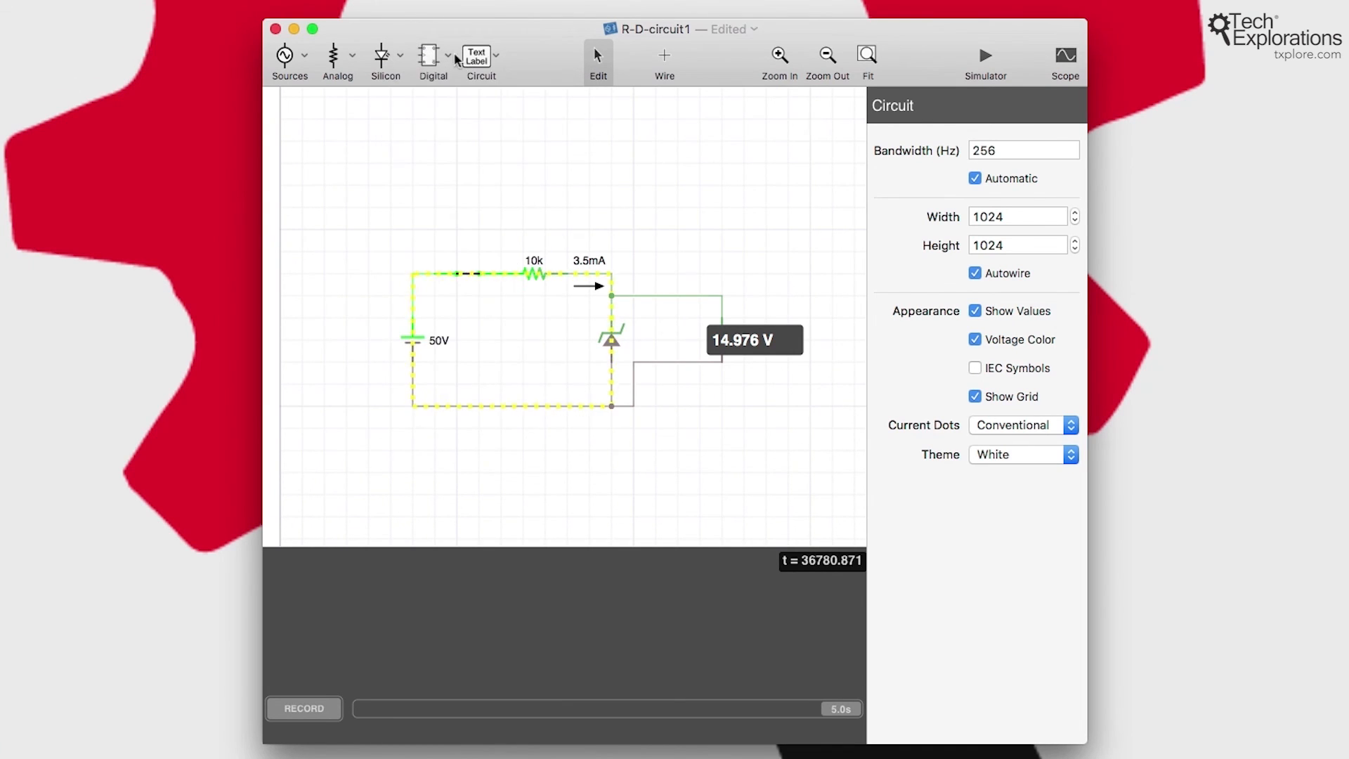
pyautogui.click(432, 60)
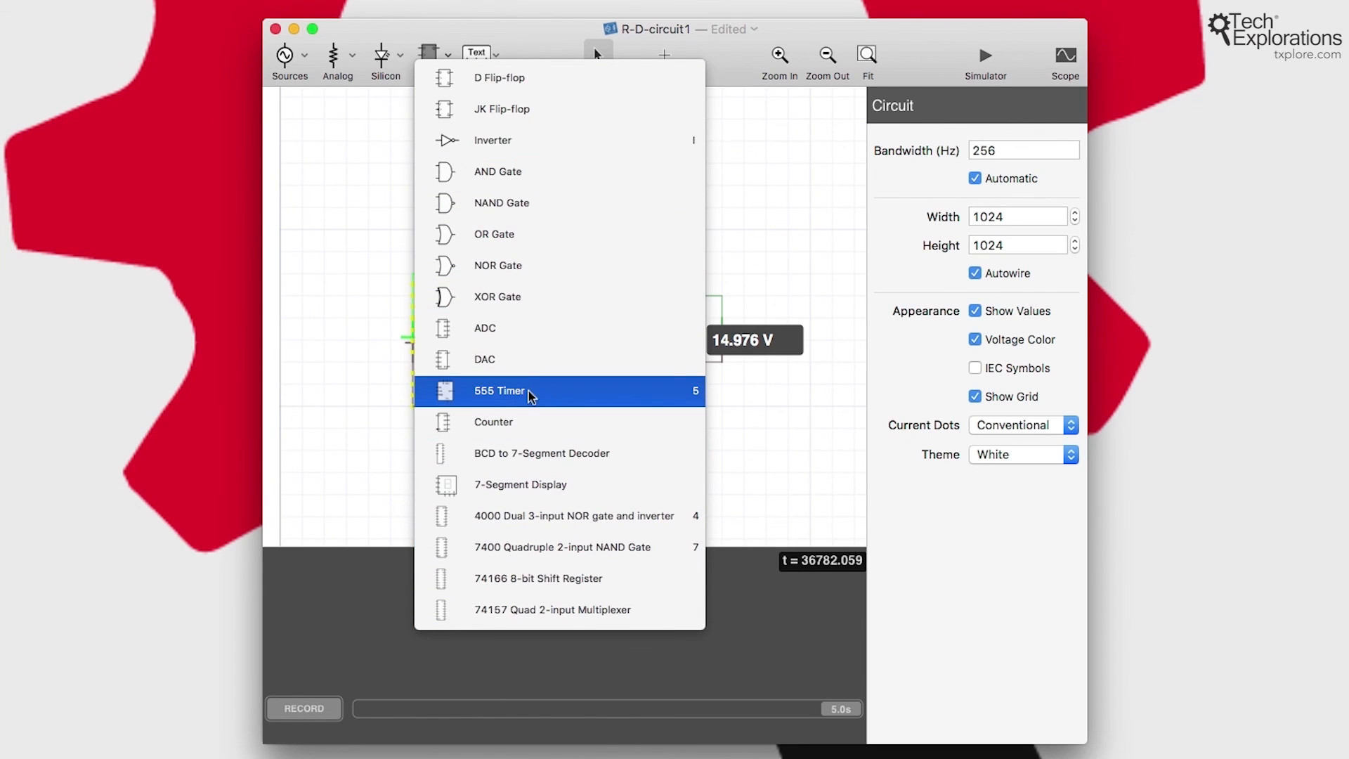
pyautogui.moveTo(493, 235)
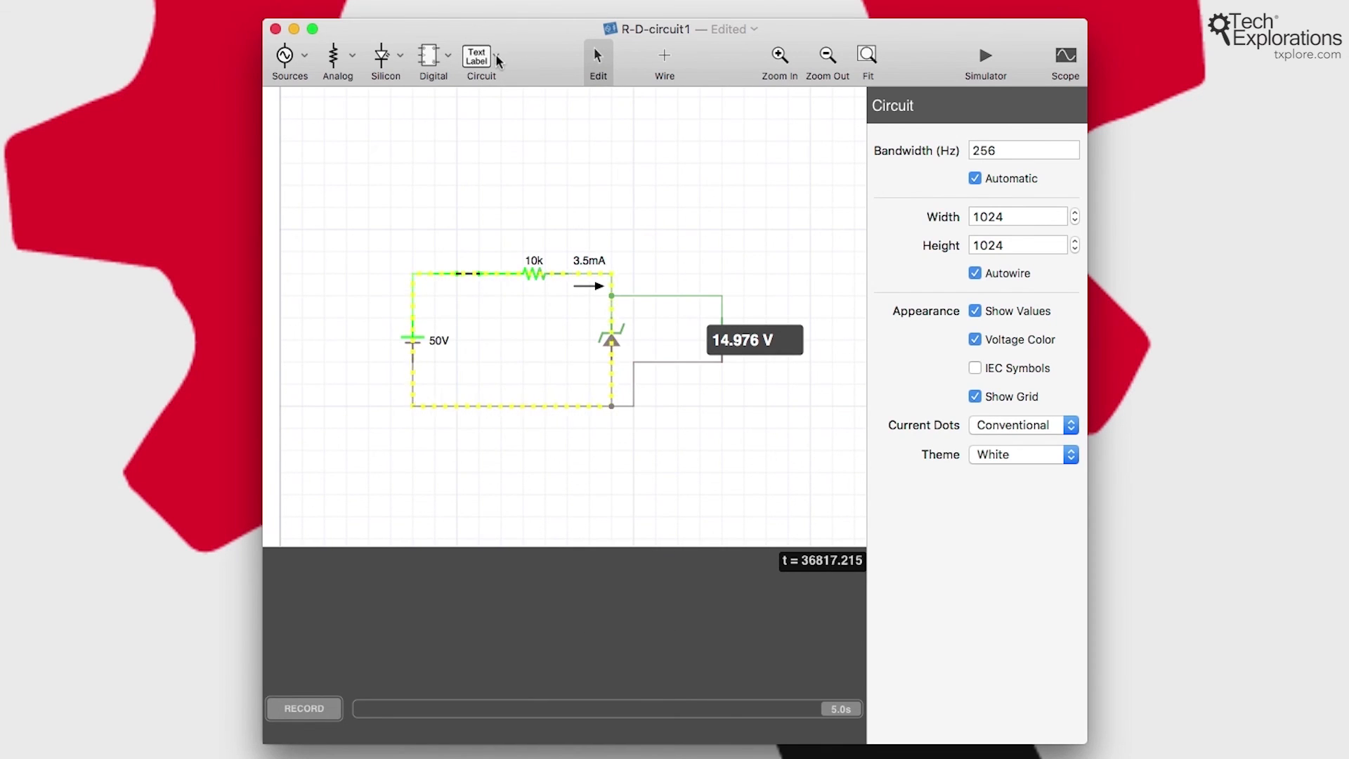
# - Add a Text Label from the Circuit menu above the 10k resistor's current reading
pyautogui.click(495, 59)
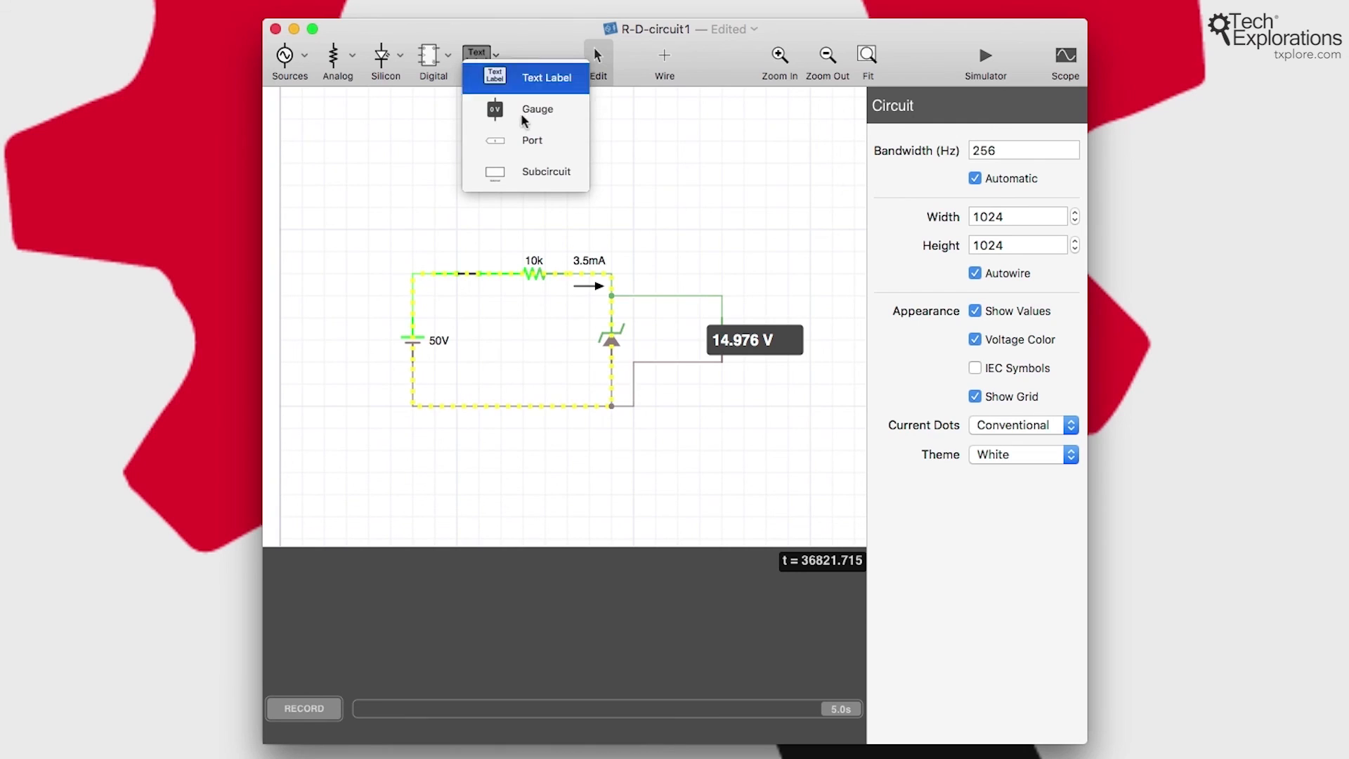
pyautogui.moveTo(525, 108)
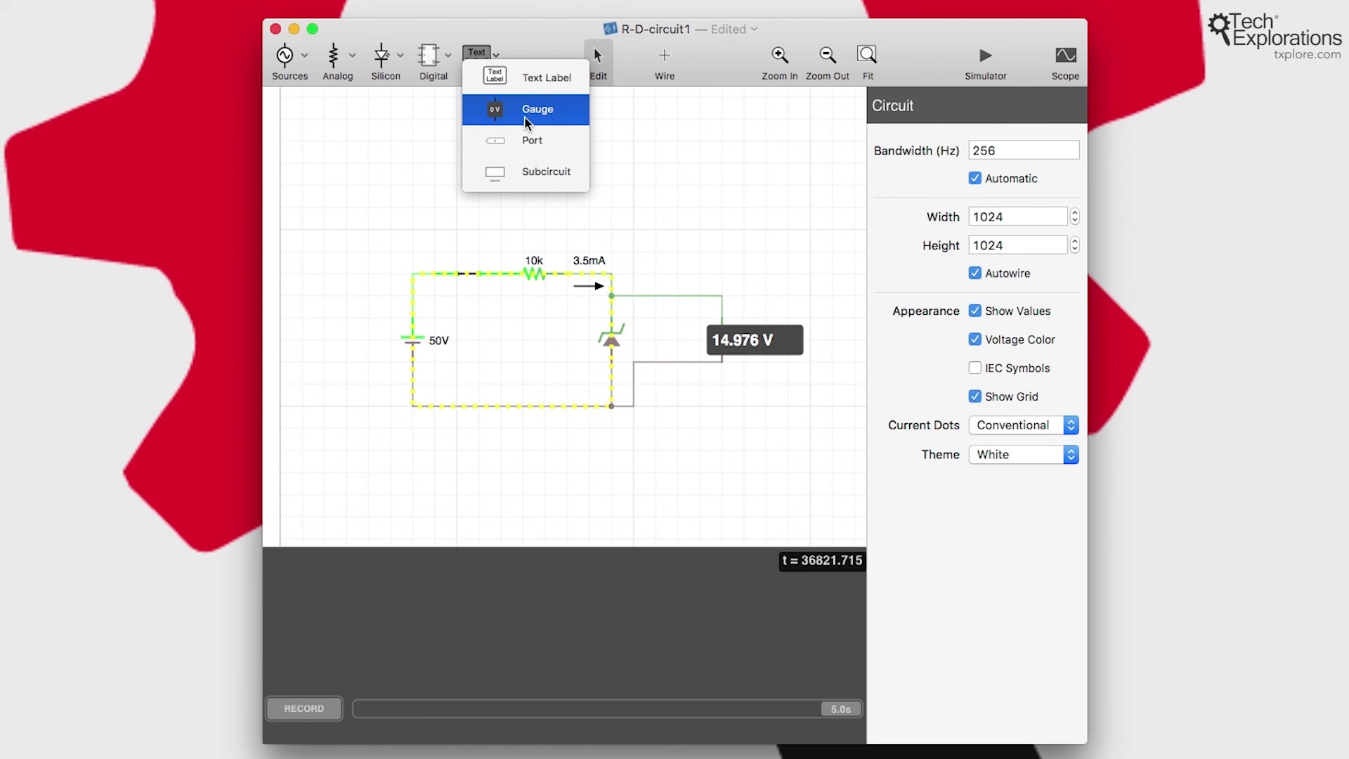
pyautogui.click(545, 77)
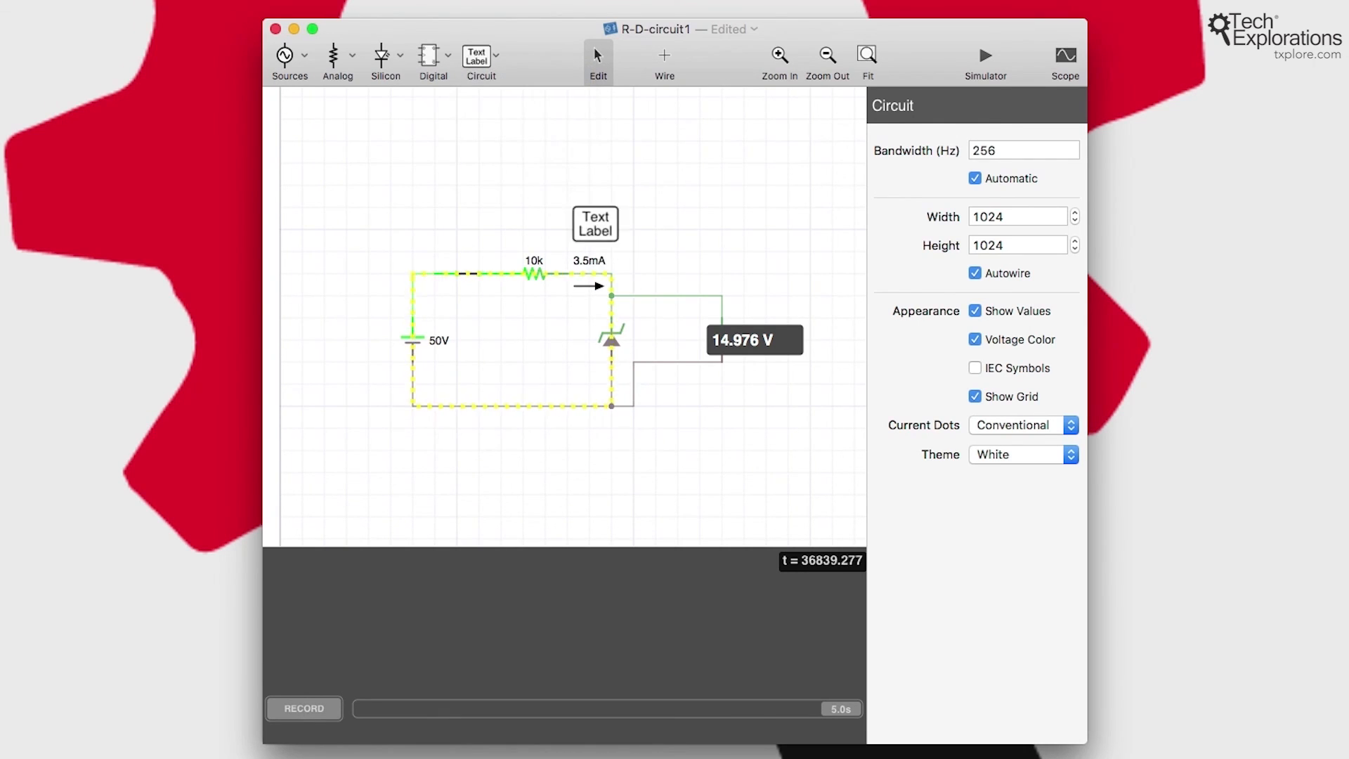